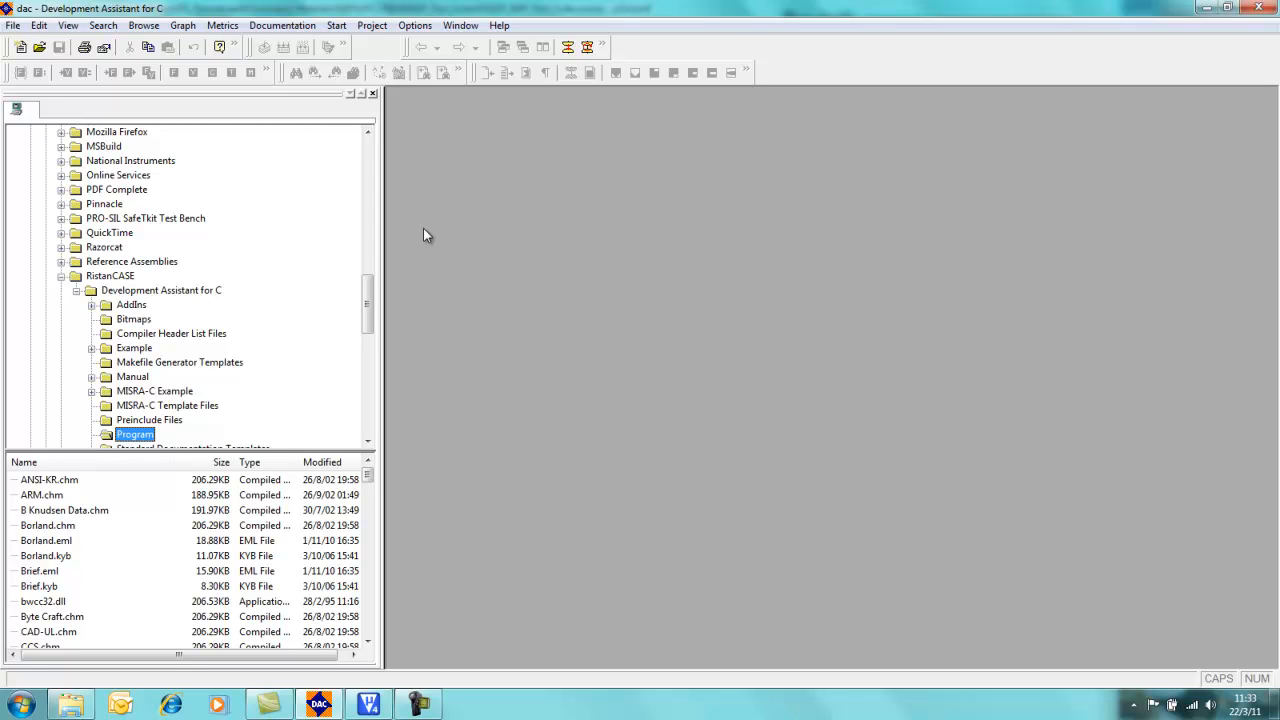
mouse_move(407, 252)
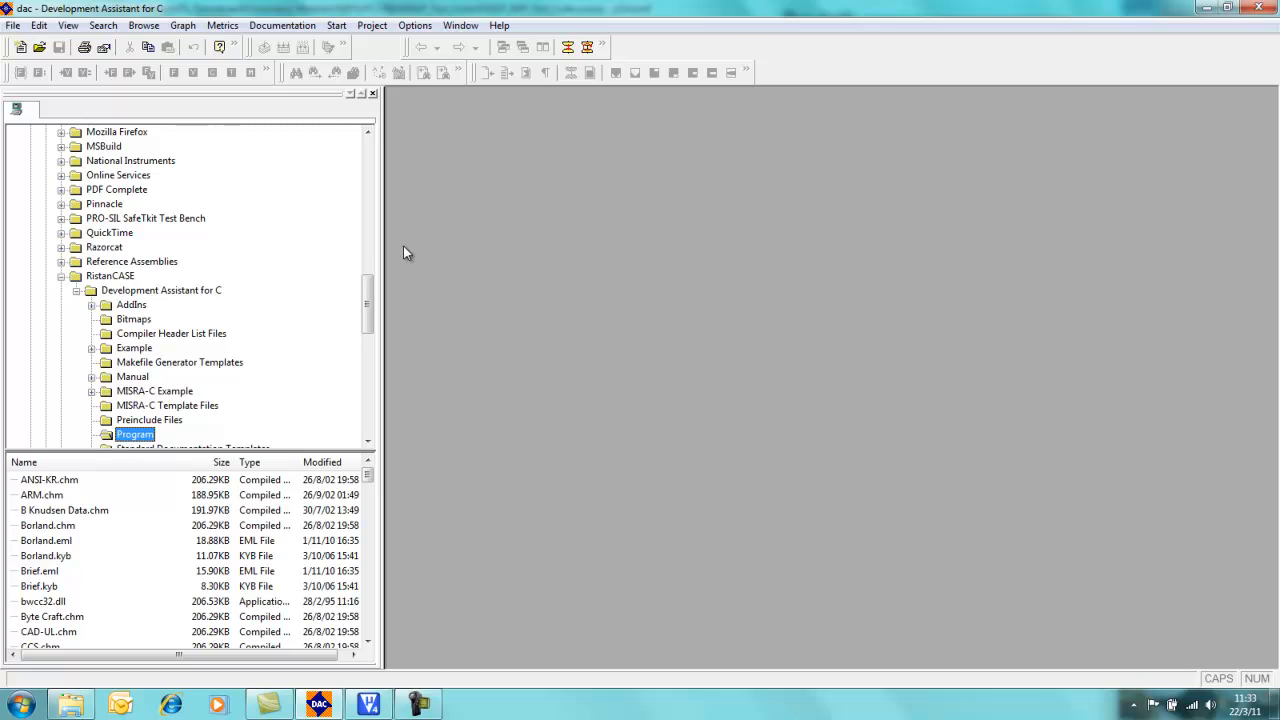
mouse_move(420, 240)
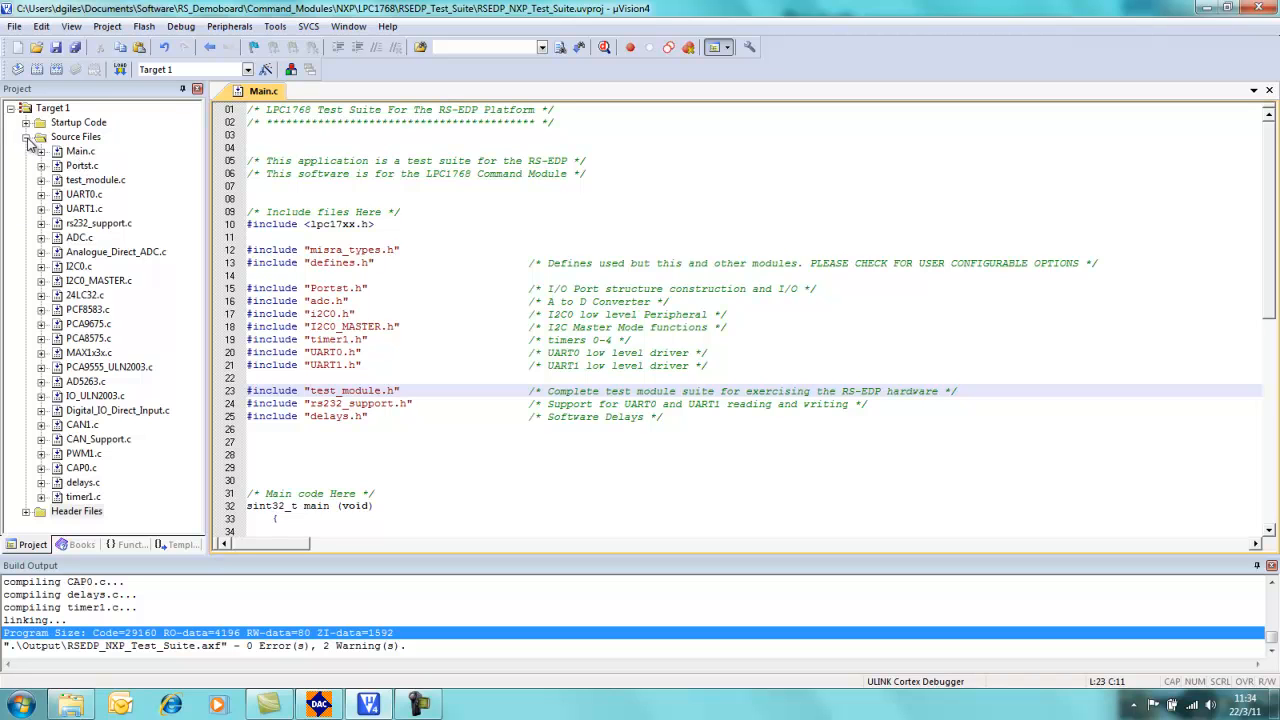
Step: Collapse Source Files and expand Header Files in the µVision4 Project pane during the rebuild
click(30, 511)
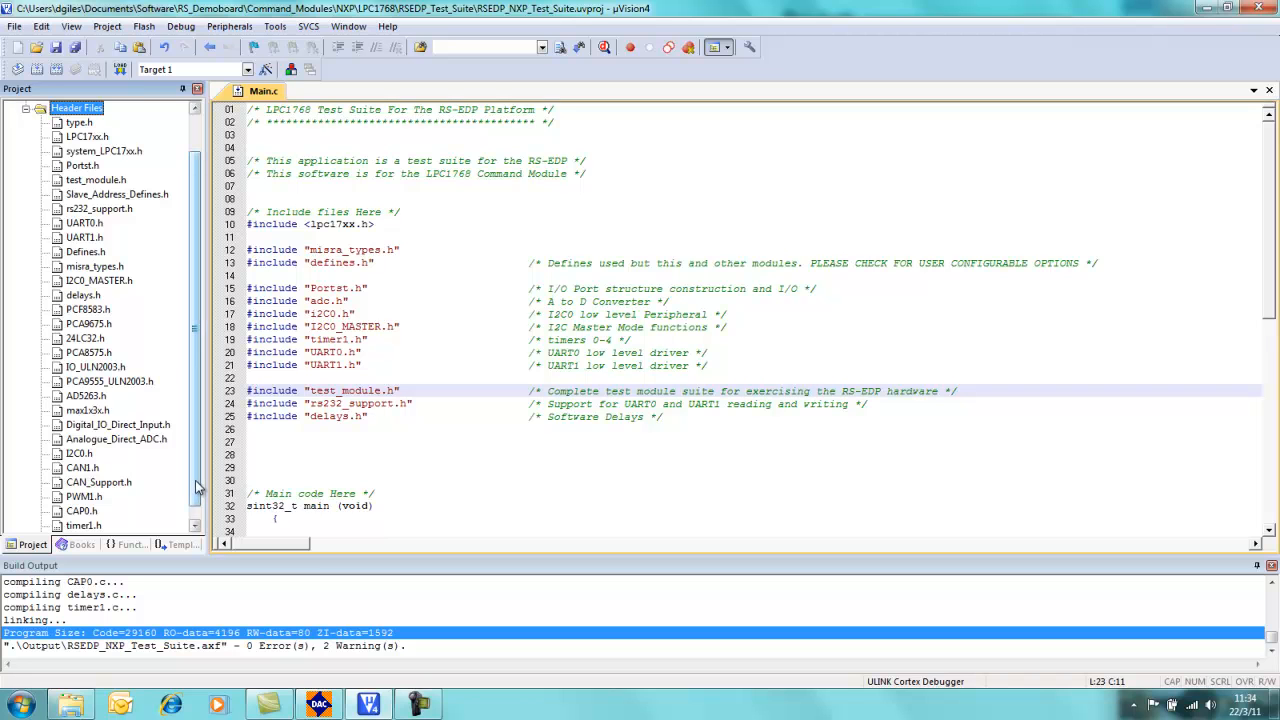
scroll(up, 3)
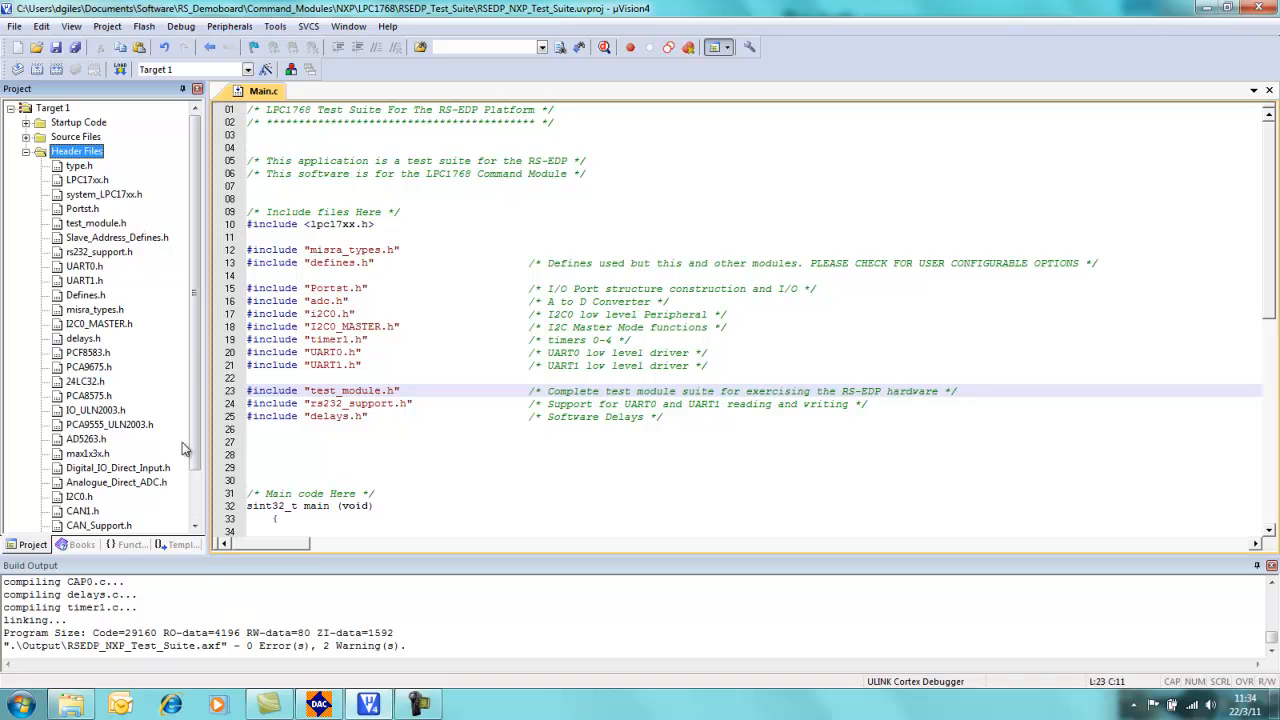
mouse_move(278, 654)
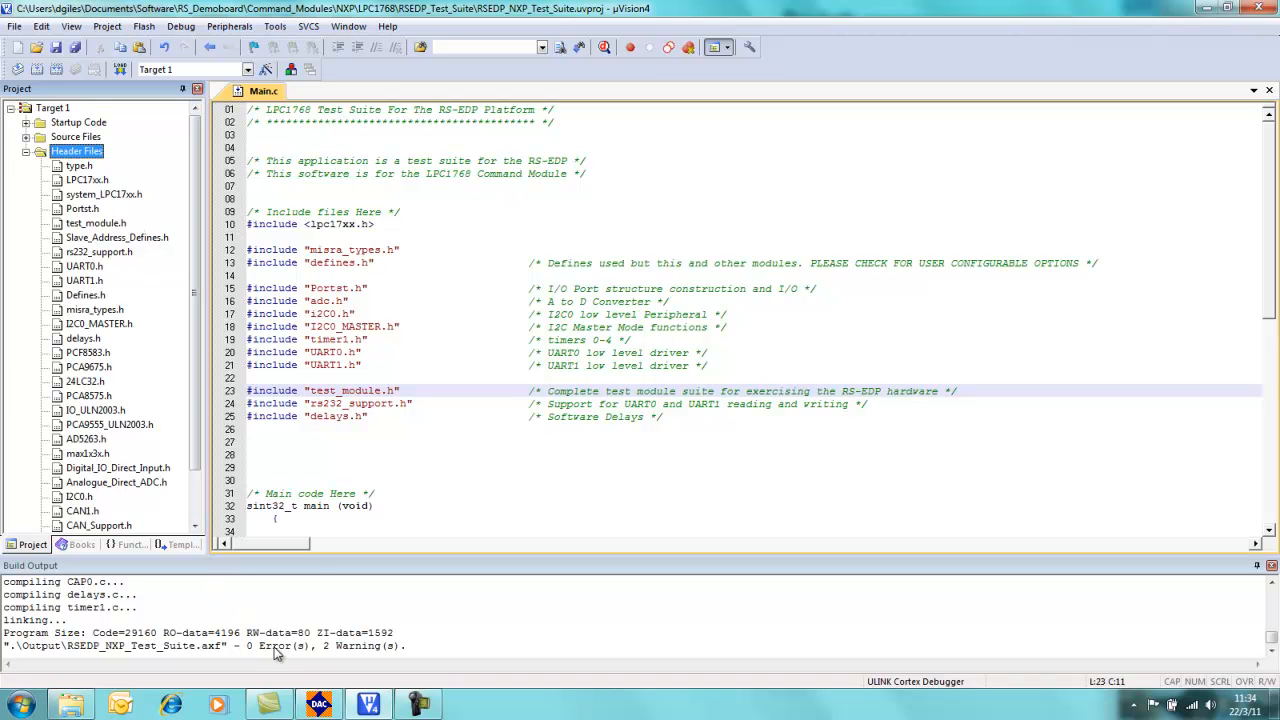
click(70, 607)
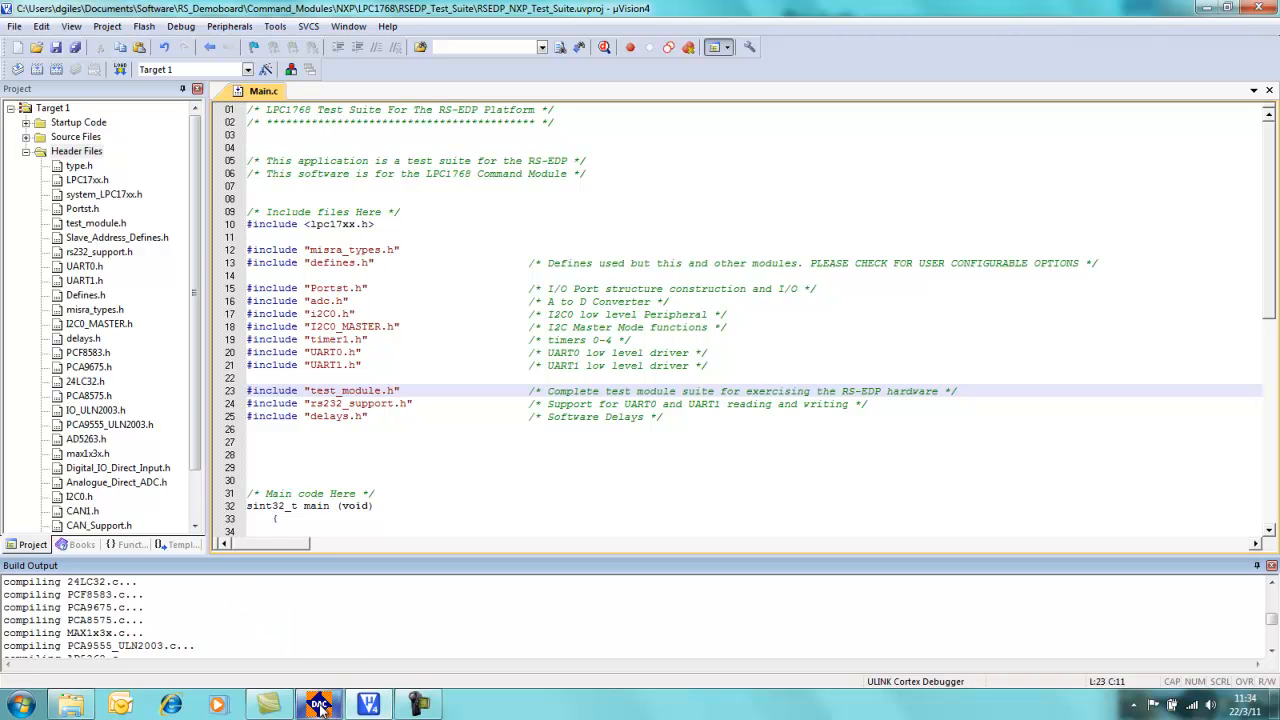
Step: Switch to Development Assistant for C and save a new project as DAC_NXP_Keil2
click(319, 705)
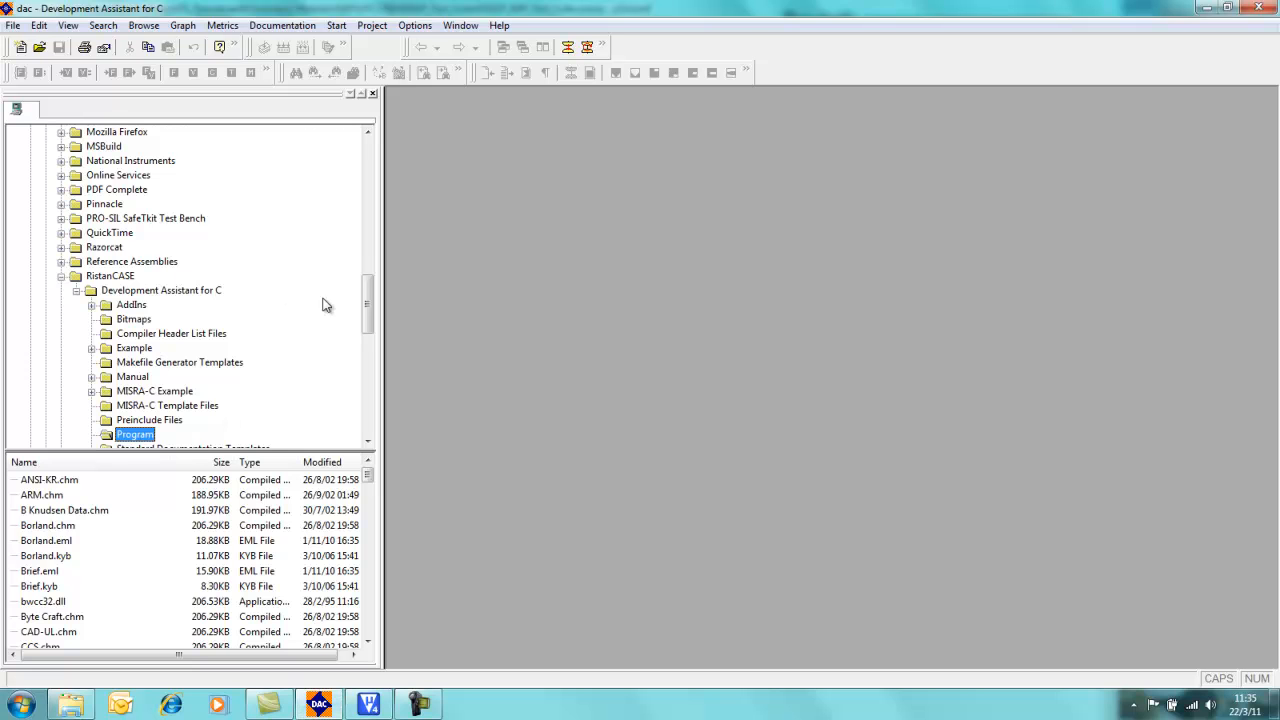
scroll(up, 3)
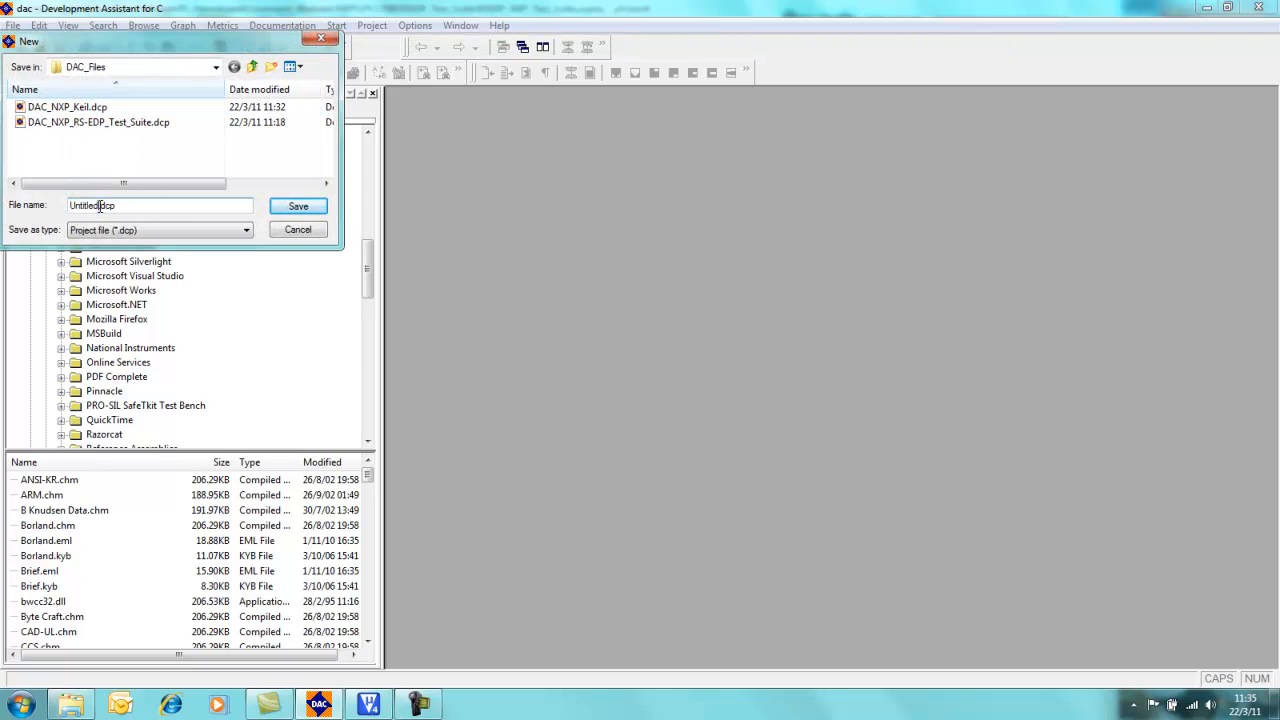
text(D.dcp)
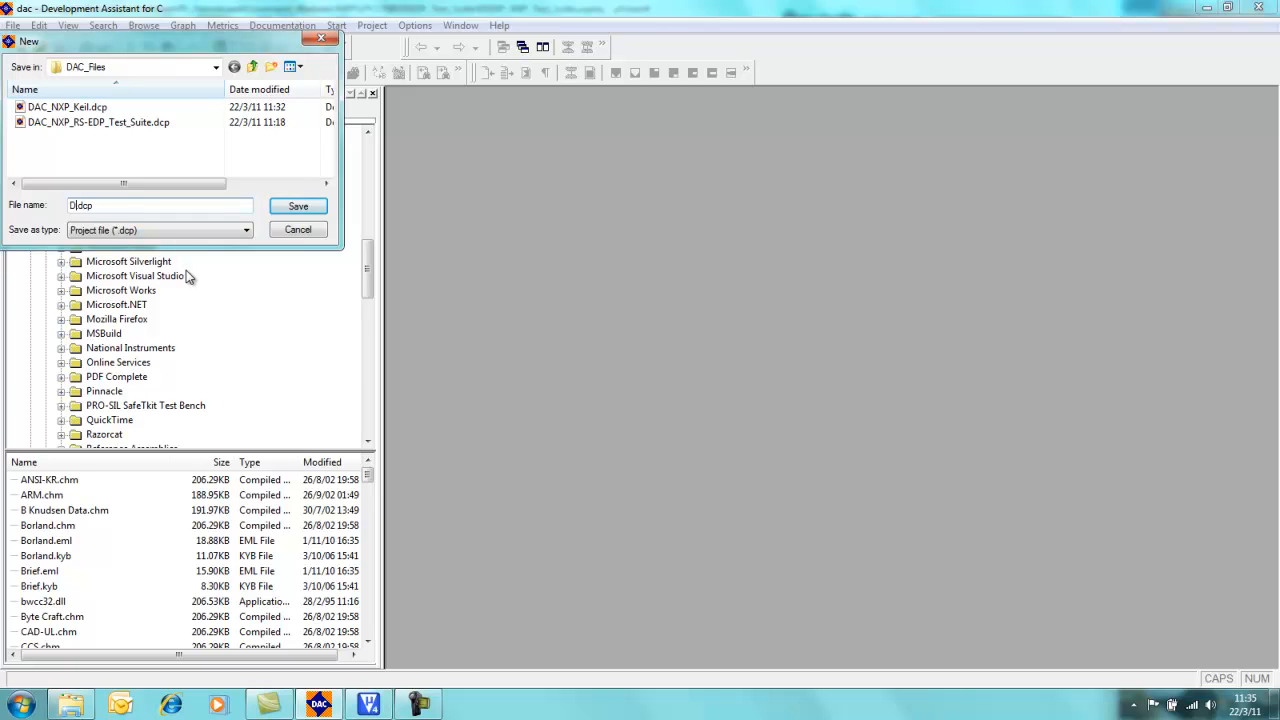
text(AC_NXP_Keil2)
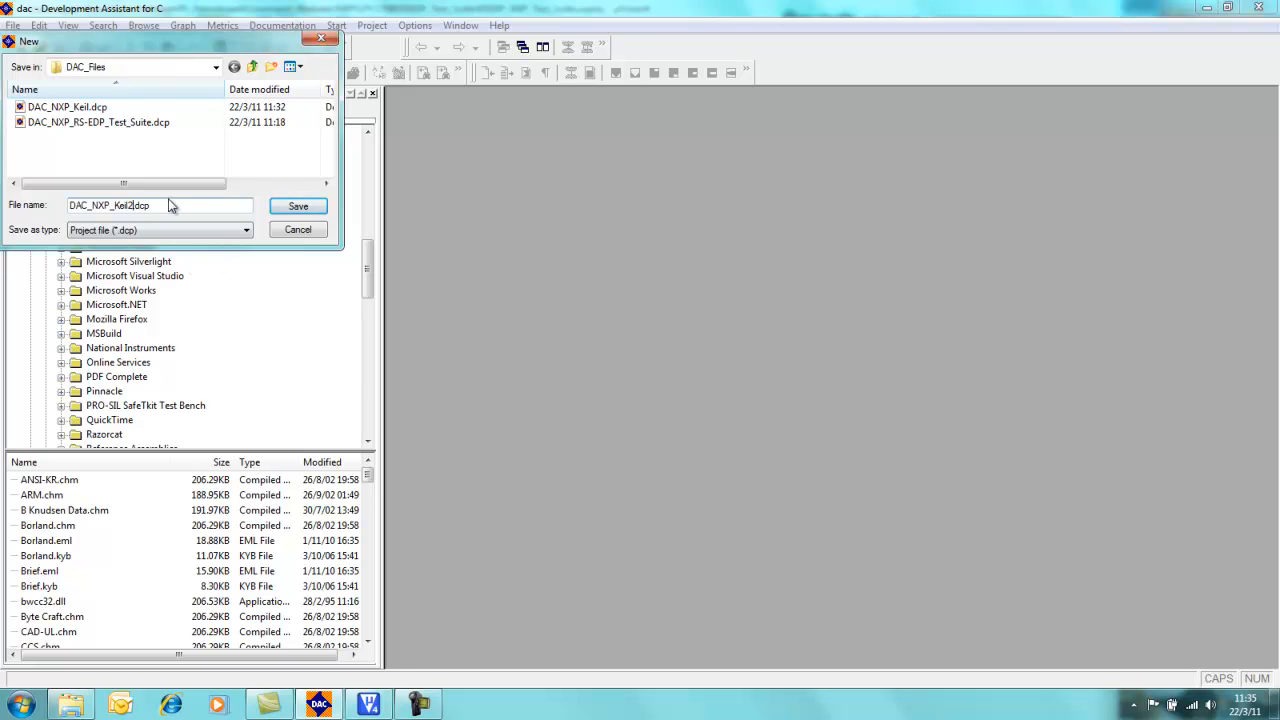
click(298, 206)
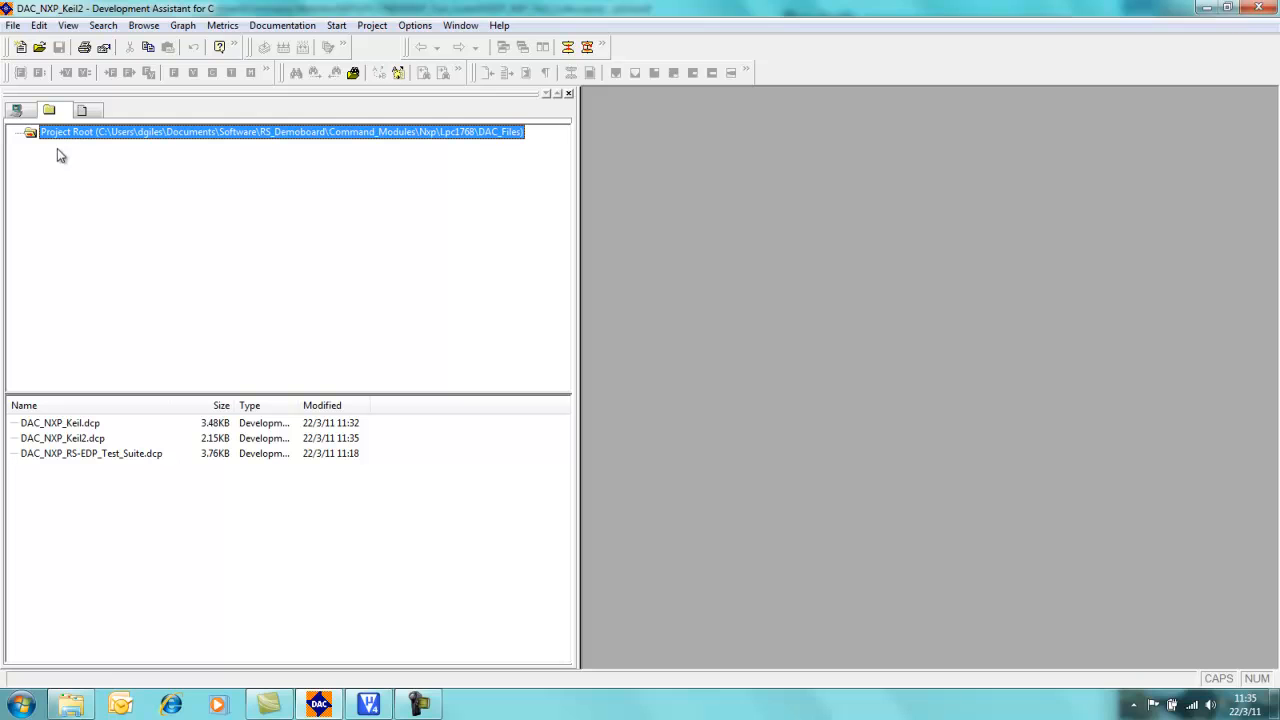
mouse_move(490, 145)
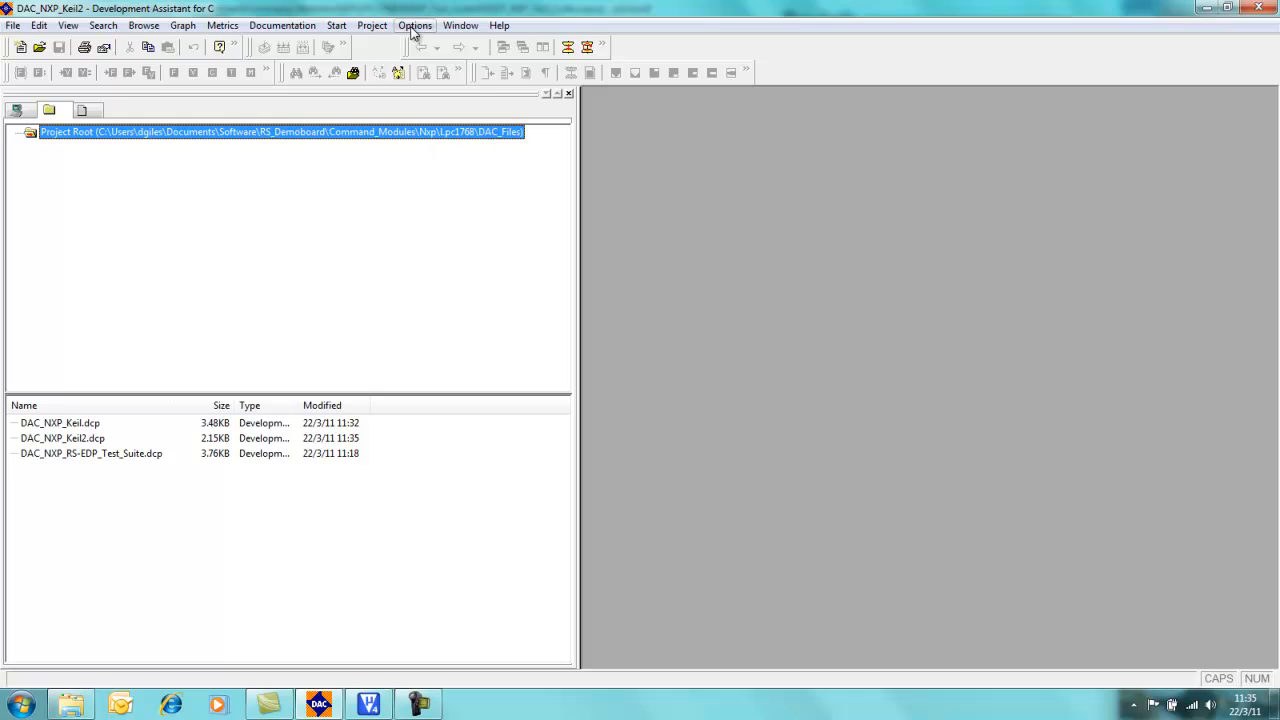
Step: Set the project root directory to the LPC1768 project folder
click(414, 25)
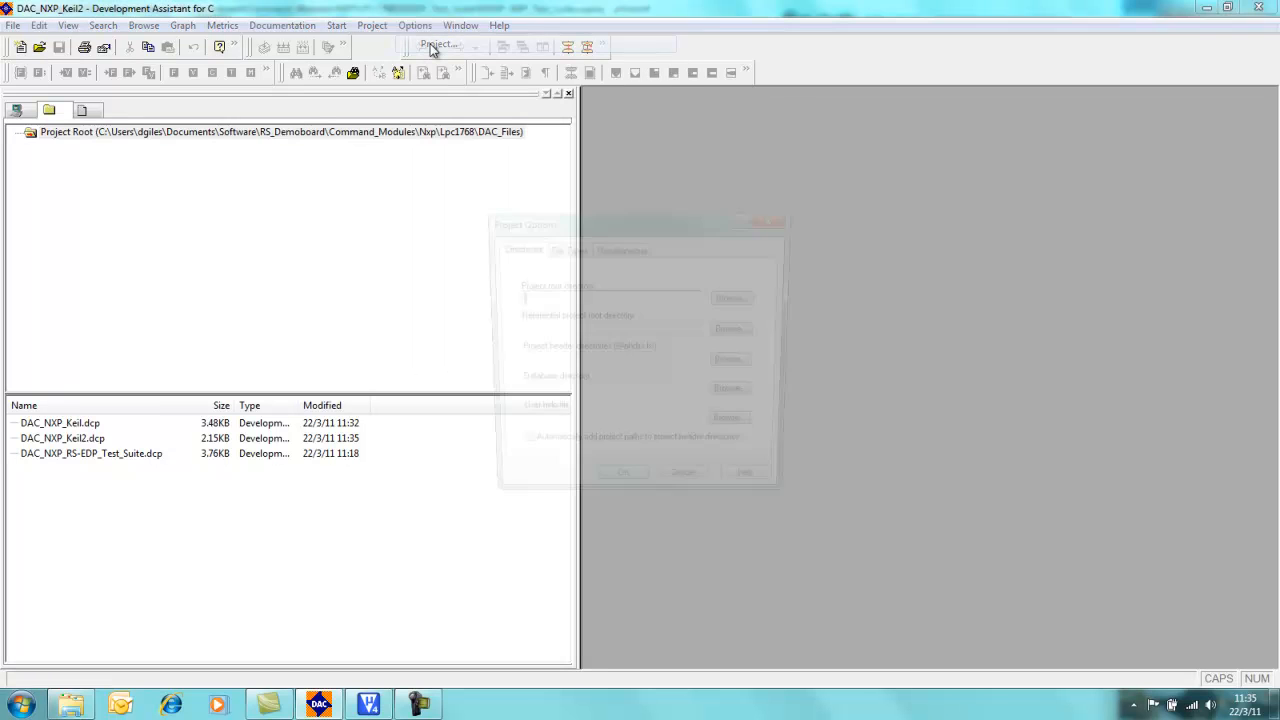
click(440, 46)
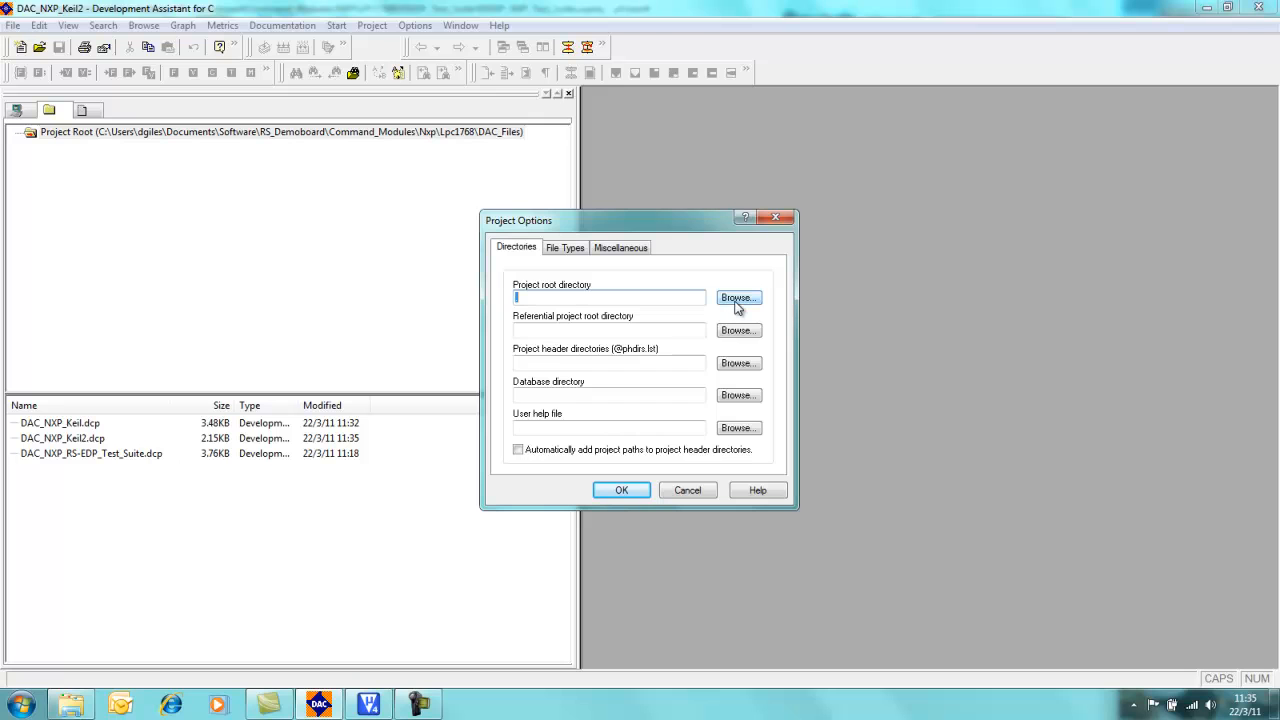
click(738, 298)
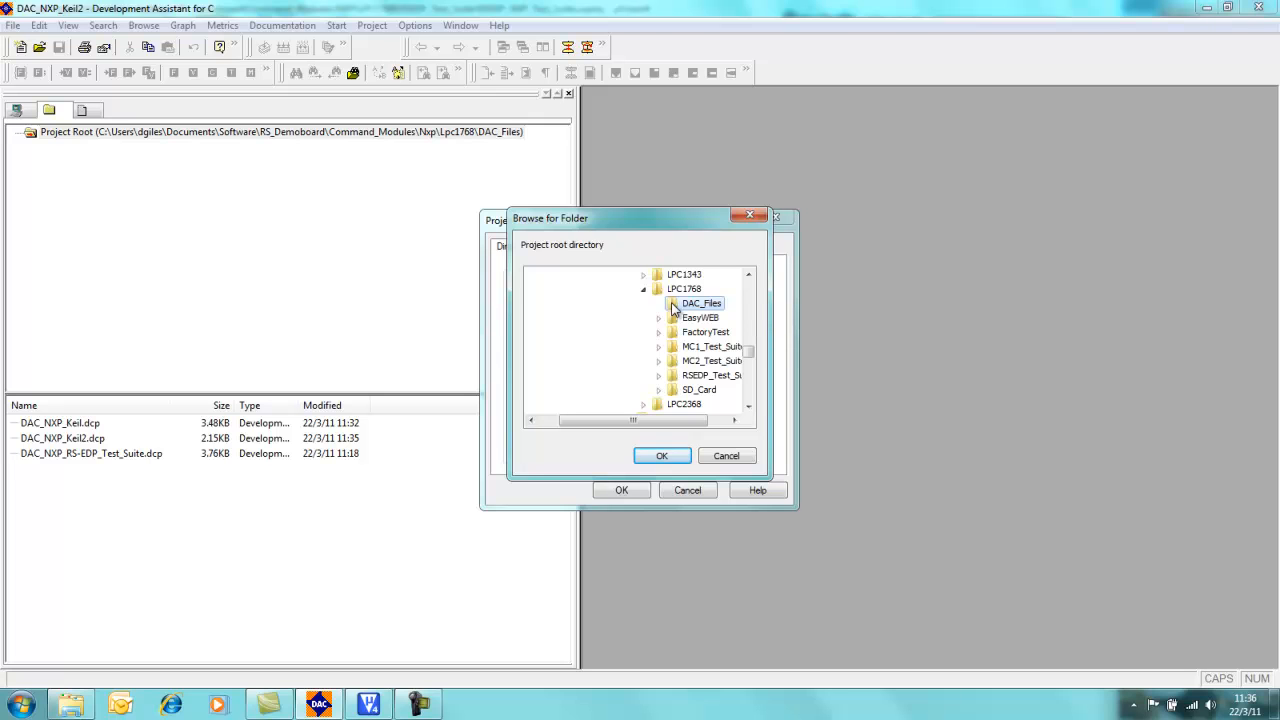
click(659, 332)
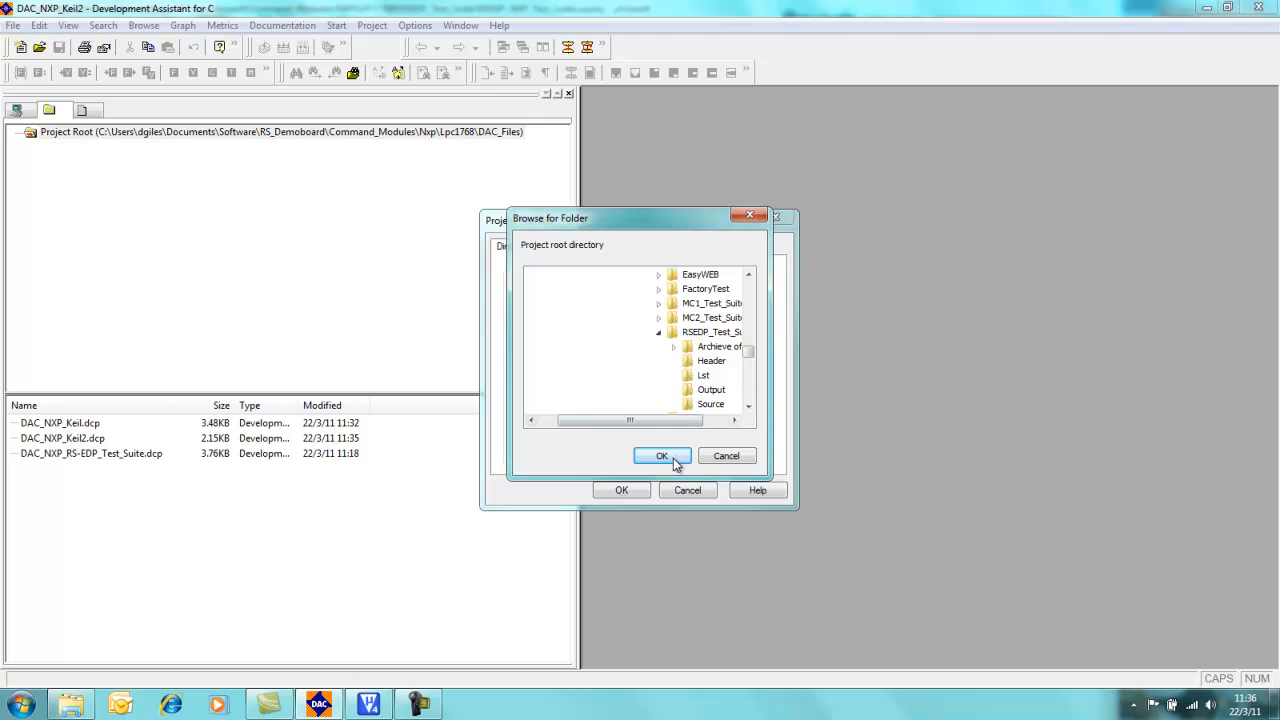
click(661, 456)
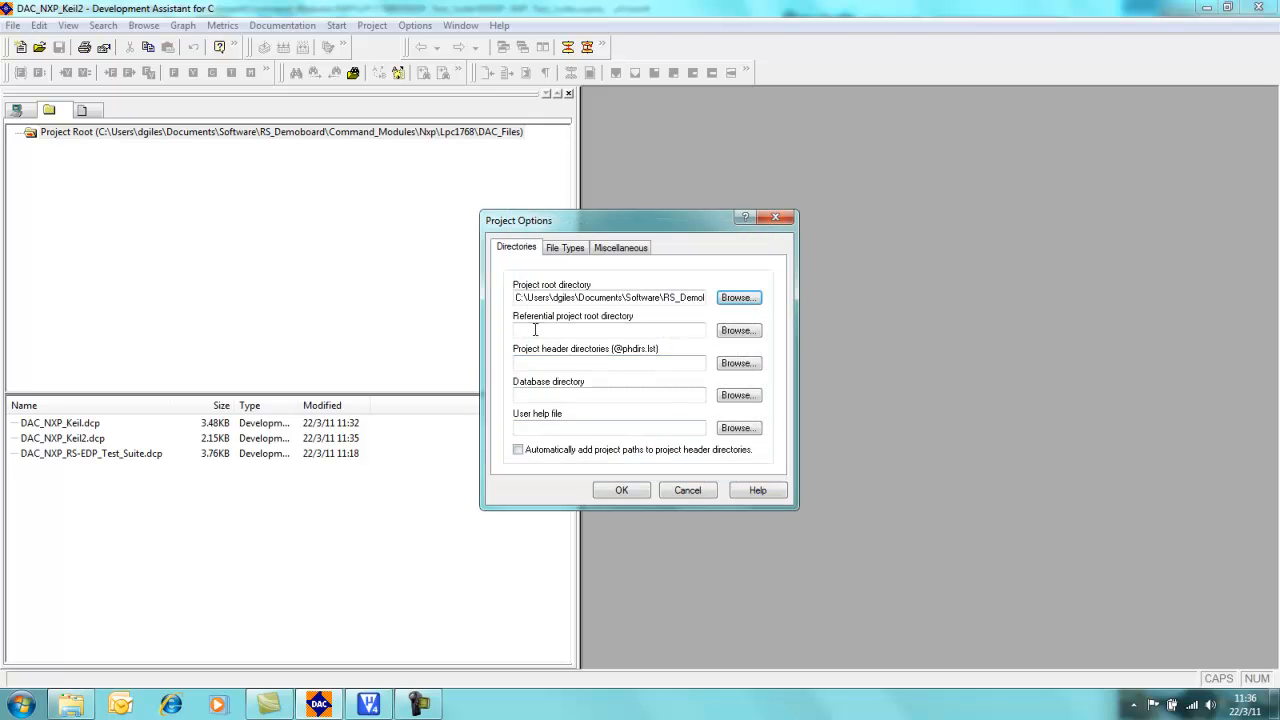
mouse_move(596, 325)
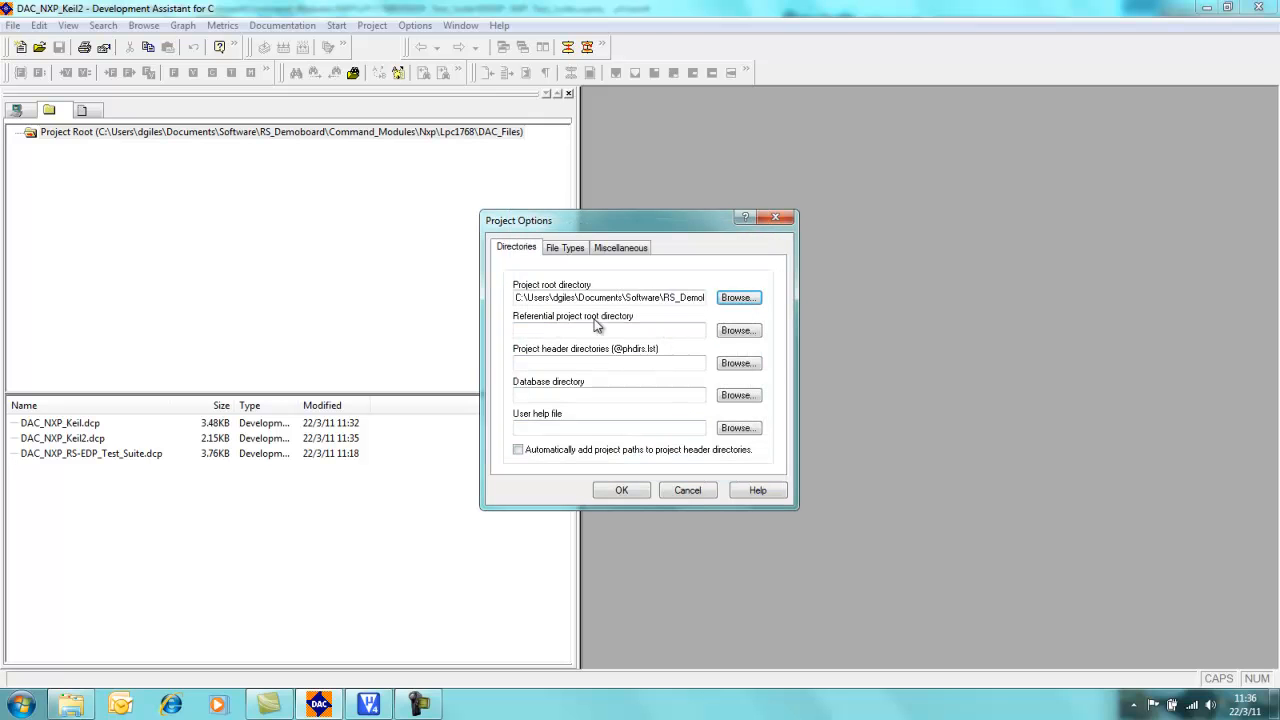
Step: Set the referential root and the RSEDP_Test_Suite Header folder as header directory, and apply
click(738, 330)
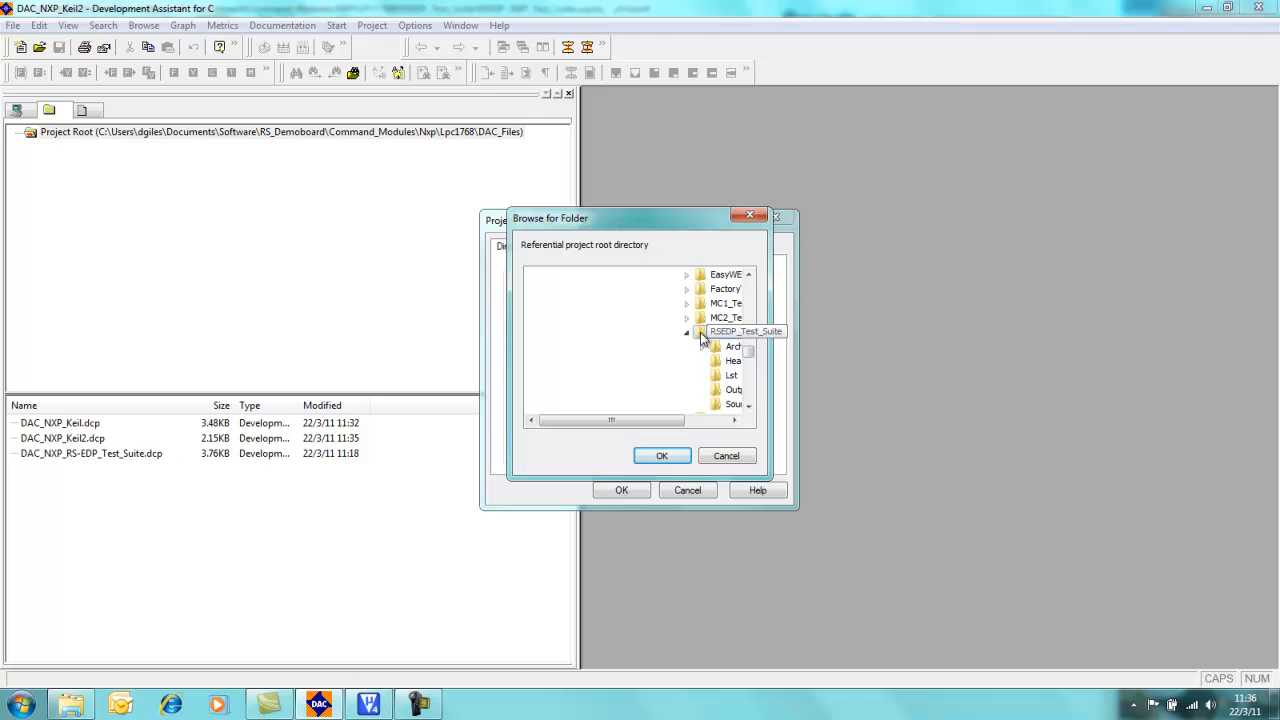
click(661, 455)
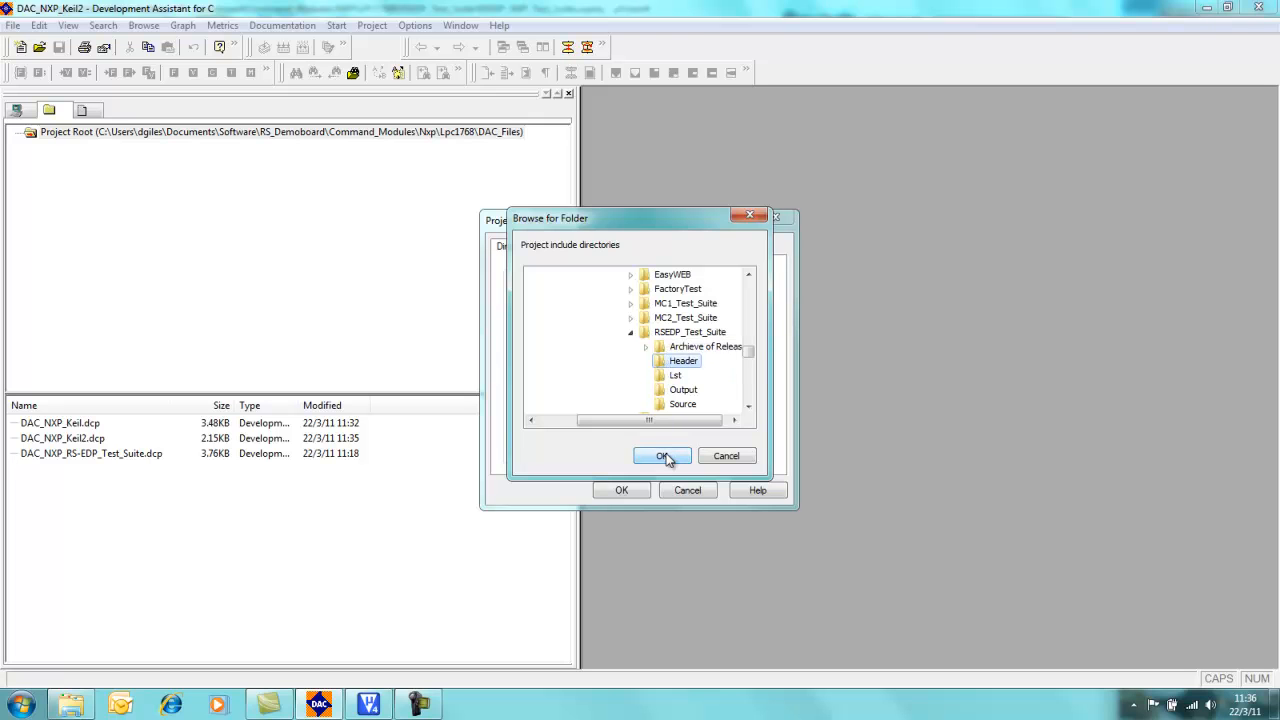
click(662, 456)
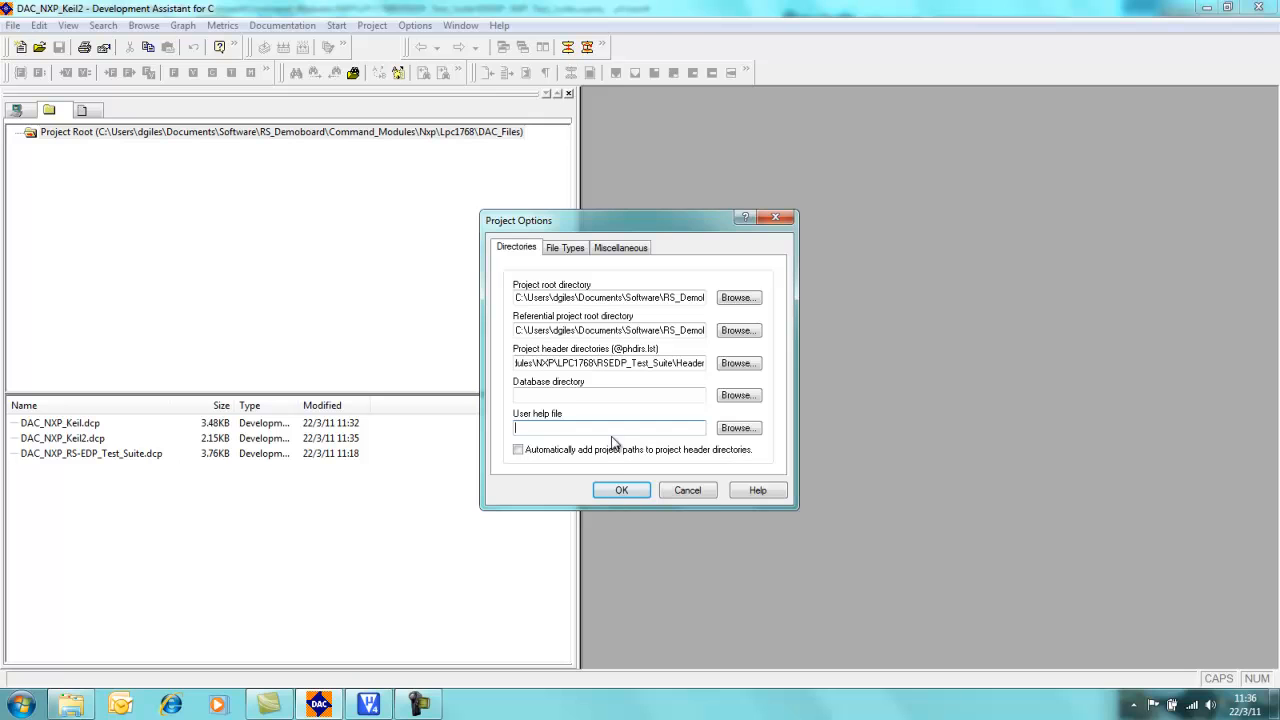
click(621, 490)
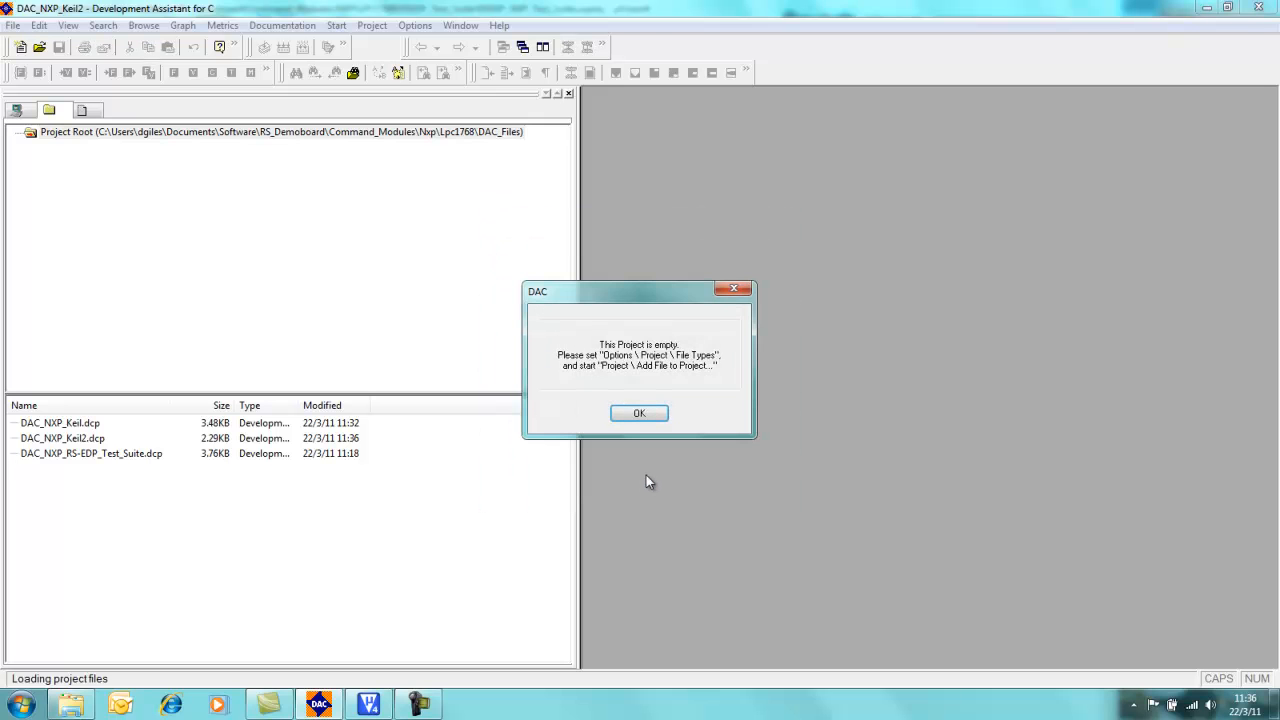
Step: Dismiss the empty-project message, expand the project root, and list the Source folder's .c files
click(639, 413)
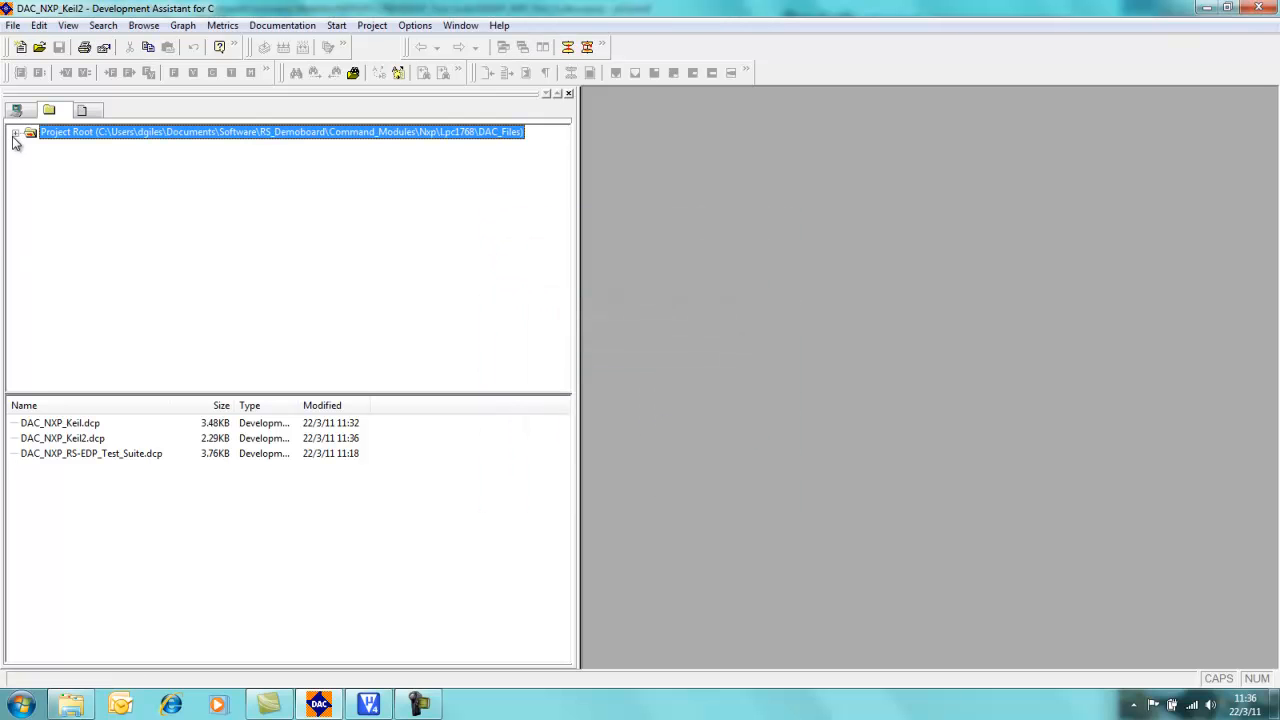
click(16, 132)
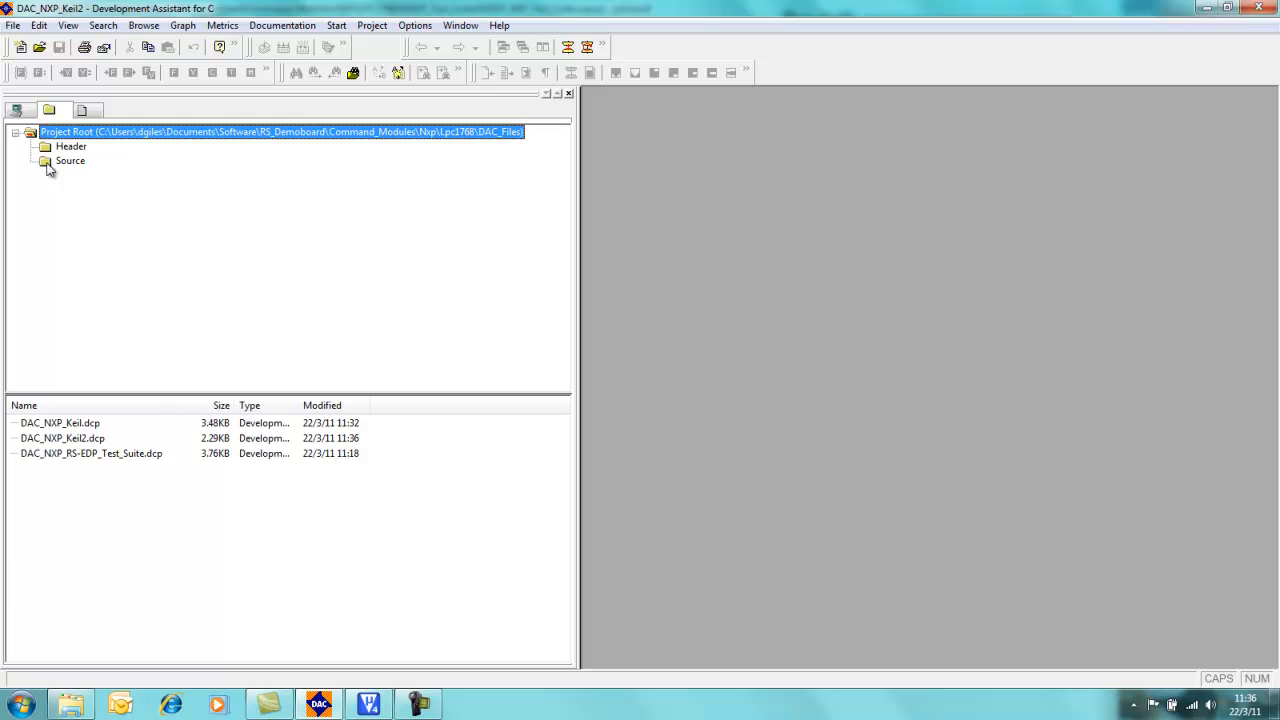
click(70, 160)
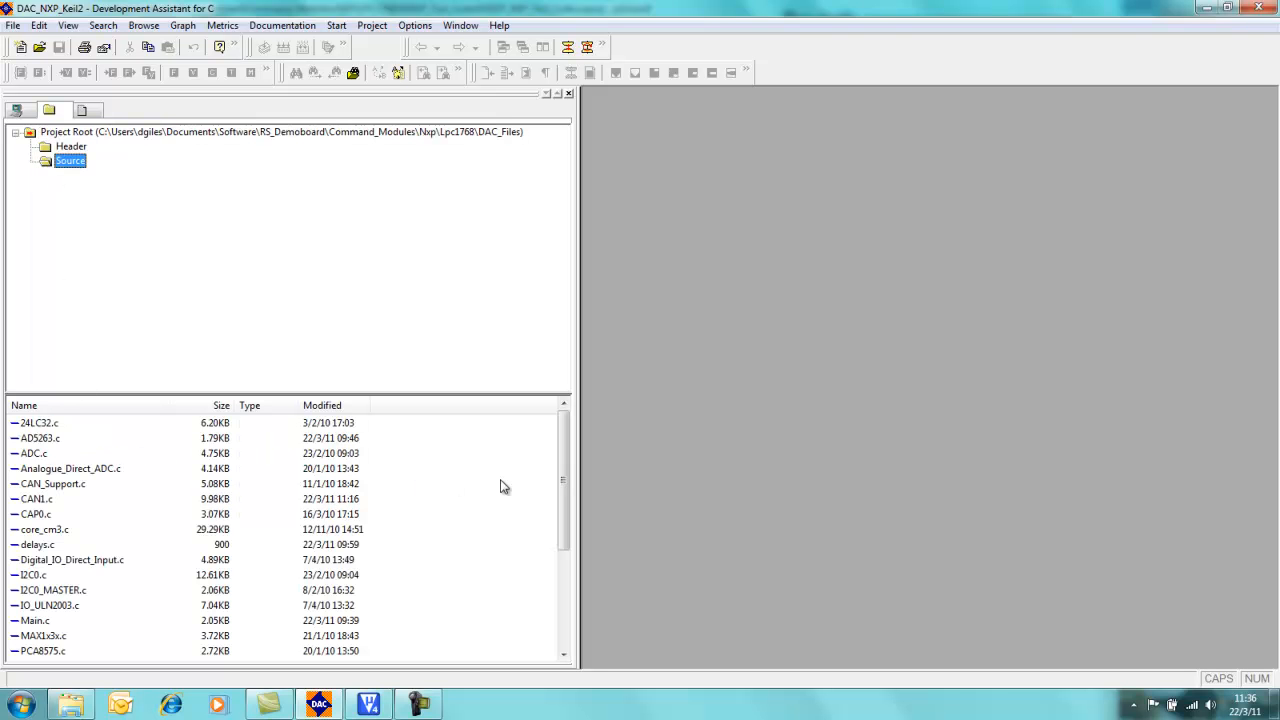
scroll(down, 3)
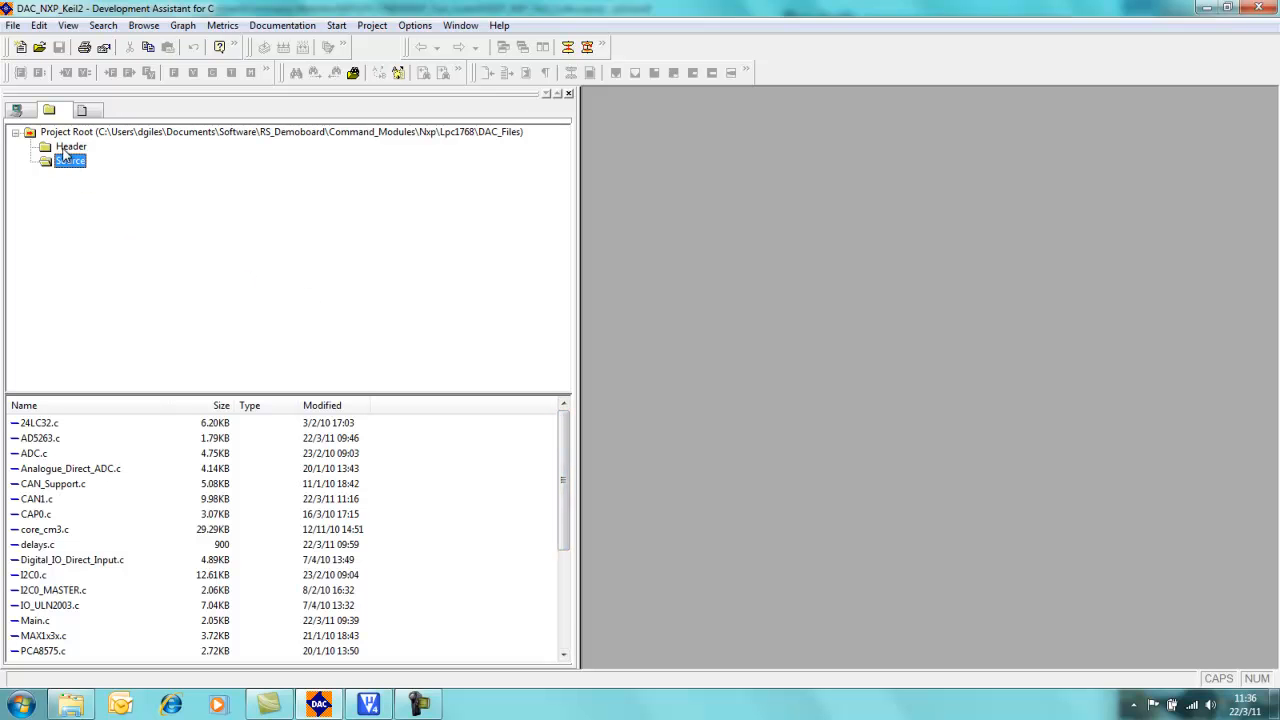
click(71, 146)
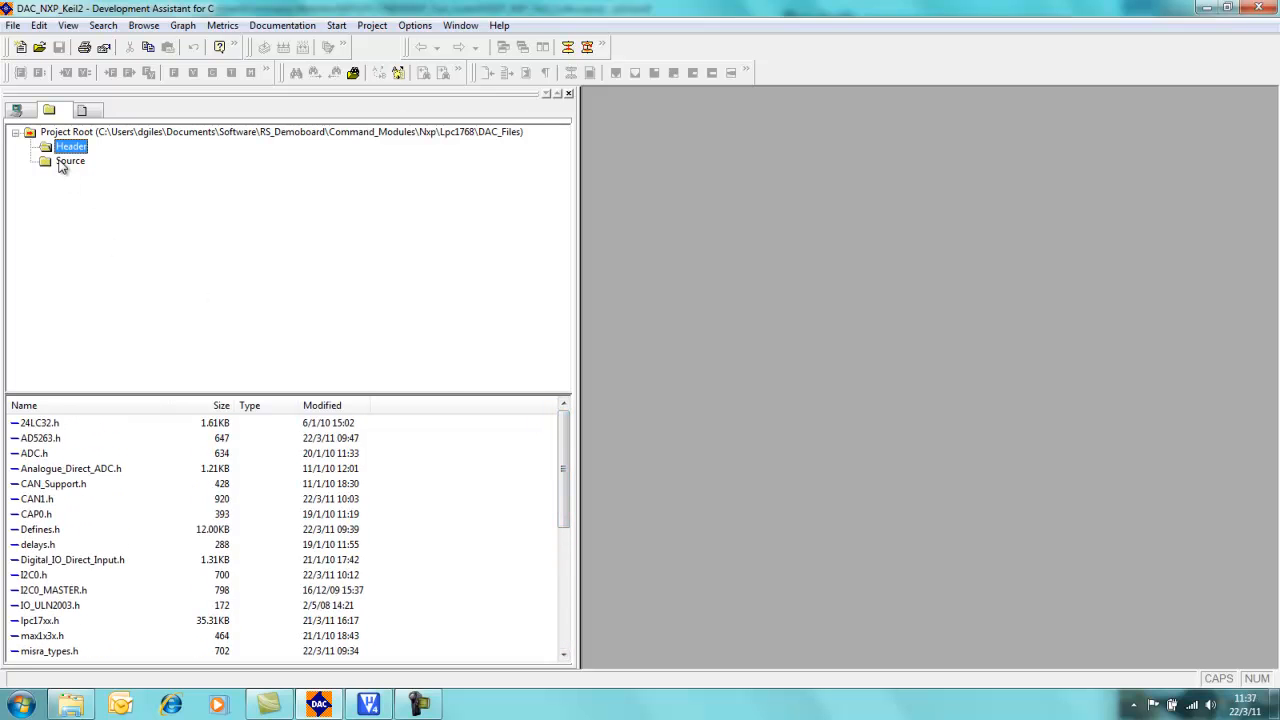
click(70, 160)
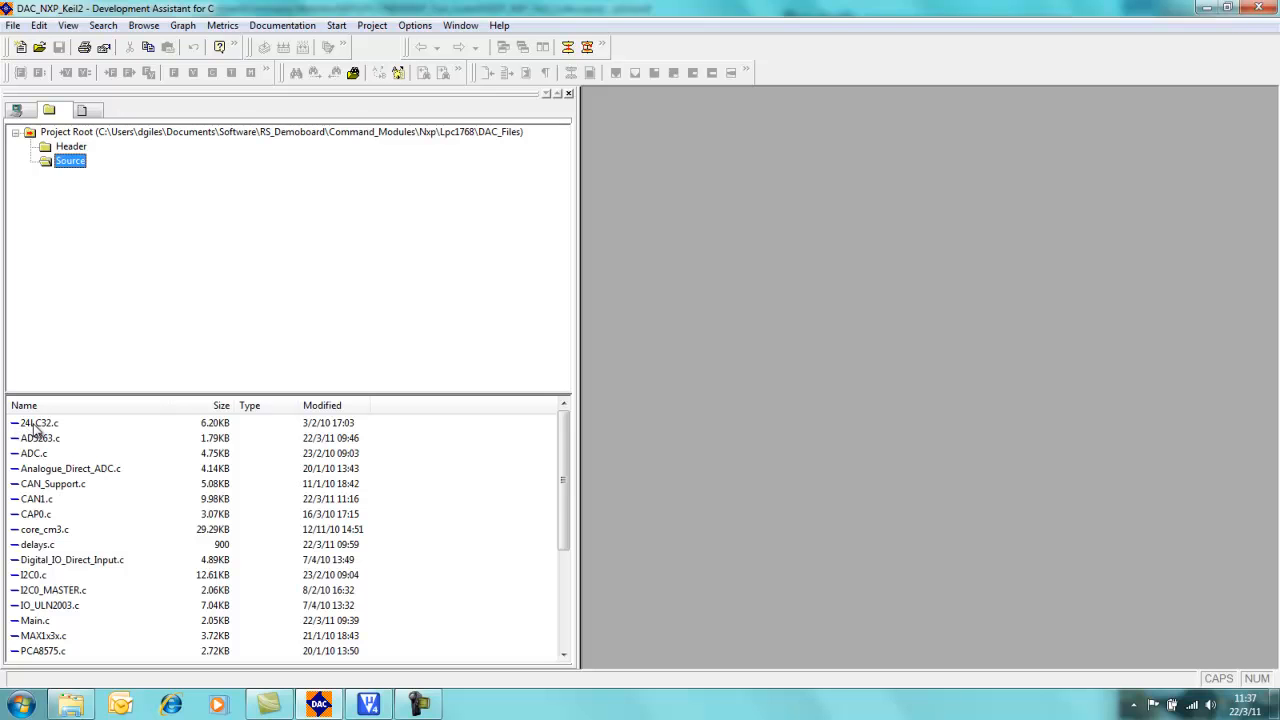
Step: Add 24LC32.c to the project and select the remaining Source .c files
click(40, 422)
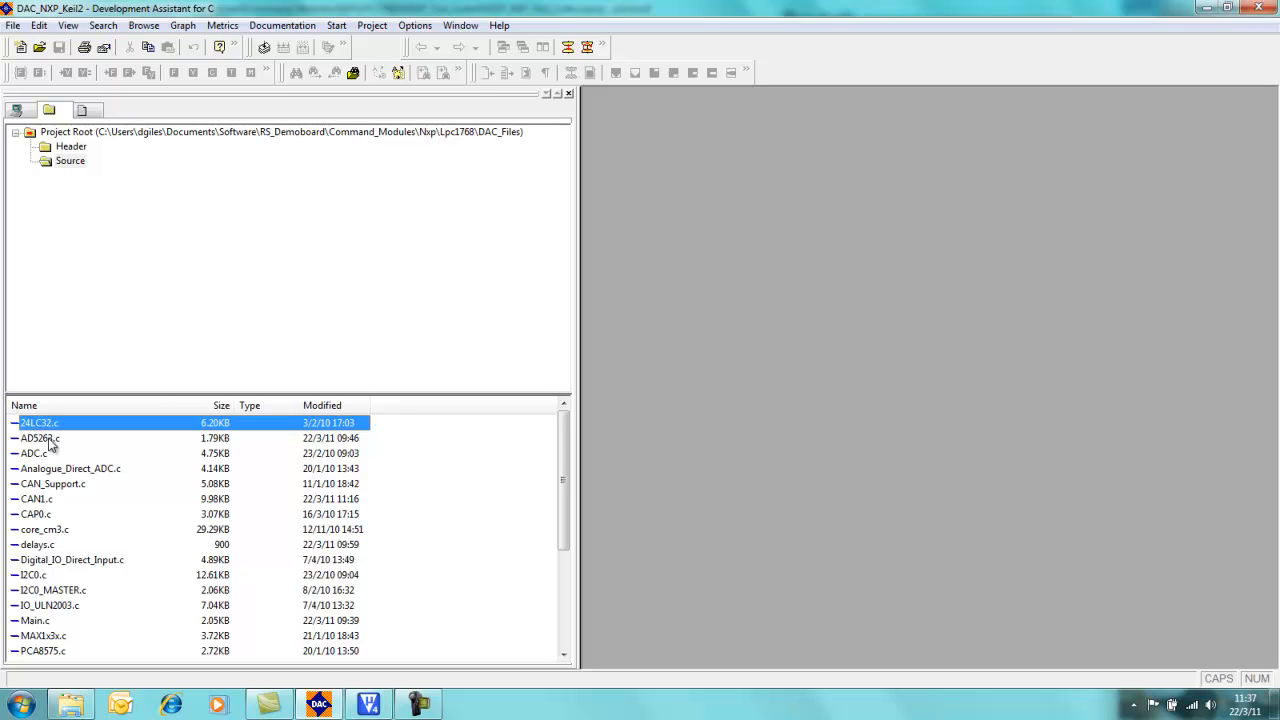
right_click(40, 422)
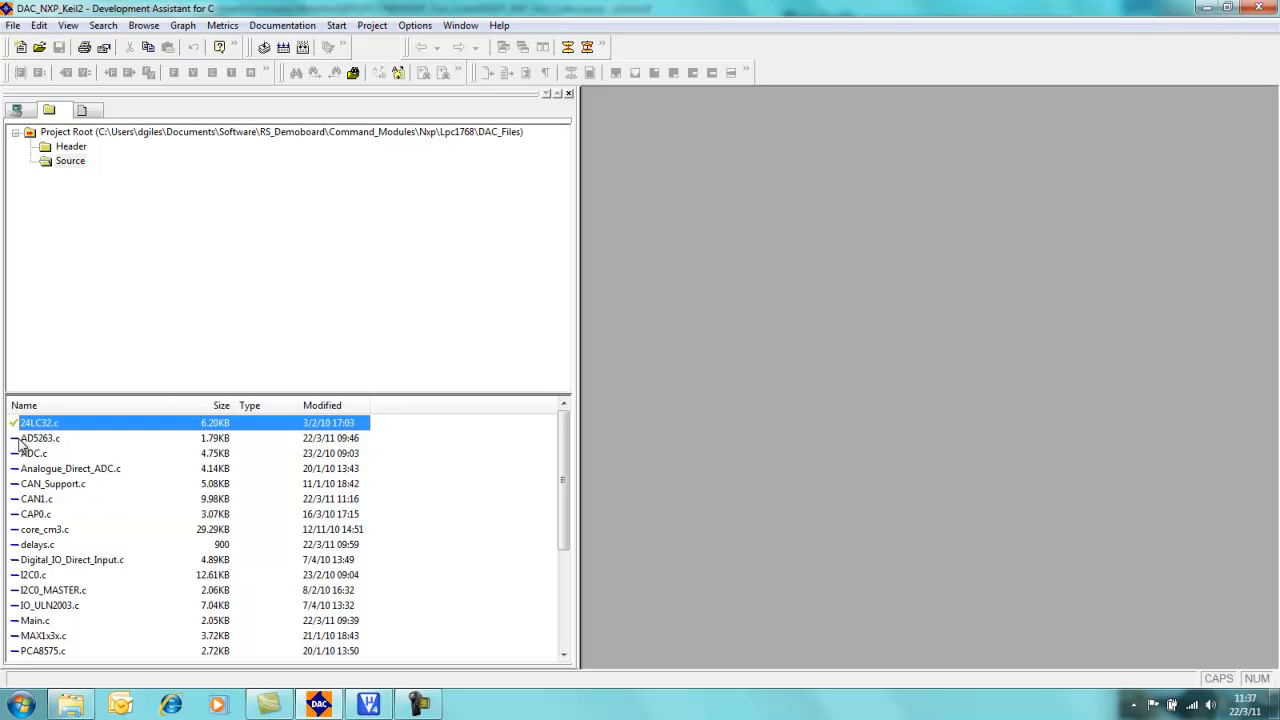
mouse_move(45, 453)
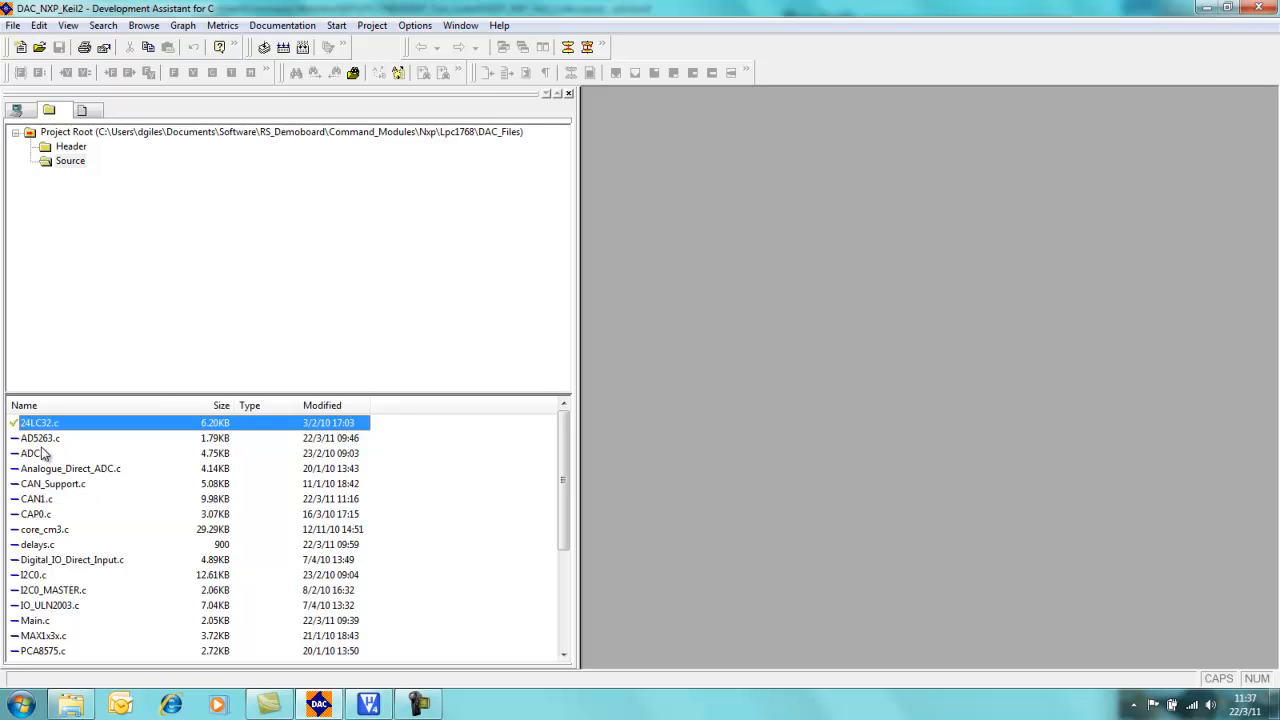
click(40, 438)
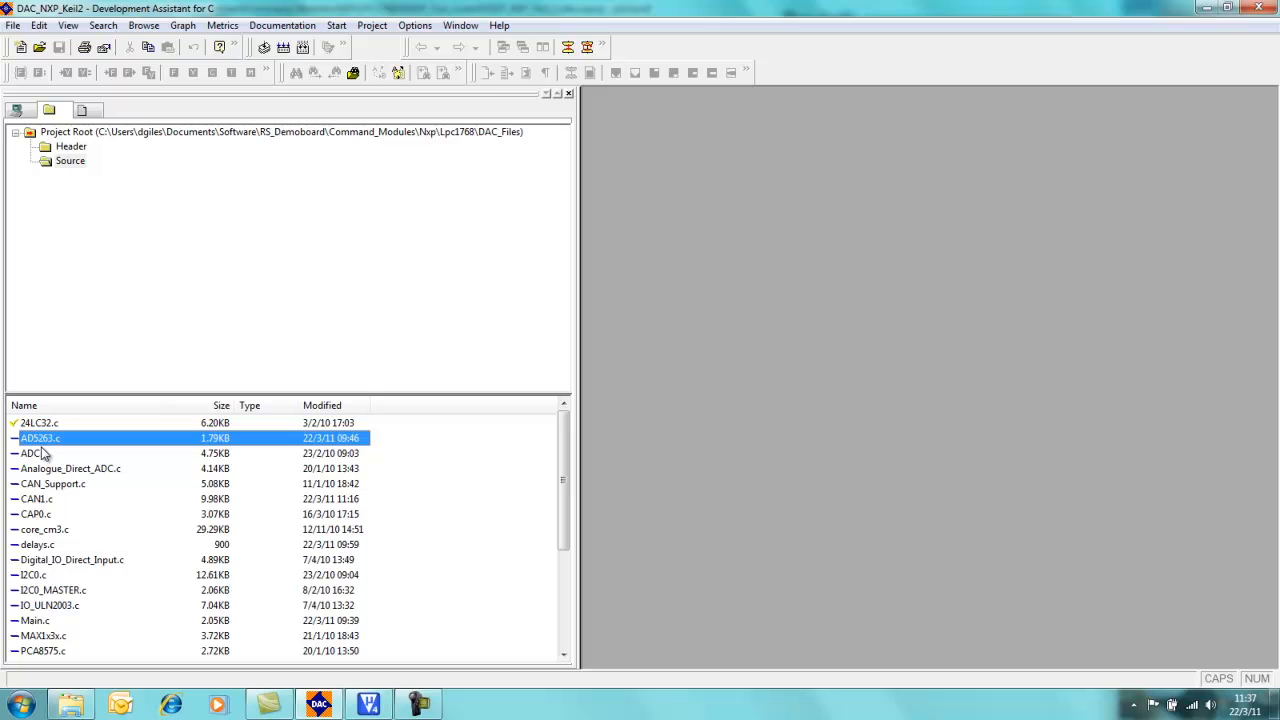
scroll(down, 3)
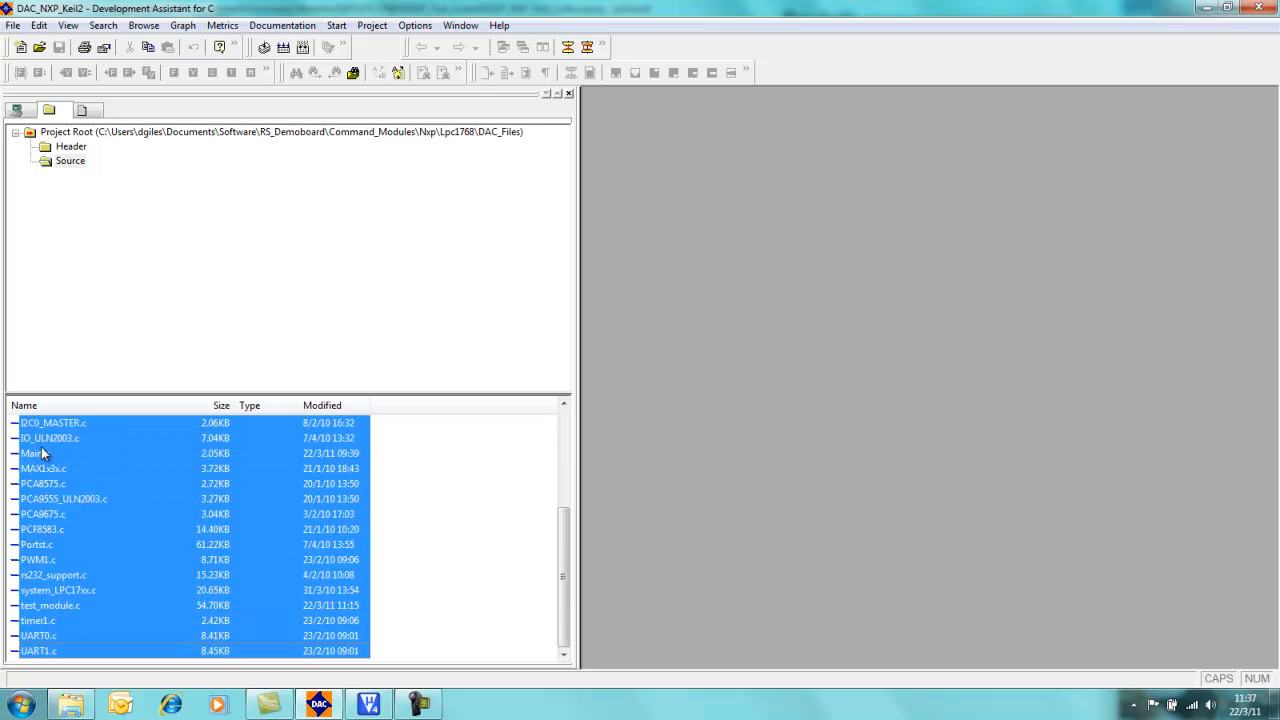
mouse_move(52, 441)
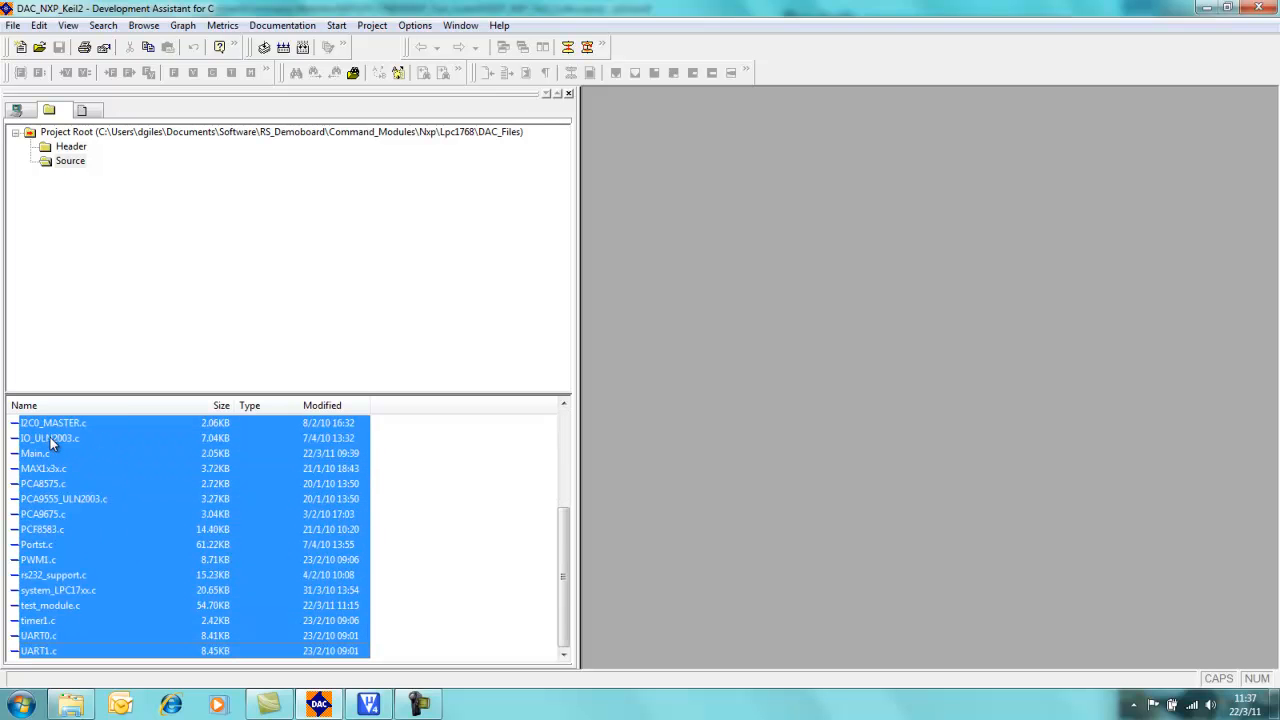
mouse_move(108, 516)
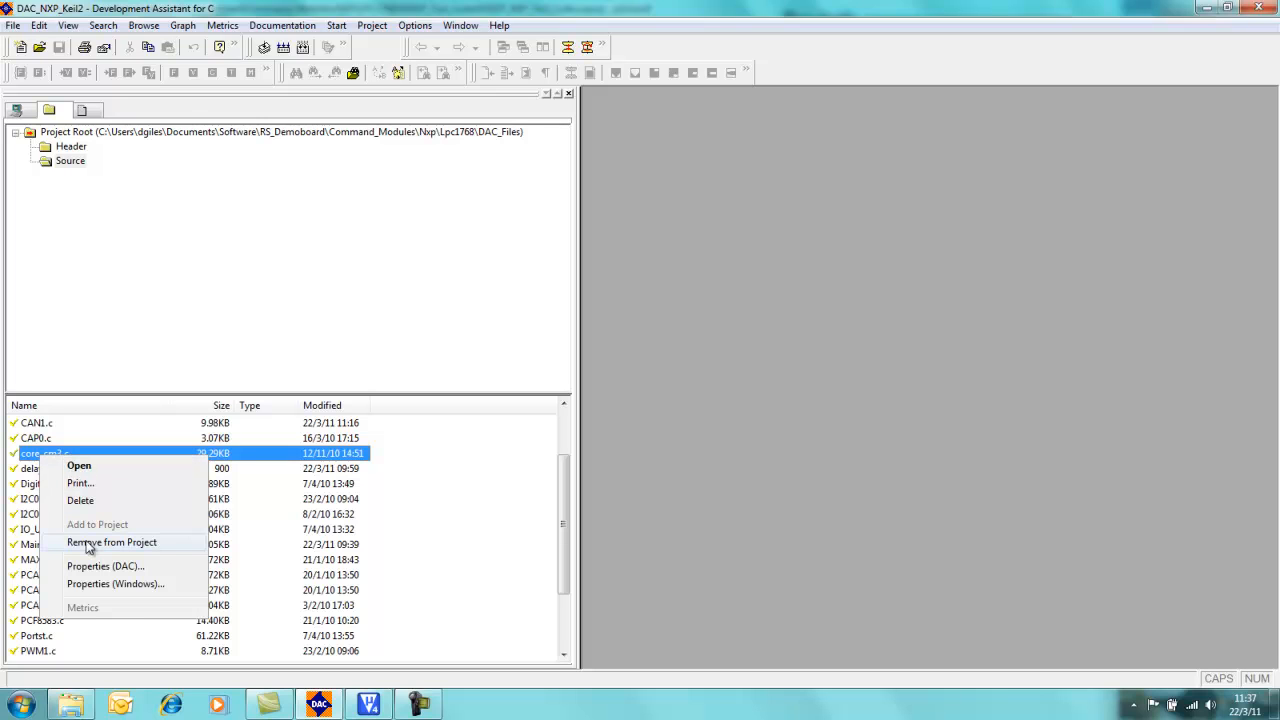
Step: Remove core_cm3.c from the DAC_NXP_Keil2 project and confirm with Yes
click(111, 542)
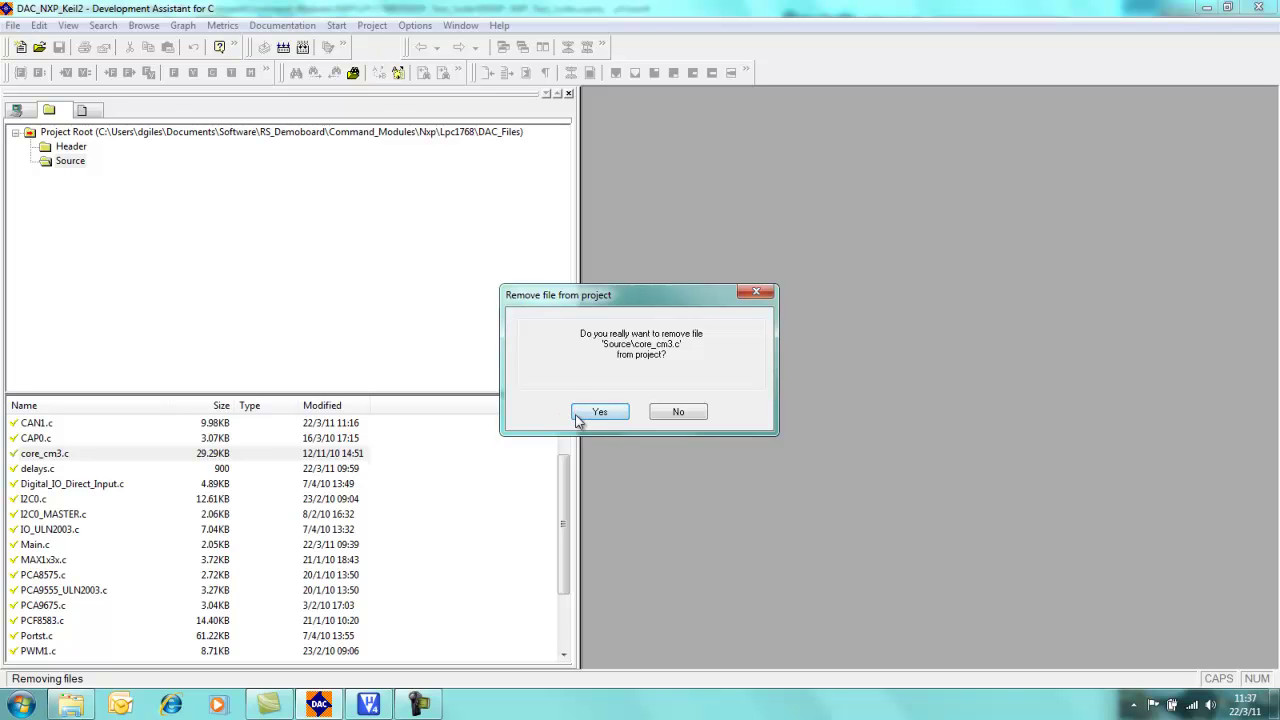
click(599, 411)
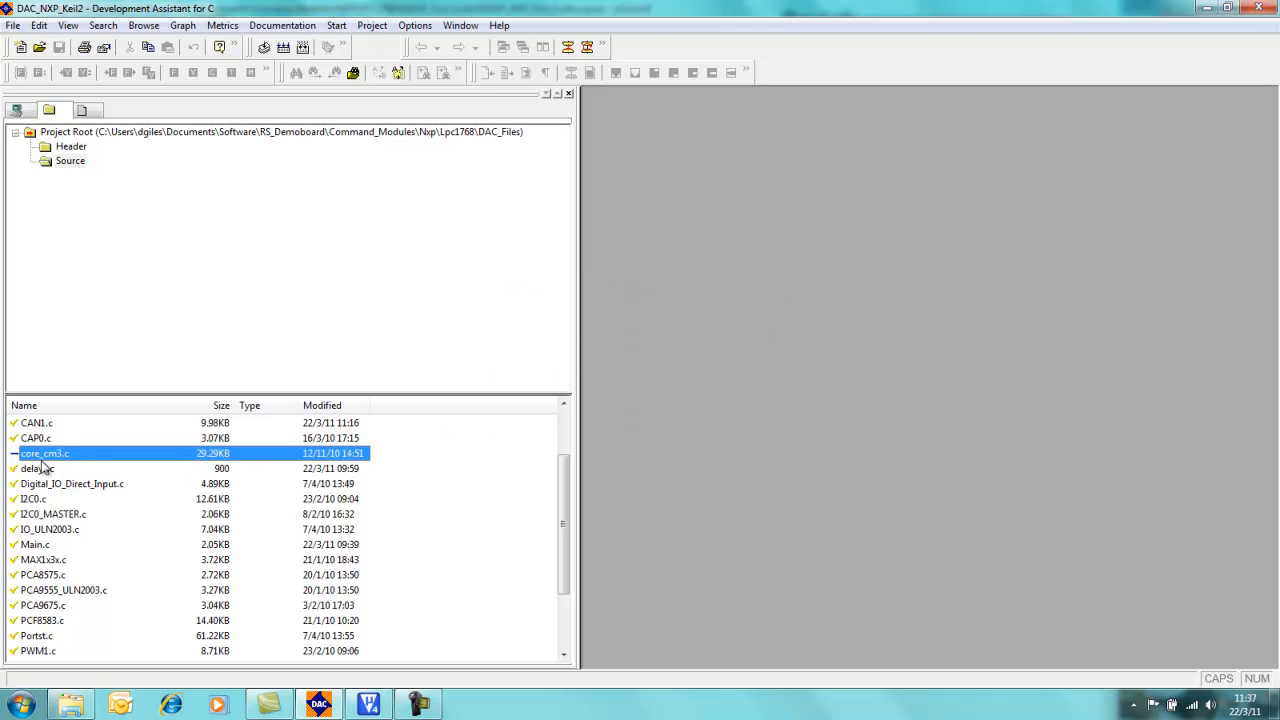
mouse_move(67, 462)
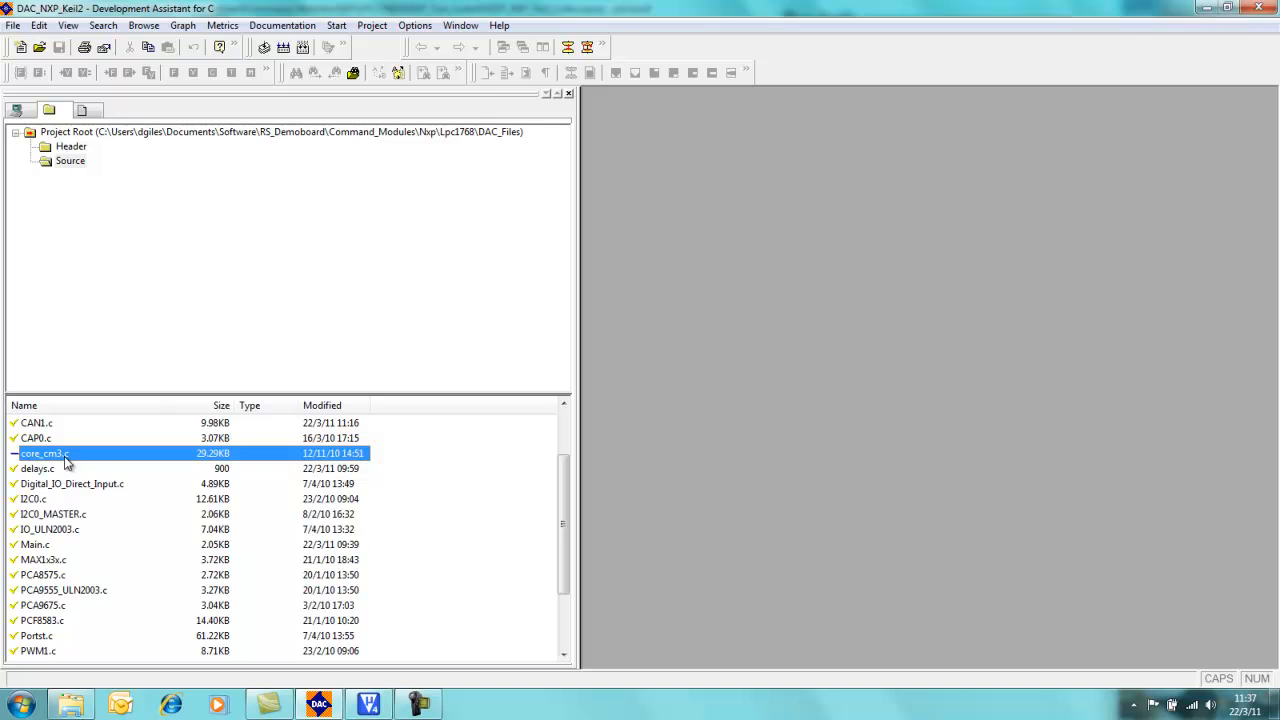
mouse_move(15, 464)
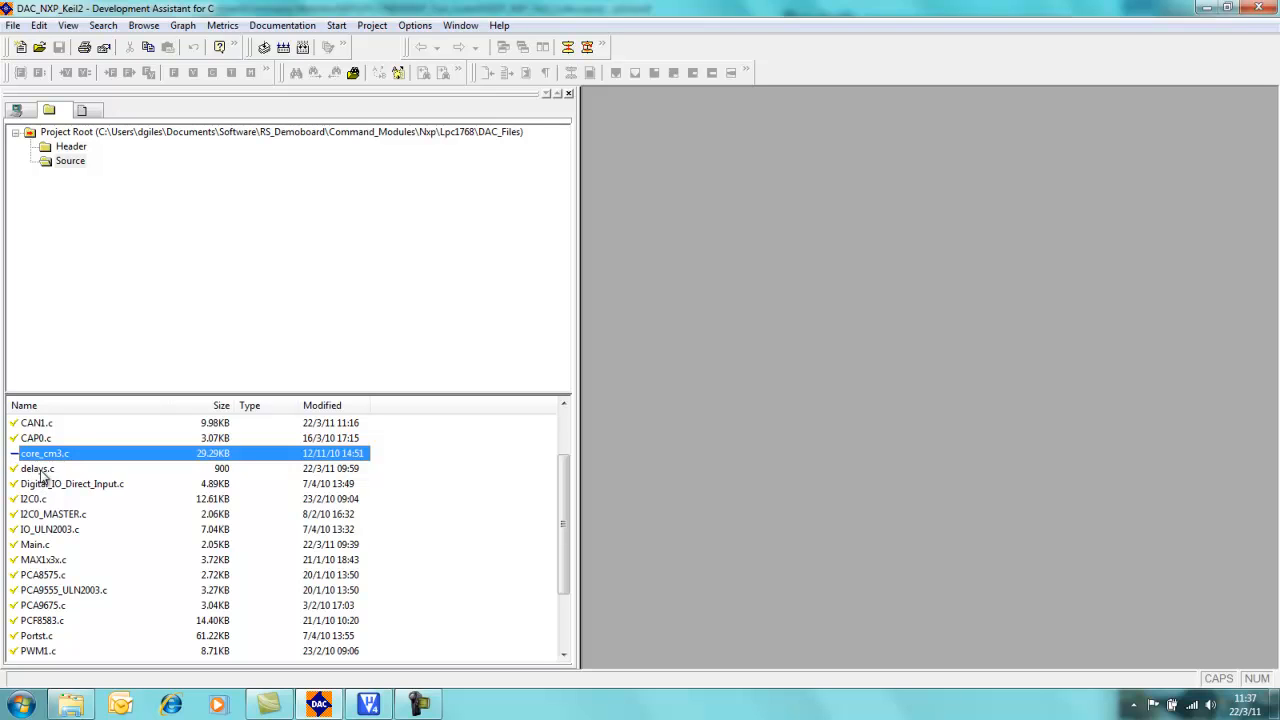
scroll(down, 3)
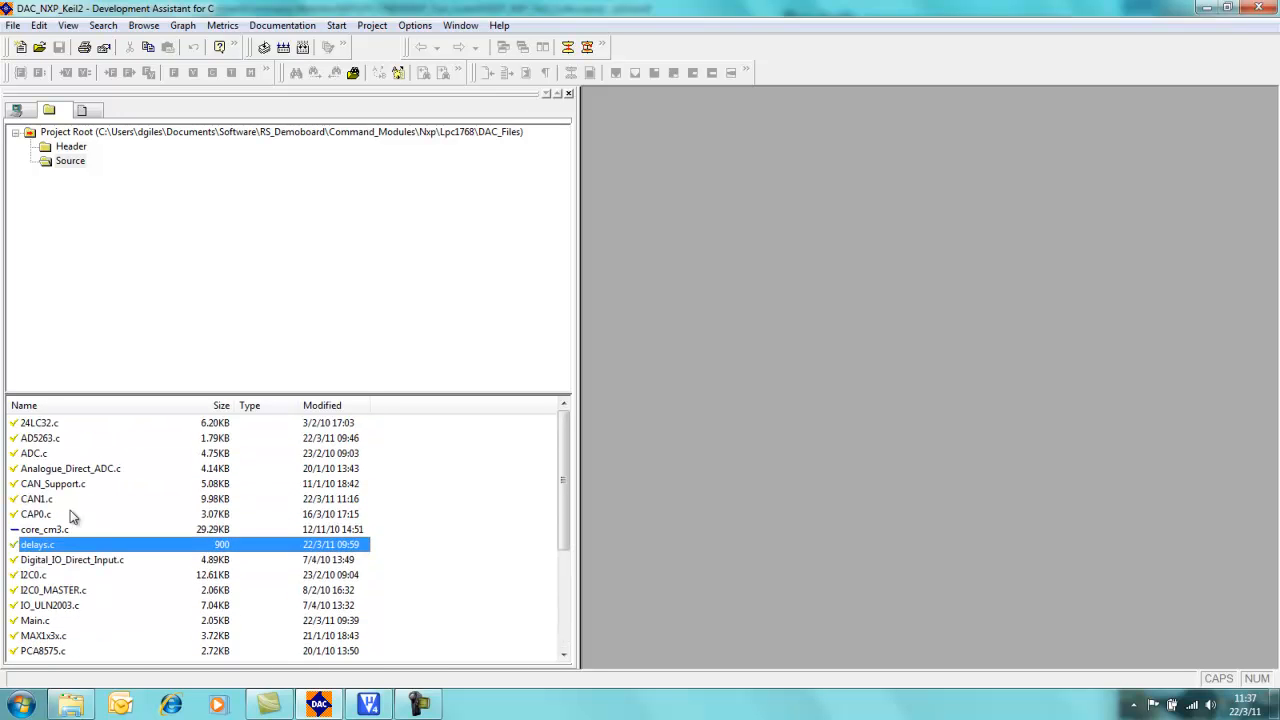
Step: Add all Header folder .h files except zz_core_cm3.h to the project
click(70, 146)
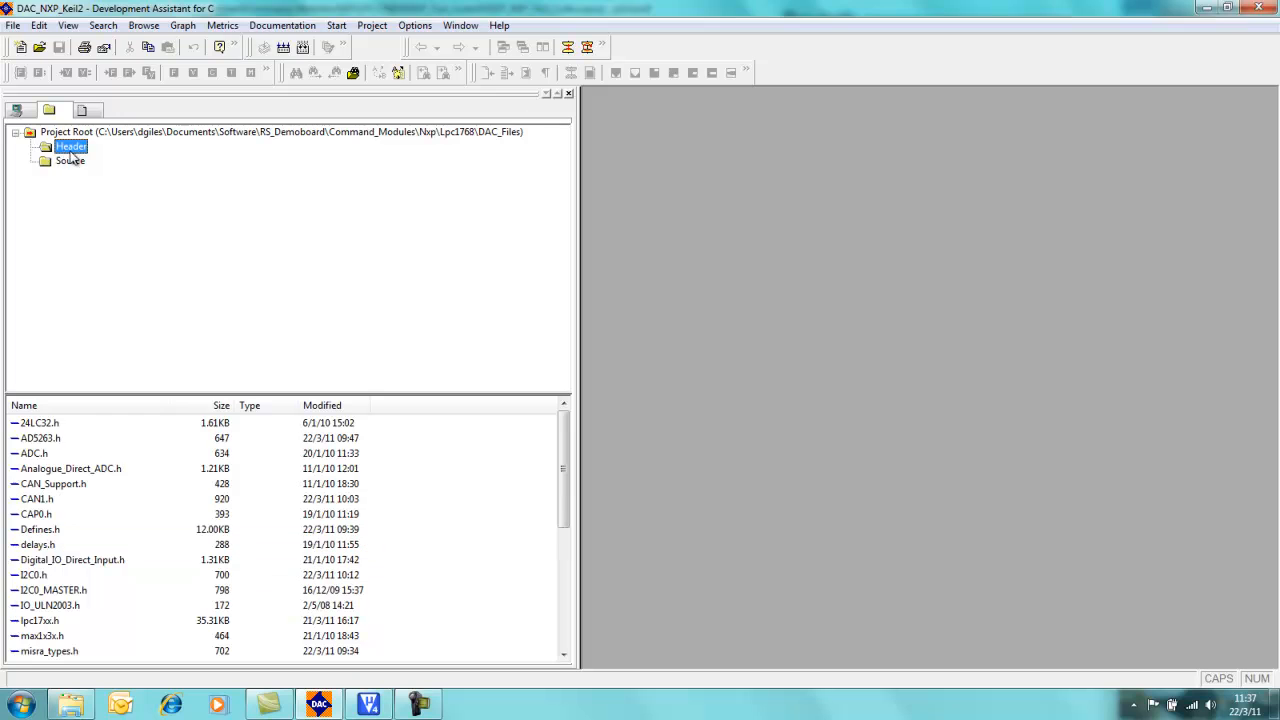
click(40, 422)
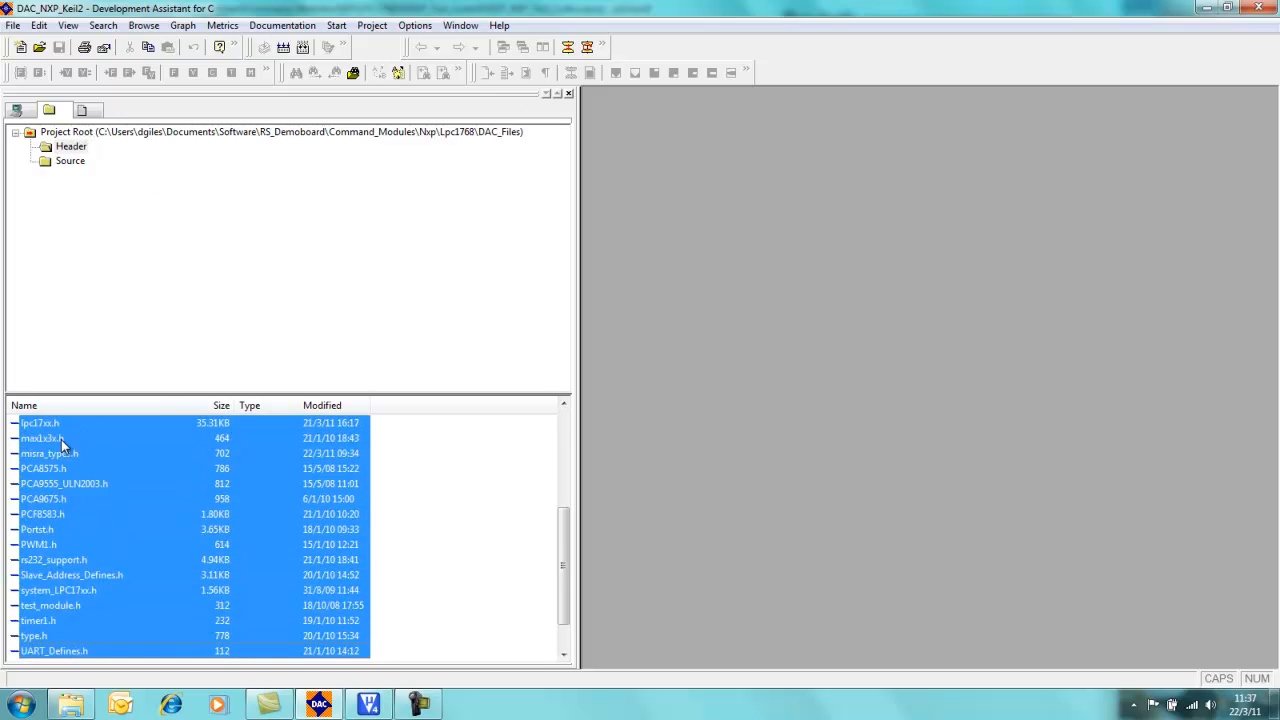
scroll(down, 3)
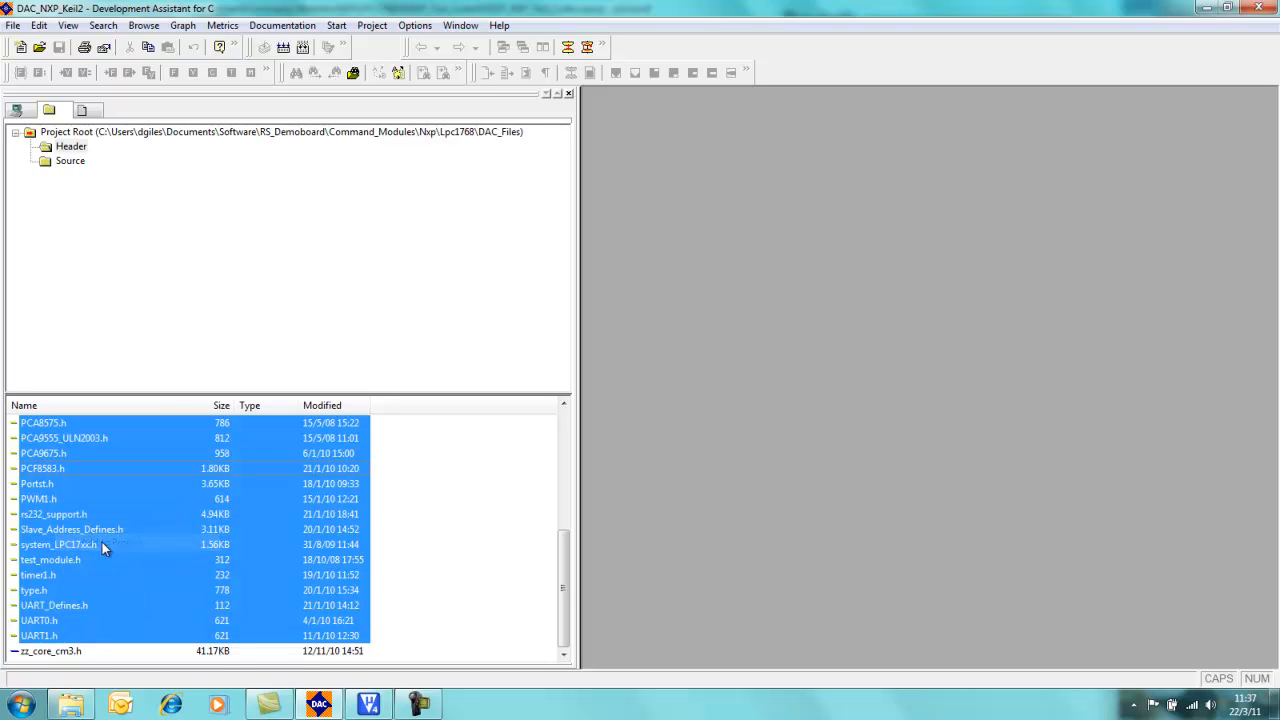
click(42, 468)
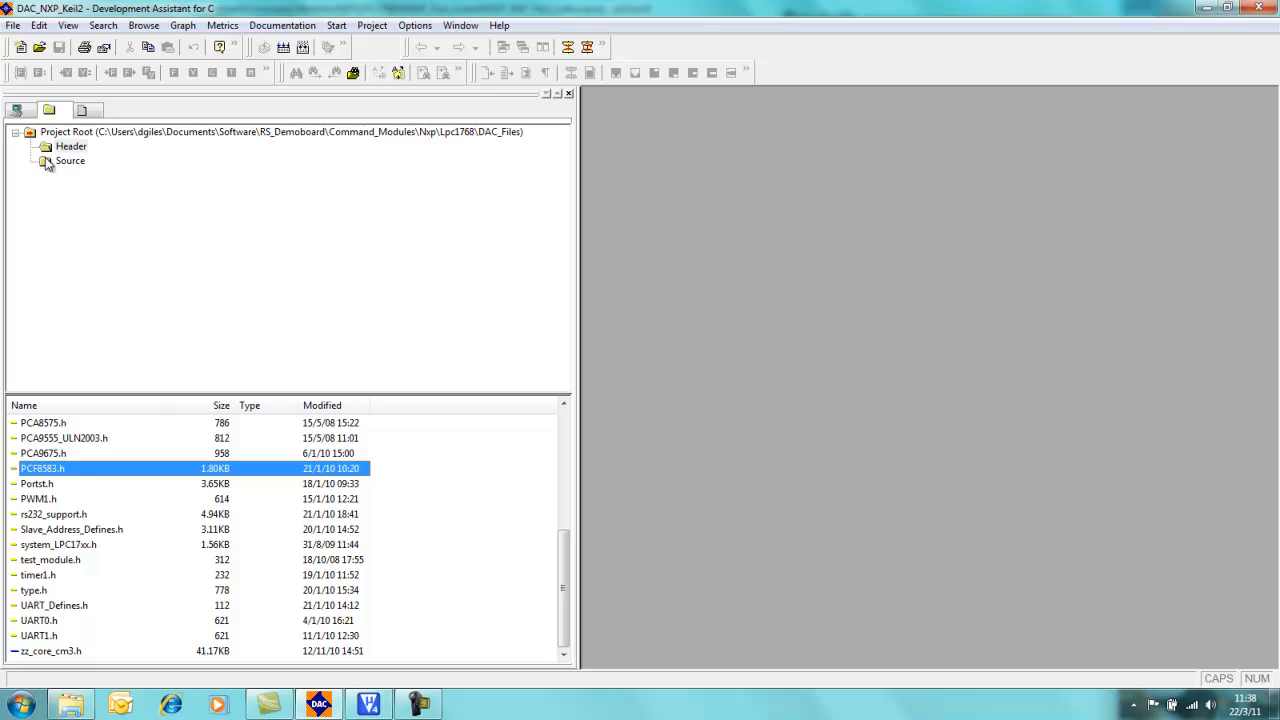
click(71, 146)
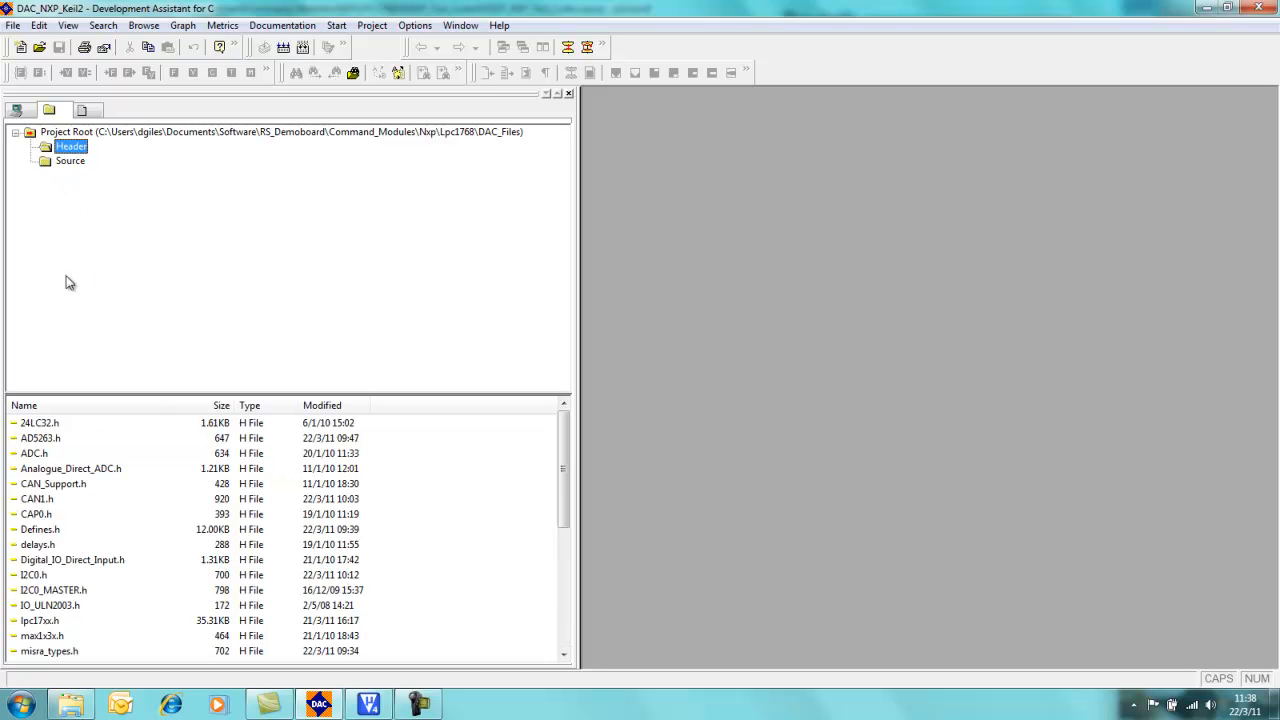
mouse_move(217, 313)
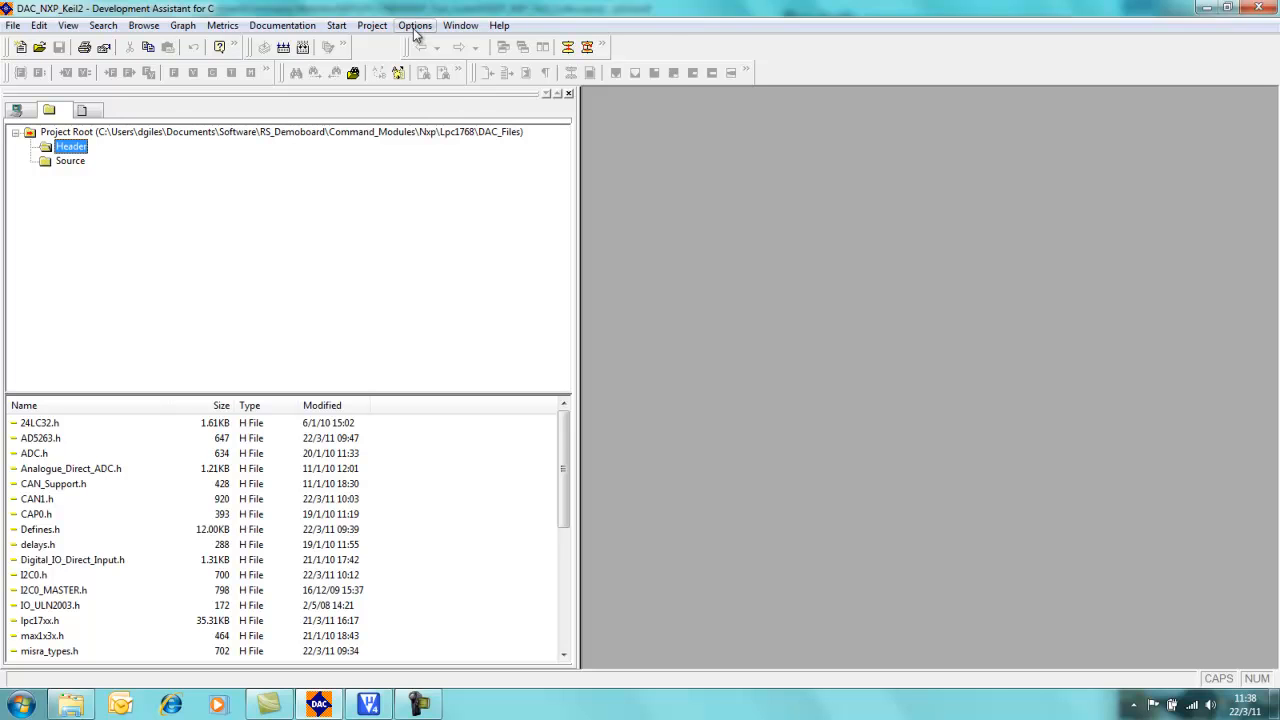
Step: Choose Keil RealView ARM V3.xx in the Options > Compiler source dropdown
click(415, 25)
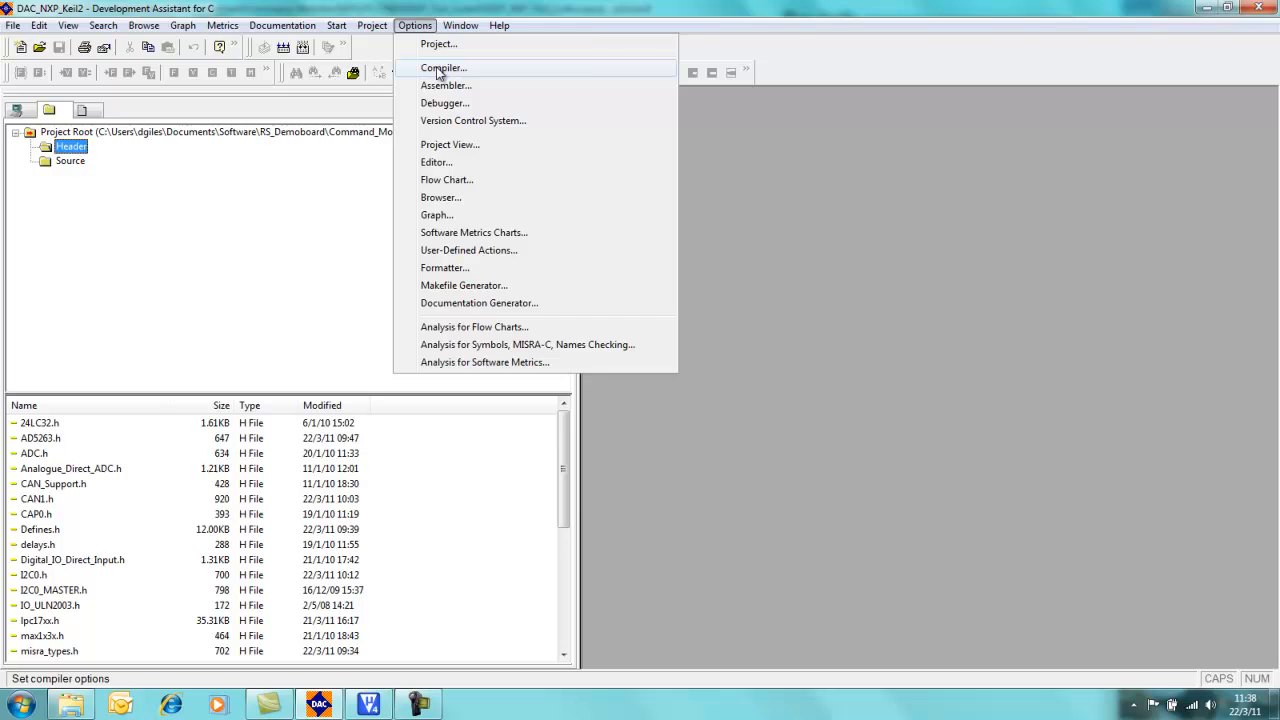
click(443, 67)
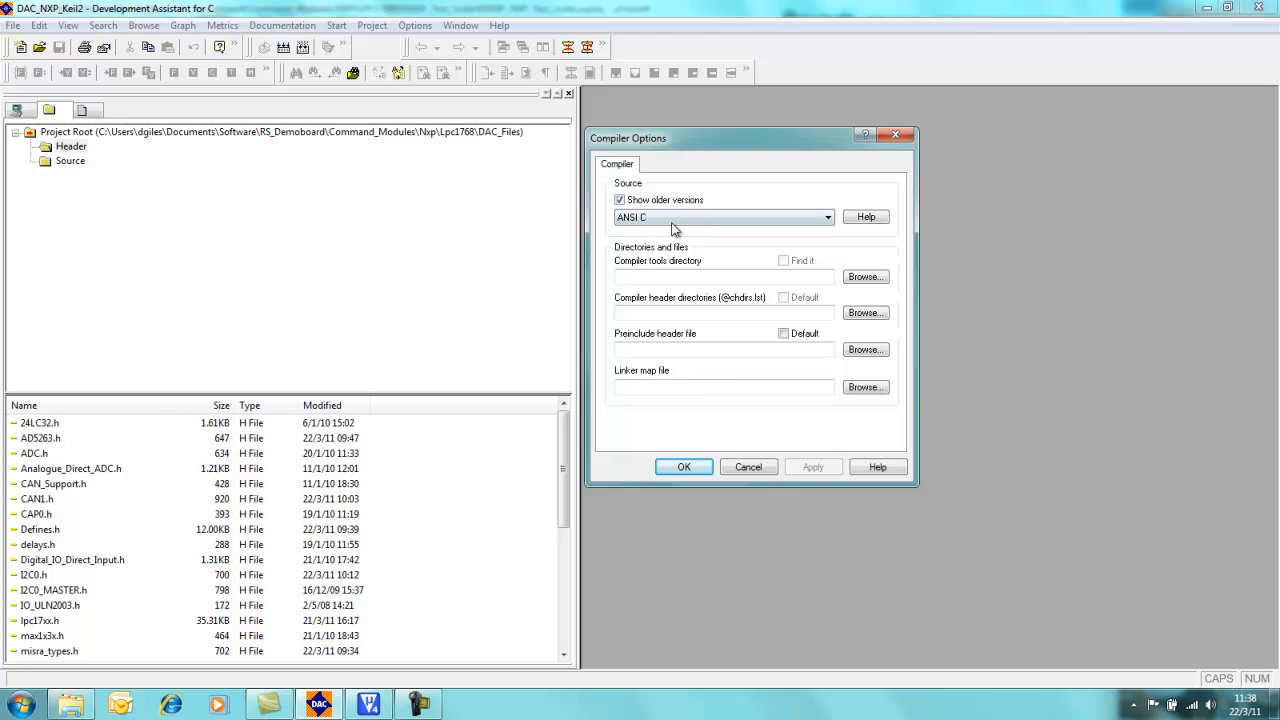
click(826, 217)
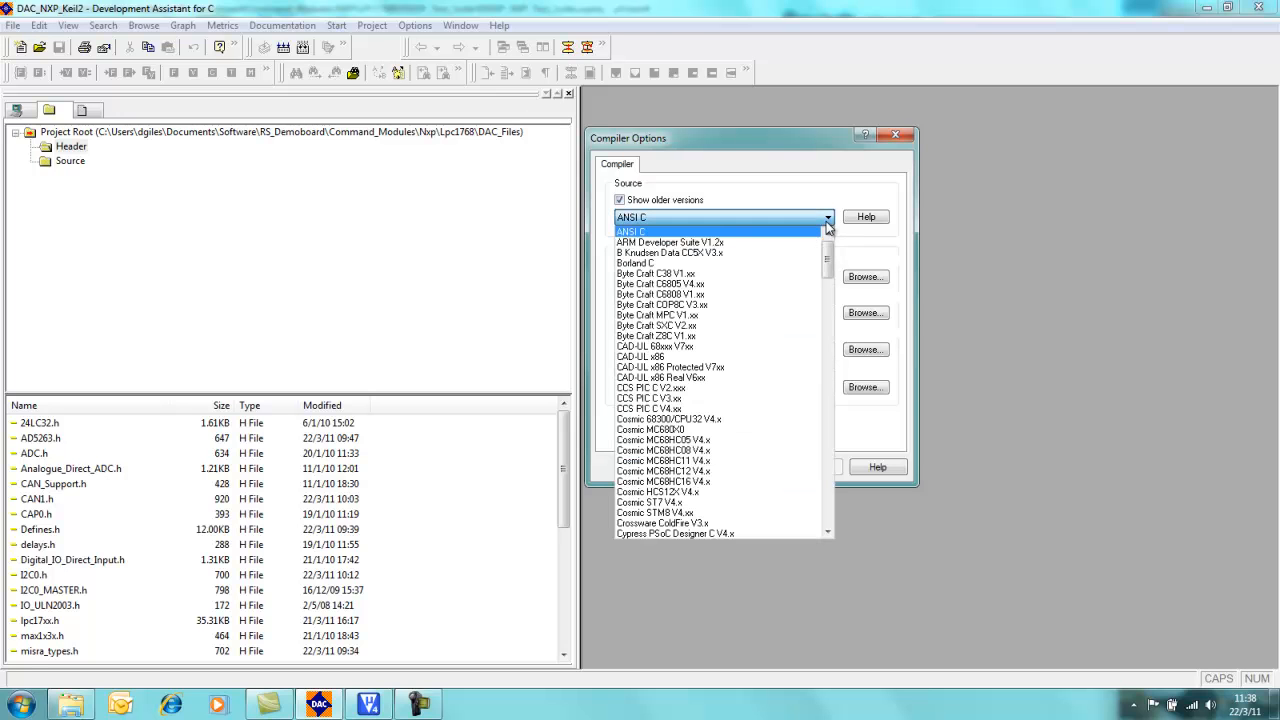
scroll(down, 3)
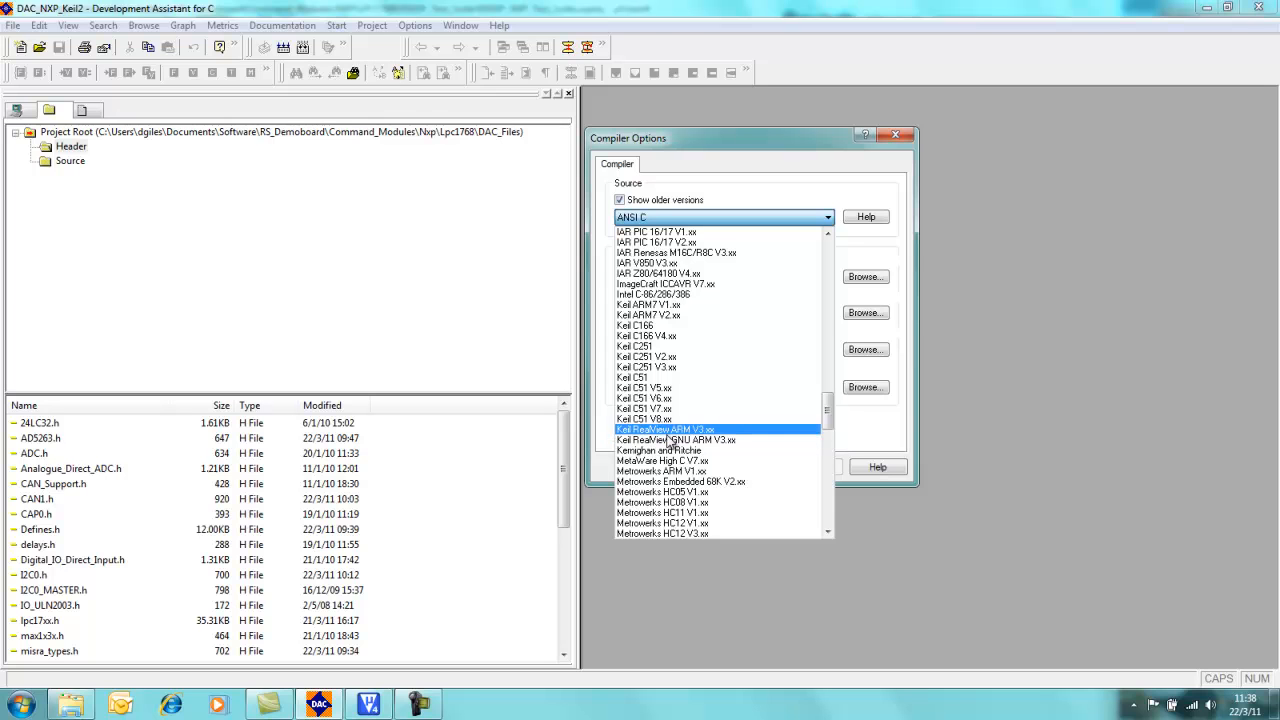
mouse_move(687, 437)
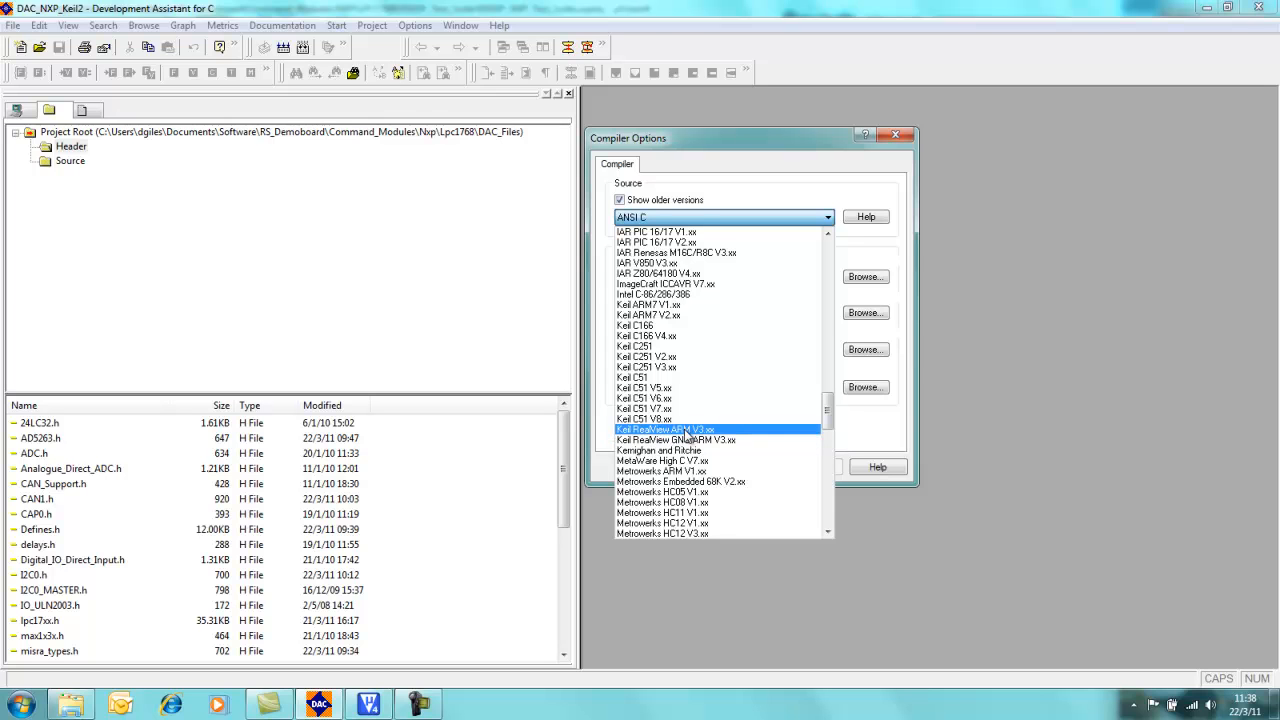
click(665, 430)
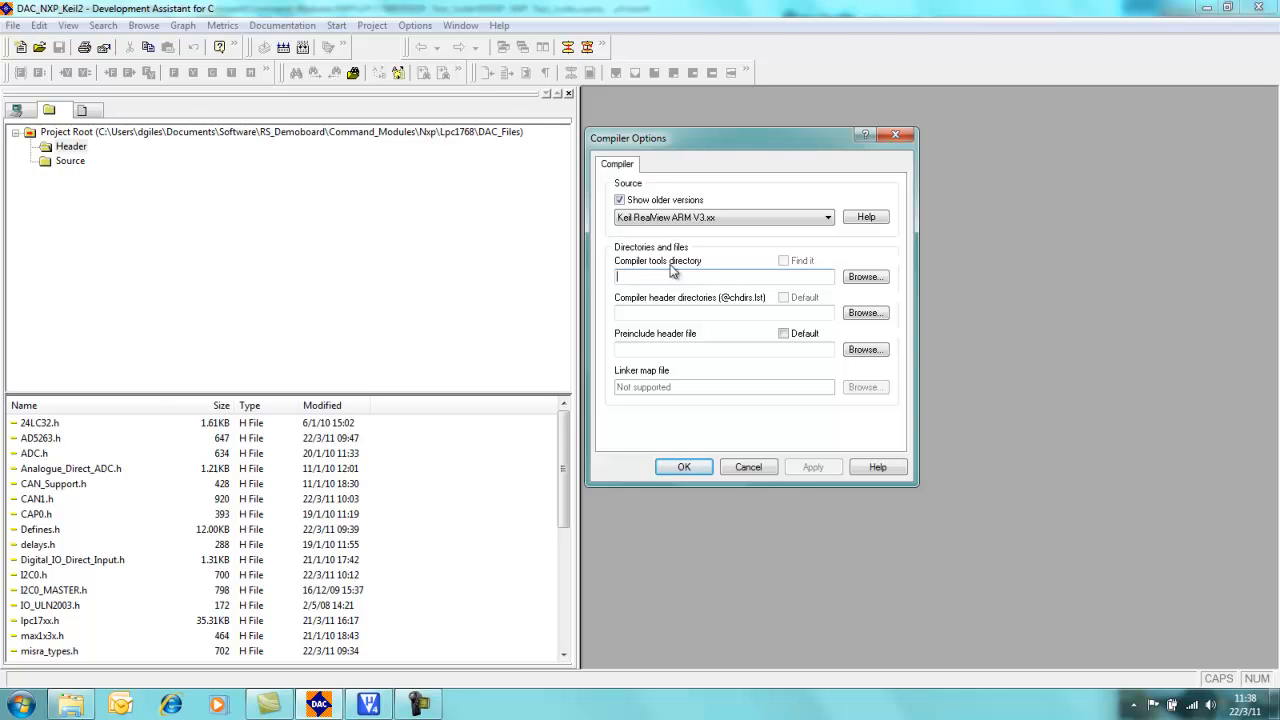
Step: Browse to C:\Keil_MDK_414\ARM and set it as the compiler tools directory
click(865, 277)
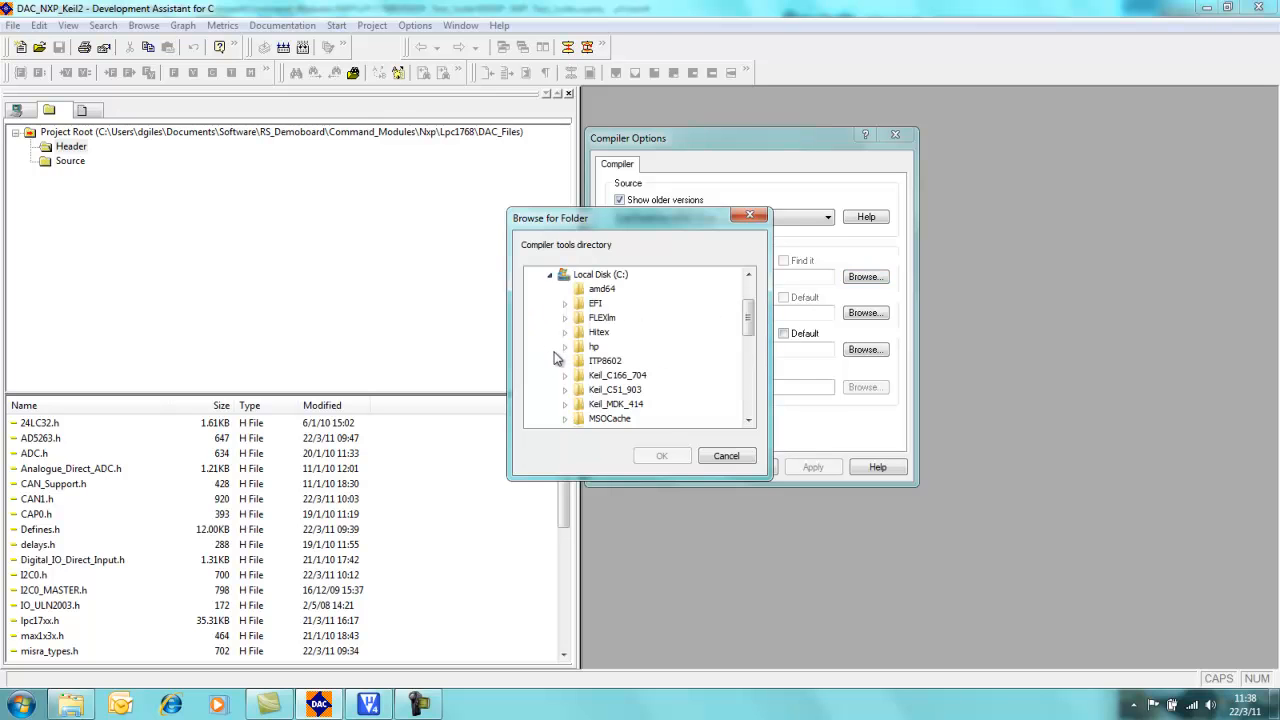
click(565, 317)
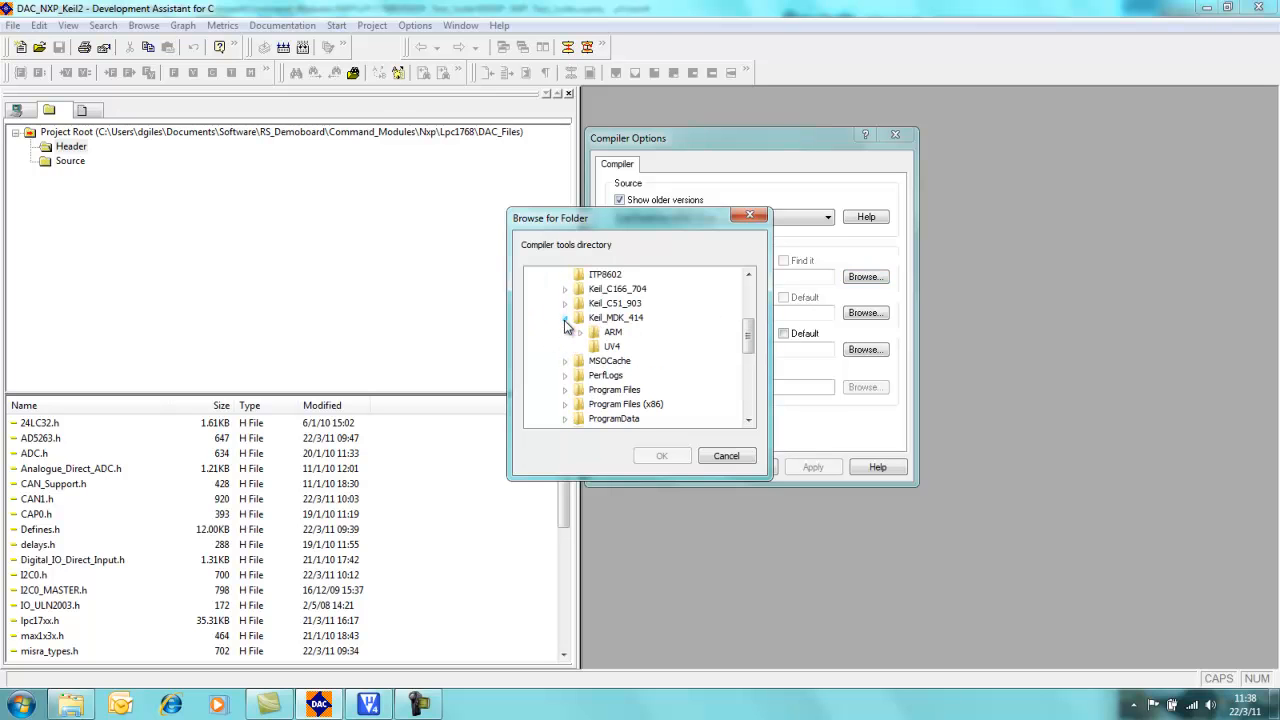
click(579, 331)
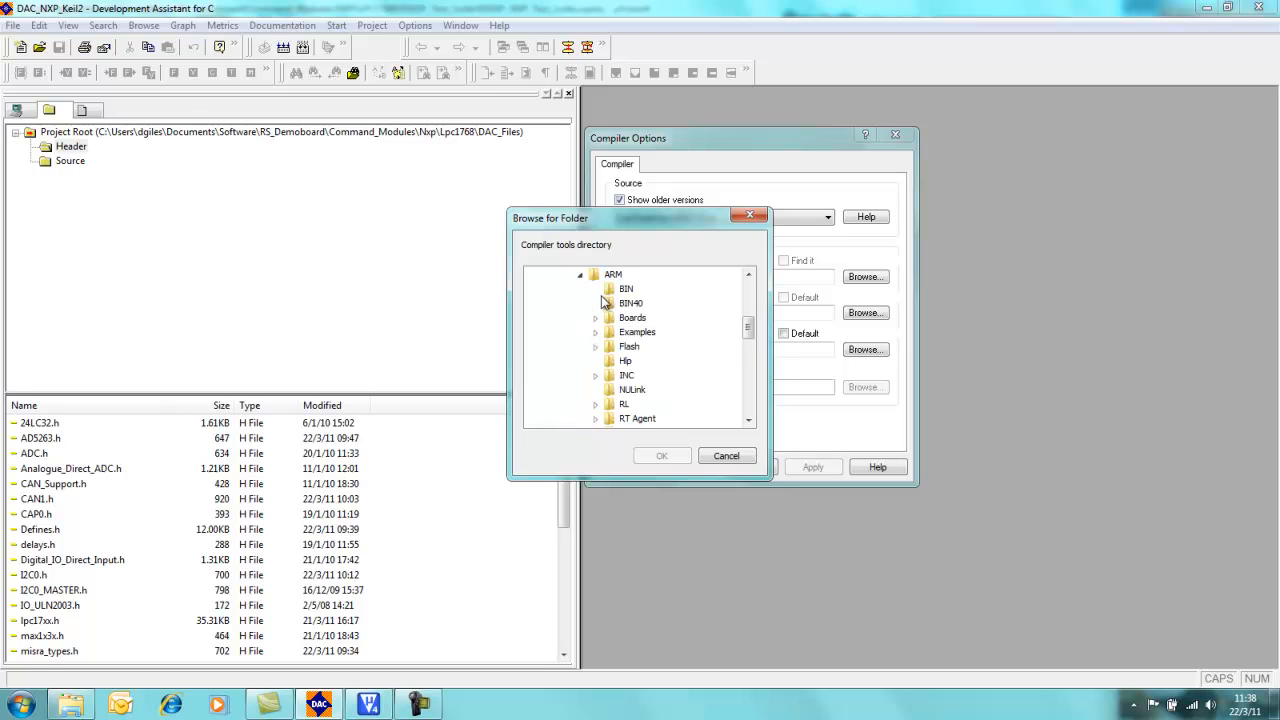
click(613, 274)
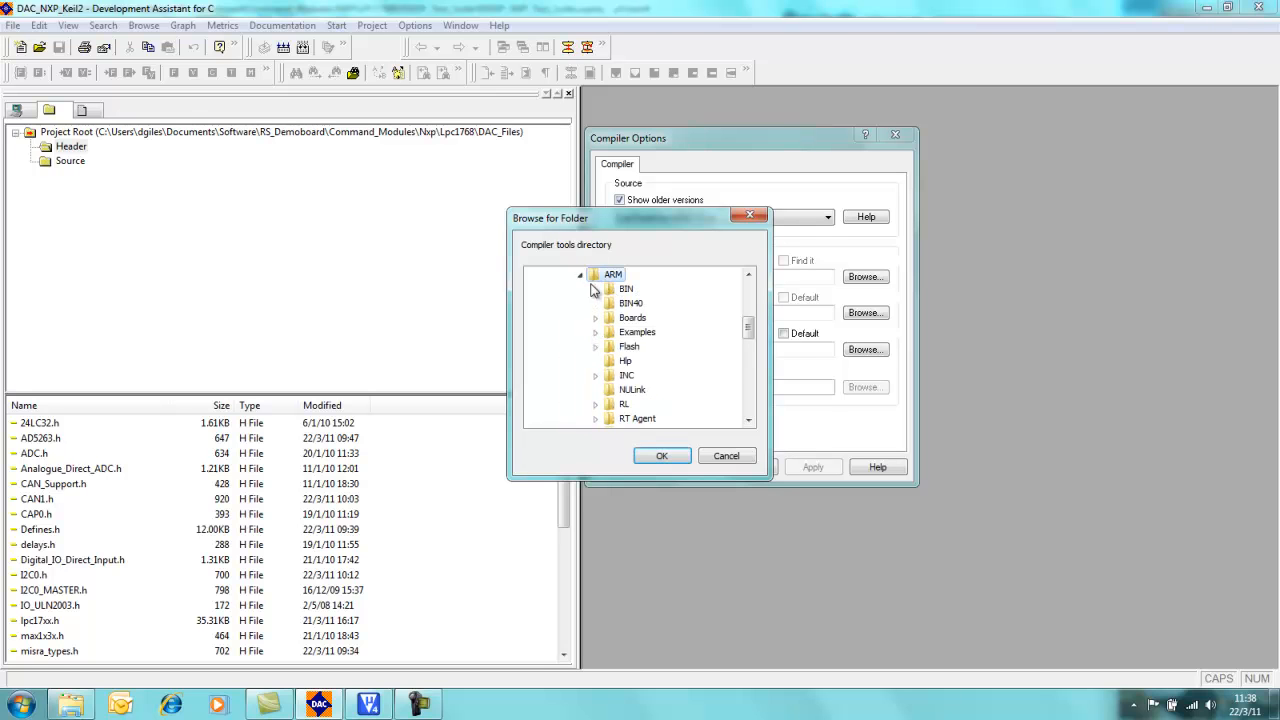
click(661, 456)
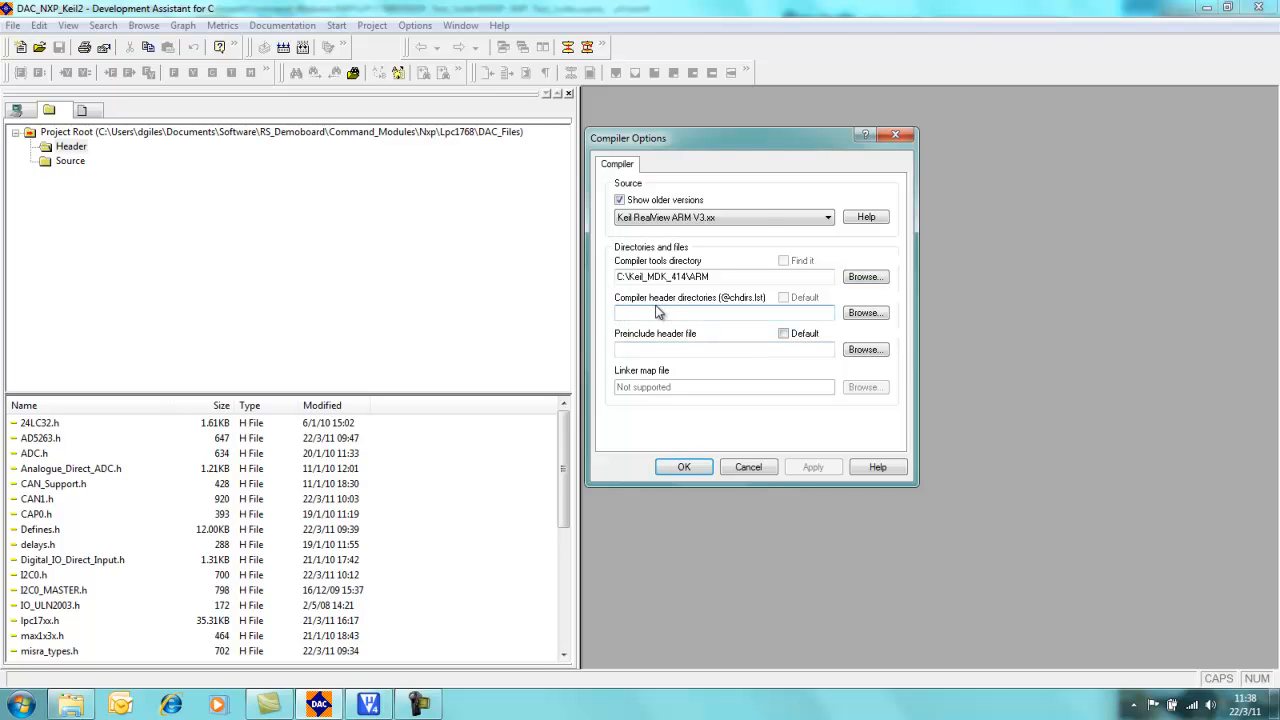
Step: Add the ARM RV31 INC folder as a compiler header directory
click(865, 312)
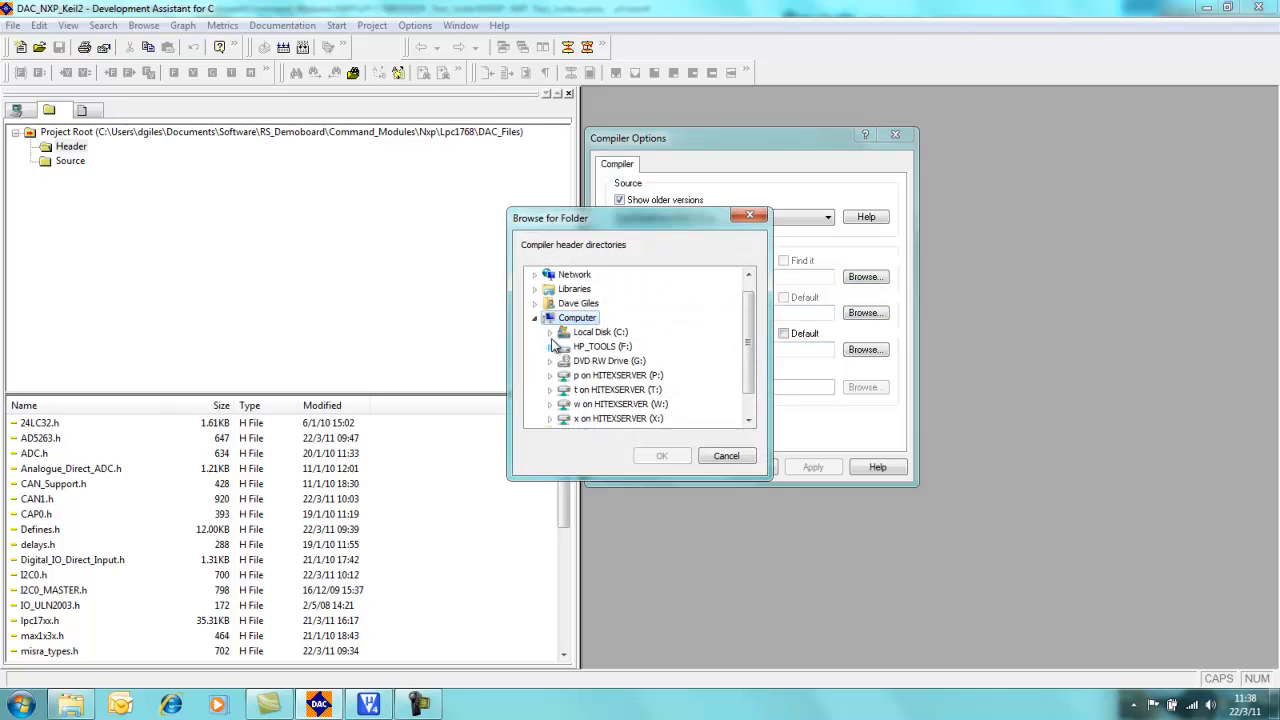
click(551, 331)
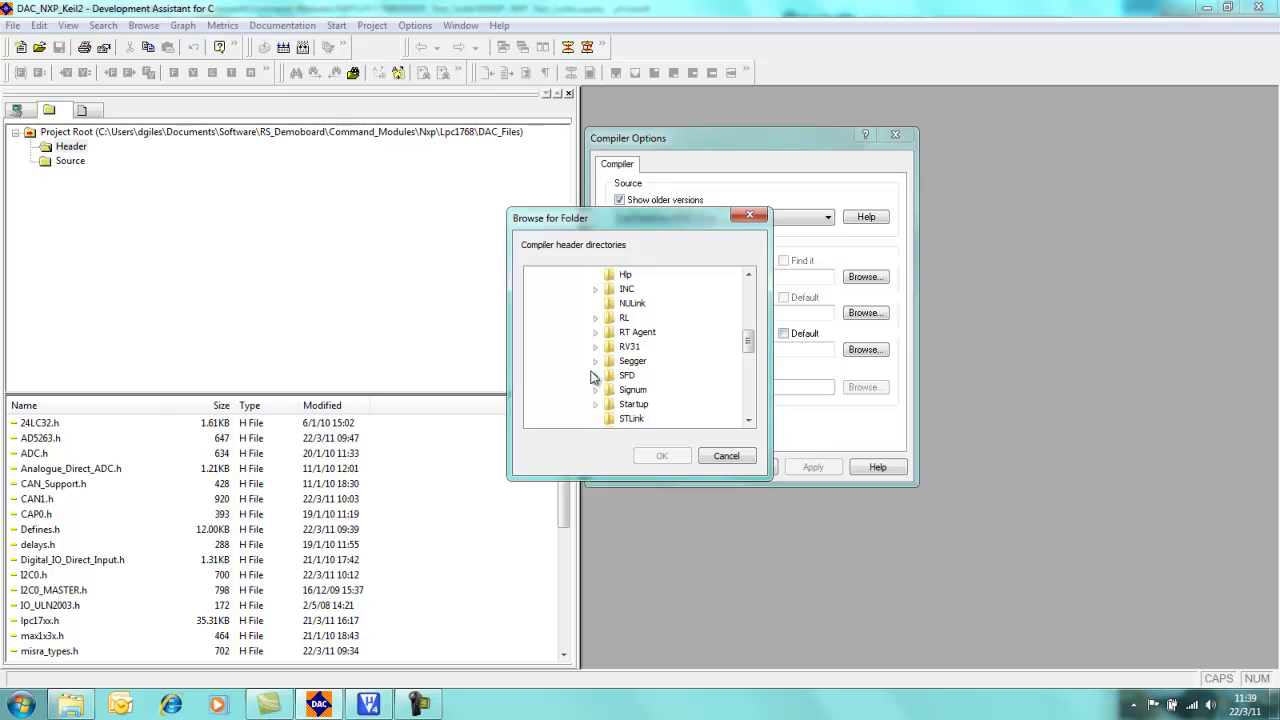
click(596, 346)
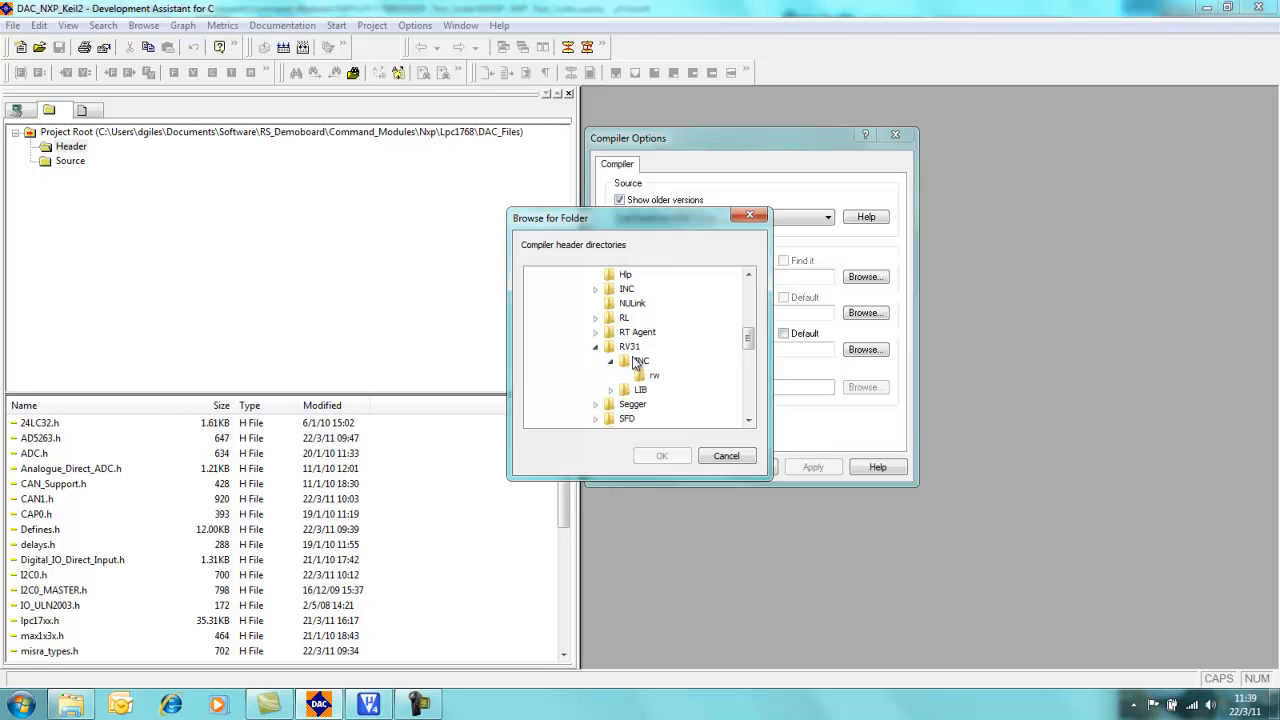
click(661, 455)
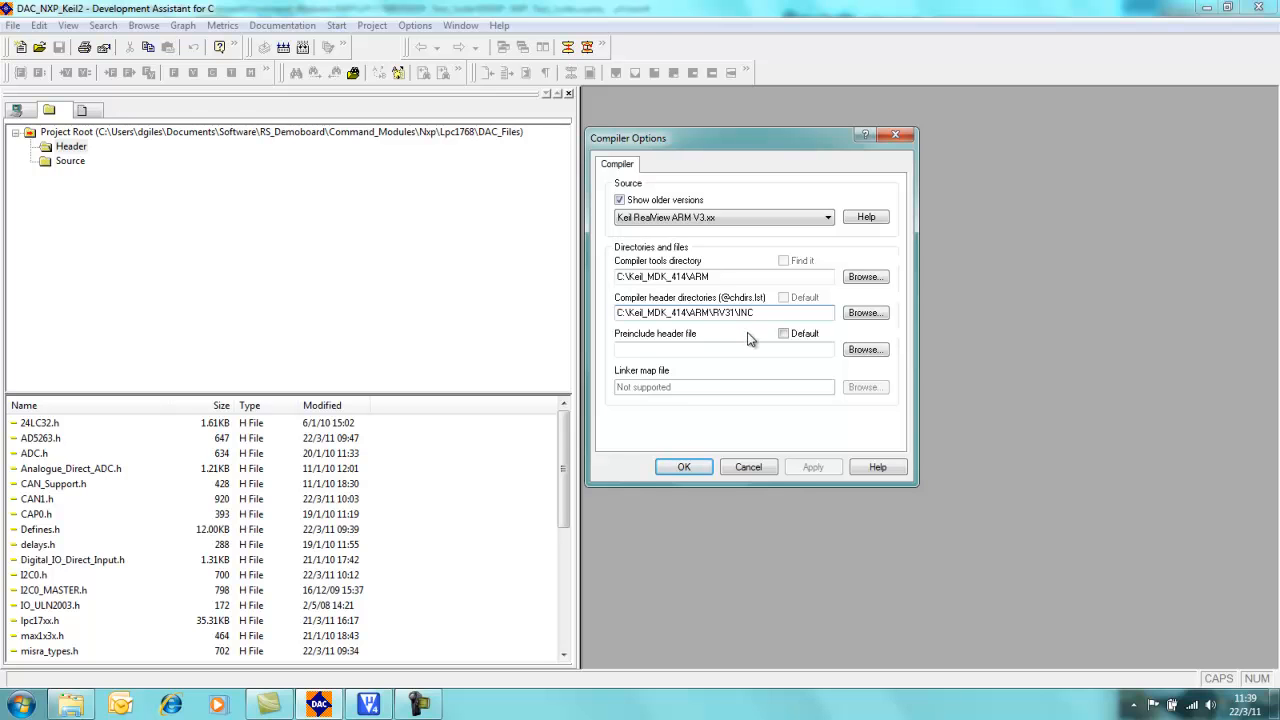
mouse_move(822, 330)
text(;)
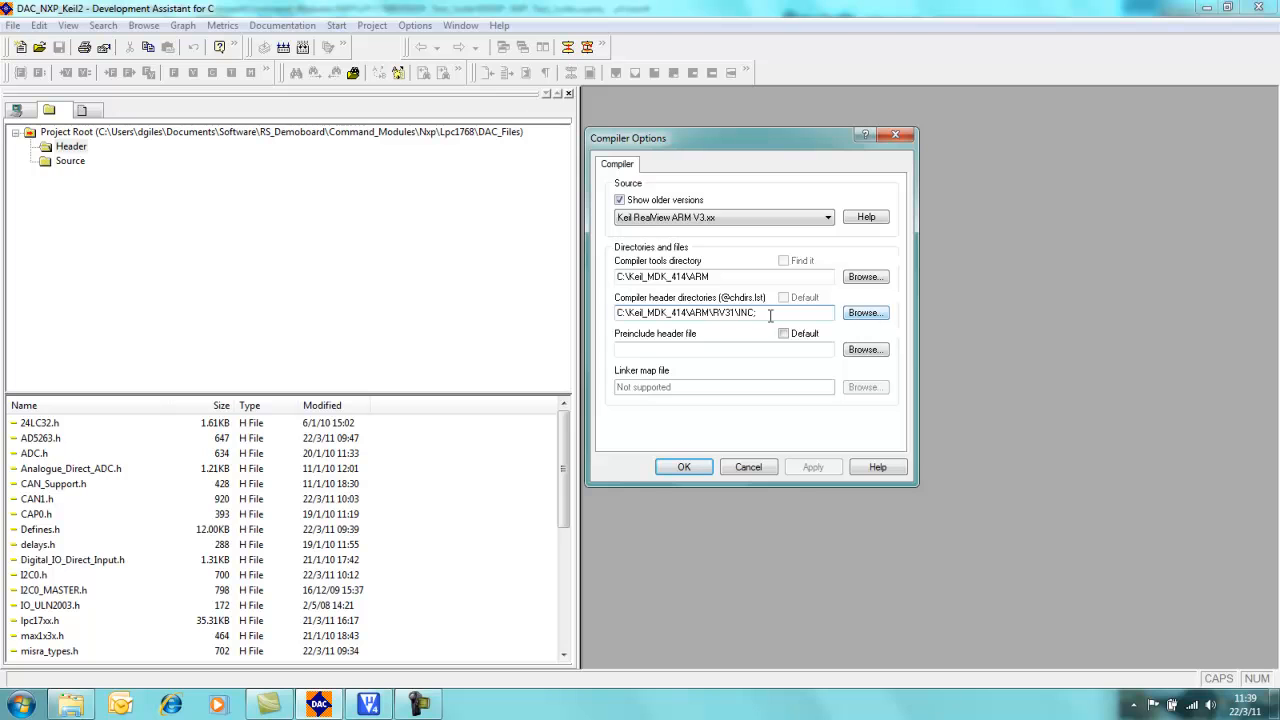
Step: Add the RV31\INC\rw subfolder as a second compiler header directory
click(865, 313)
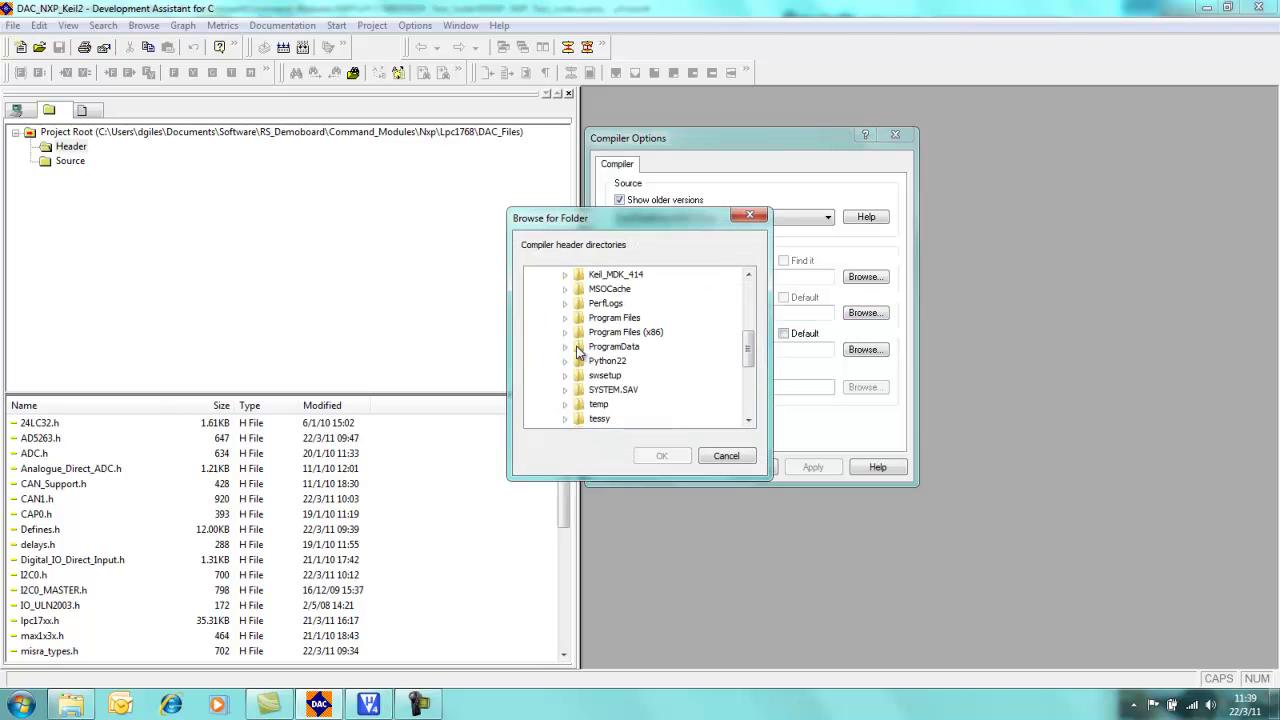
click(565, 274)
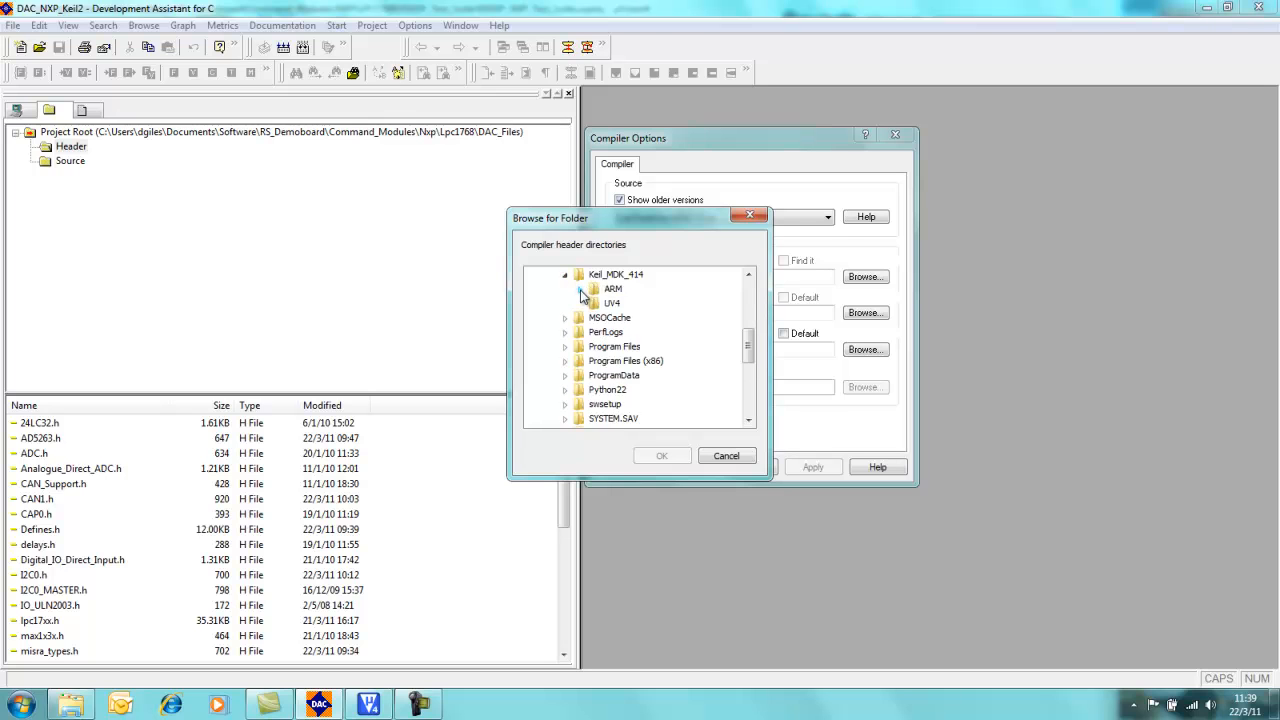
click(581, 274)
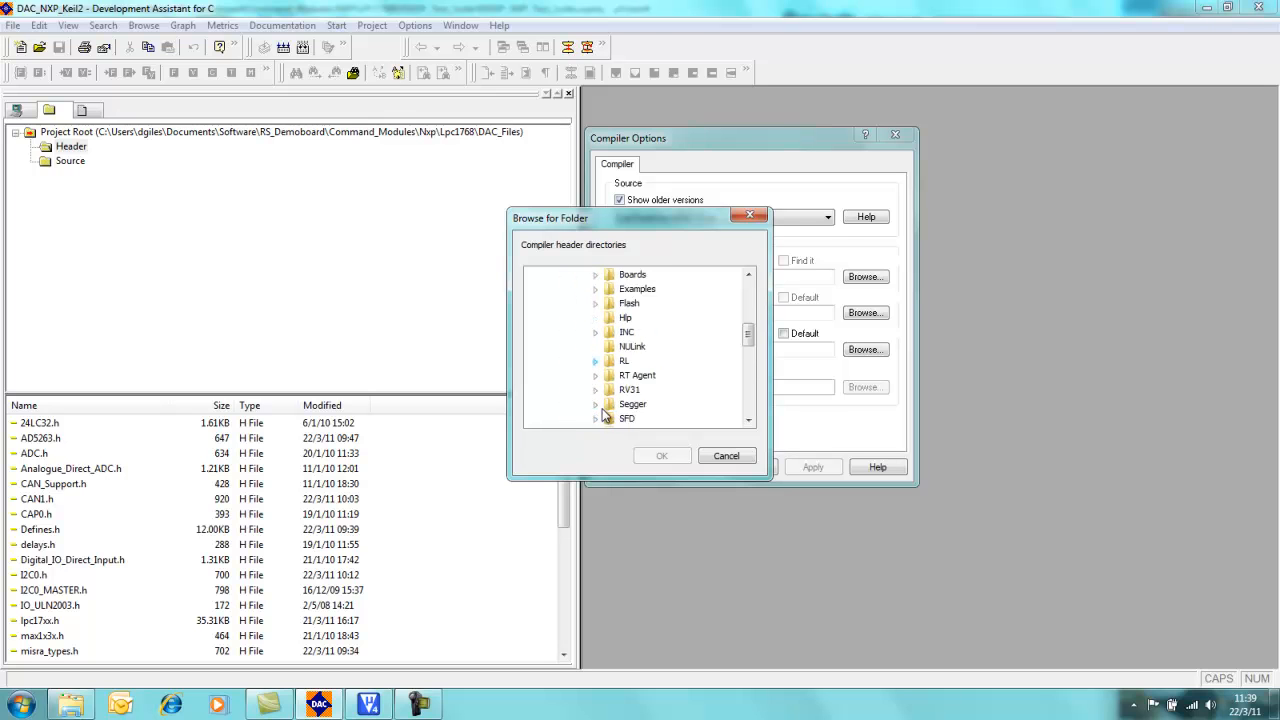
click(595, 346)
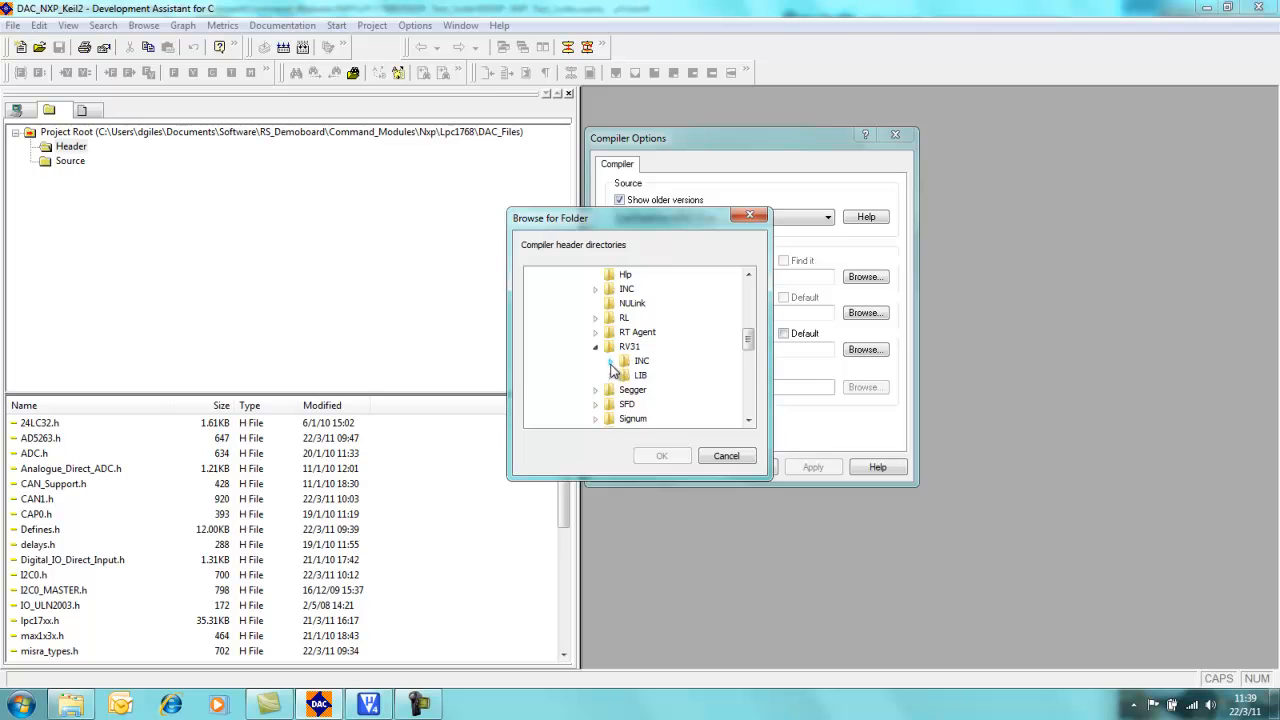
click(661, 455)
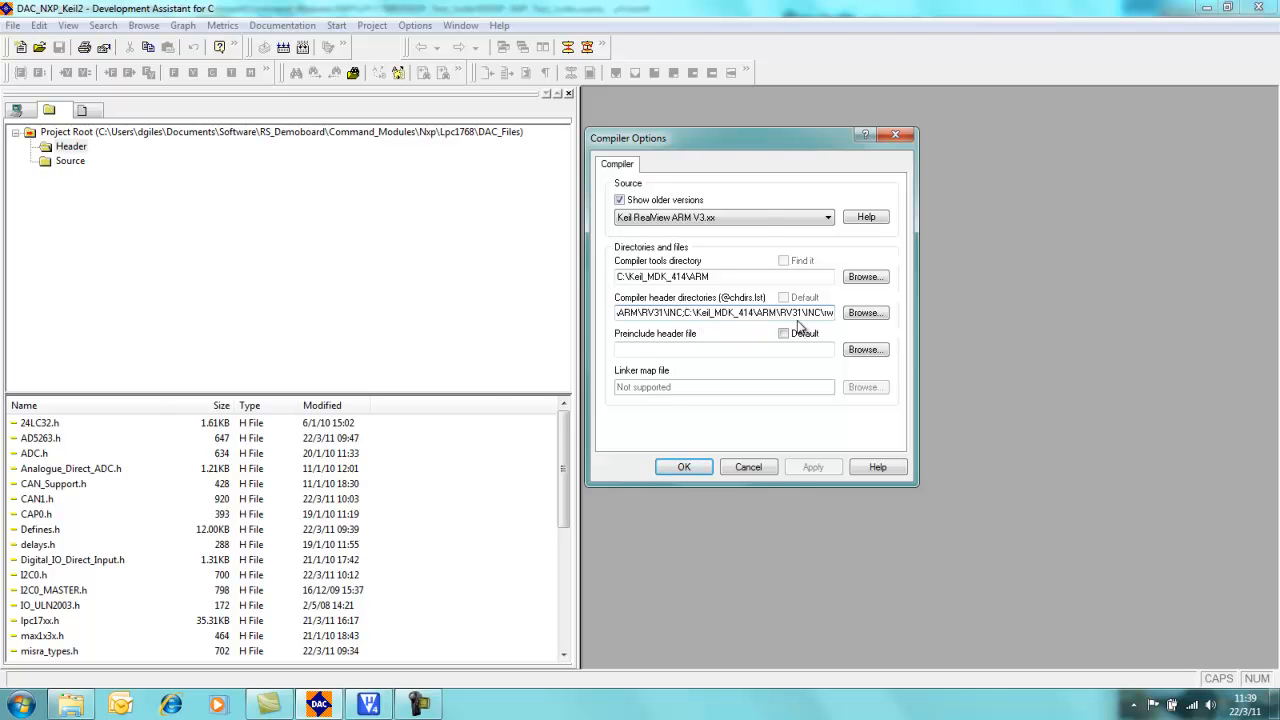
Step: Add the ARM\INC\NXP\LPC17xx folder as a third compiler header directory
click(864, 312)
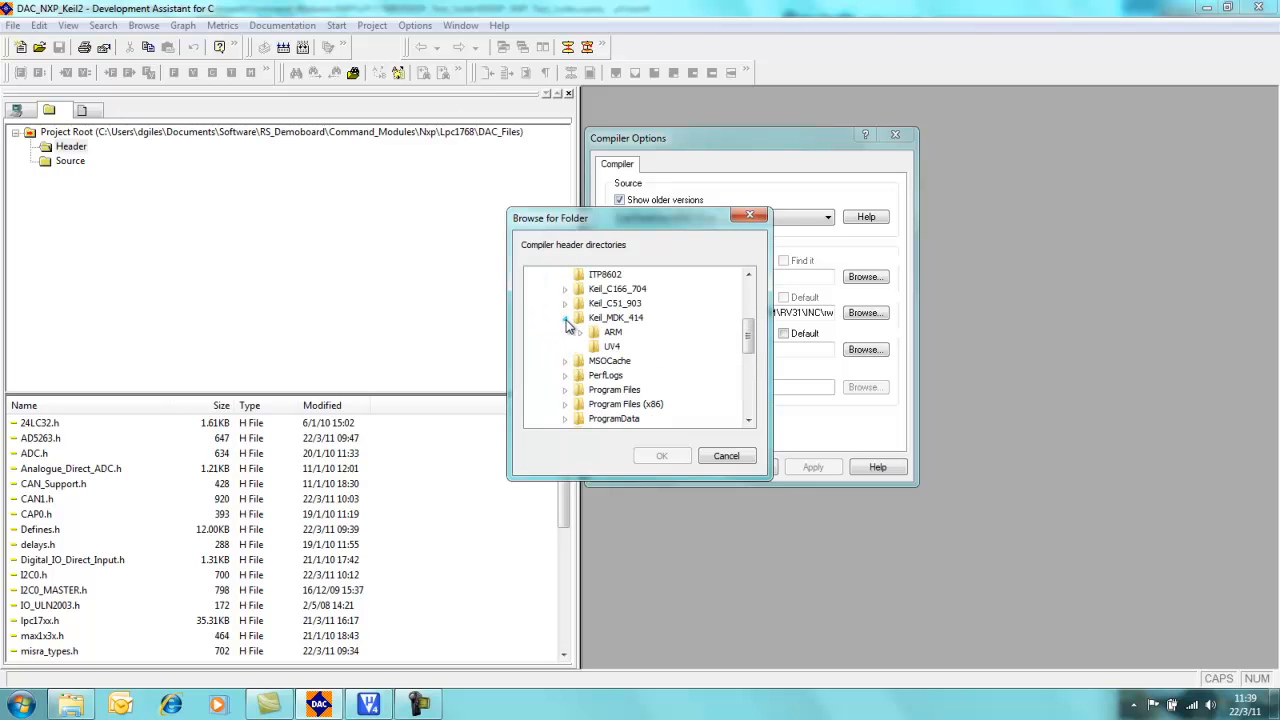
click(580, 331)
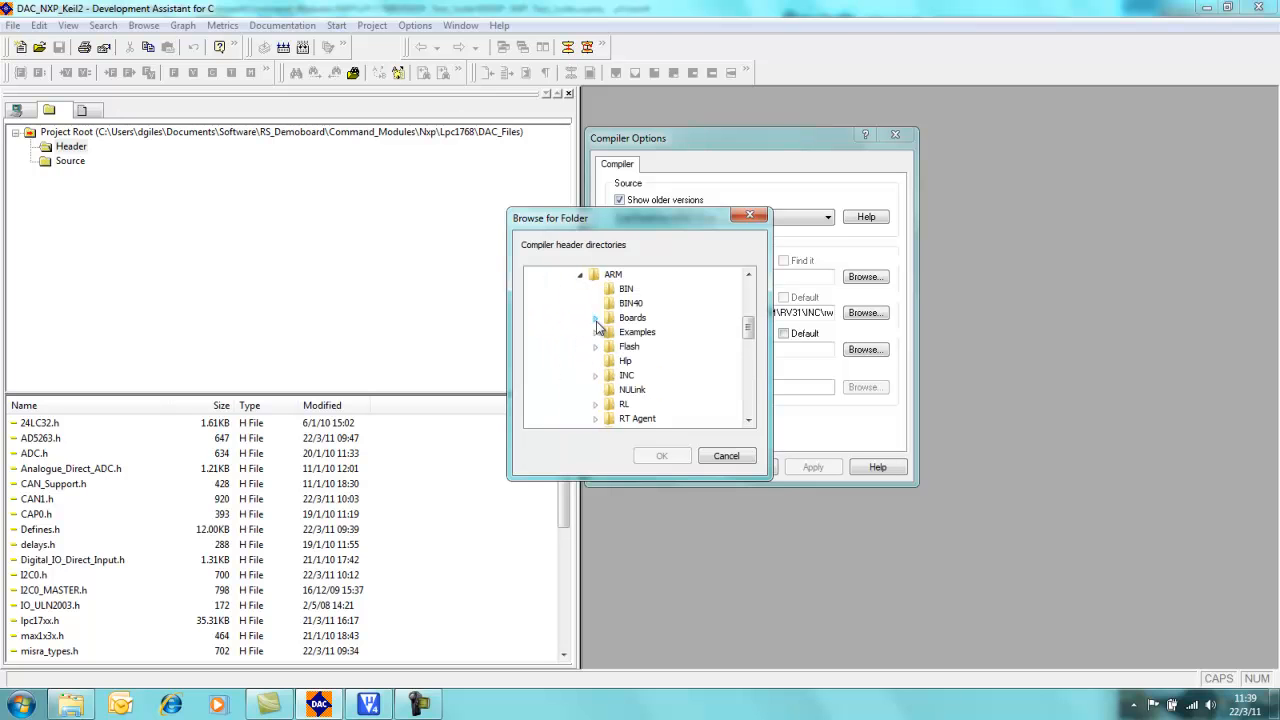
click(595, 375)
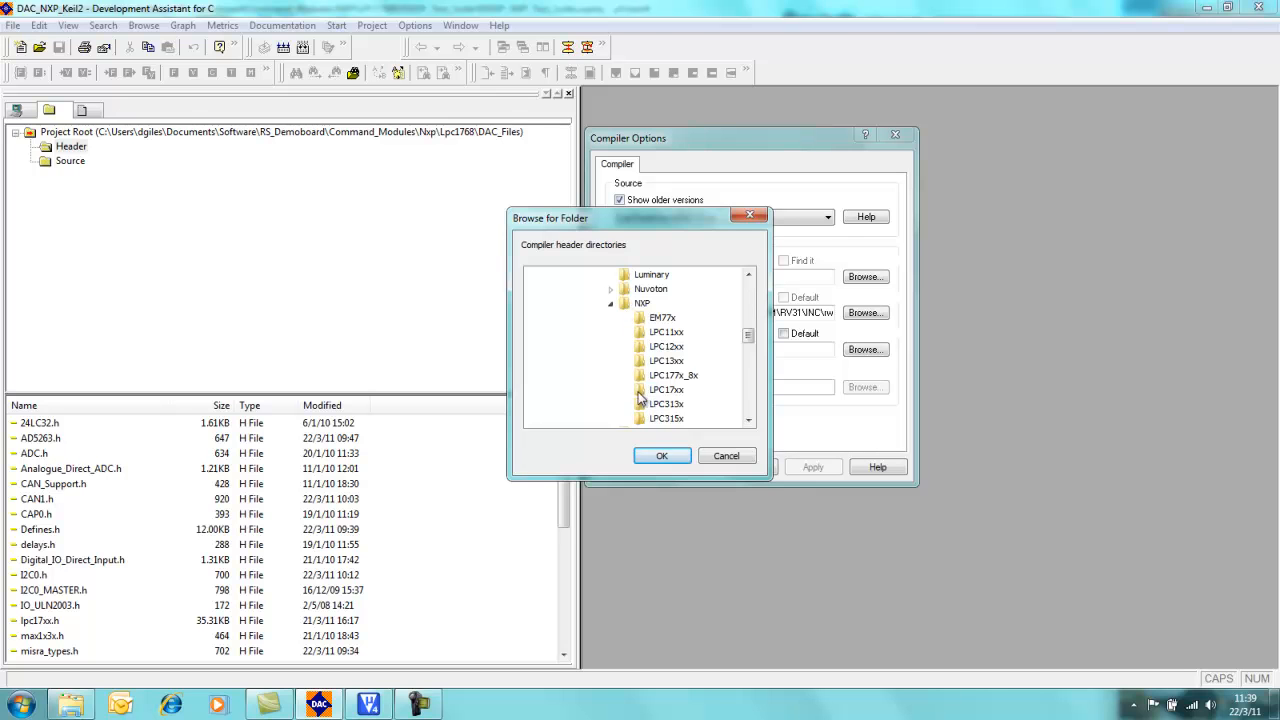
click(661, 455)
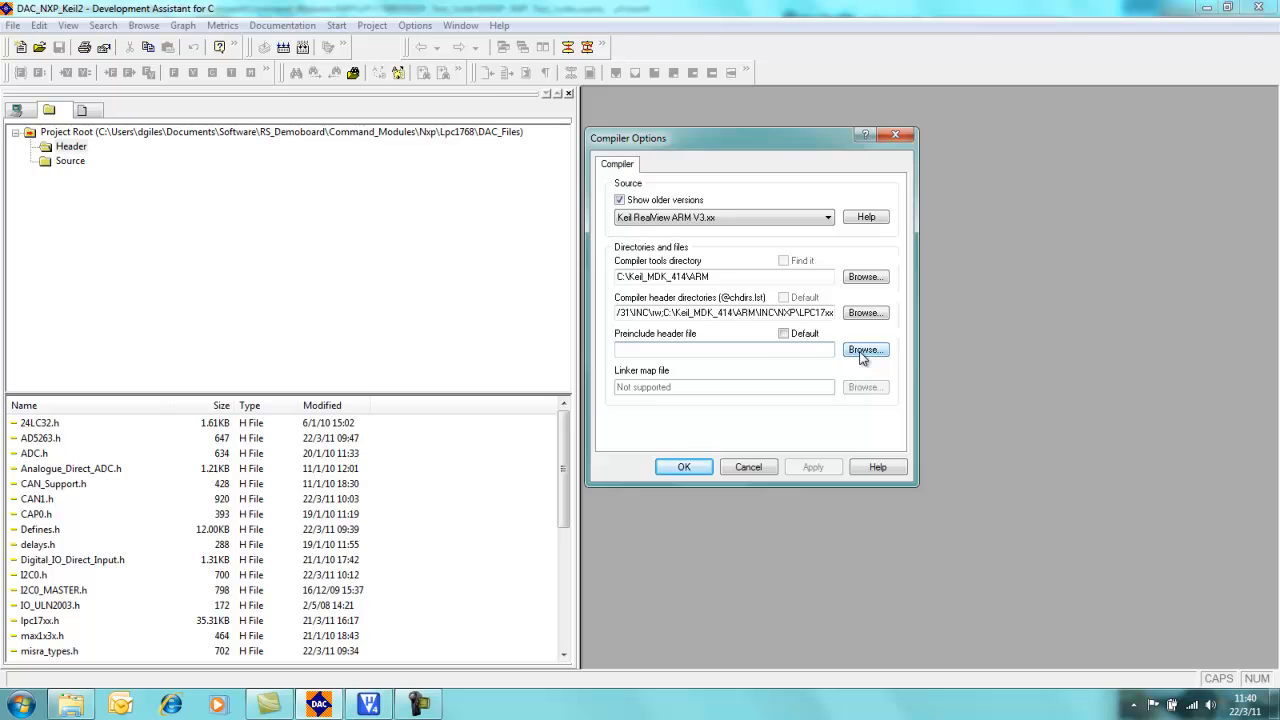
Step: Set the preinclude header to Keil RealView ARM V3.xx.h and confirm the compiler options
click(865, 350)
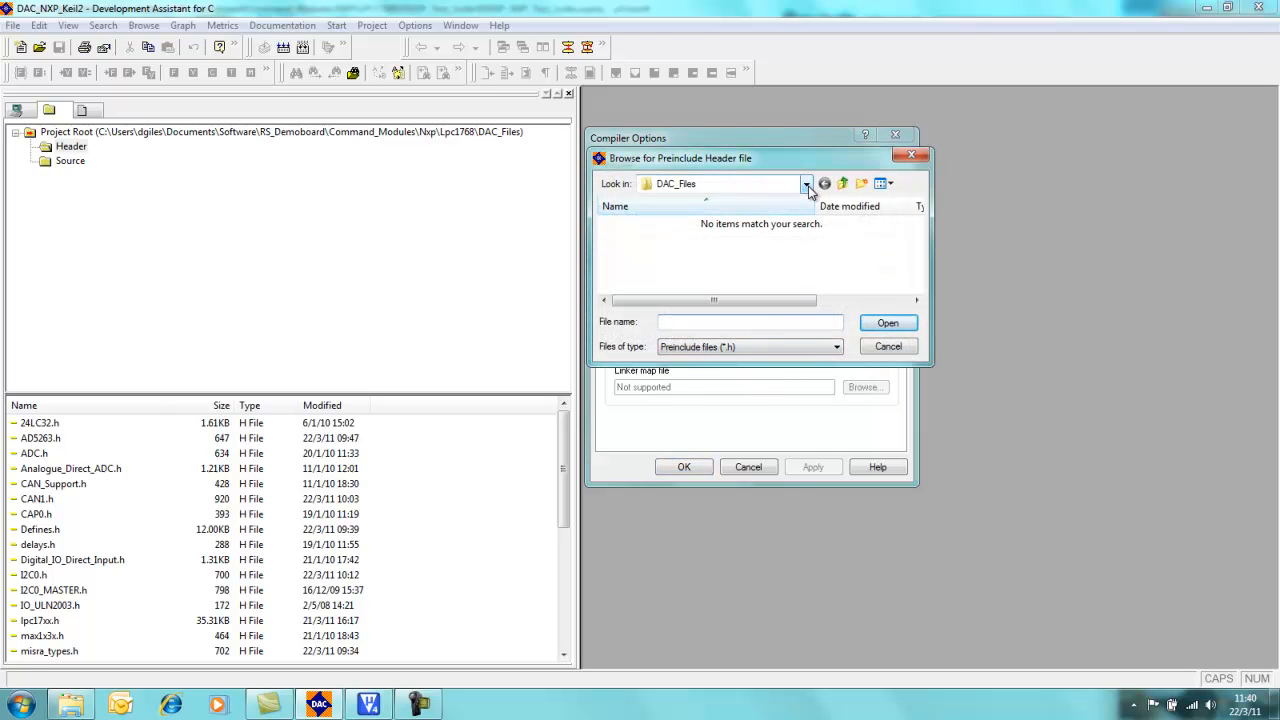
click(806, 183)
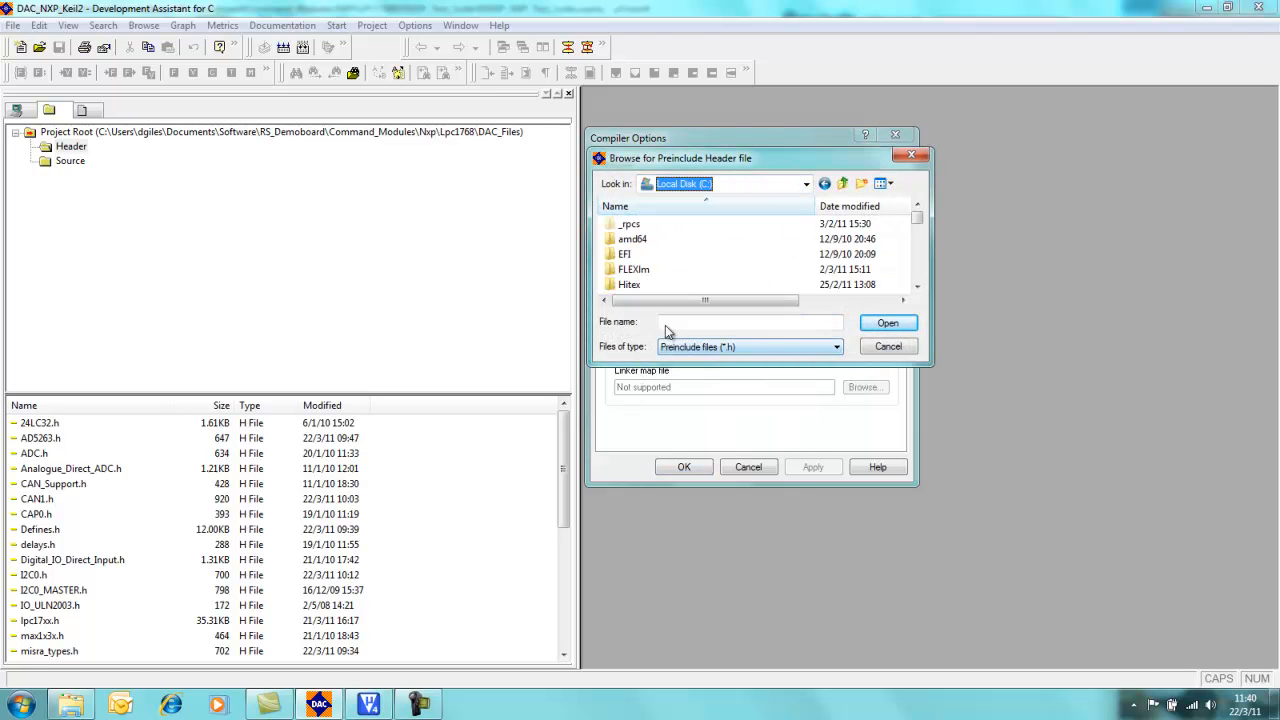
scroll(down, 3)
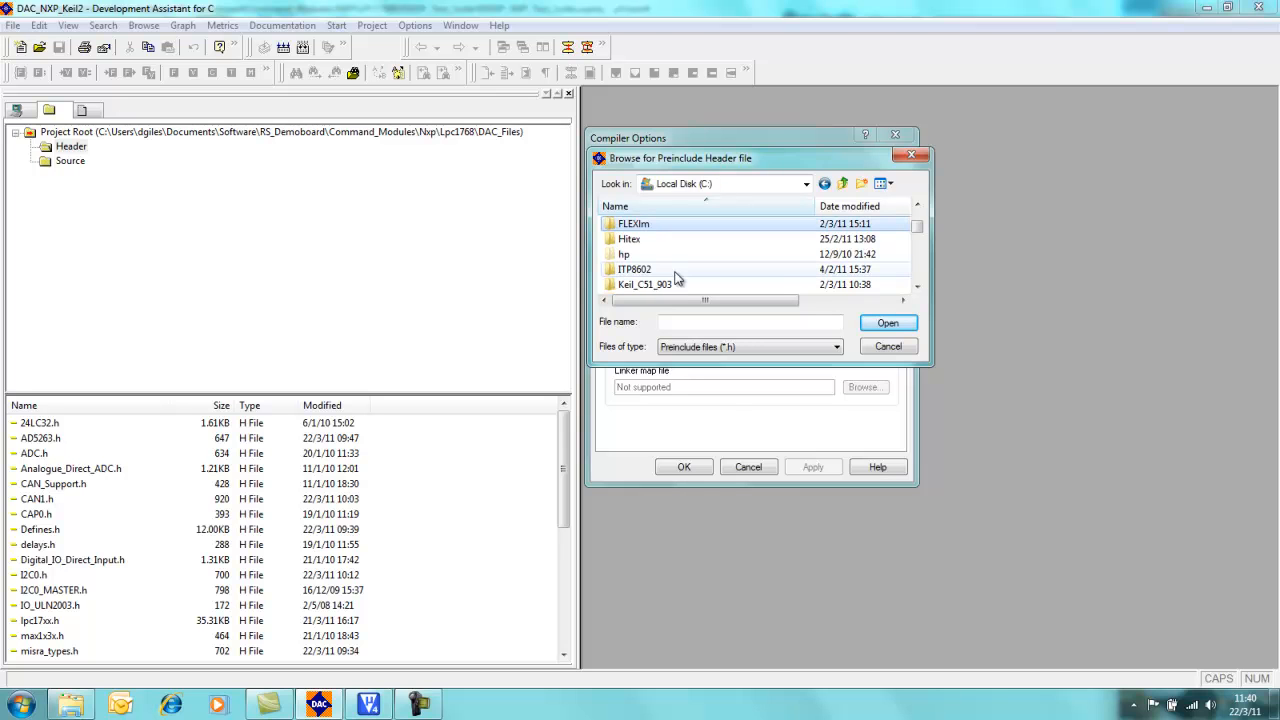
scroll(down, 3)
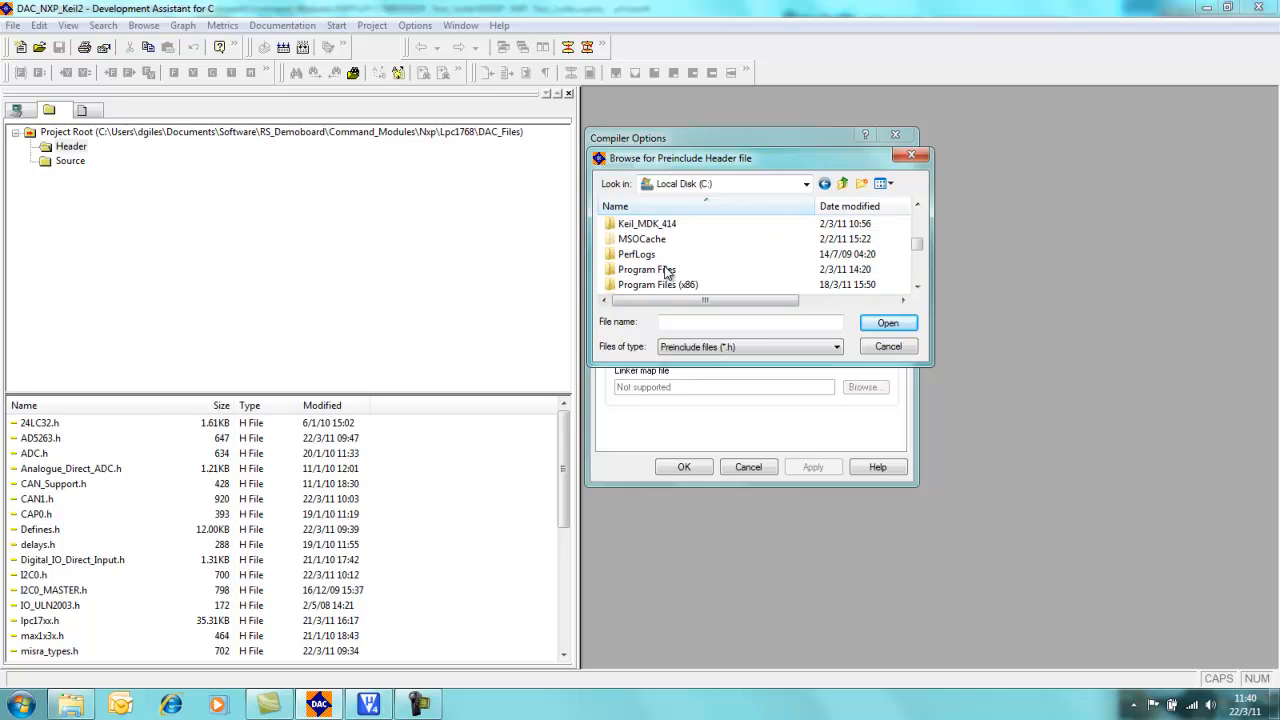
double_click(657, 284)
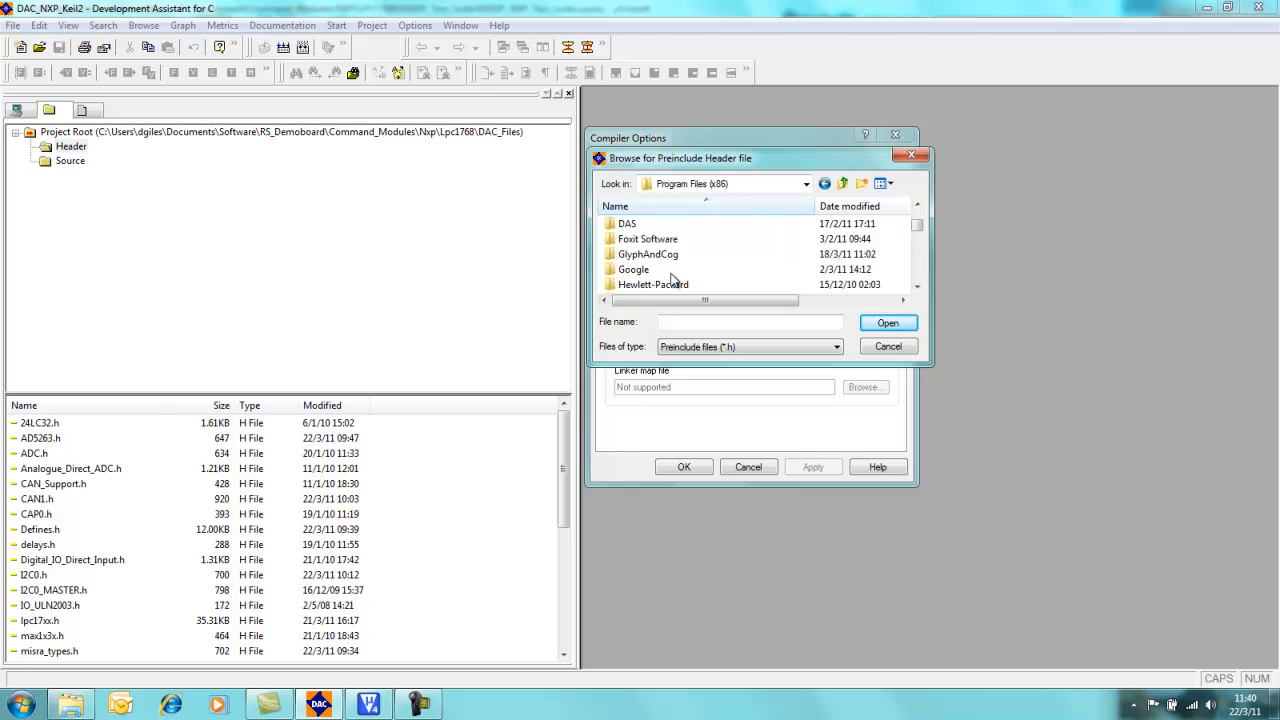
scroll(down, 3)
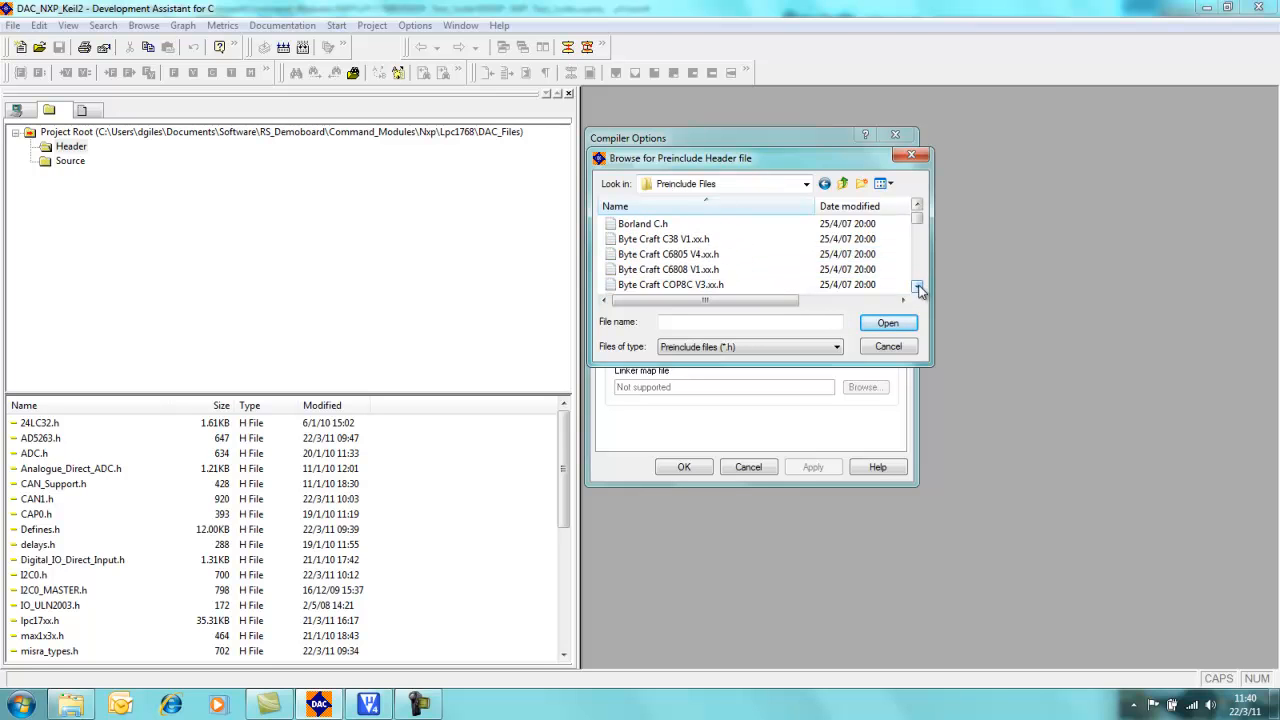
click(916, 286)
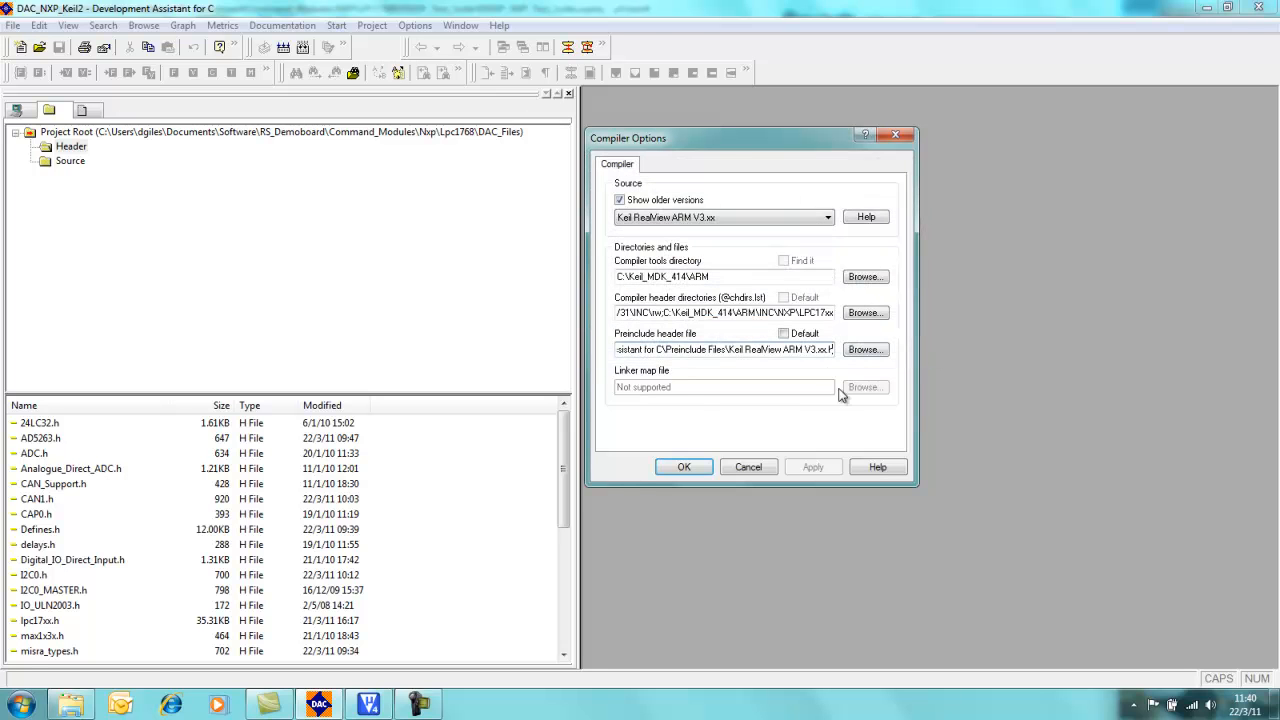
click(684, 467)
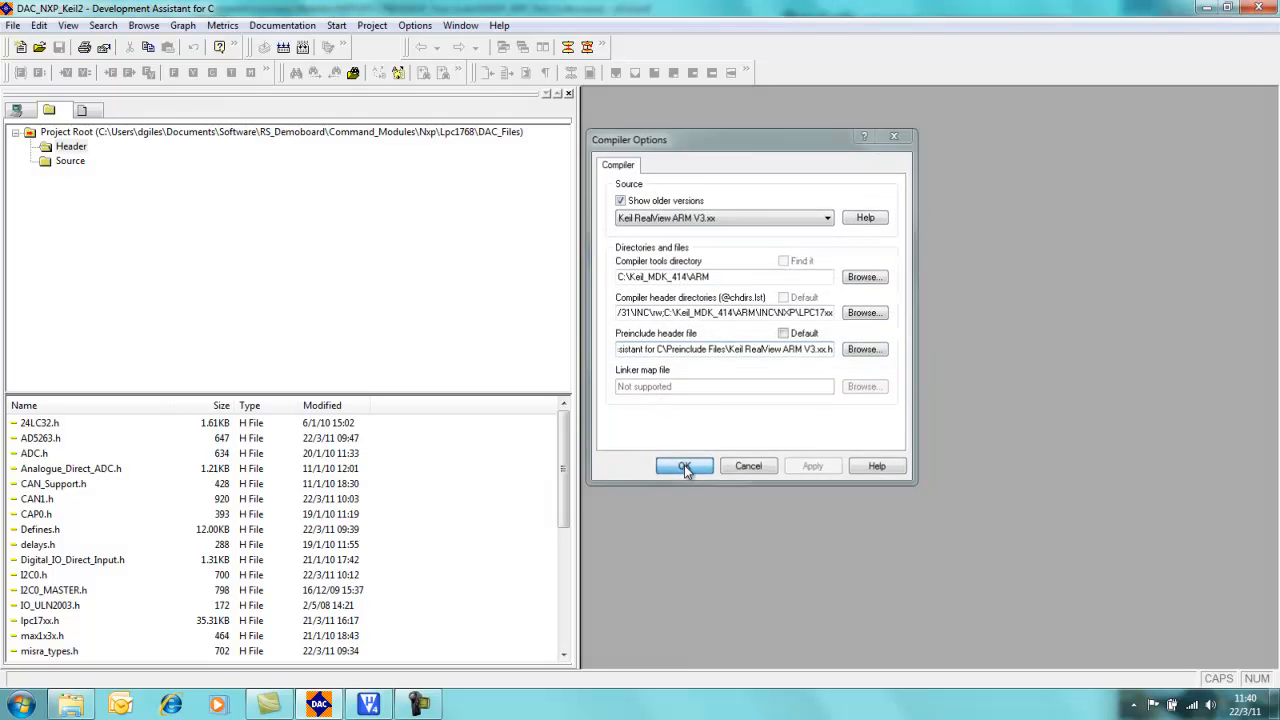
click(684, 466)
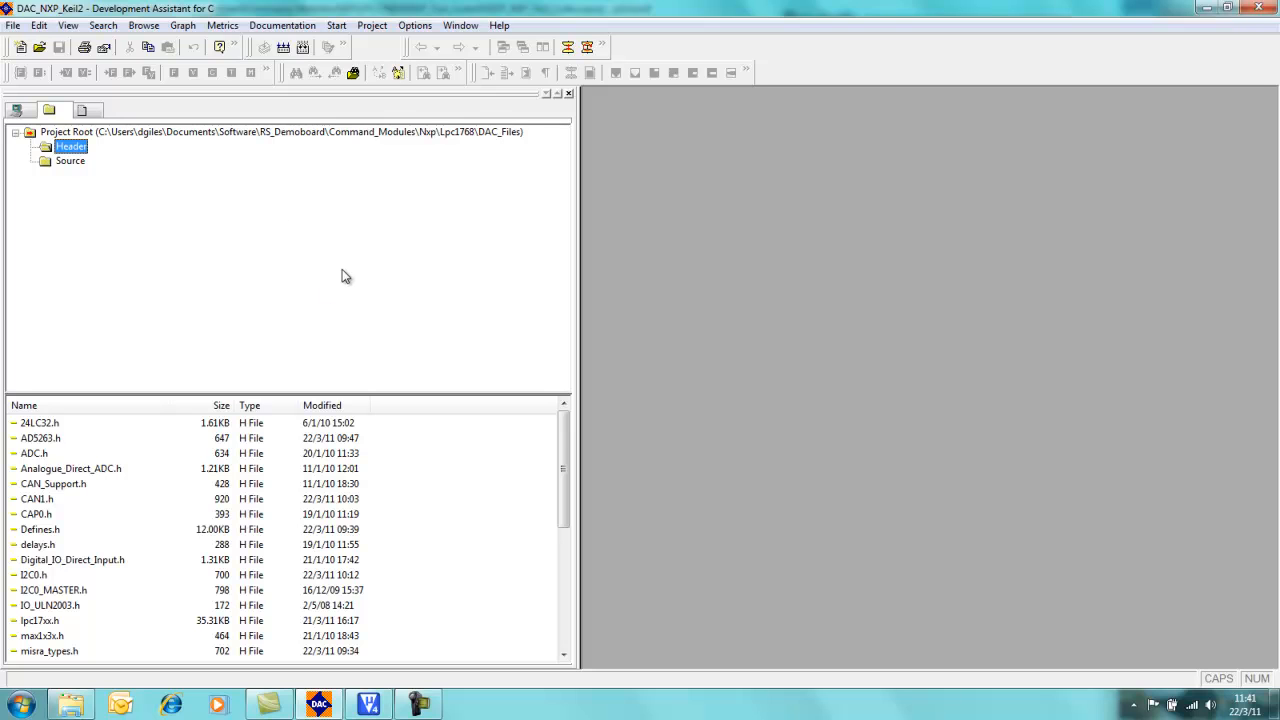
mouse_move(372, 25)
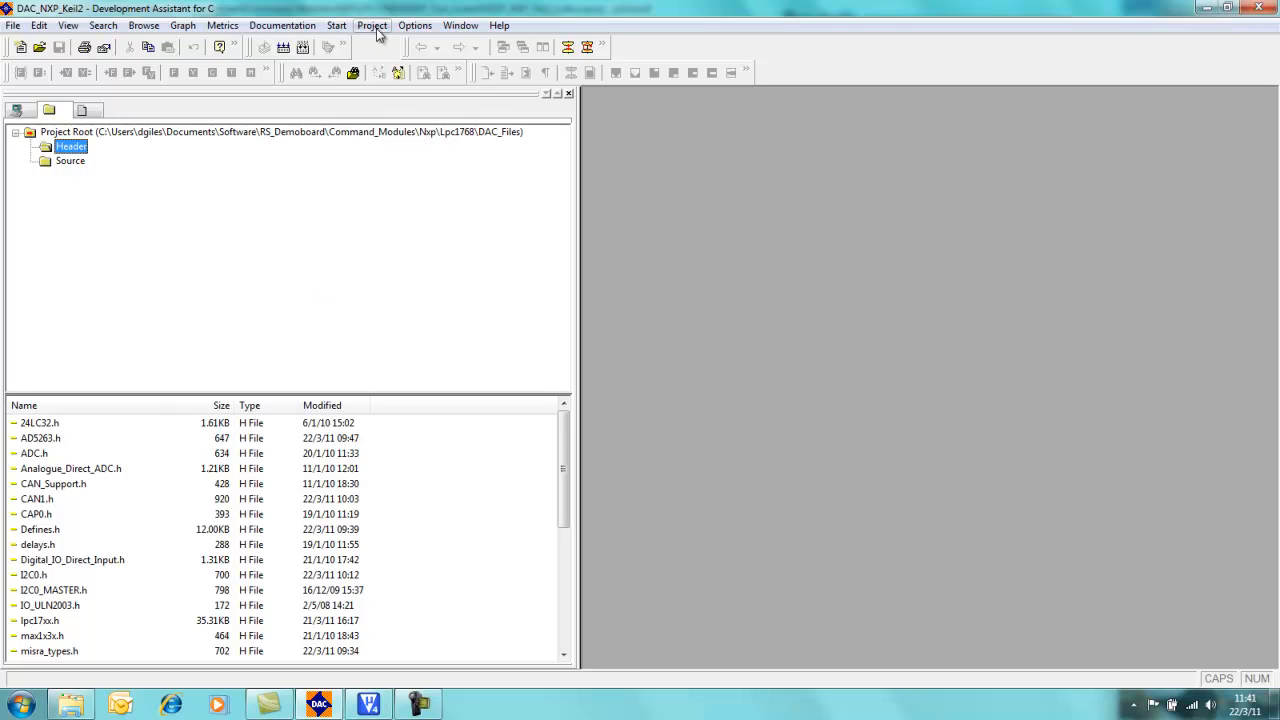
click(414, 25)
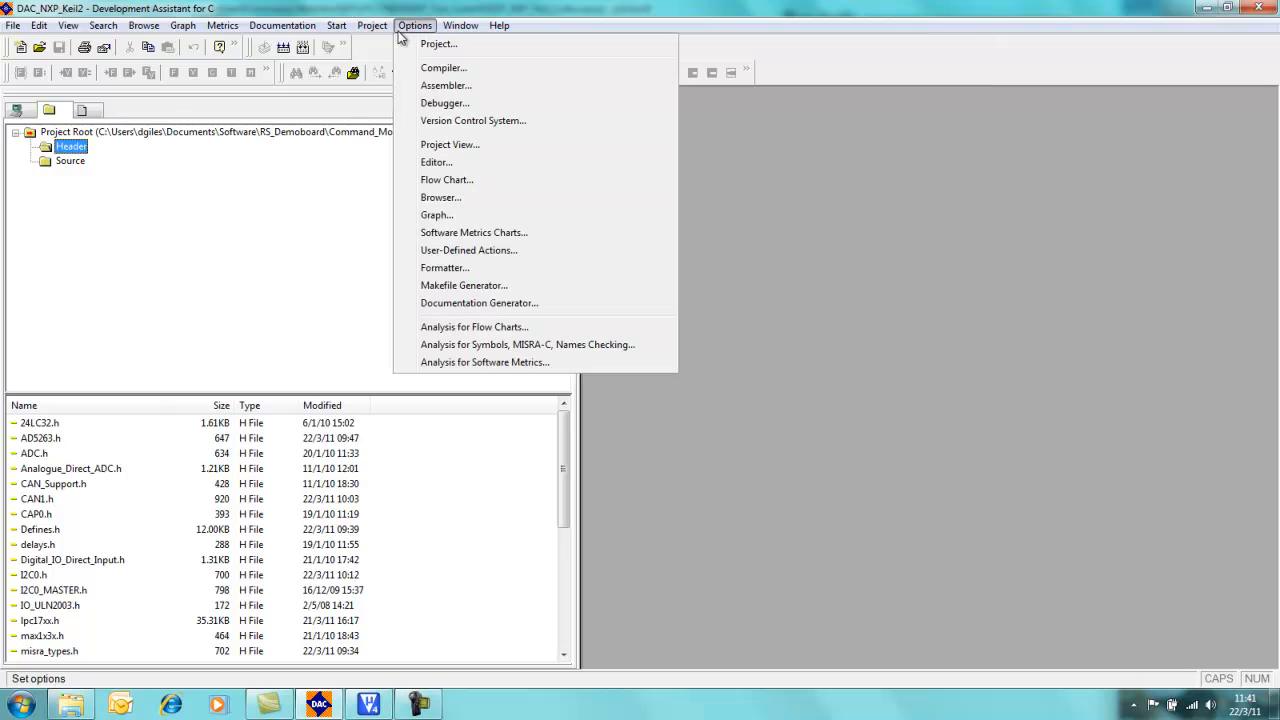
mouse_move(444, 68)
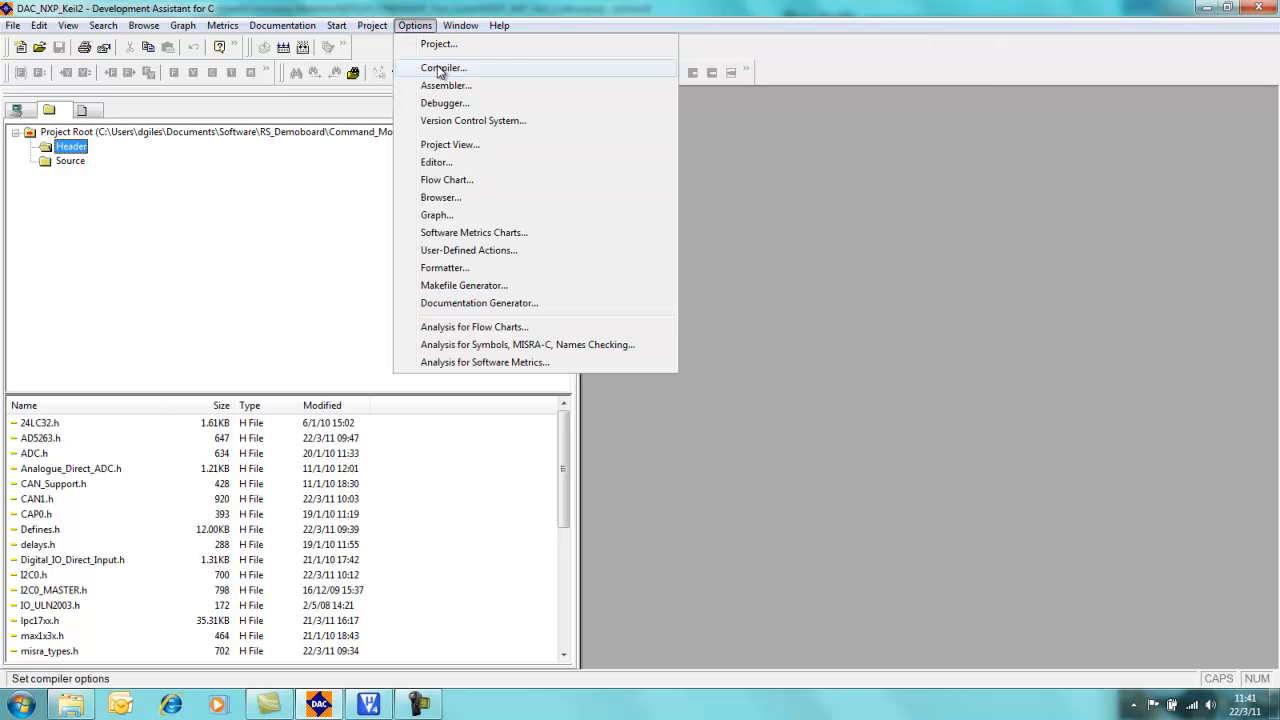
mouse_move(438, 43)
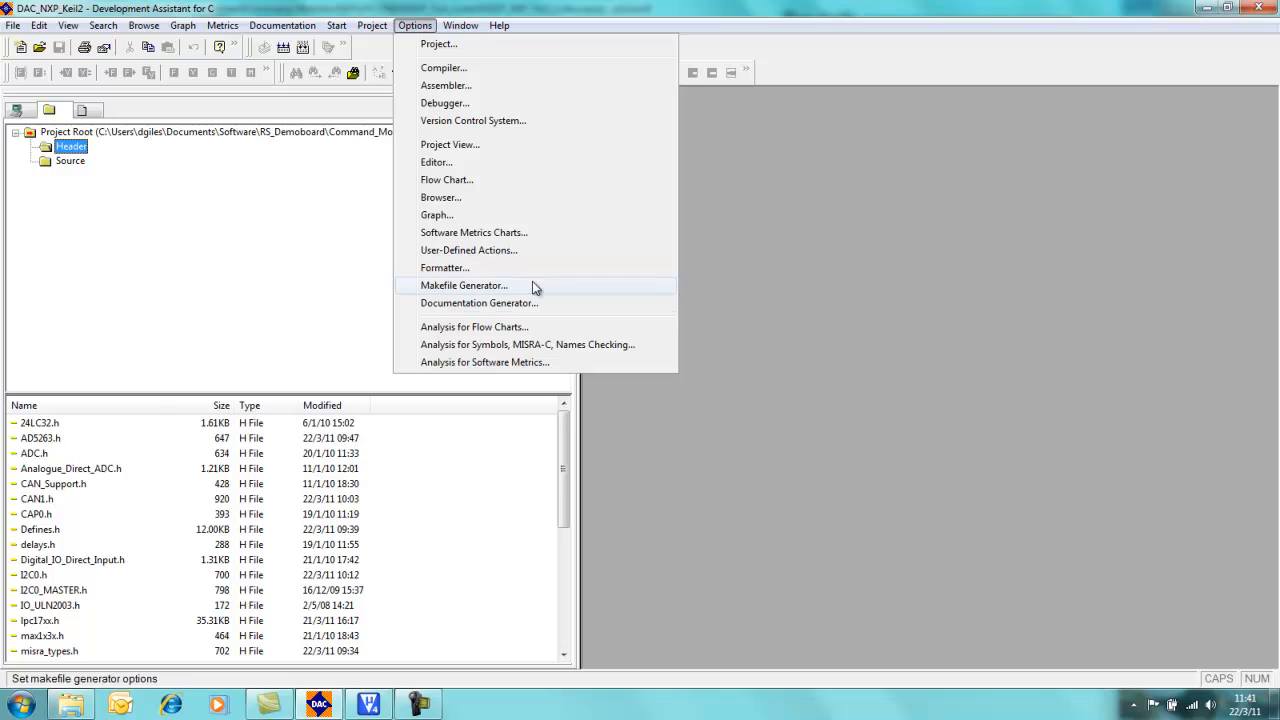
click(527, 344)
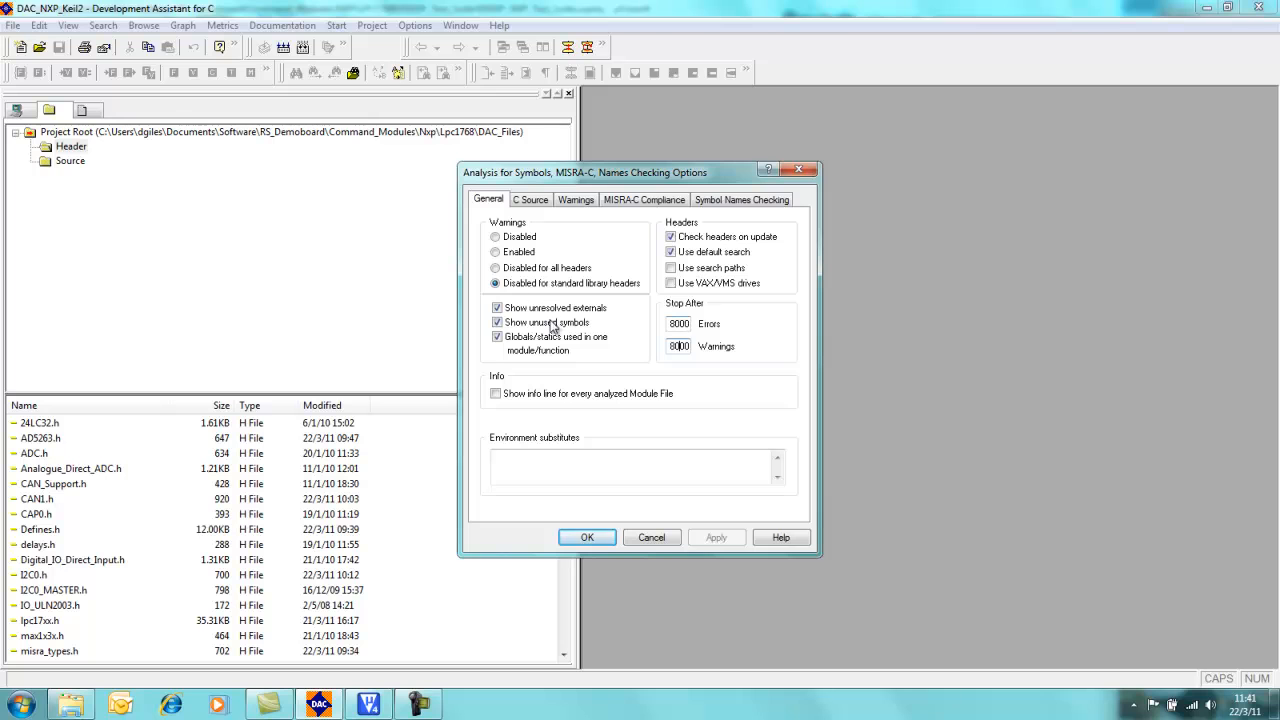
click(586, 537)
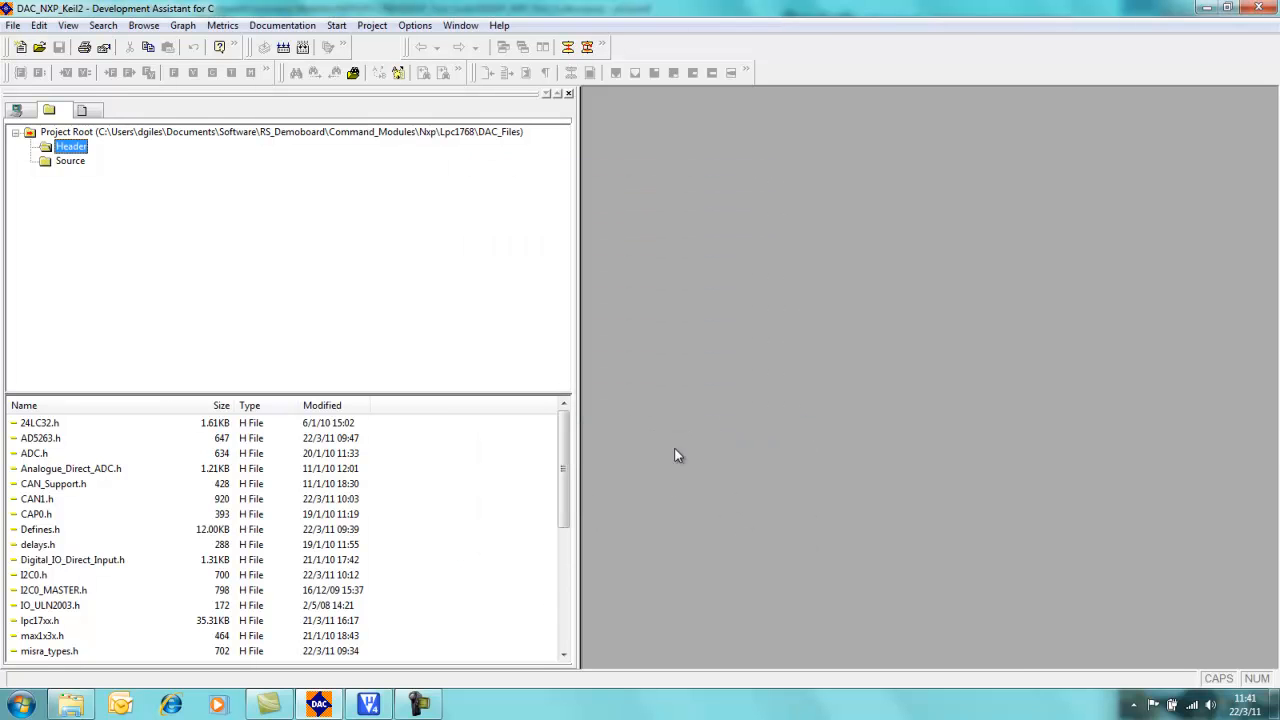
mouse_move(347, 66)
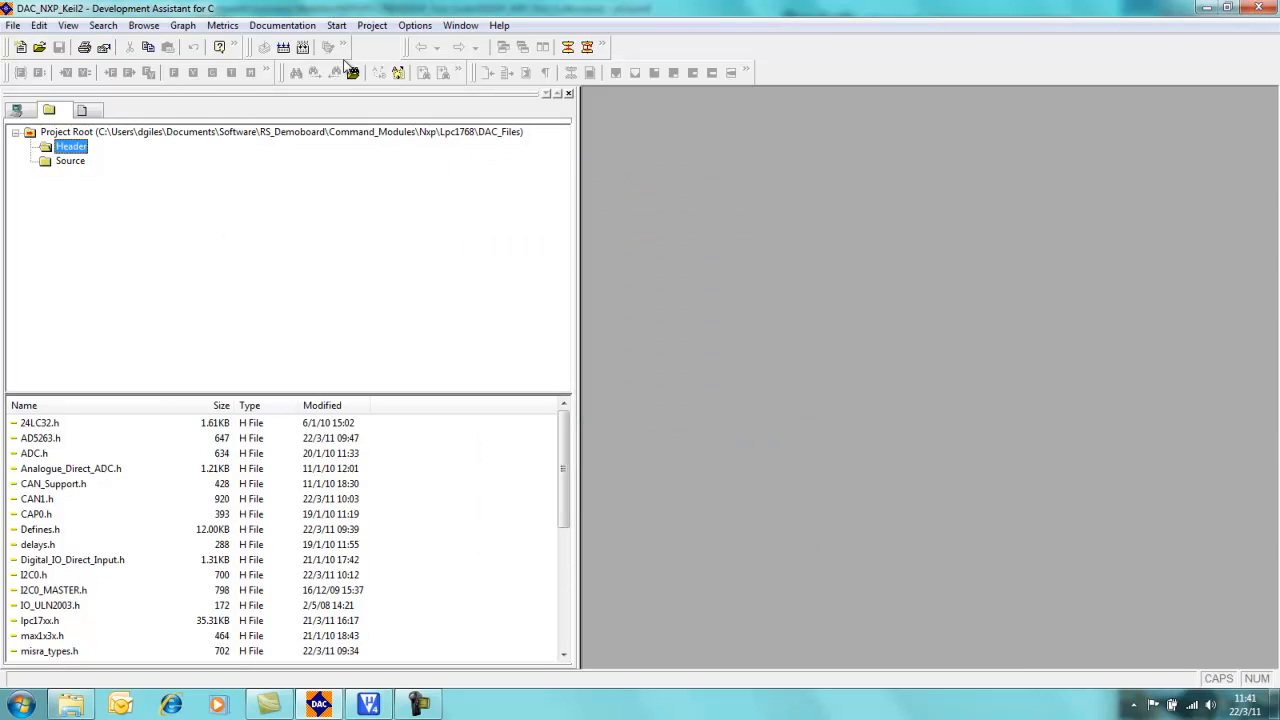
mouse_move(413, 57)
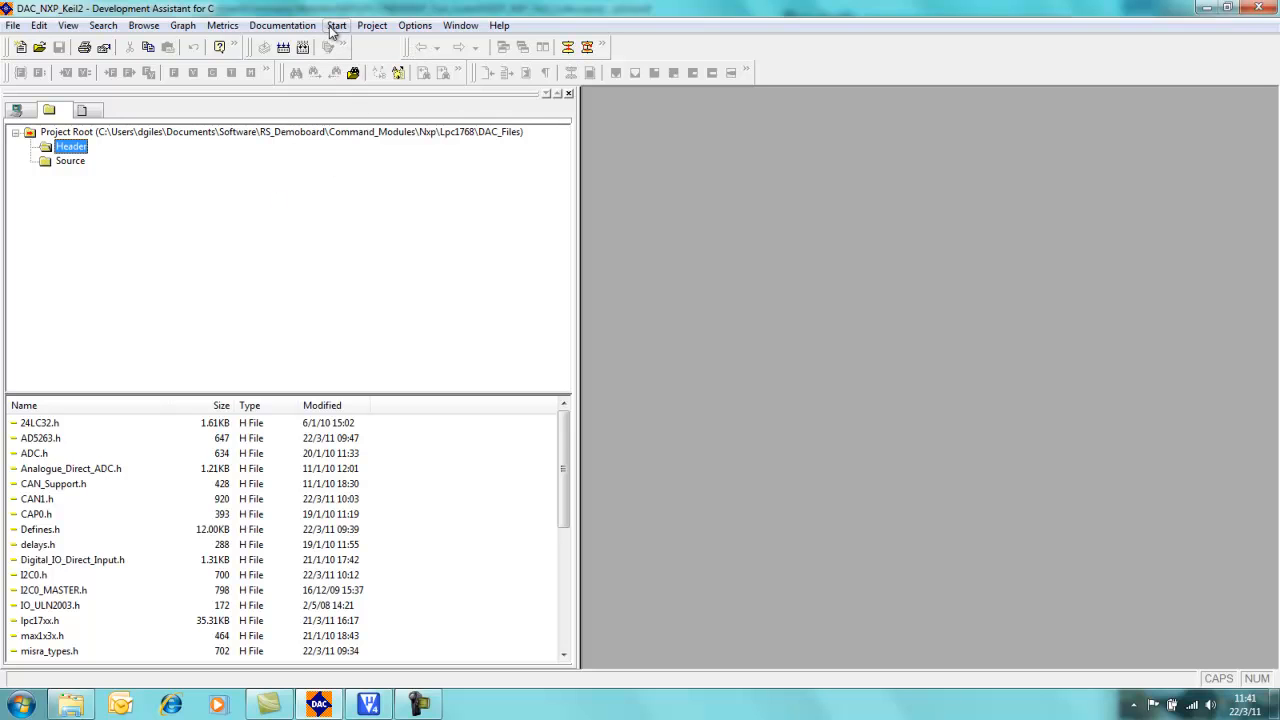
Step: Run Update Database and dismiss the Analysis Status summary to list warnings and errors
click(336, 25)
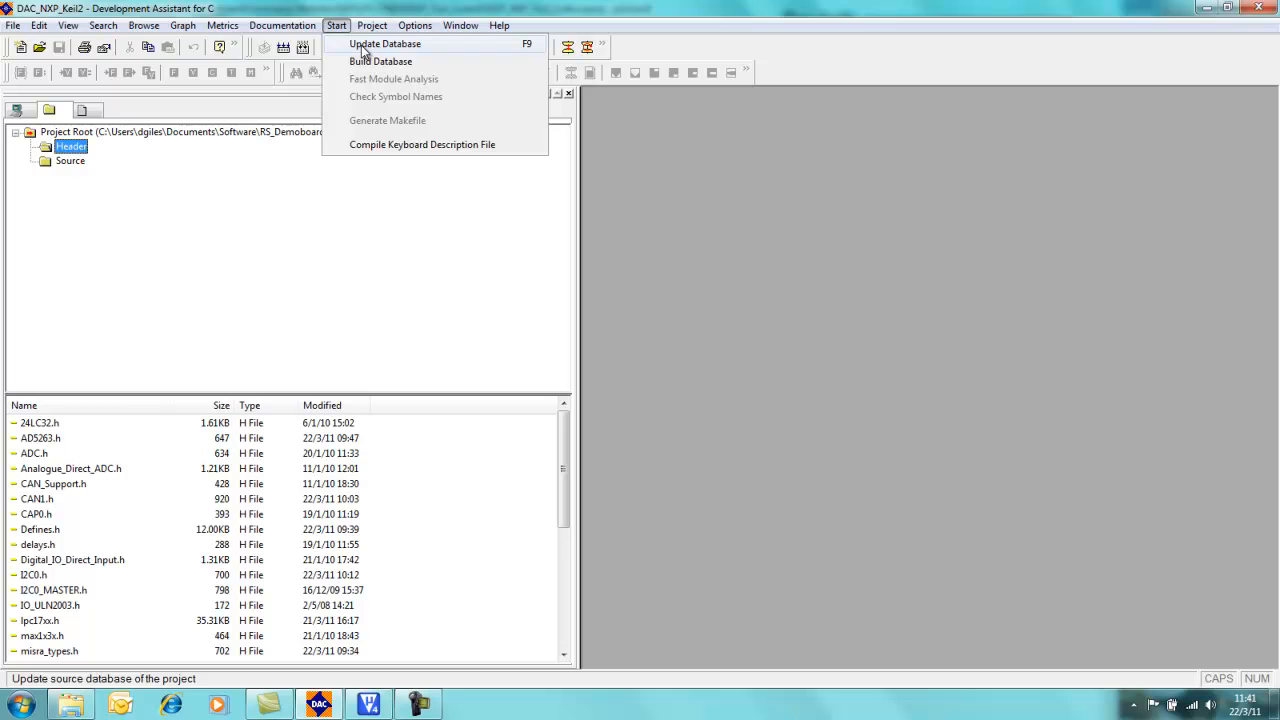
click(385, 43)
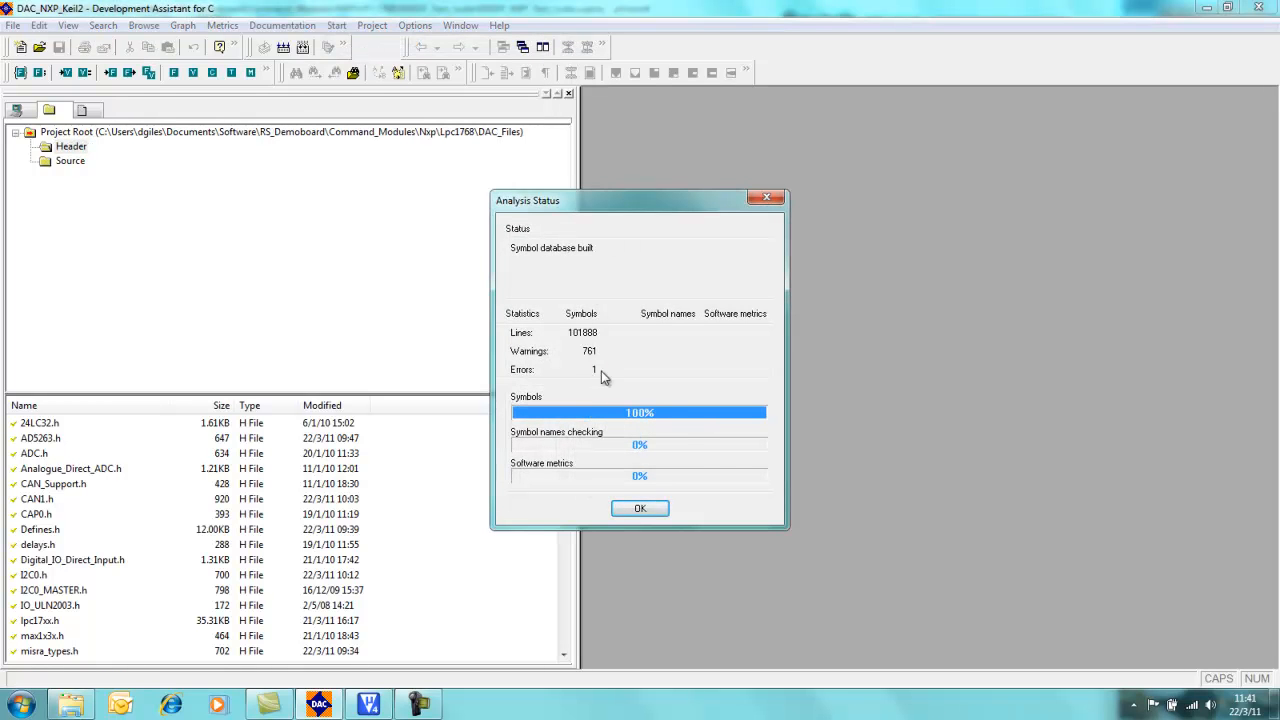
mouse_move(640, 509)
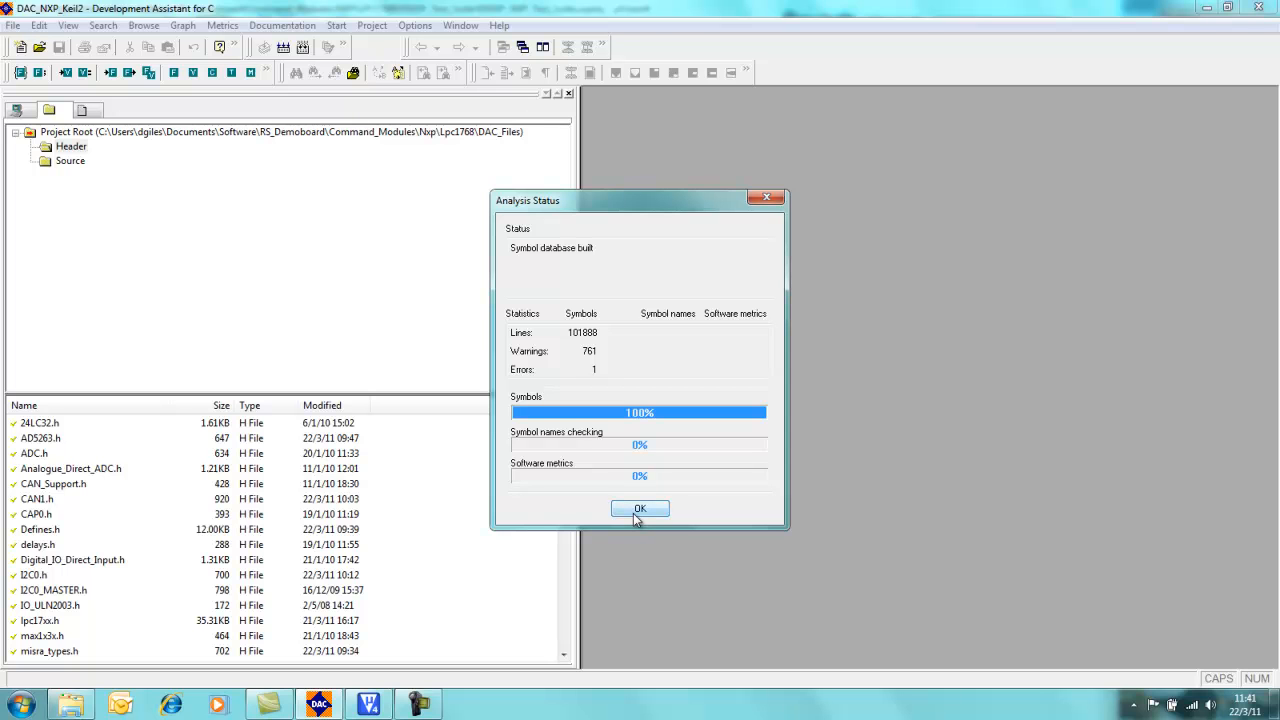
click(639, 509)
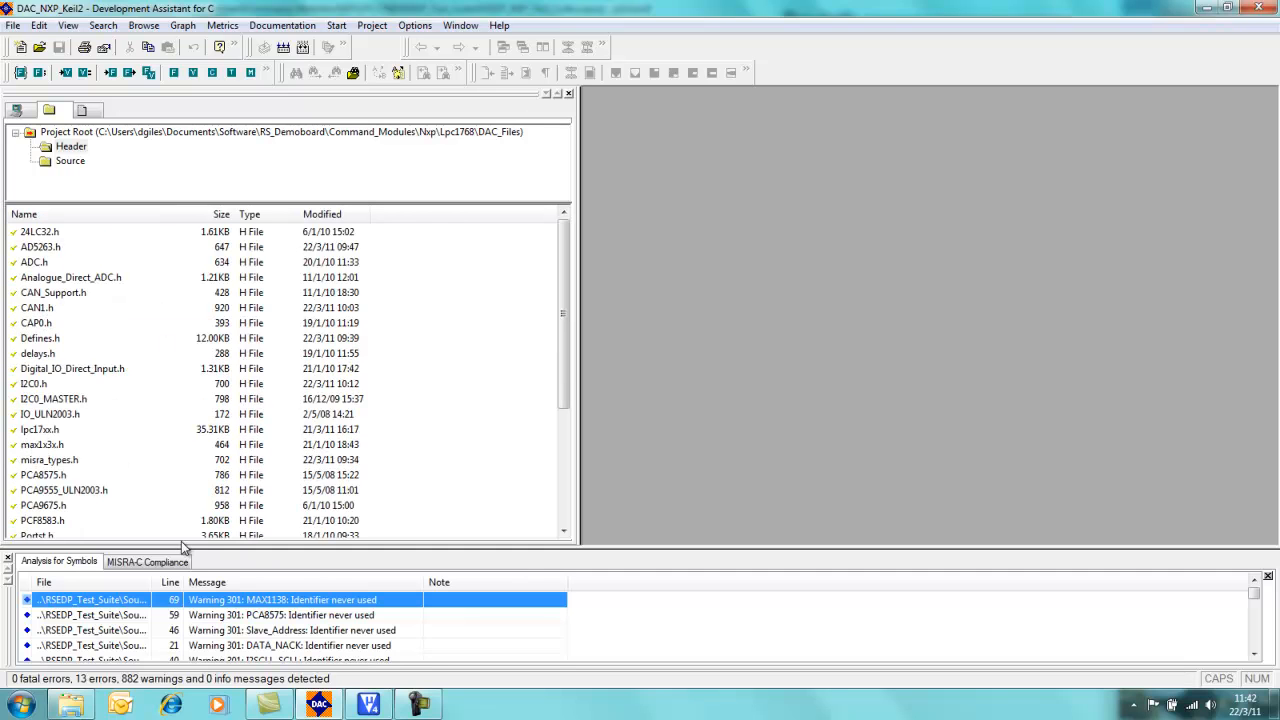
Step: Enlarge the results pane, widen the Message column, and open the MAX1138 warning in test_module.c
drag(185, 548, 185, 483)
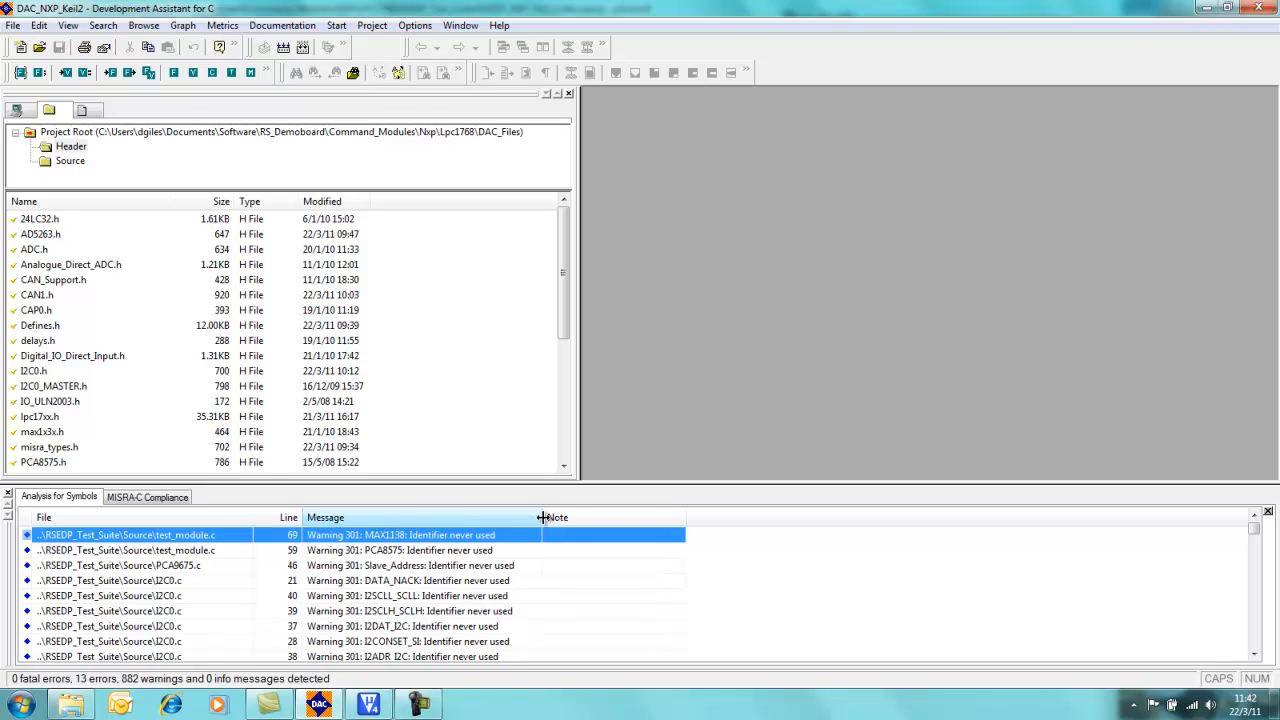
drag(545, 517, 625, 517)
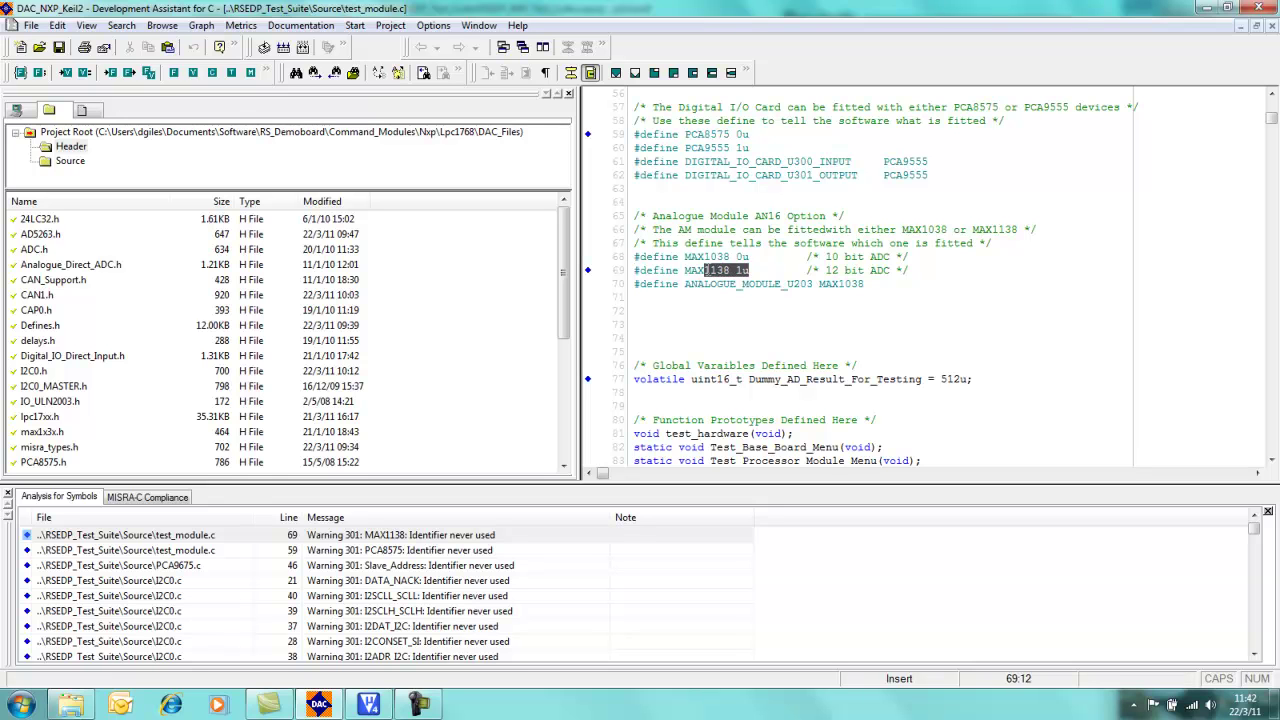
click(677, 307)
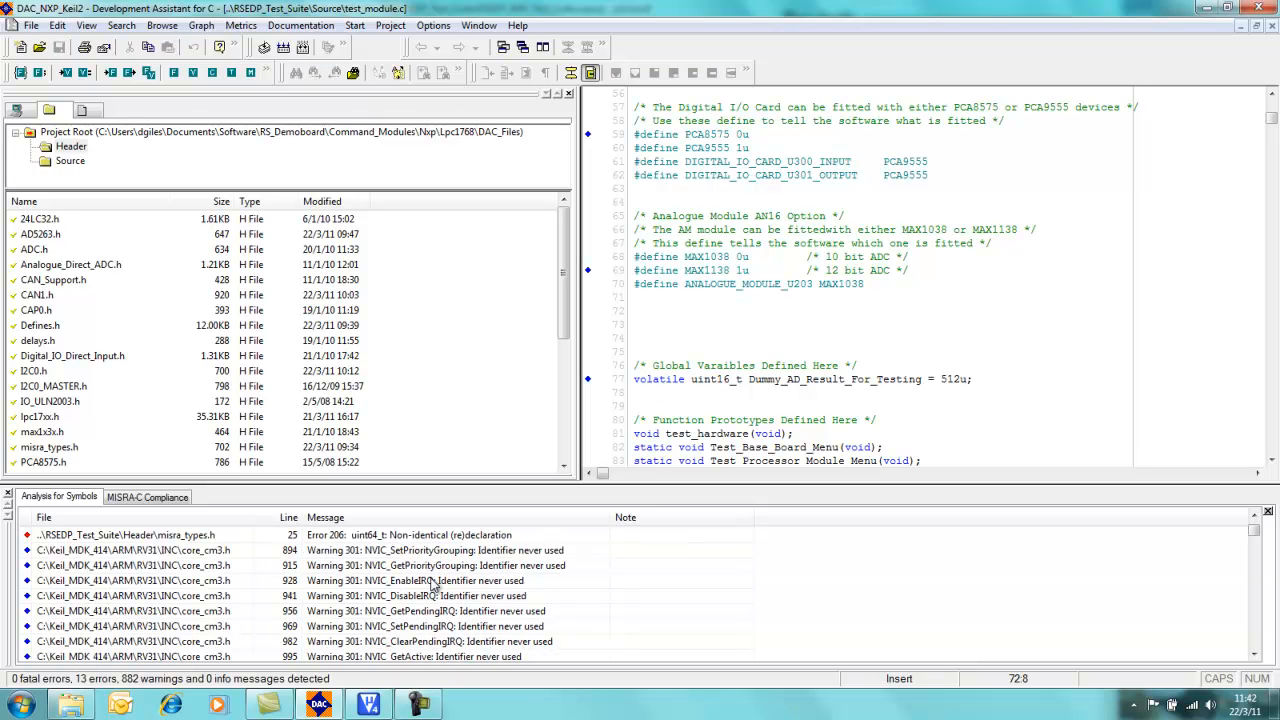
Step: Scroll to the Error 206 uint64_t entry and open misra_types.h at line 25
scroll(up, 3)
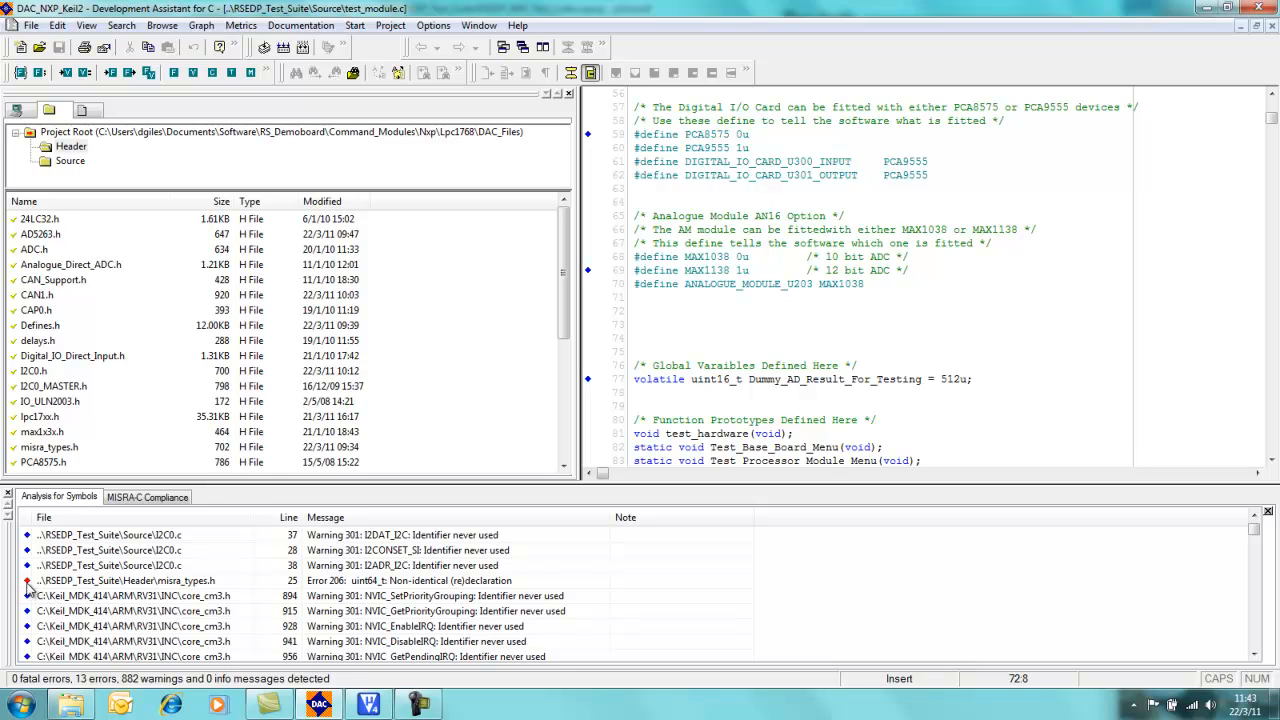
double_click(130, 581)
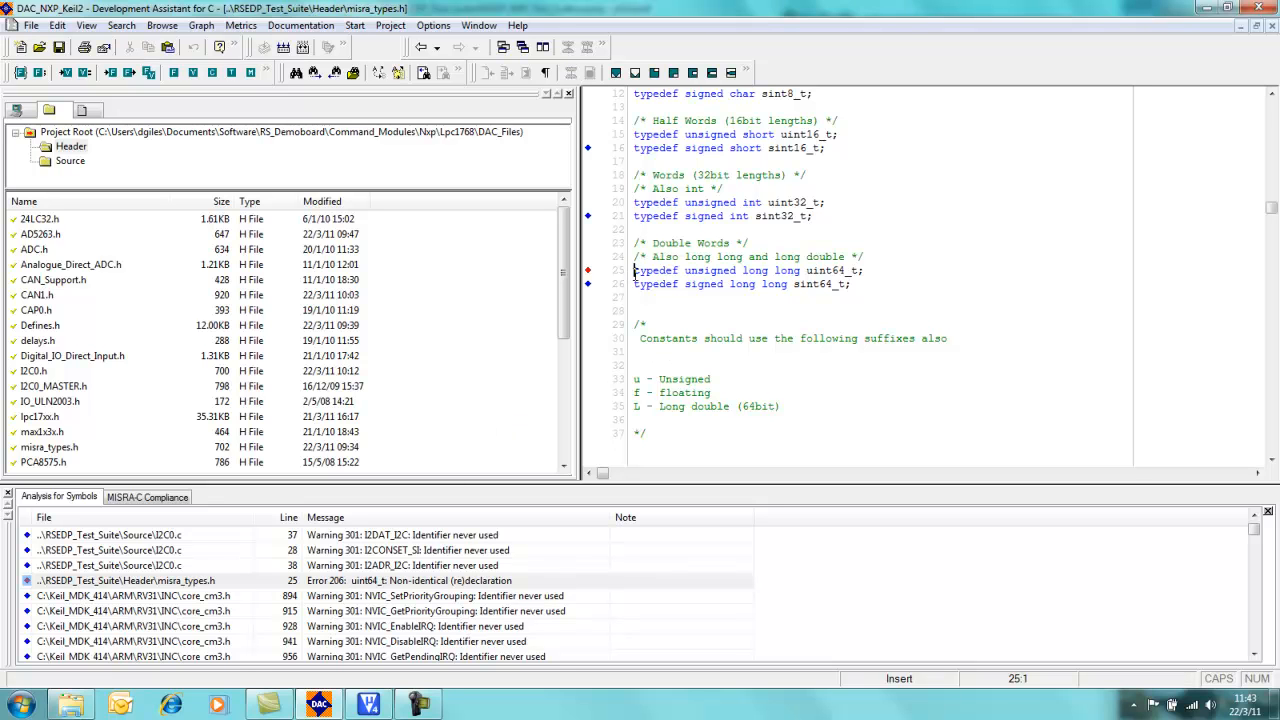
Step: Examine the line 25 typedef's keywords, comparing the uint32_t and uint64_t type names
double_click(655, 270)
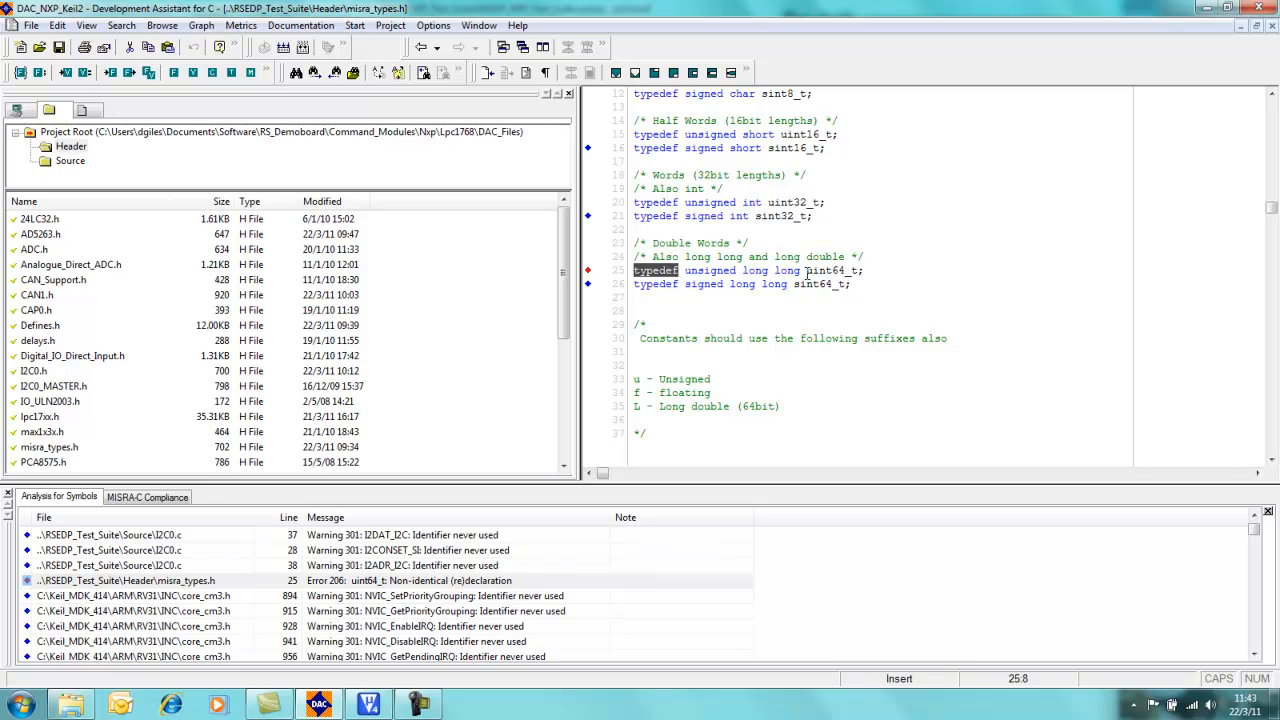
double_click(831, 270)
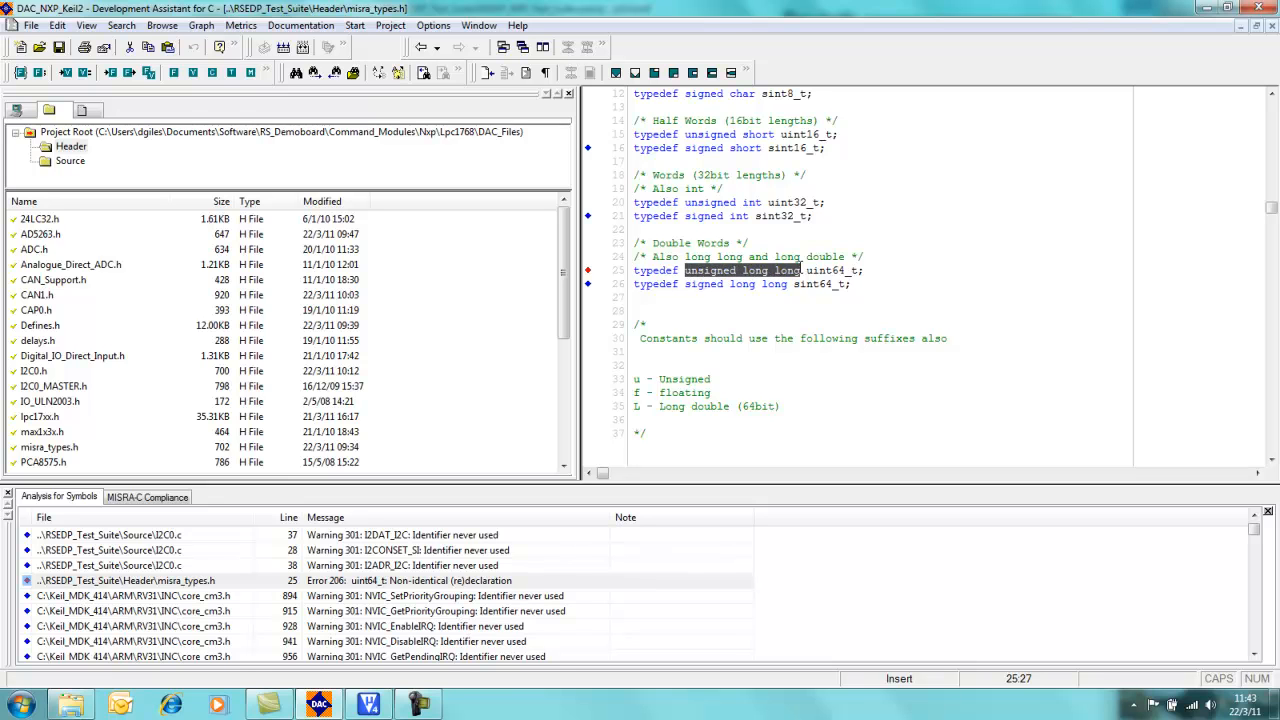
mouse_move(762, 211)
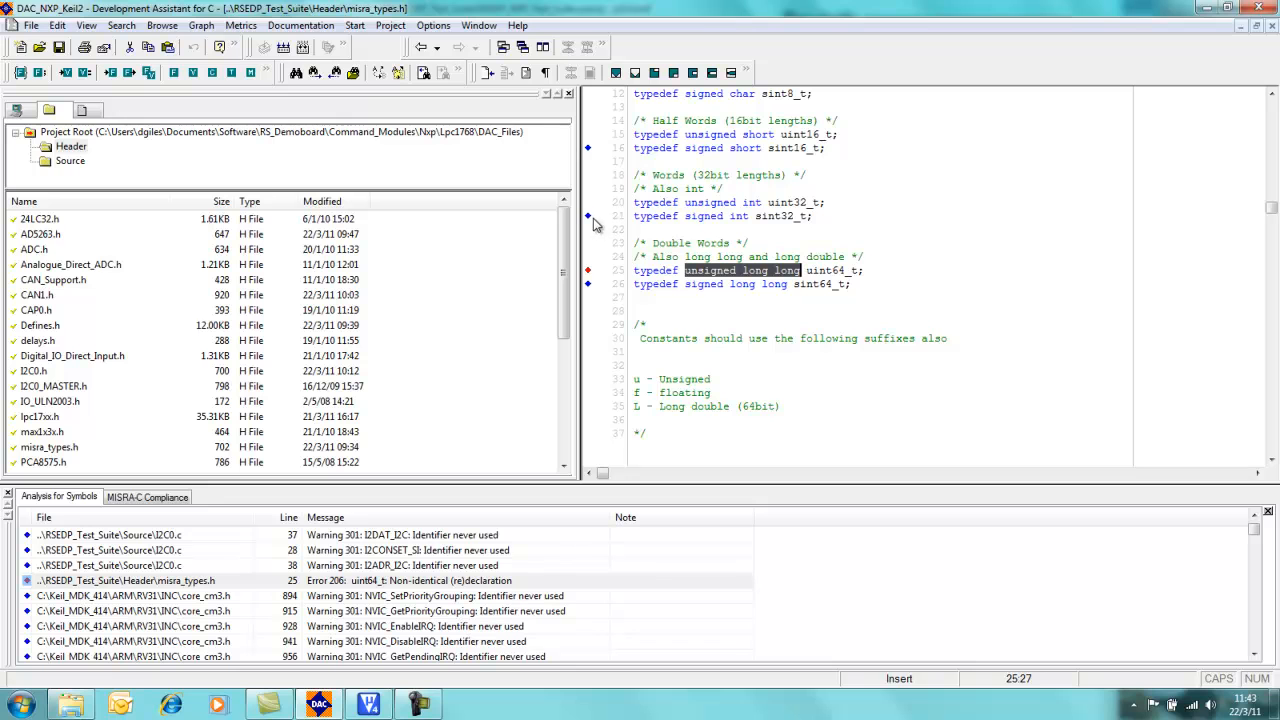
mouse_move(589, 291)
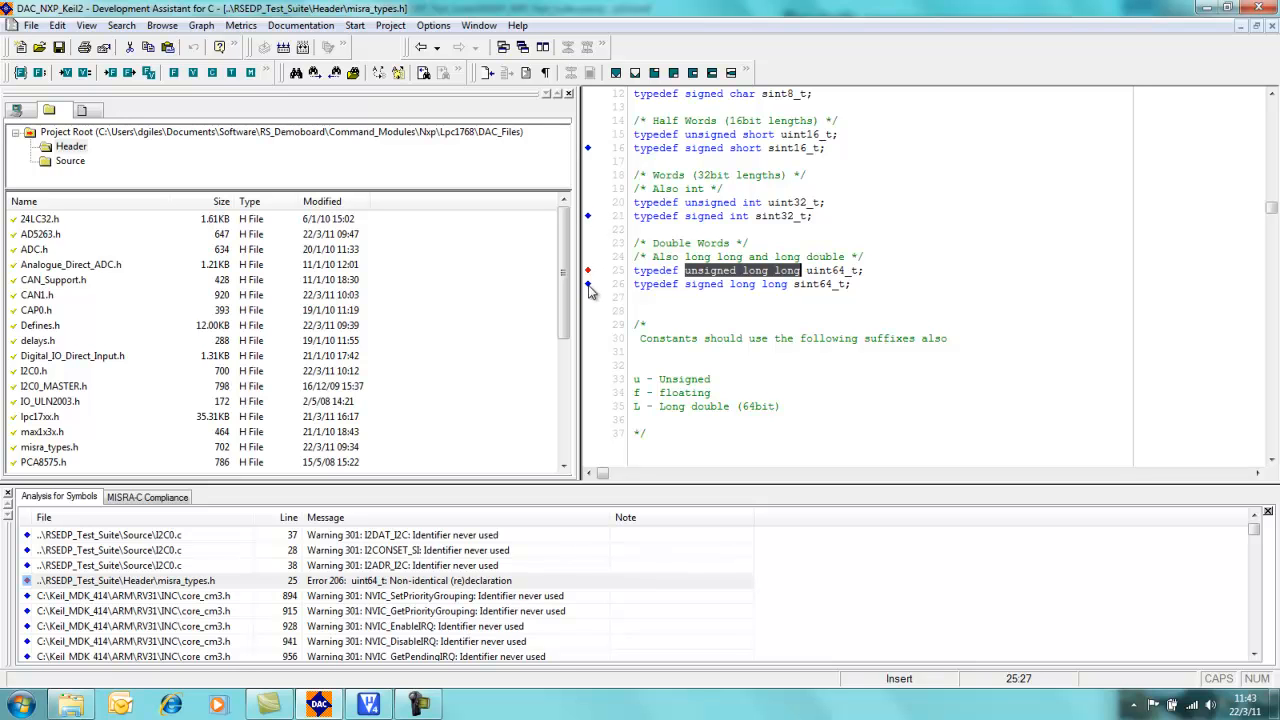
scroll(up, 3)
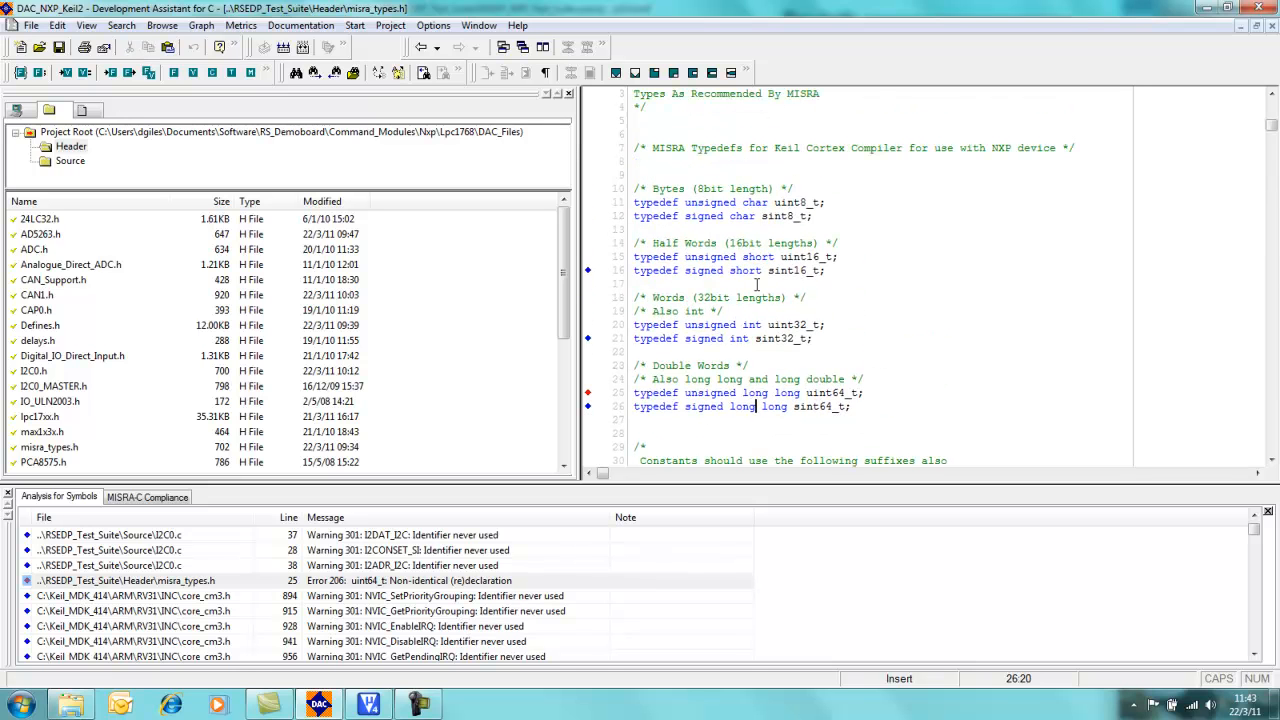
scroll(up, 3)
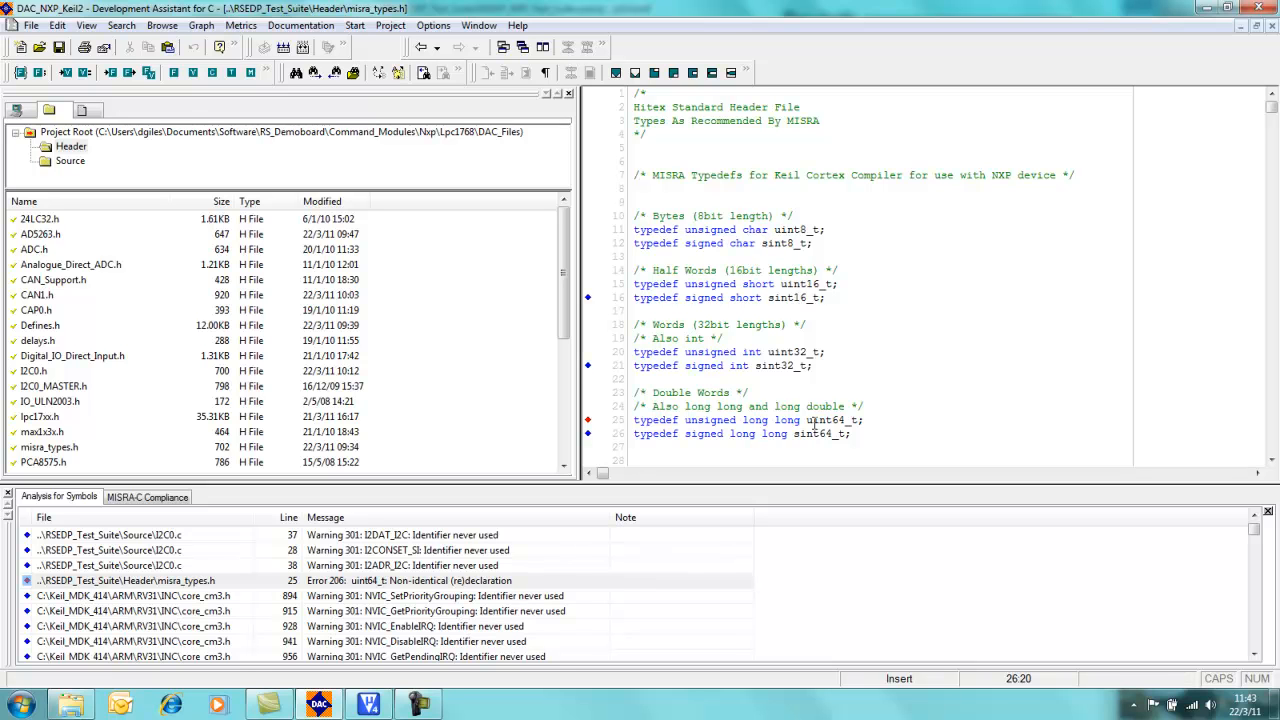
click(790, 352)
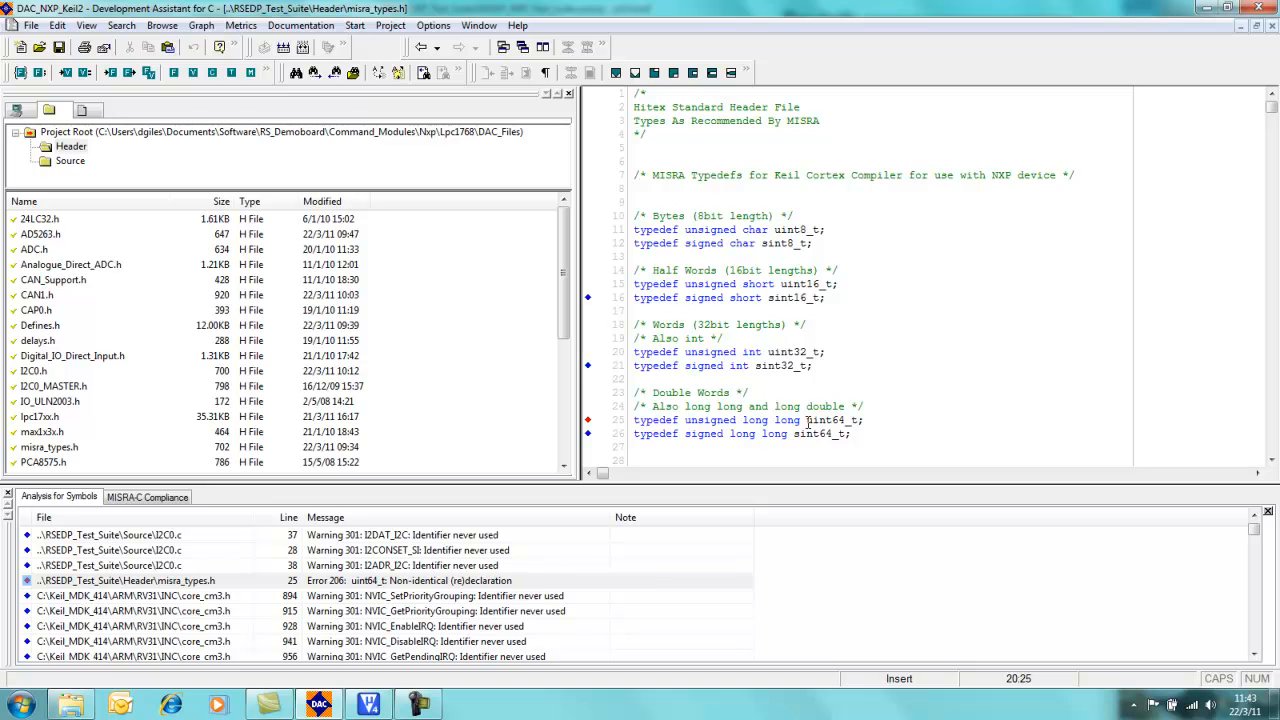
double_click(828, 419)
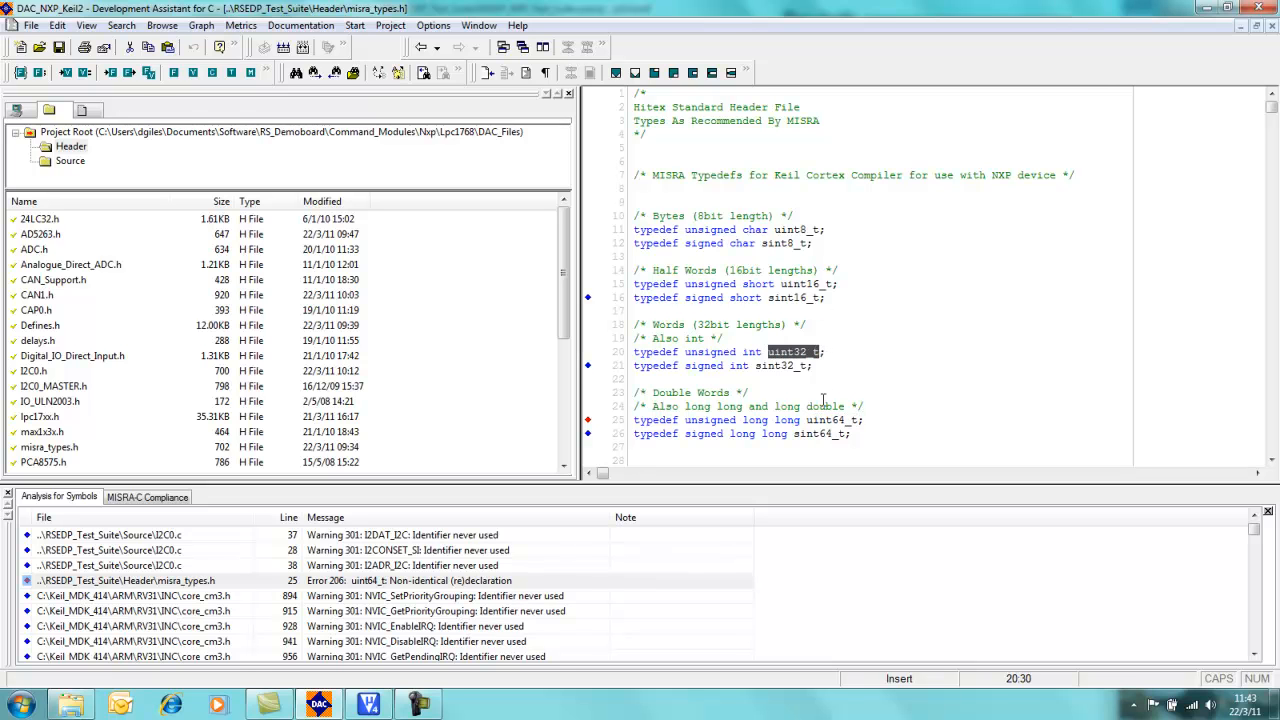
click(820, 420)
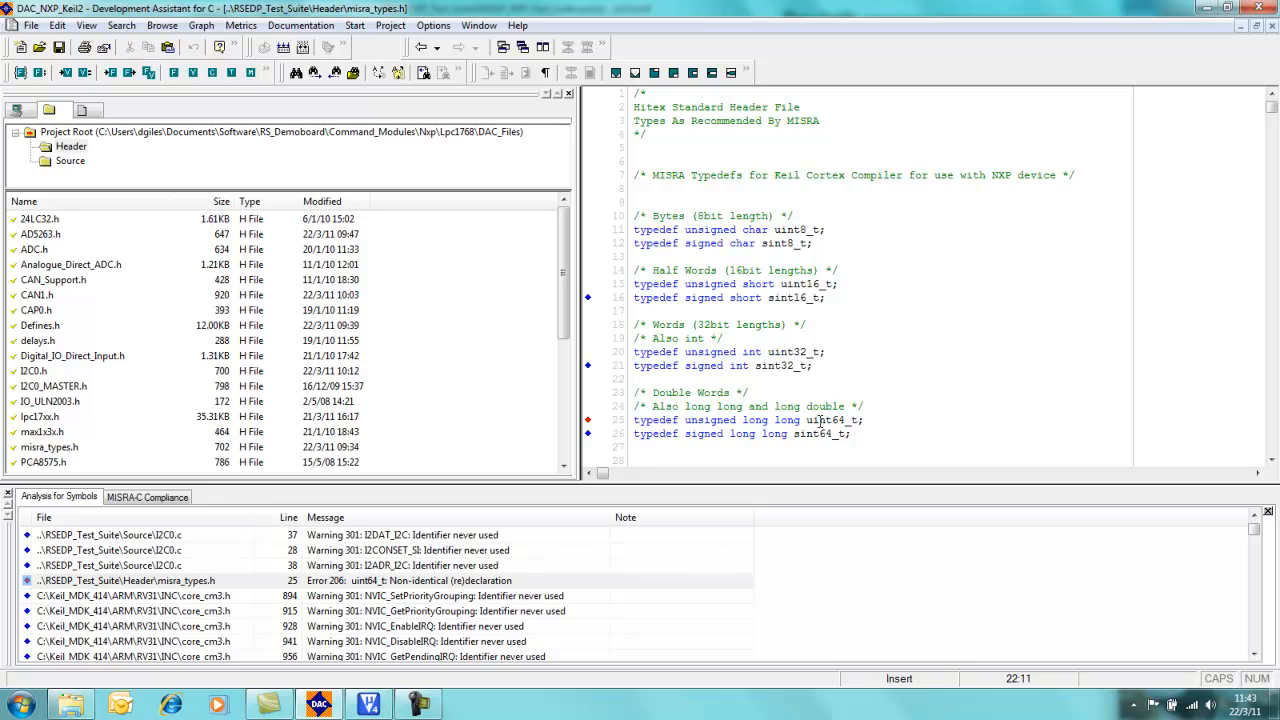
double_click(828, 419)
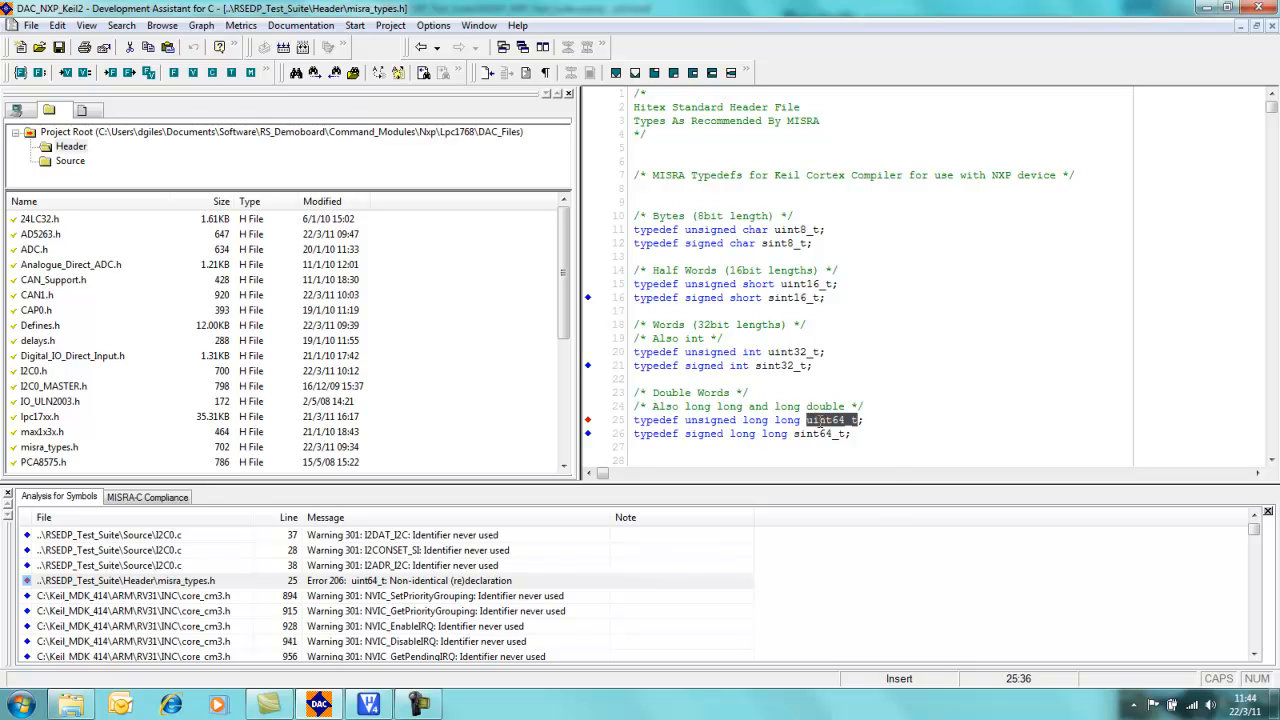
right_click(825, 419)
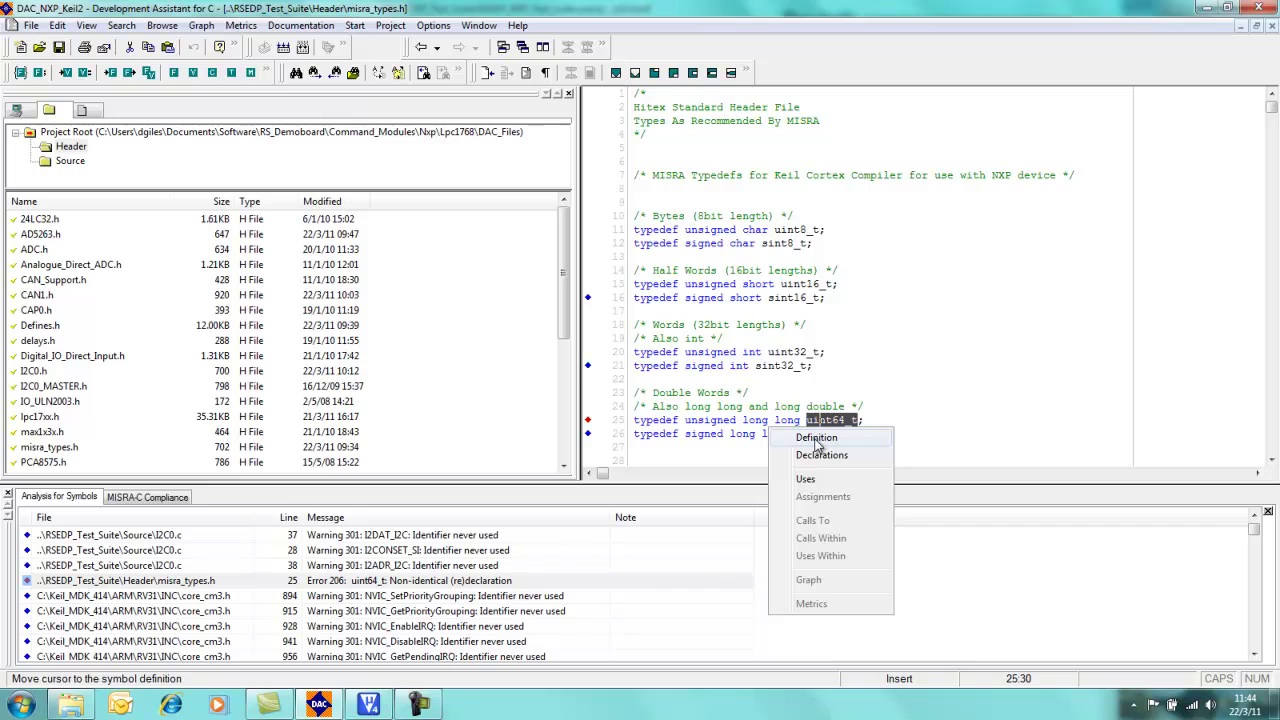
click(816, 437)
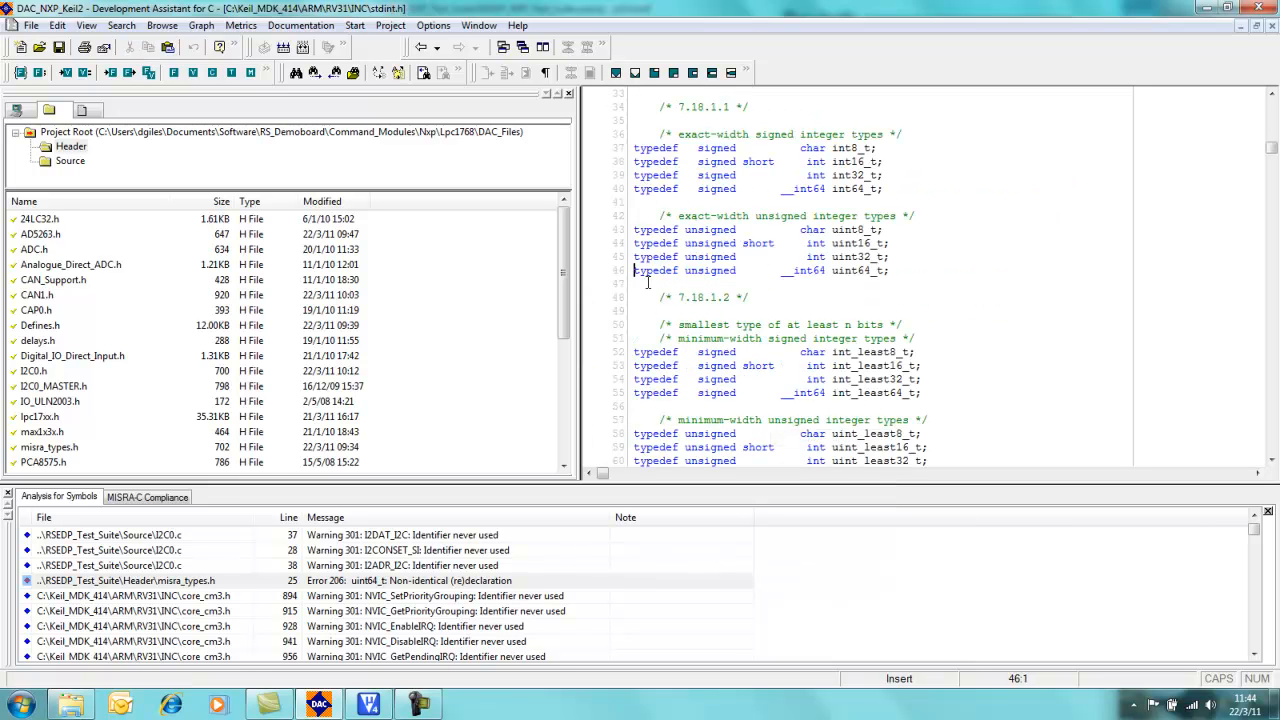
mouse_move(793, 273)
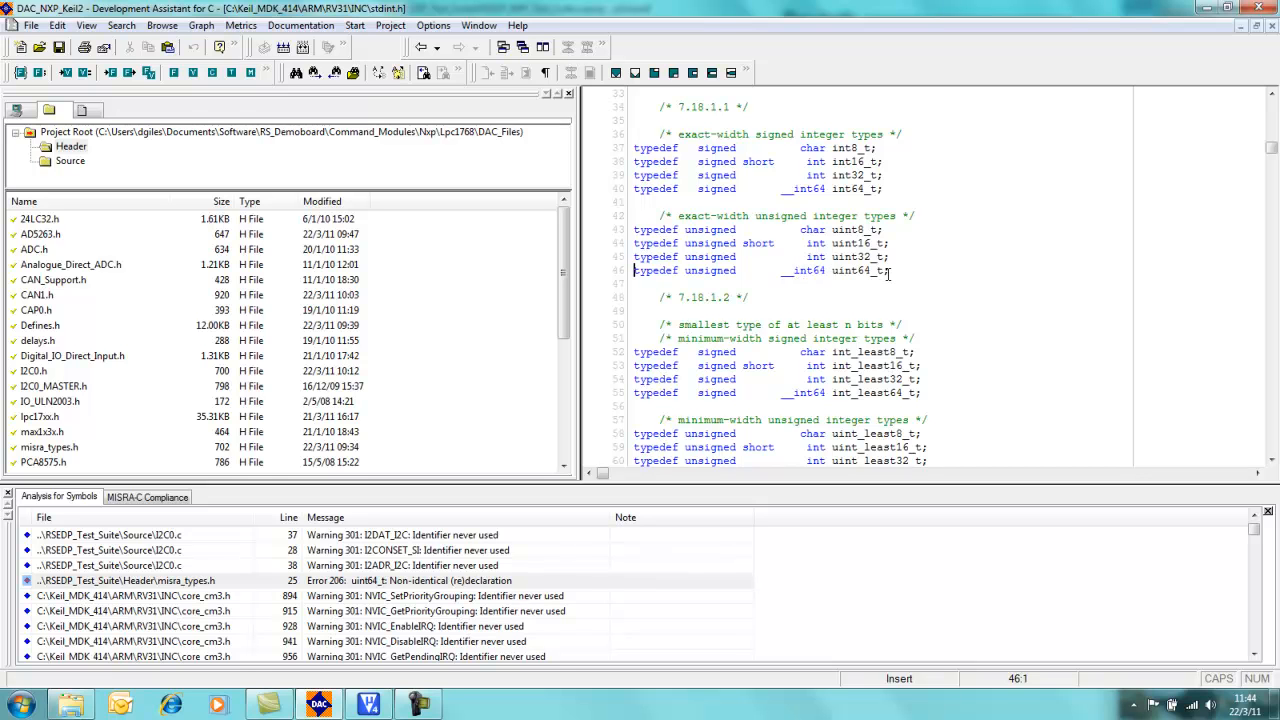
click(820, 270)
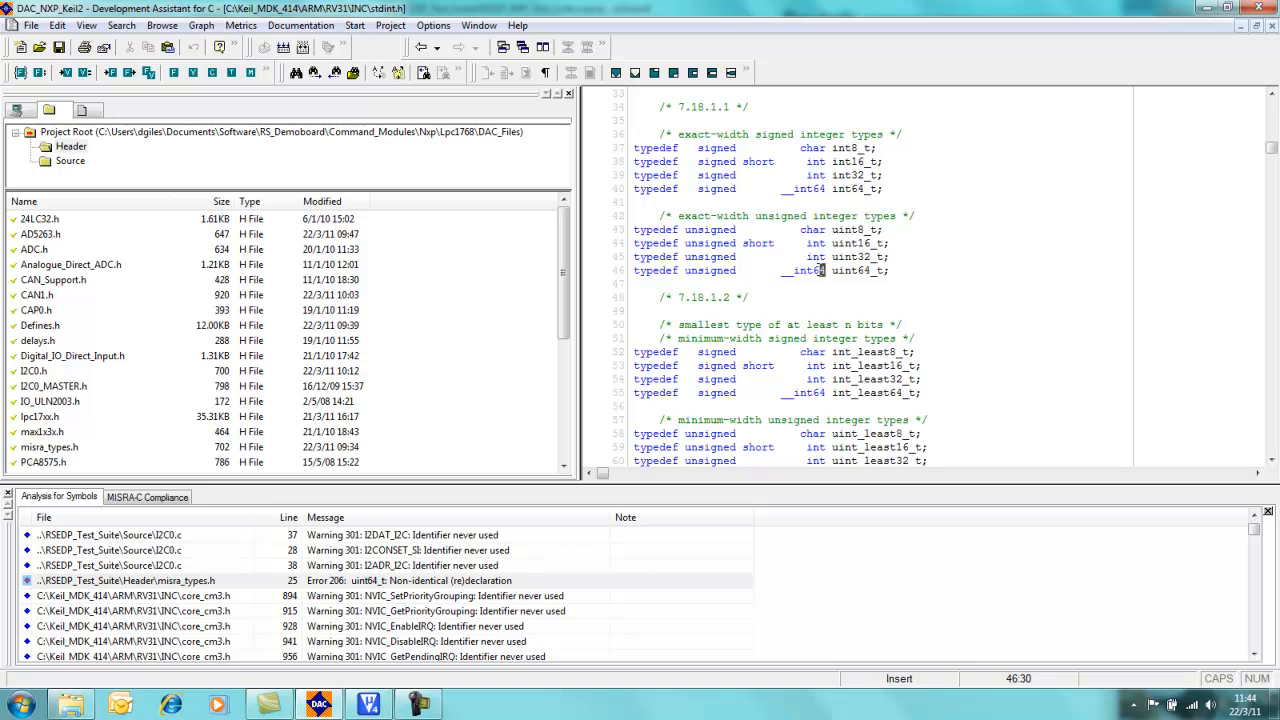
double_click(805, 270)
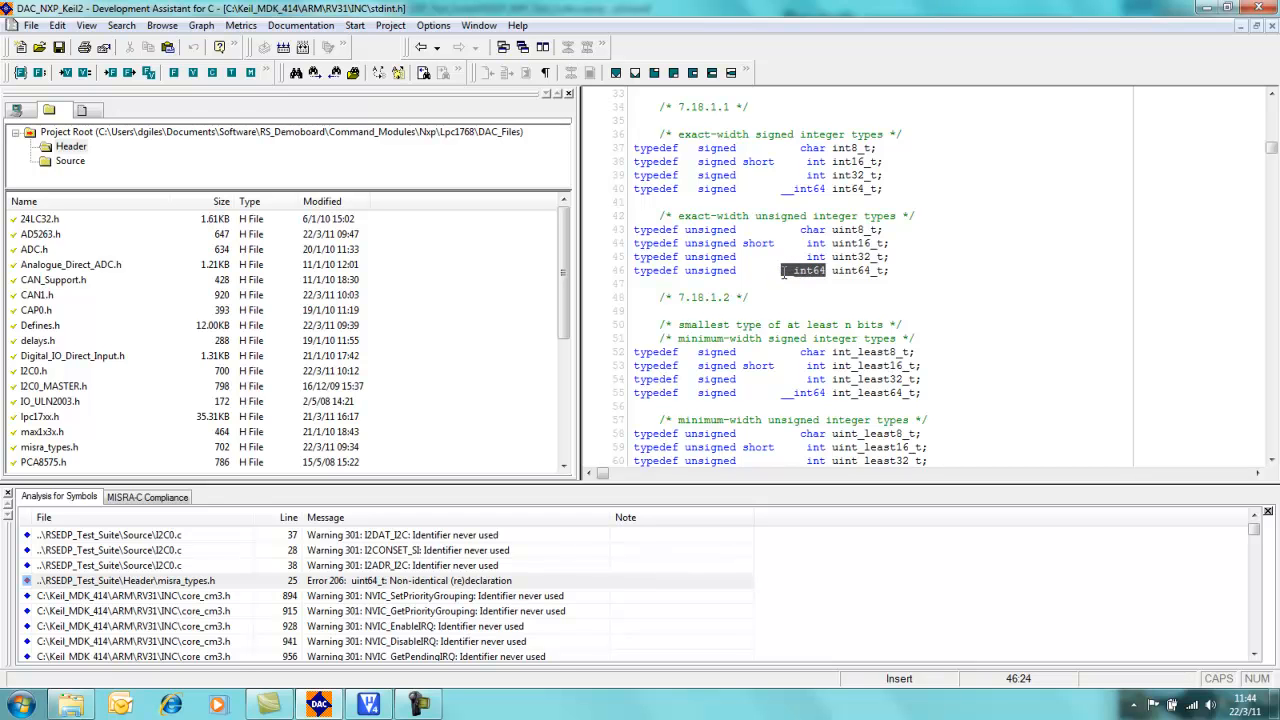
mouse_move(798, 289)
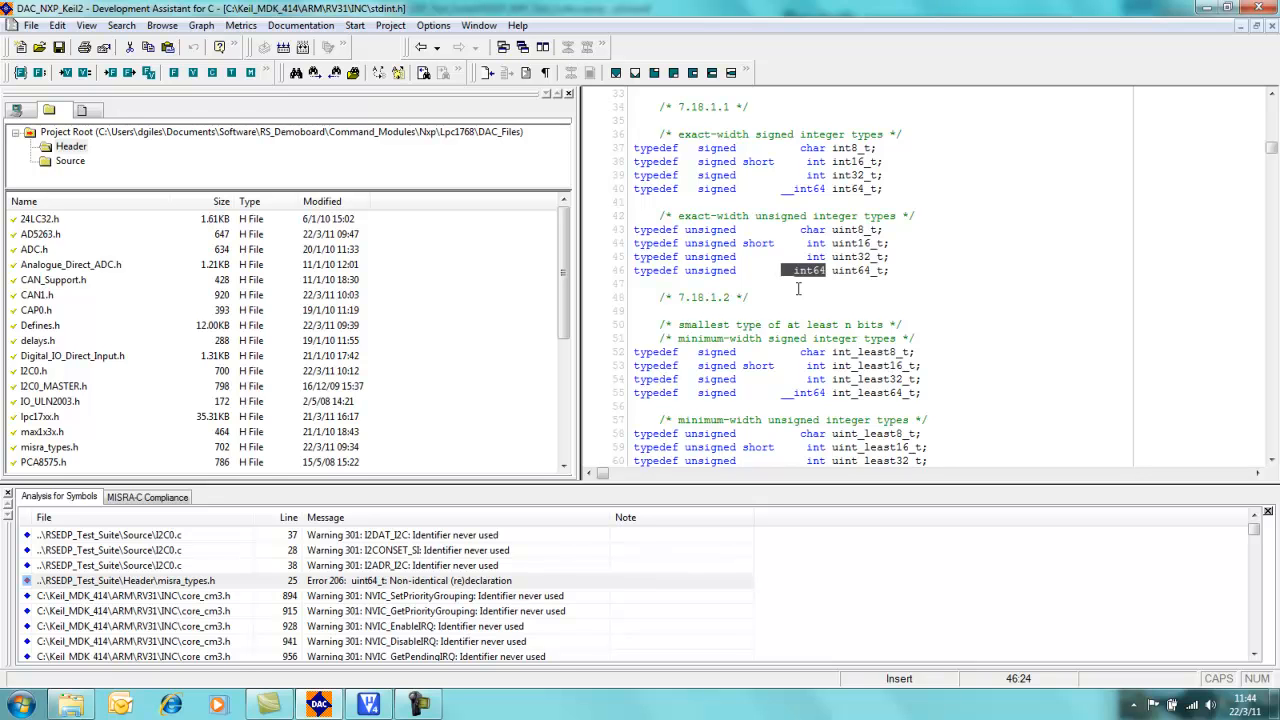
mouse_move(821, 287)
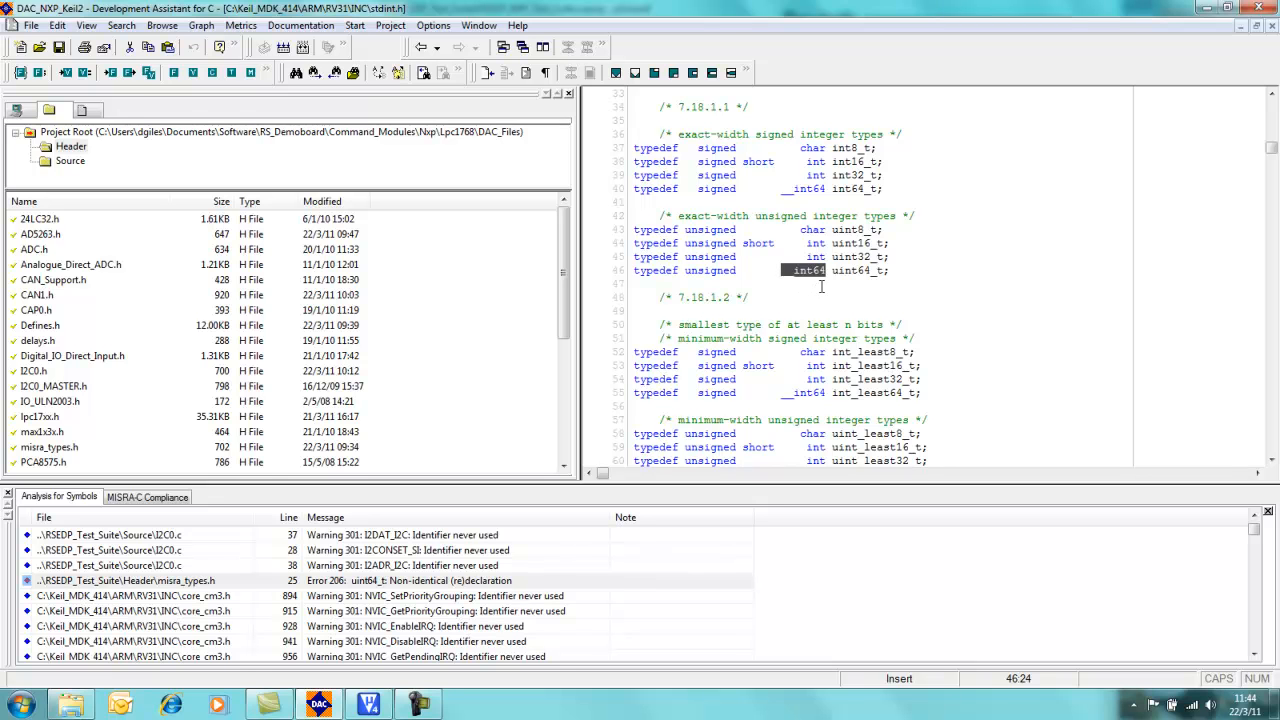
double_click(850, 270)
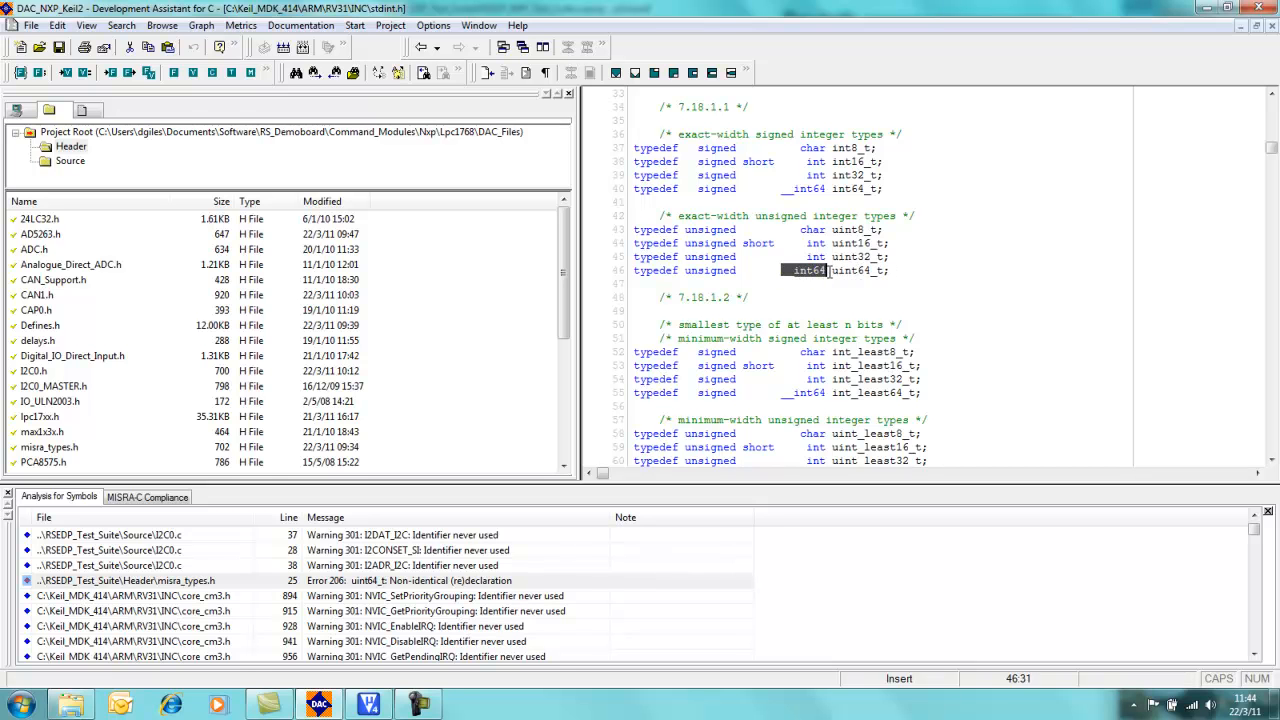
mouse_move(790, 280)
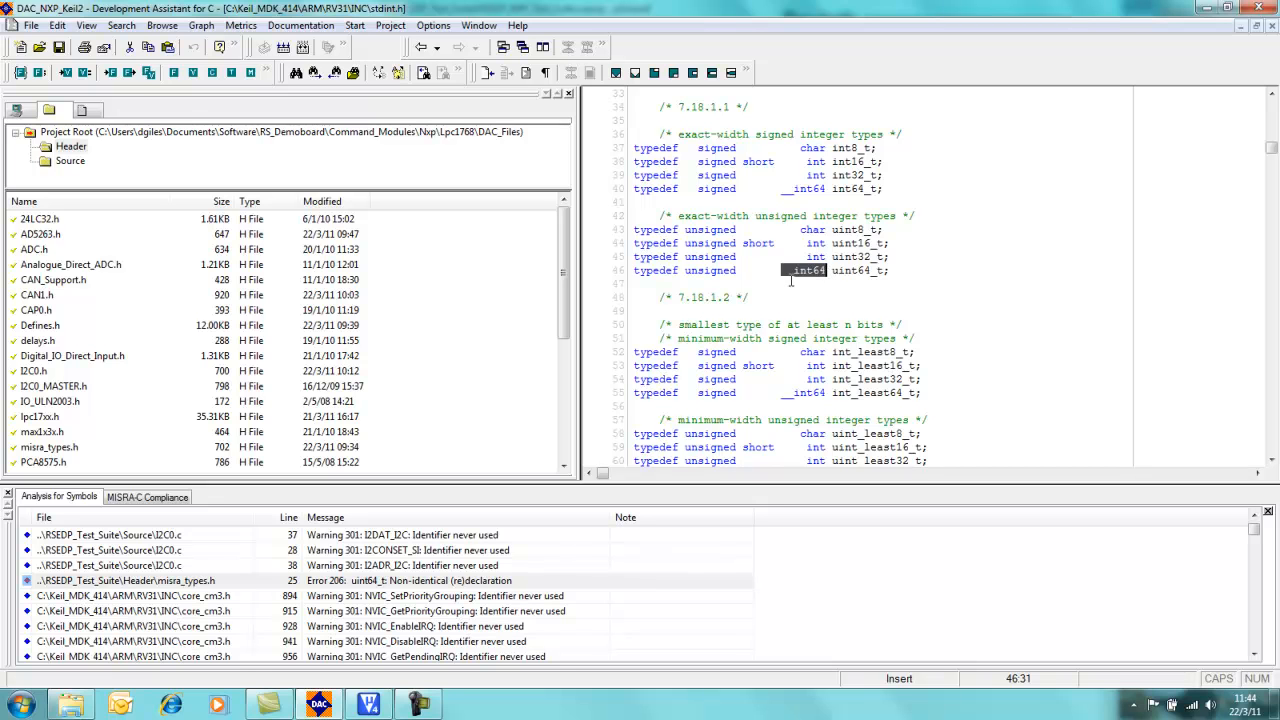
mouse_move(801, 283)
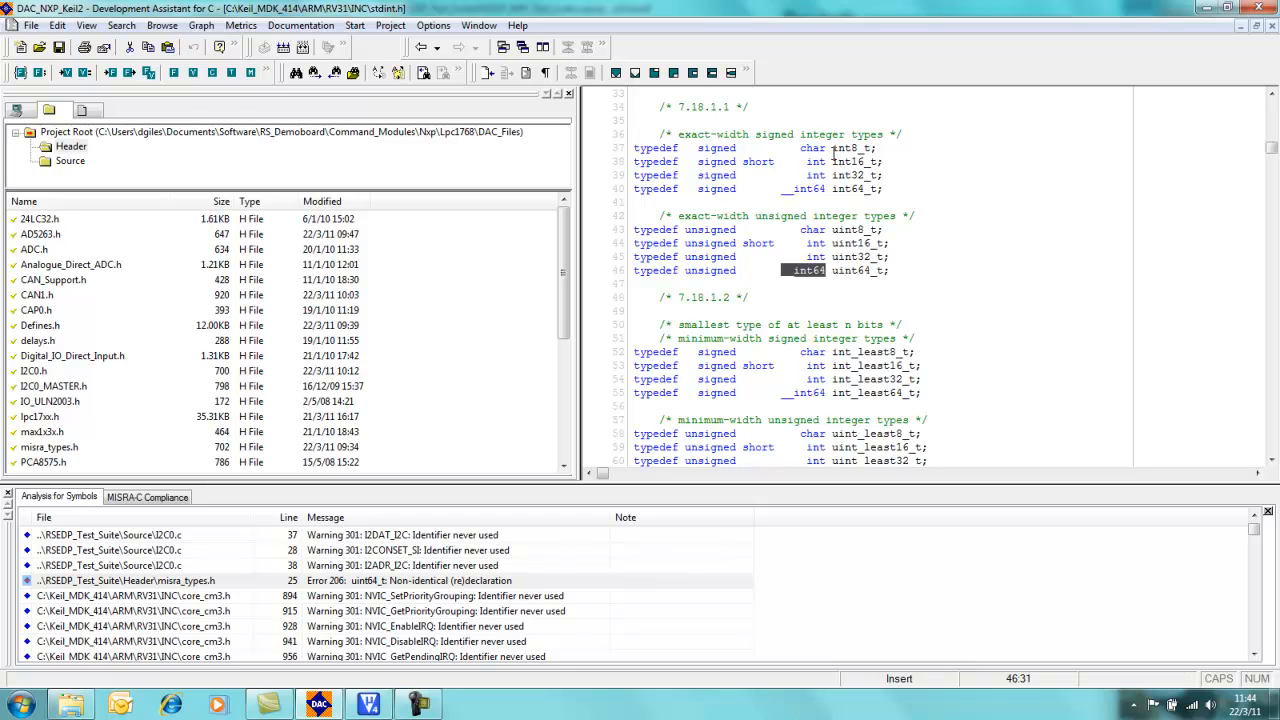
click(884, 189)
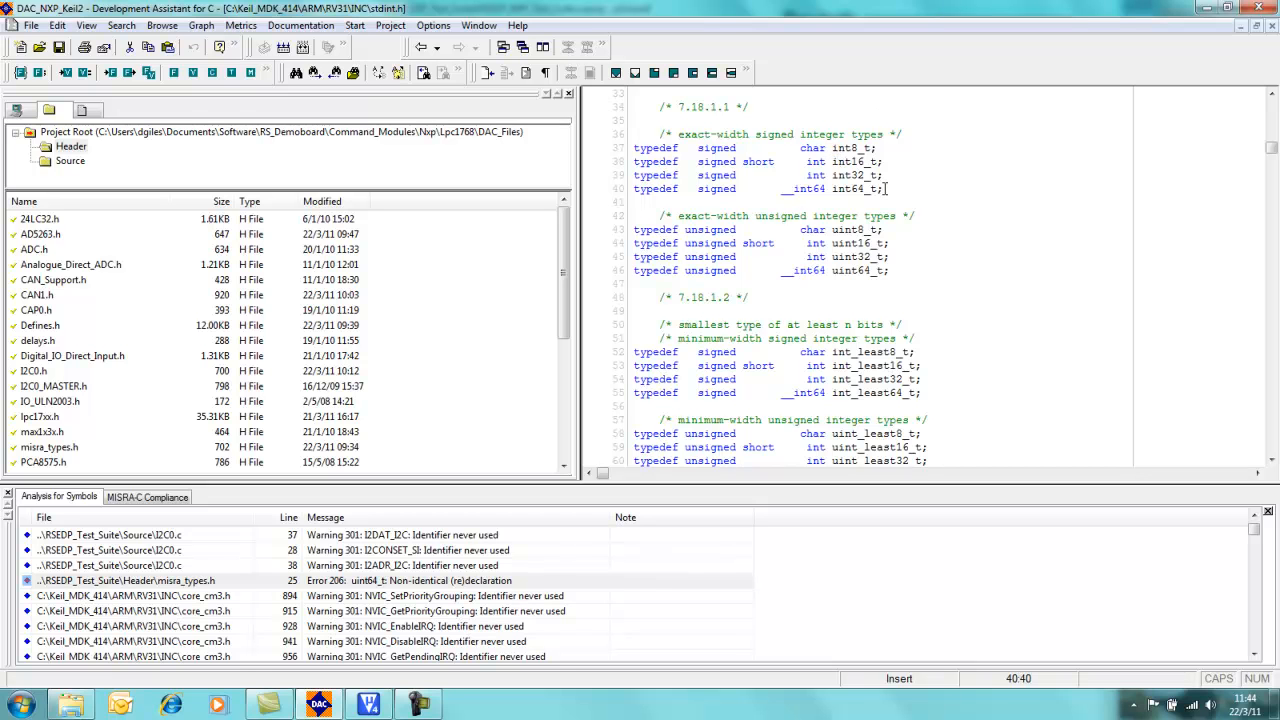
double_click(853, 175)
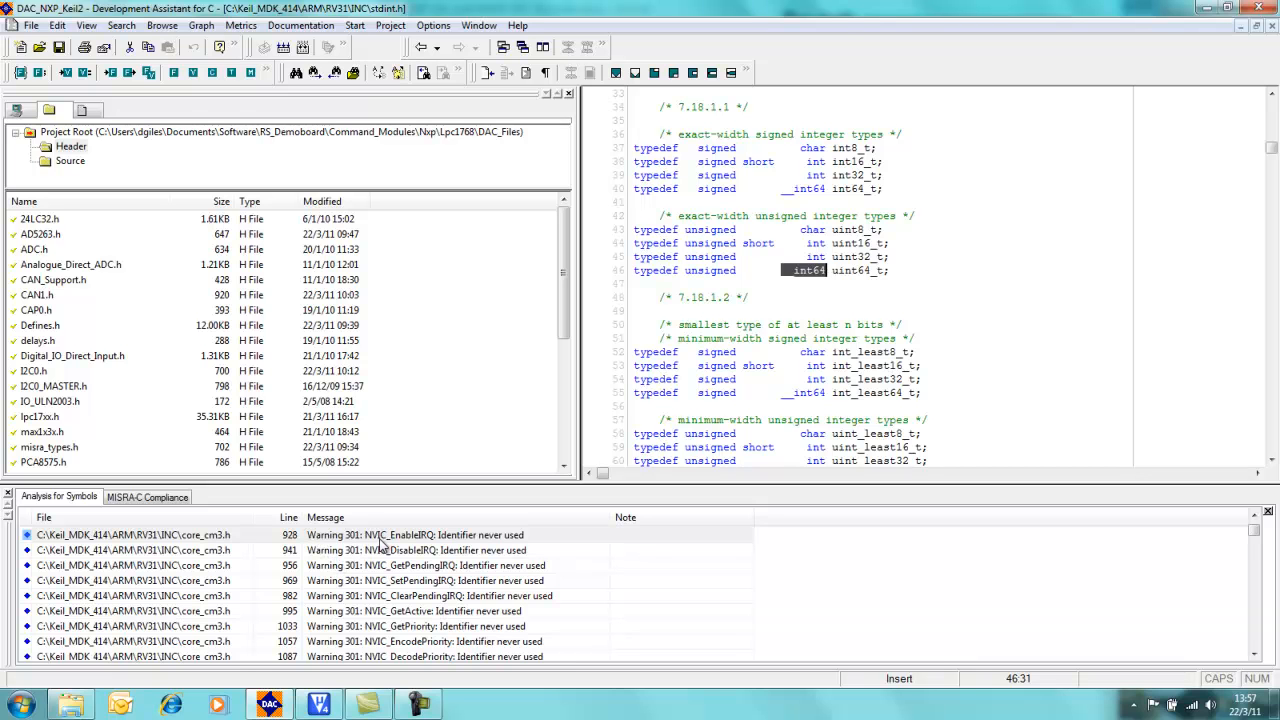
mouse_move(473, 540)
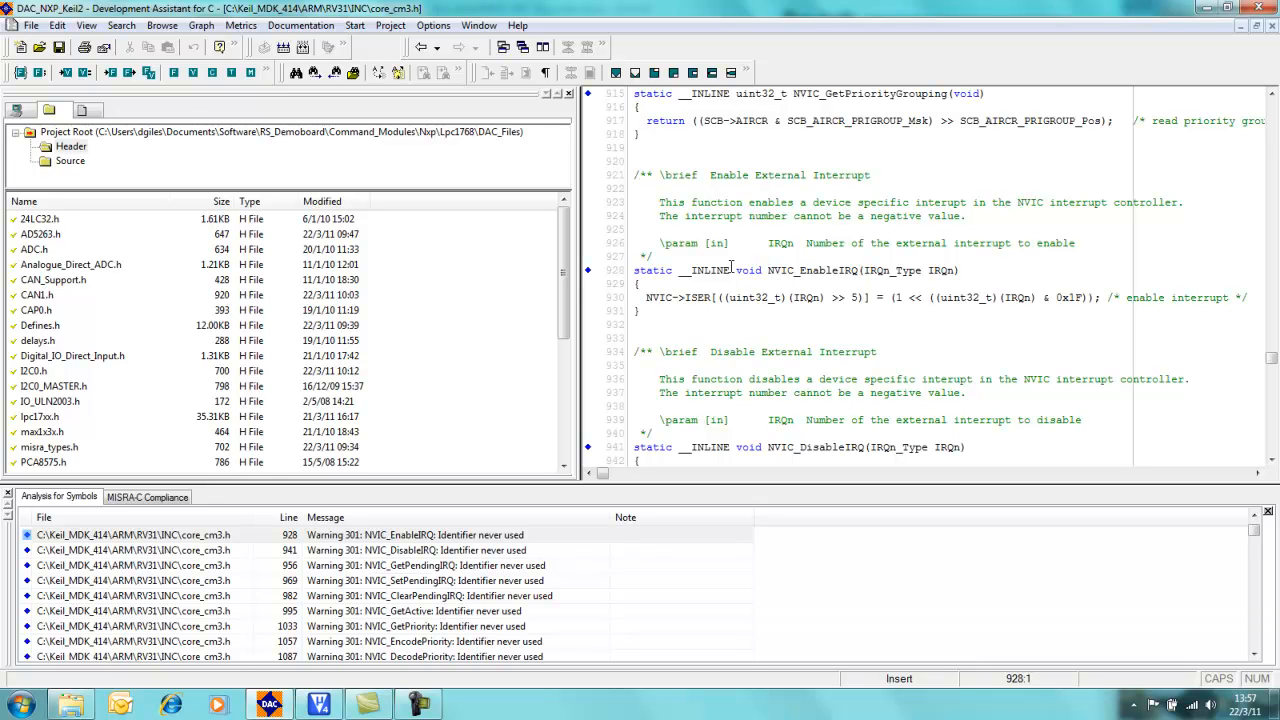
mouse_move(420, 540)
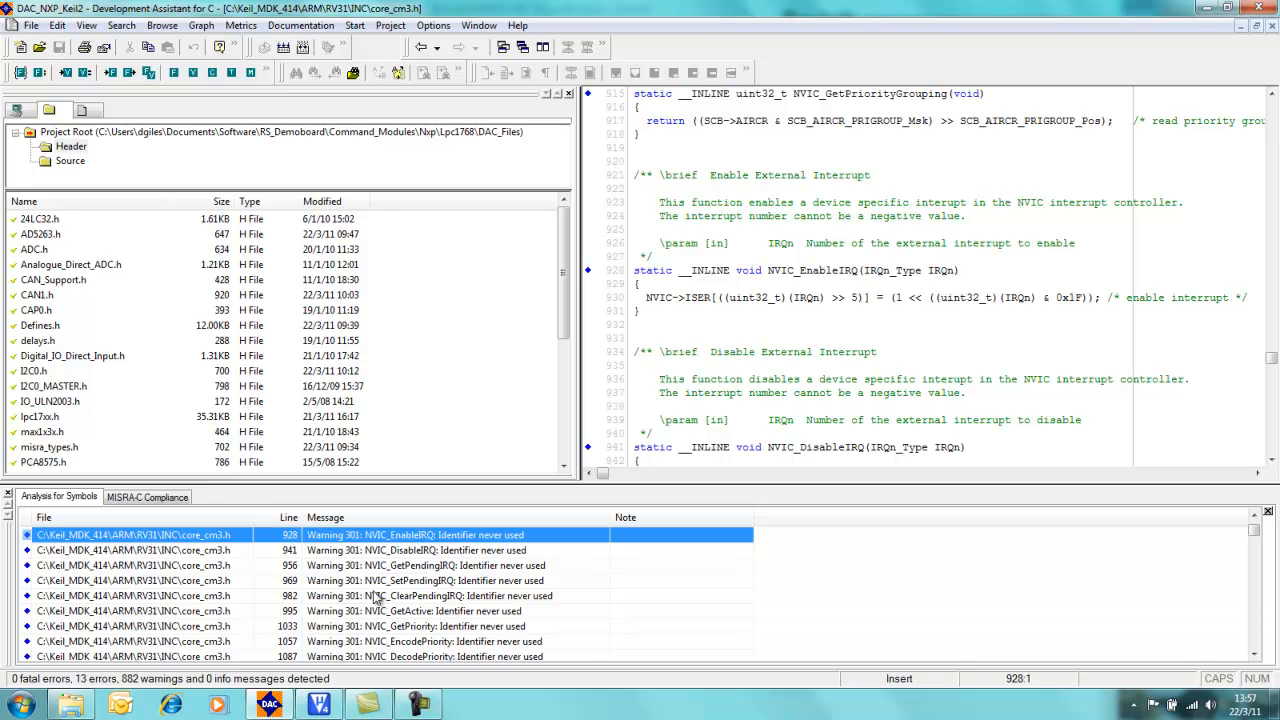
Step: Scroll the Analysis for Symbols results toward the NVIC_EnableIRQ Warning 301 entry
scroll(down, 3)
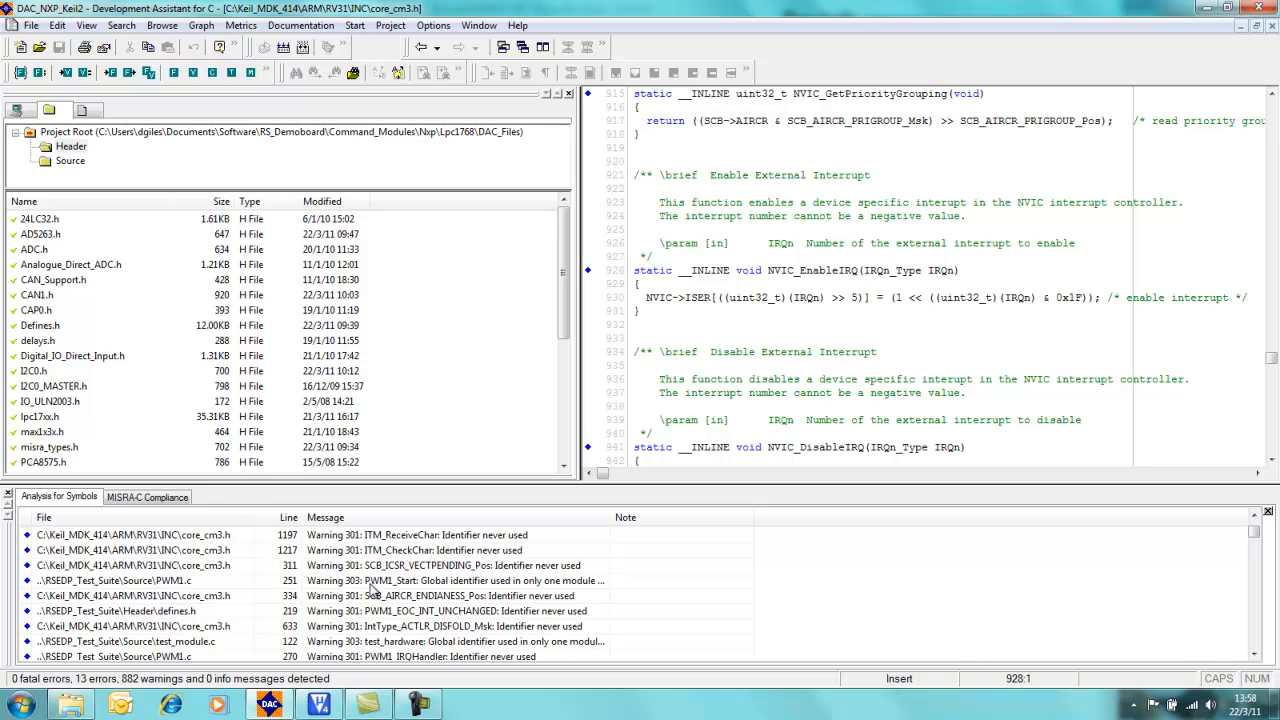
Step: Open PWM1.c at line 251 from the Warning 303 PWM1_Start entry
click(456, 581)
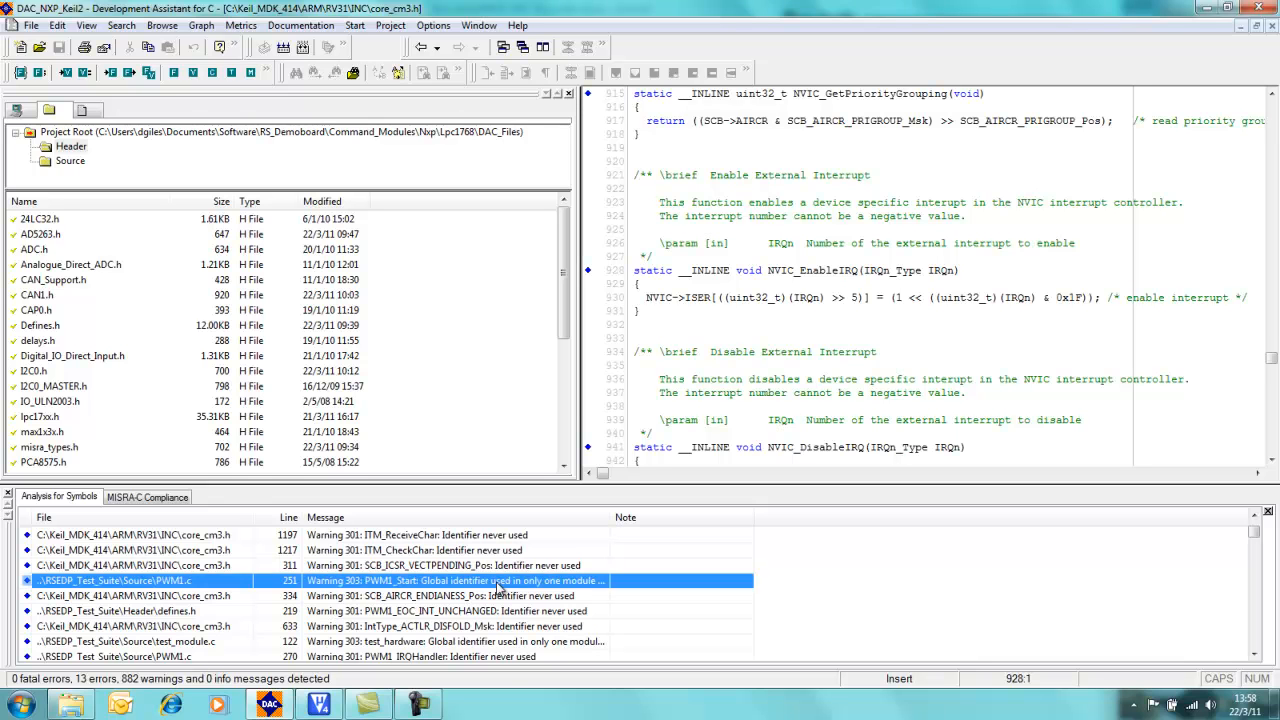
double_click(450, 580)
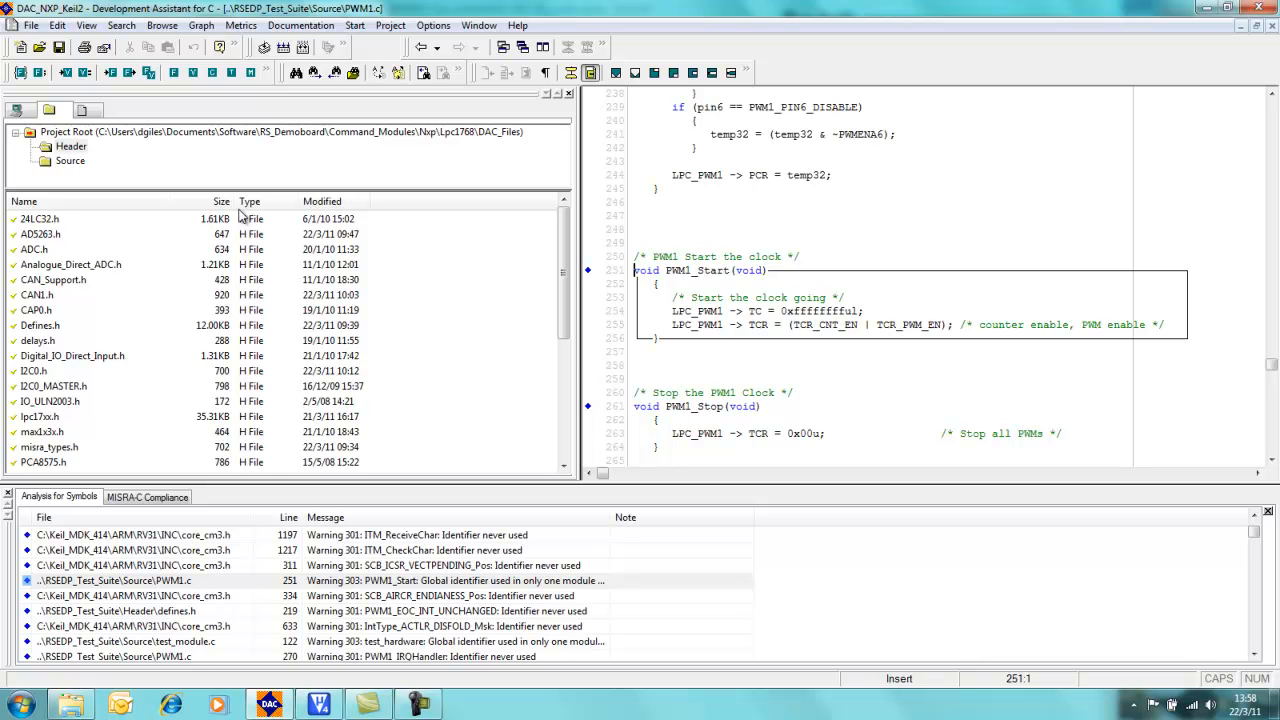
Step: In Analysis for Symbols, MISRA-C settings, scroll the Warnings list toward 301 Identifier never used
click(432, 25)
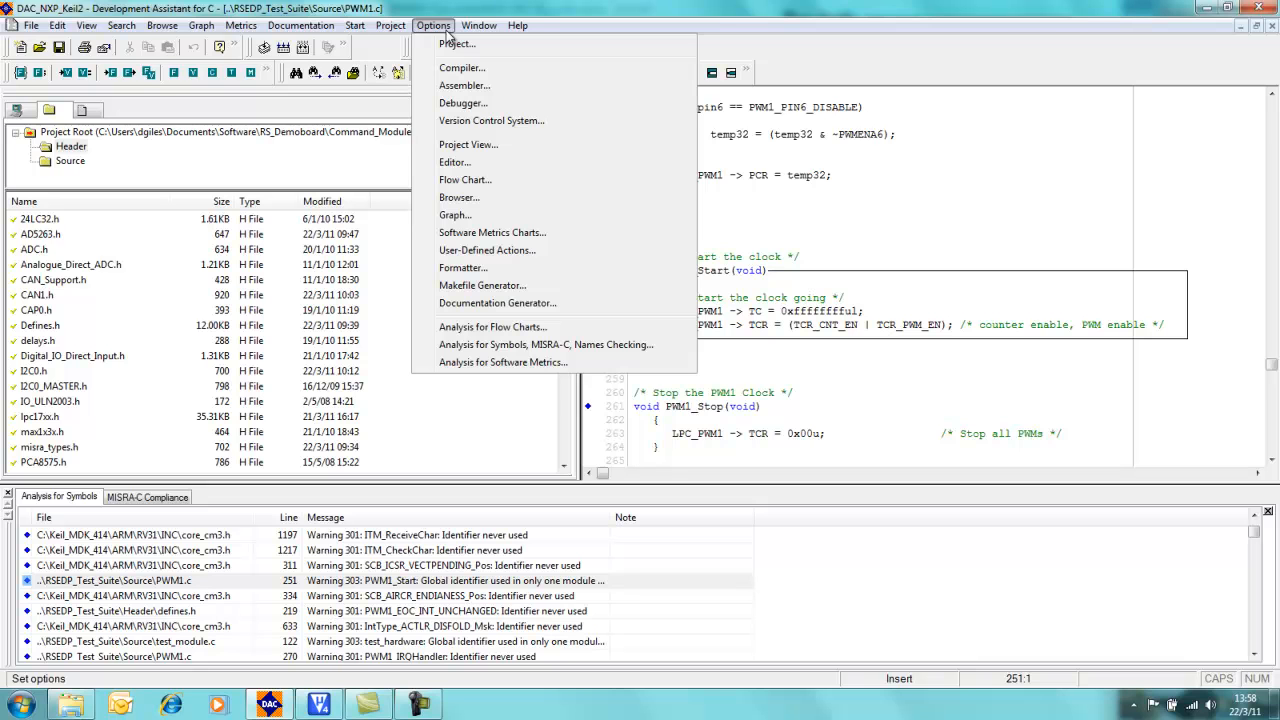
mouse_move(545, 344)
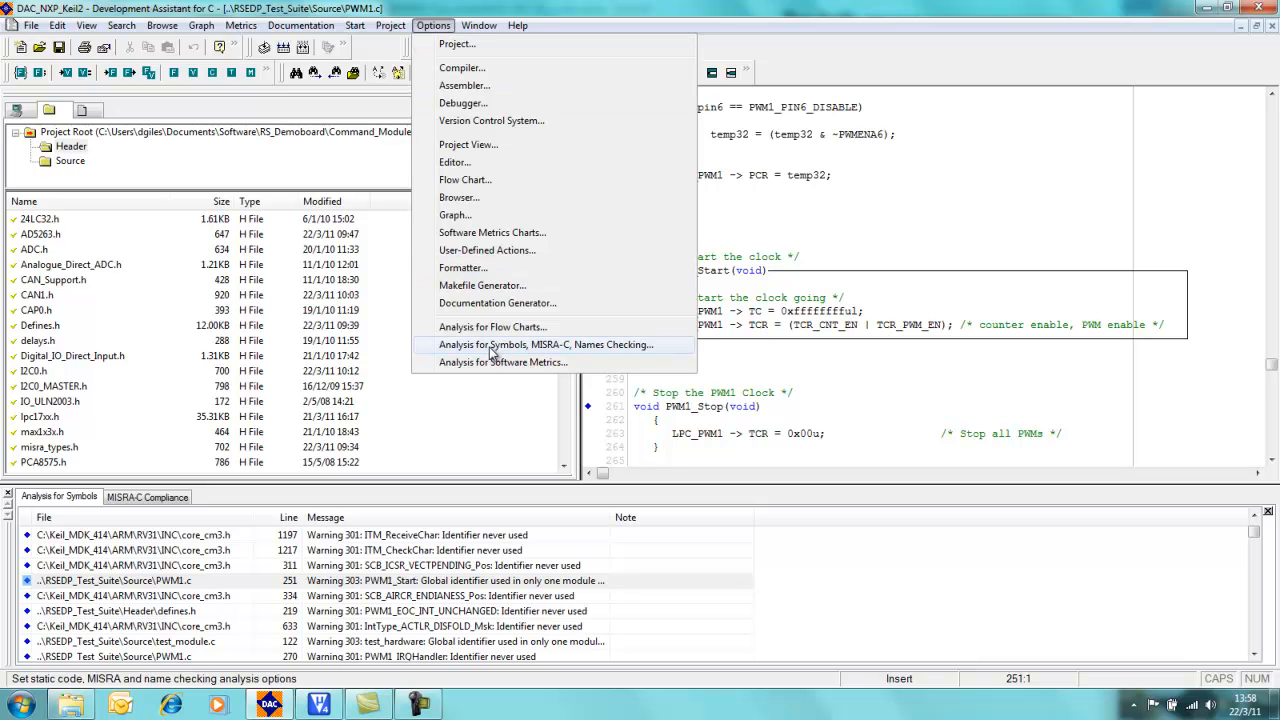
click(545, 344)
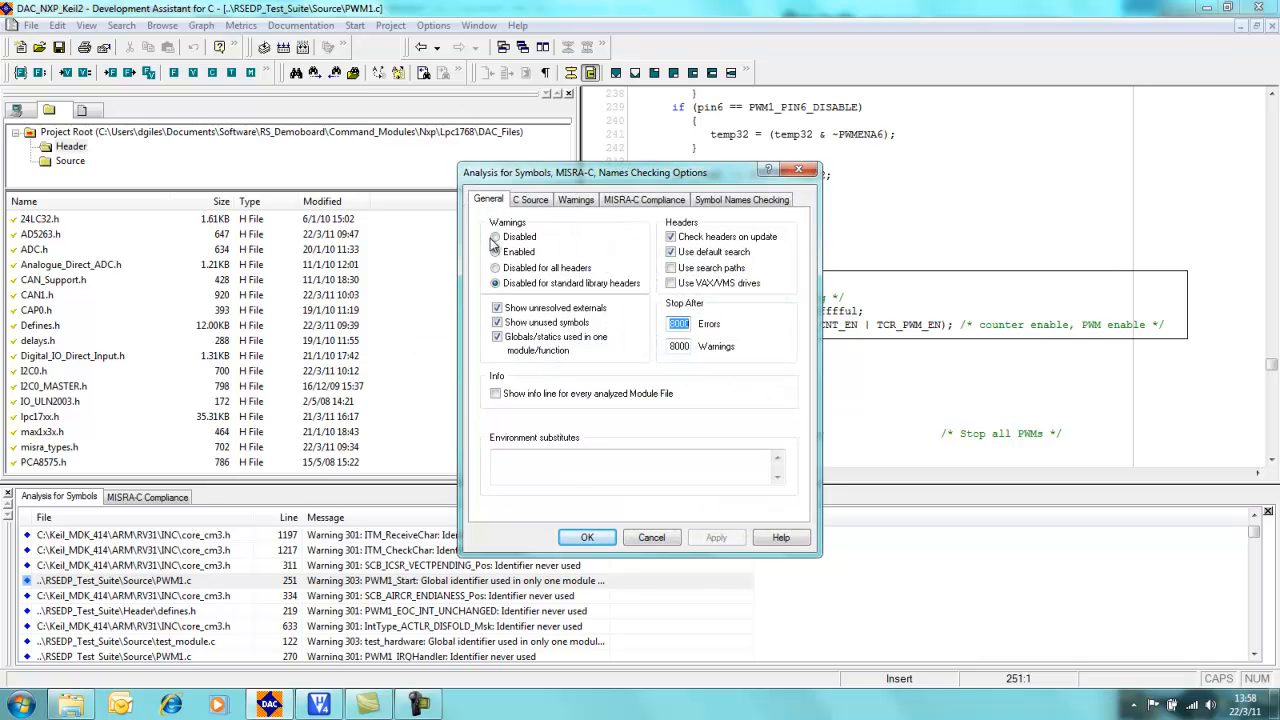
mouse_move(584, 241)
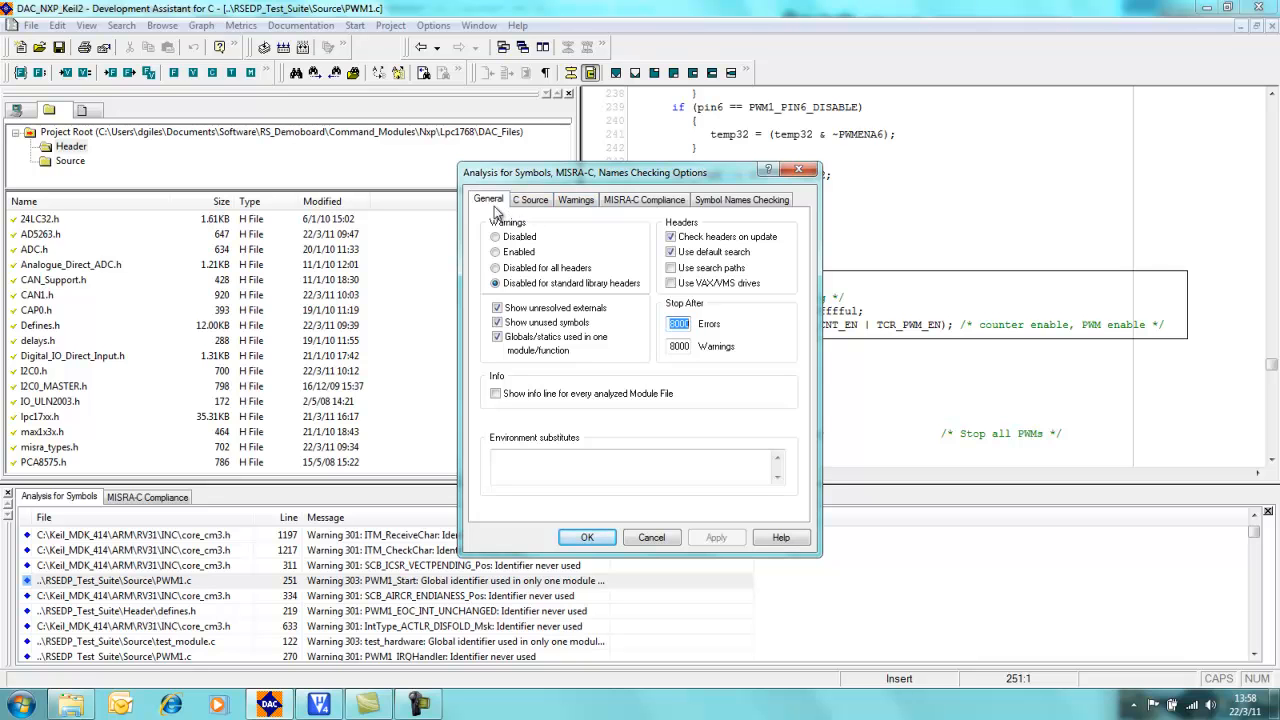
mouse_move(670, 222)
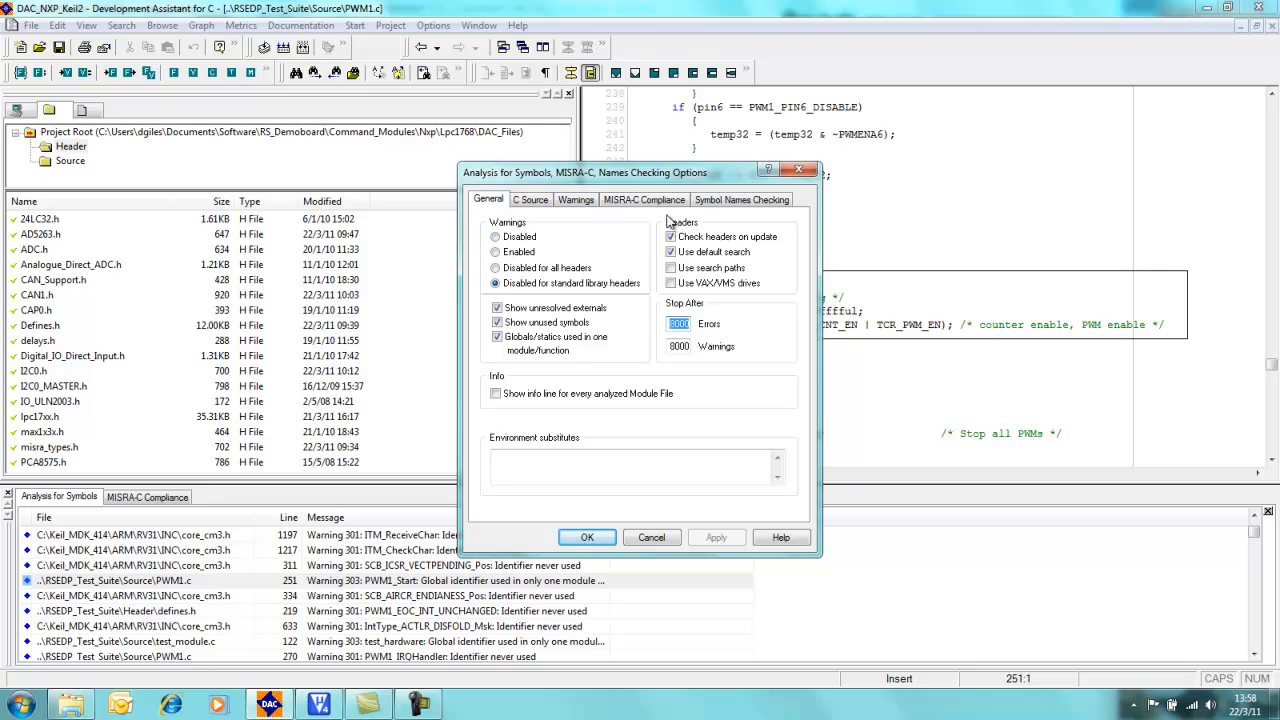
mouse_move(558, 250)
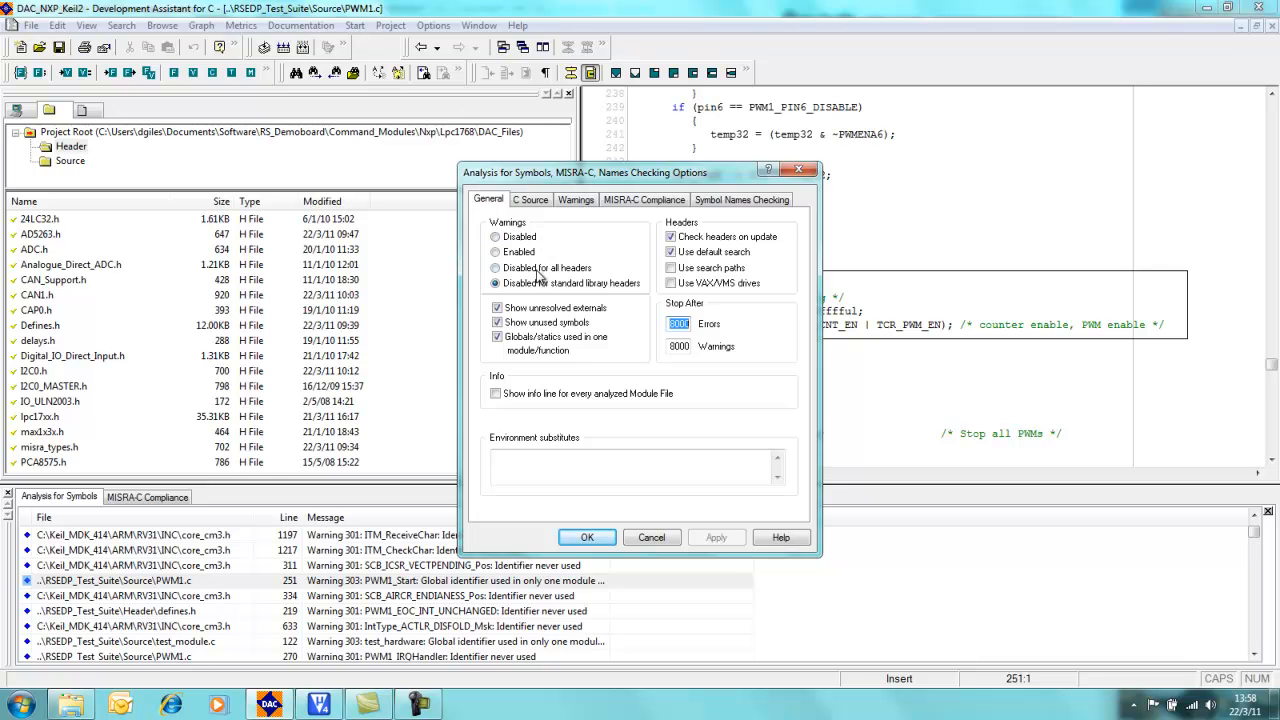
click(576, 199)
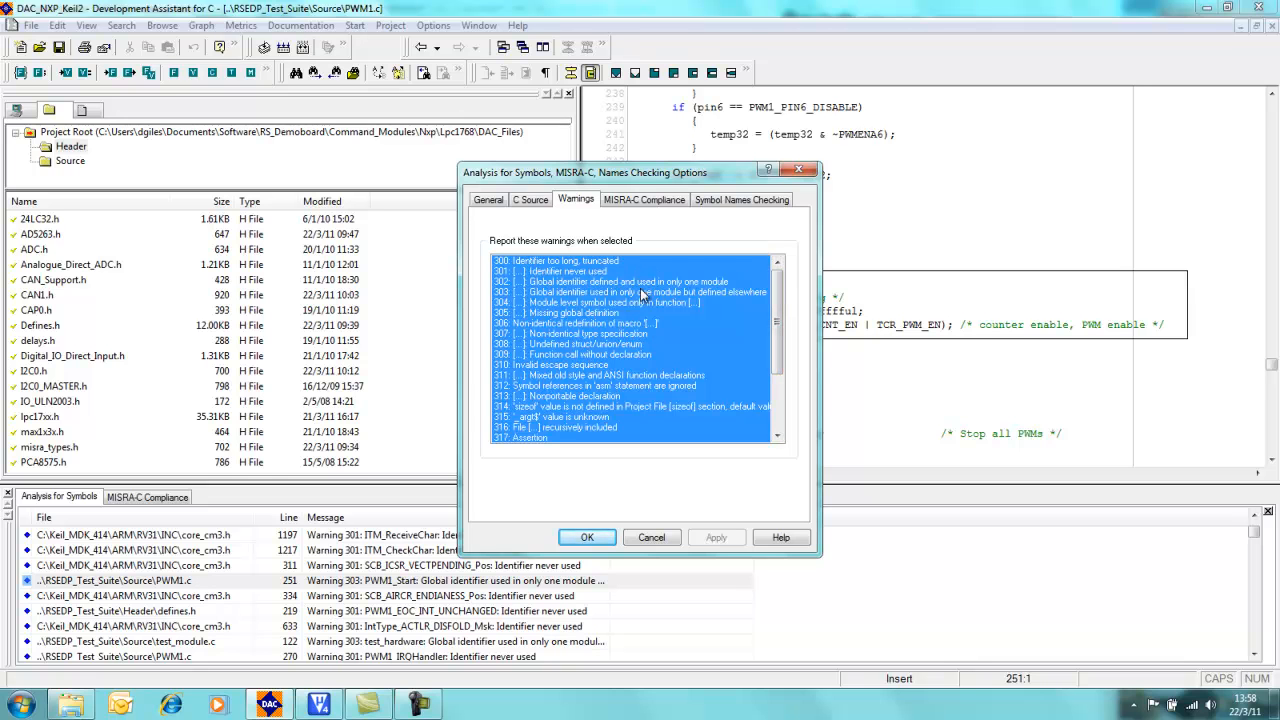
scroll(down, 3)
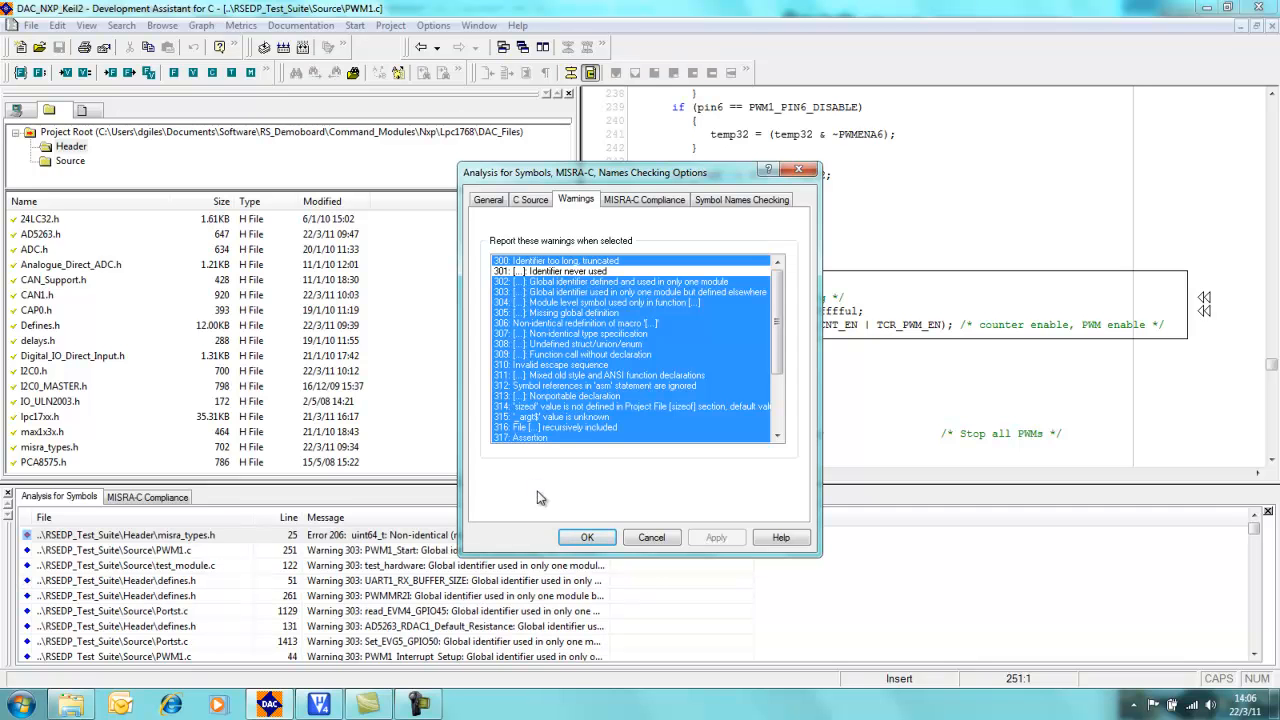
click(587, 537)
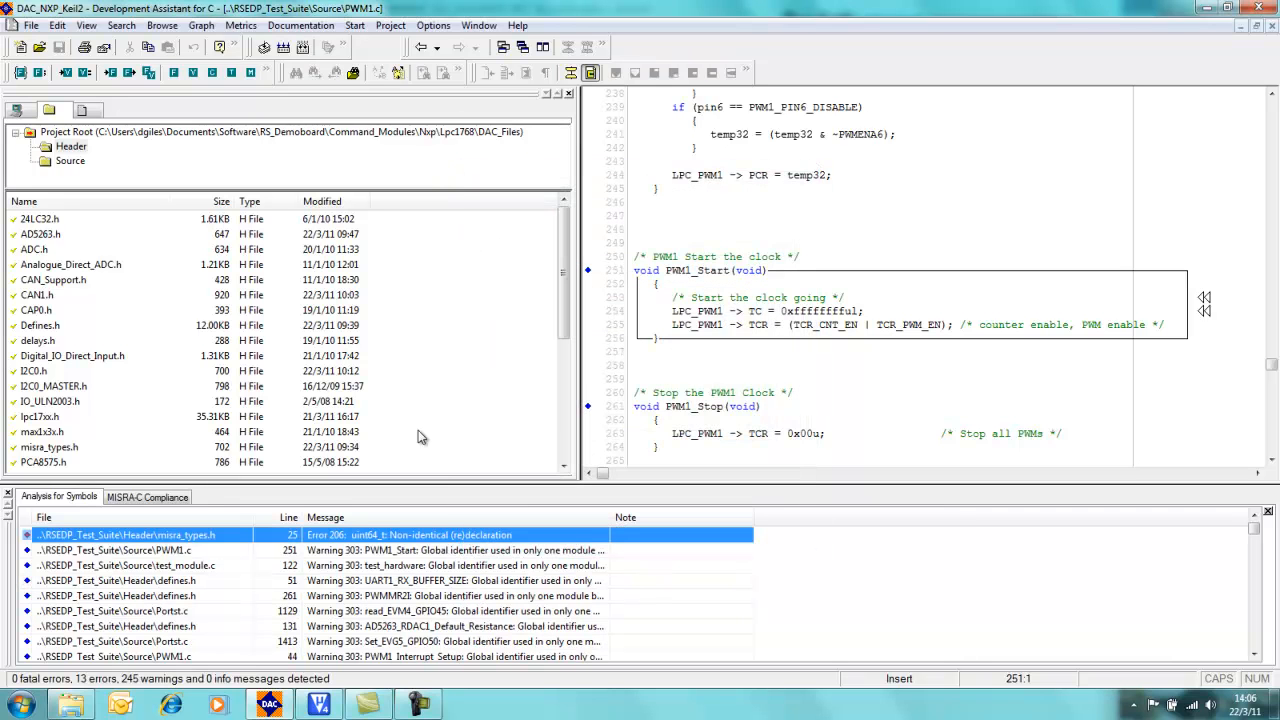
click(355, 25)
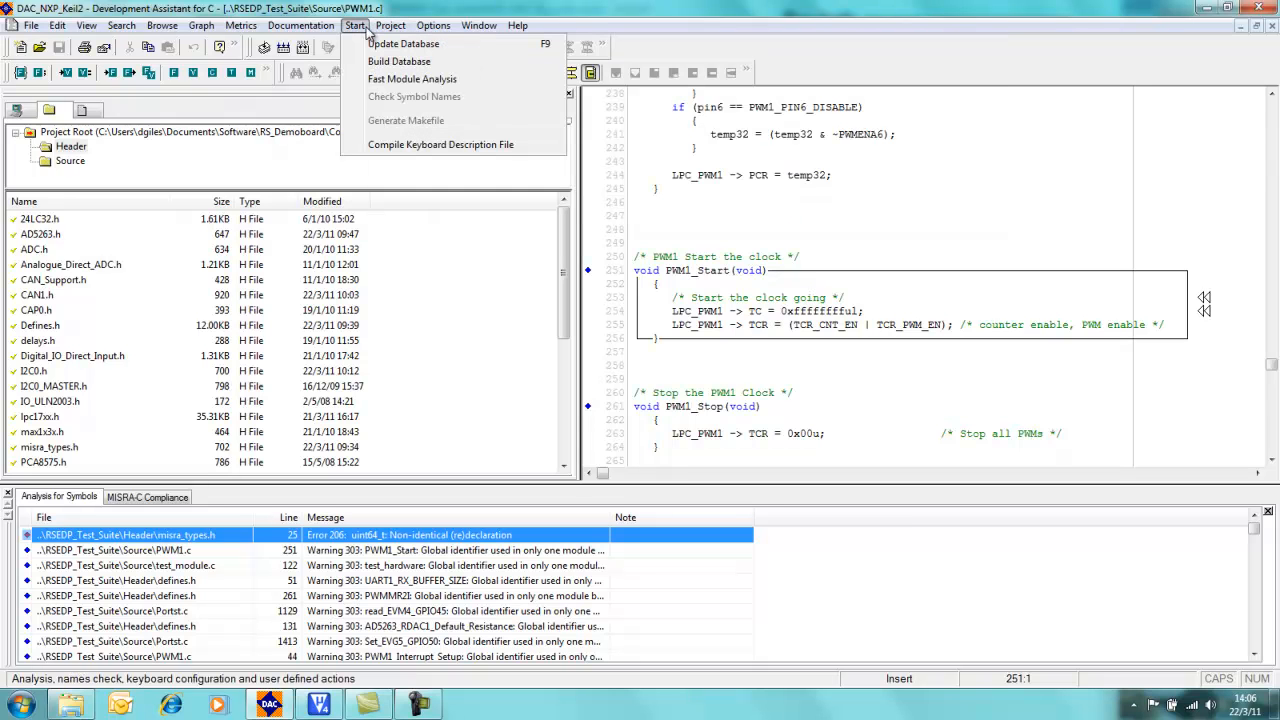
click(399, 61)
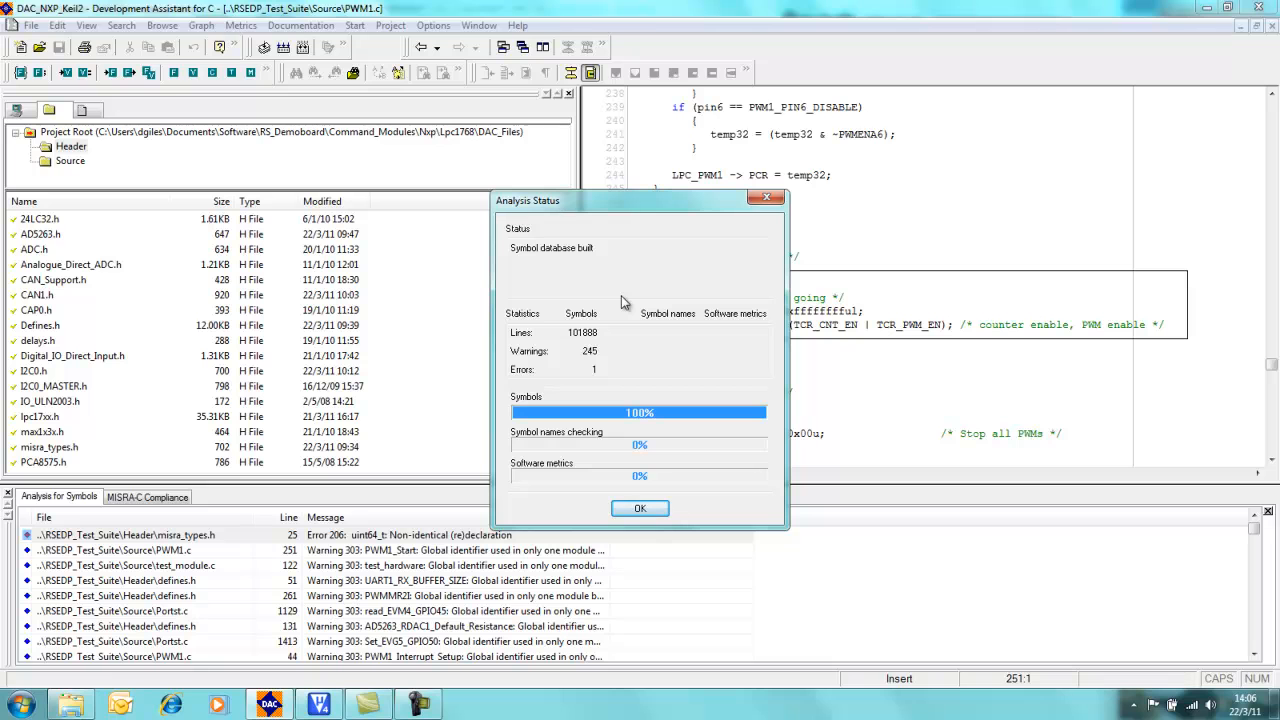
mouse_move(553, 363)
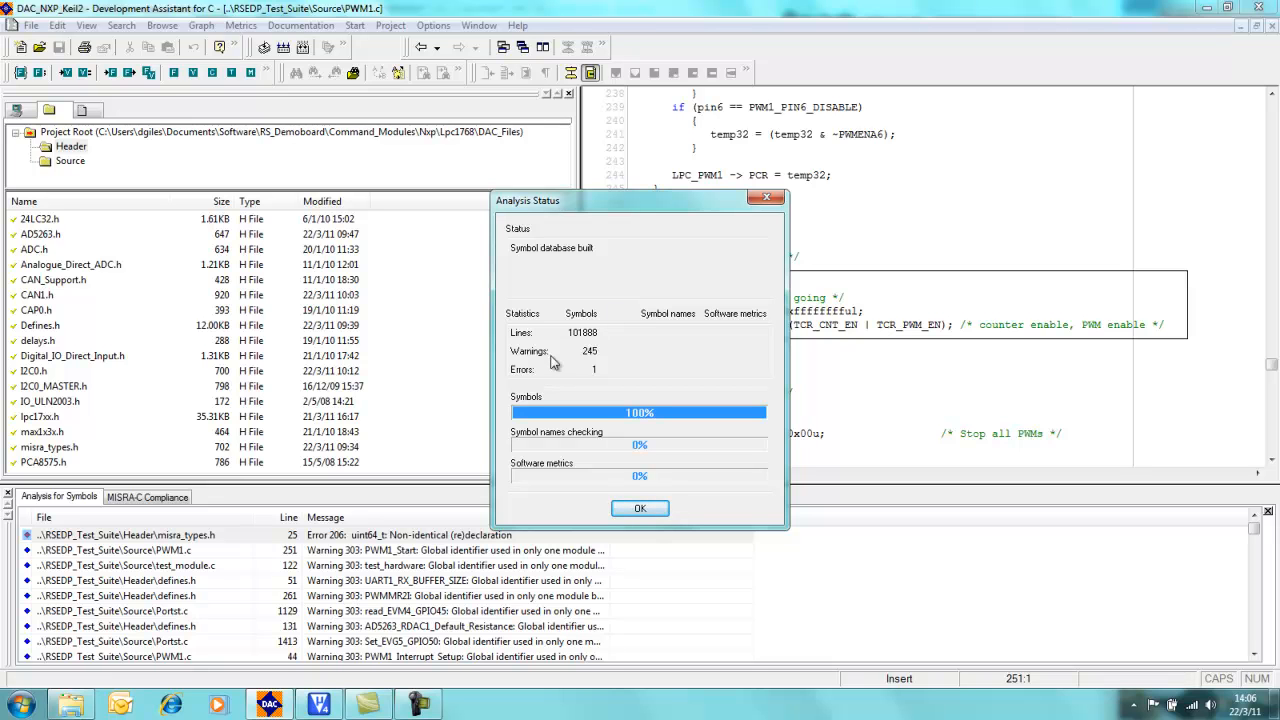
mouse_move(590, 380)
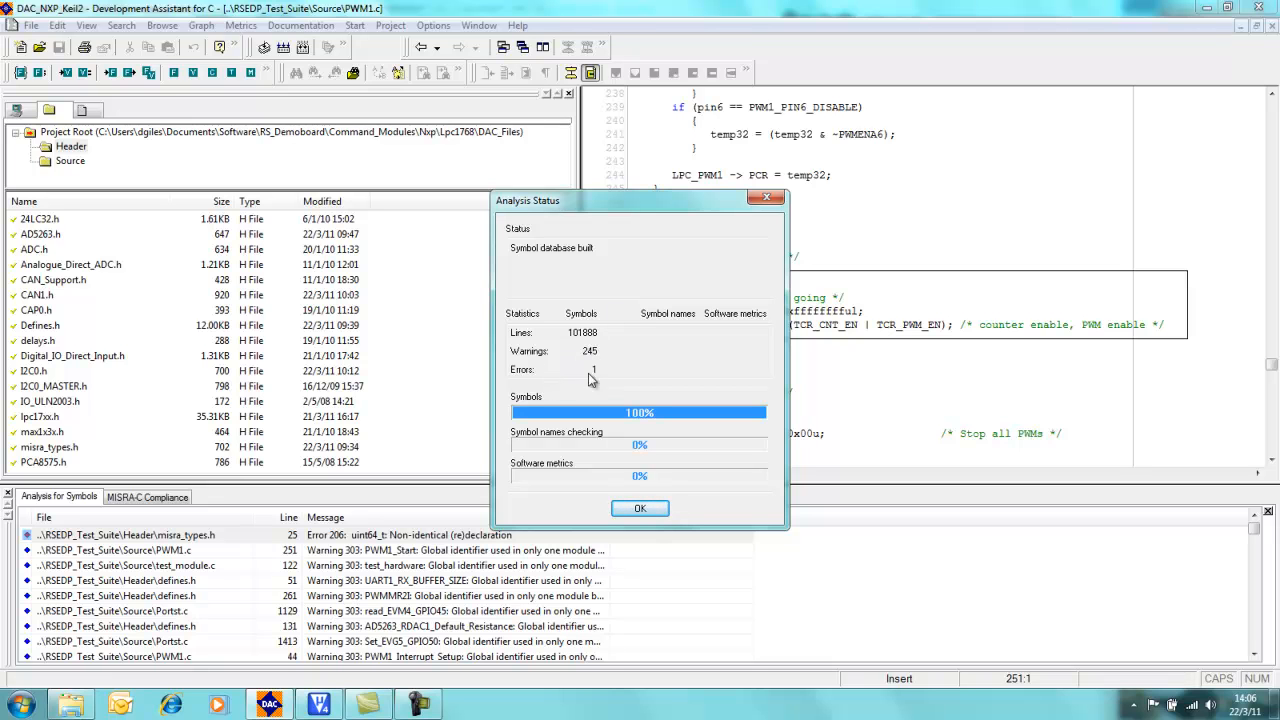
mouse_move(639, 509)
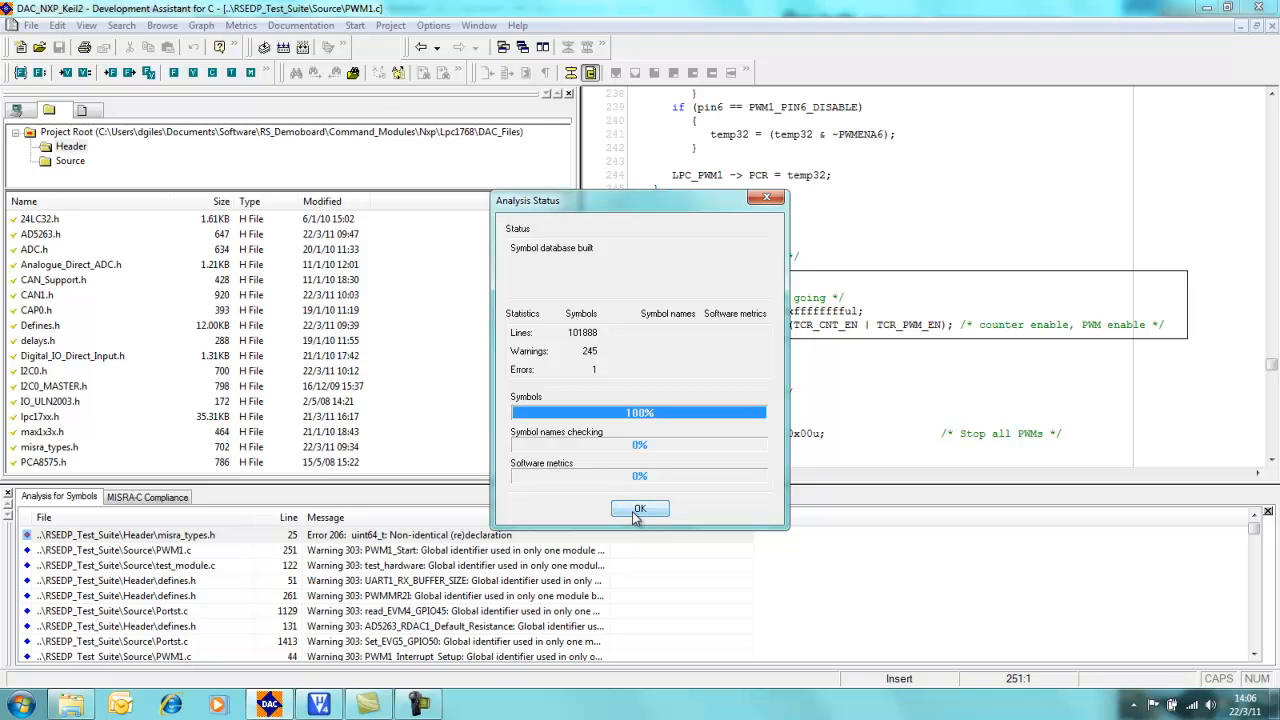
click(640, 509)
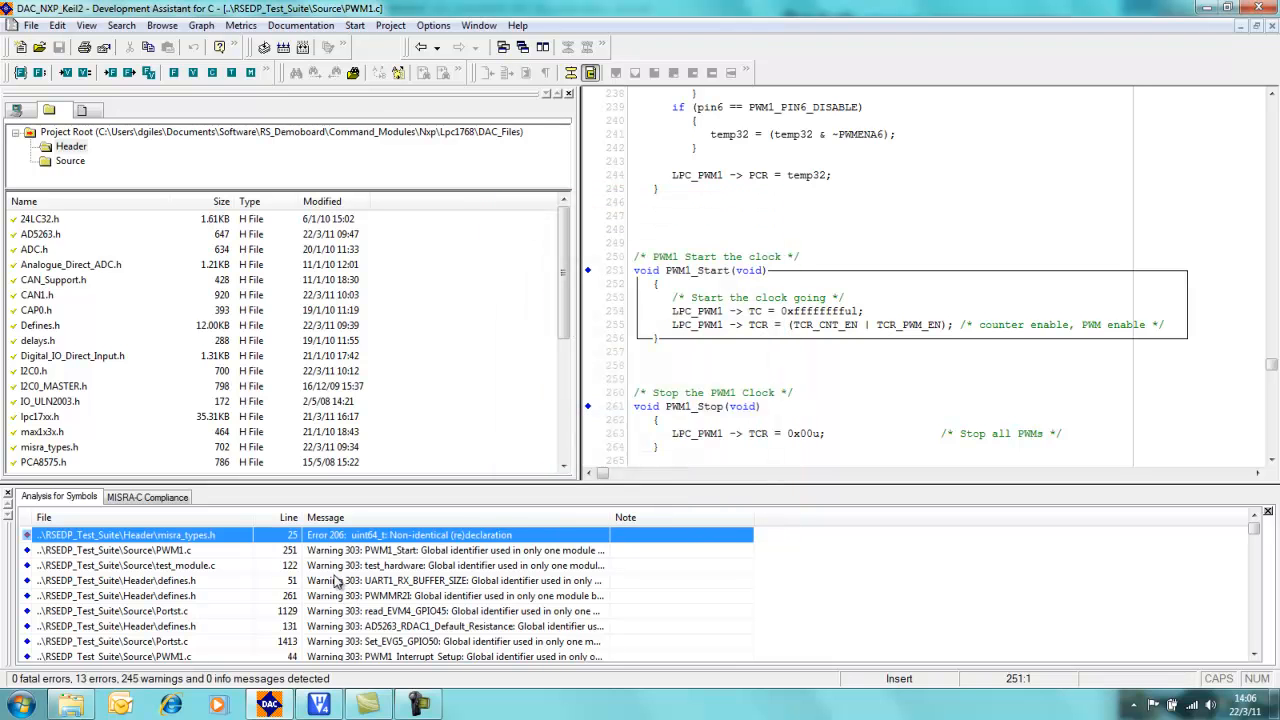
scroll(down, 3)
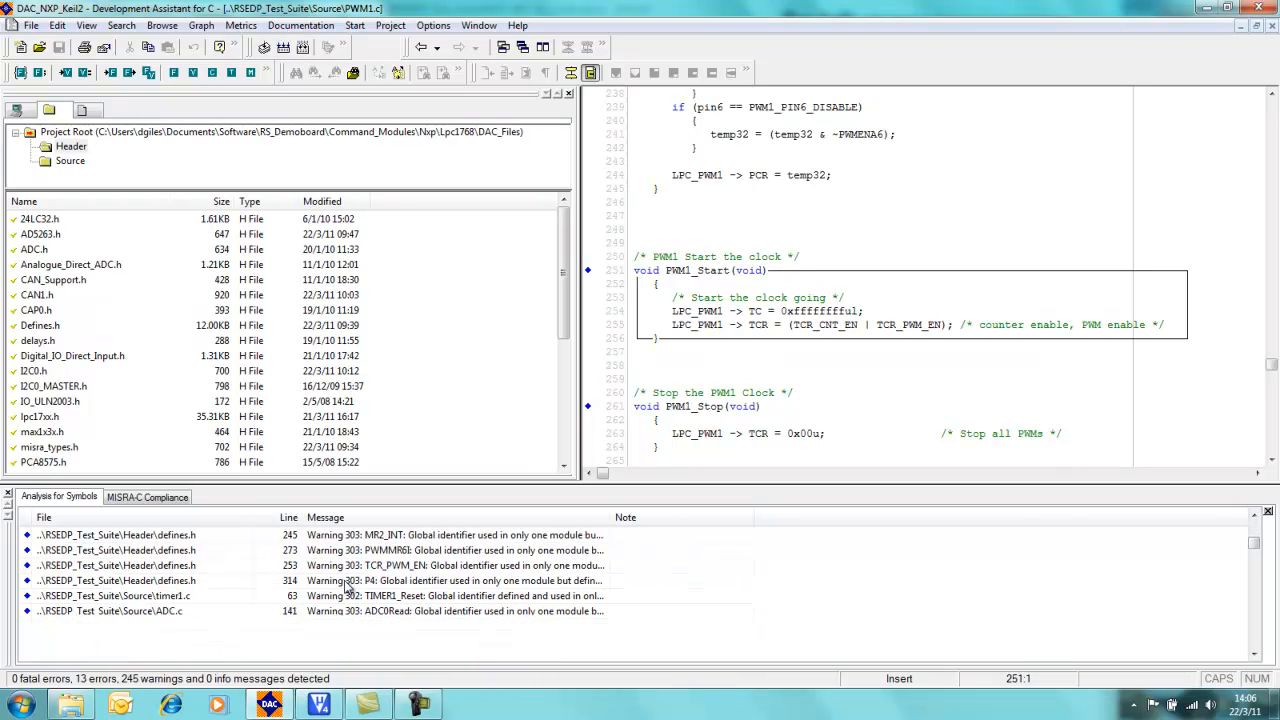
scroll(down, 3)
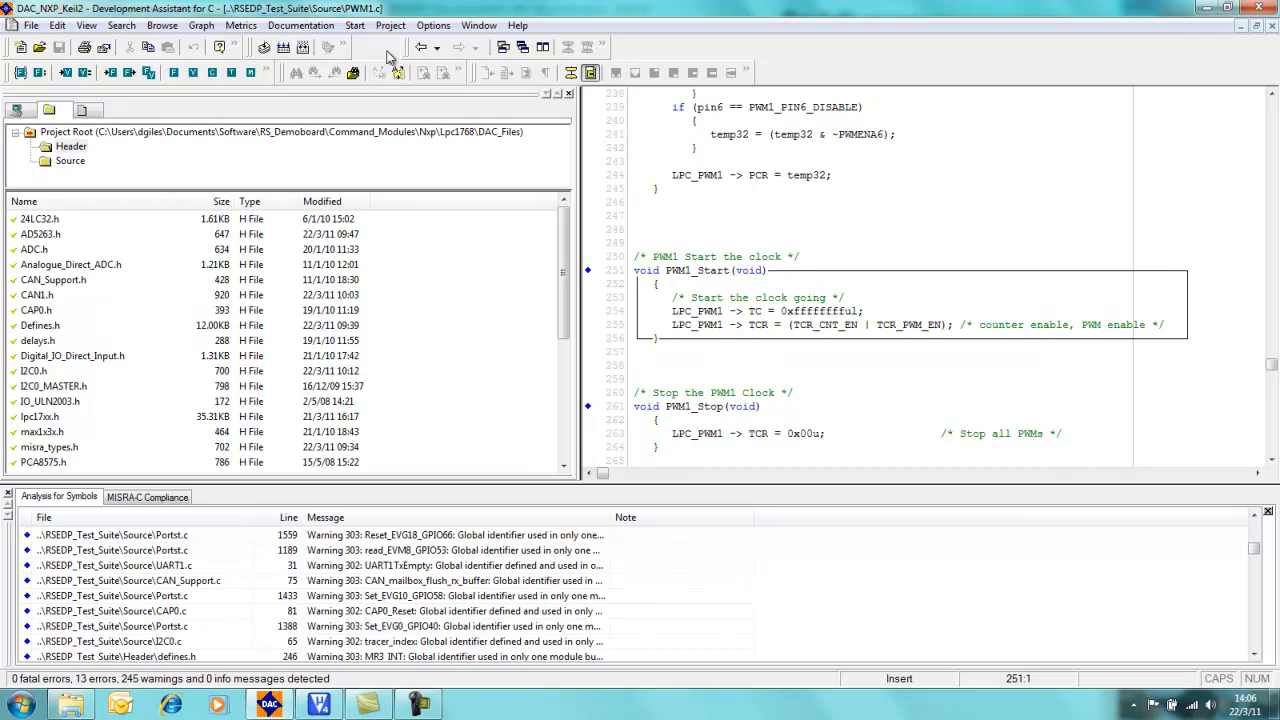
Step: Reopen the Analysis for Symbols settings on the Warnings tab to deselect warning 301
click(433, 25)
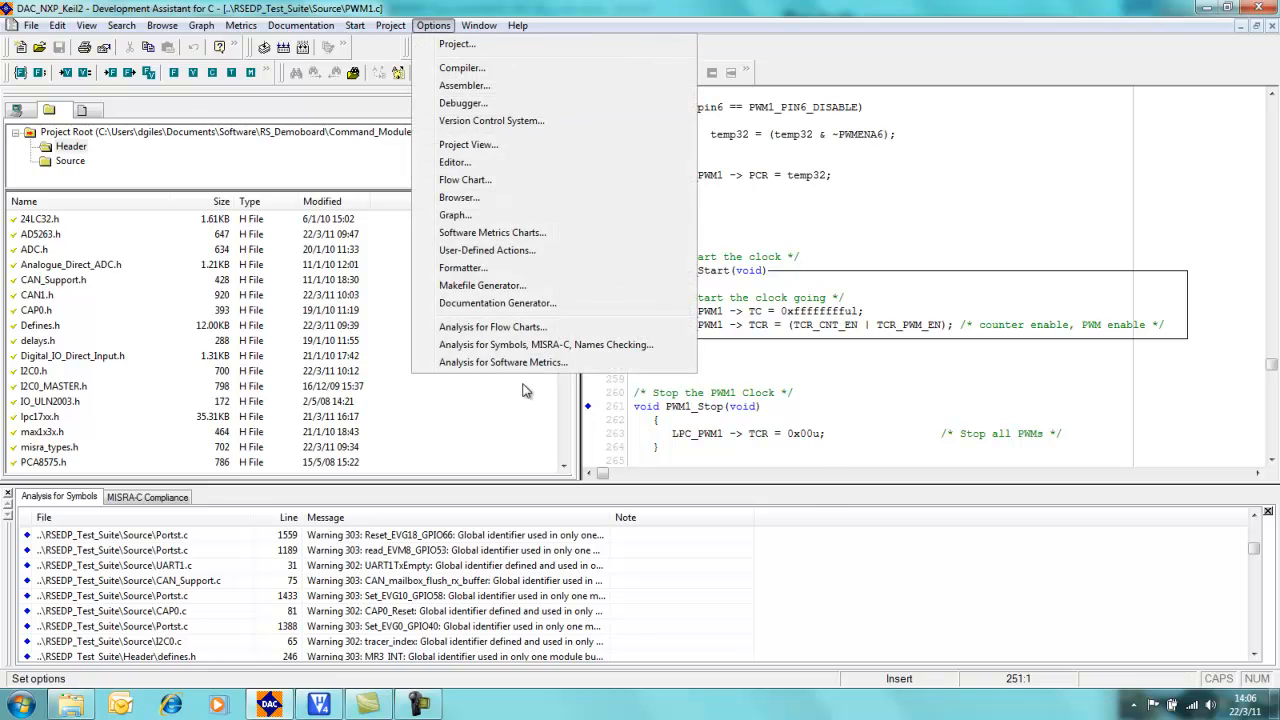
click(545, 344)
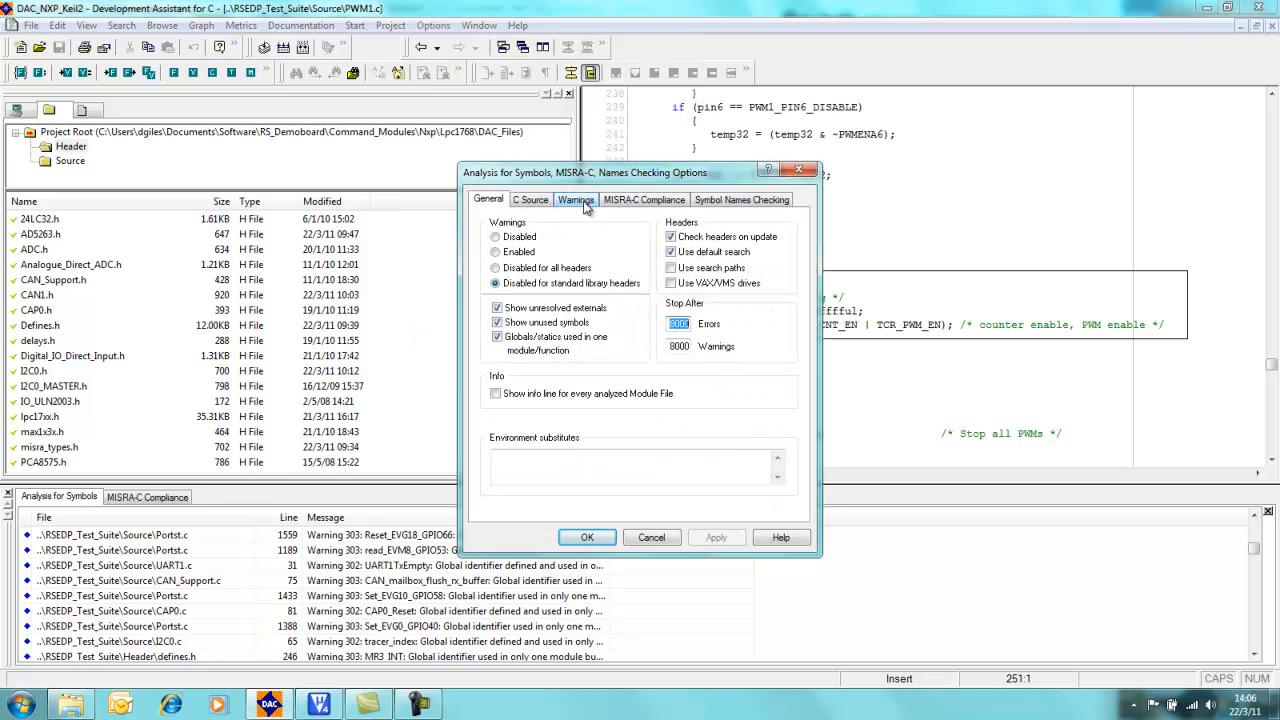
click(576, 199)
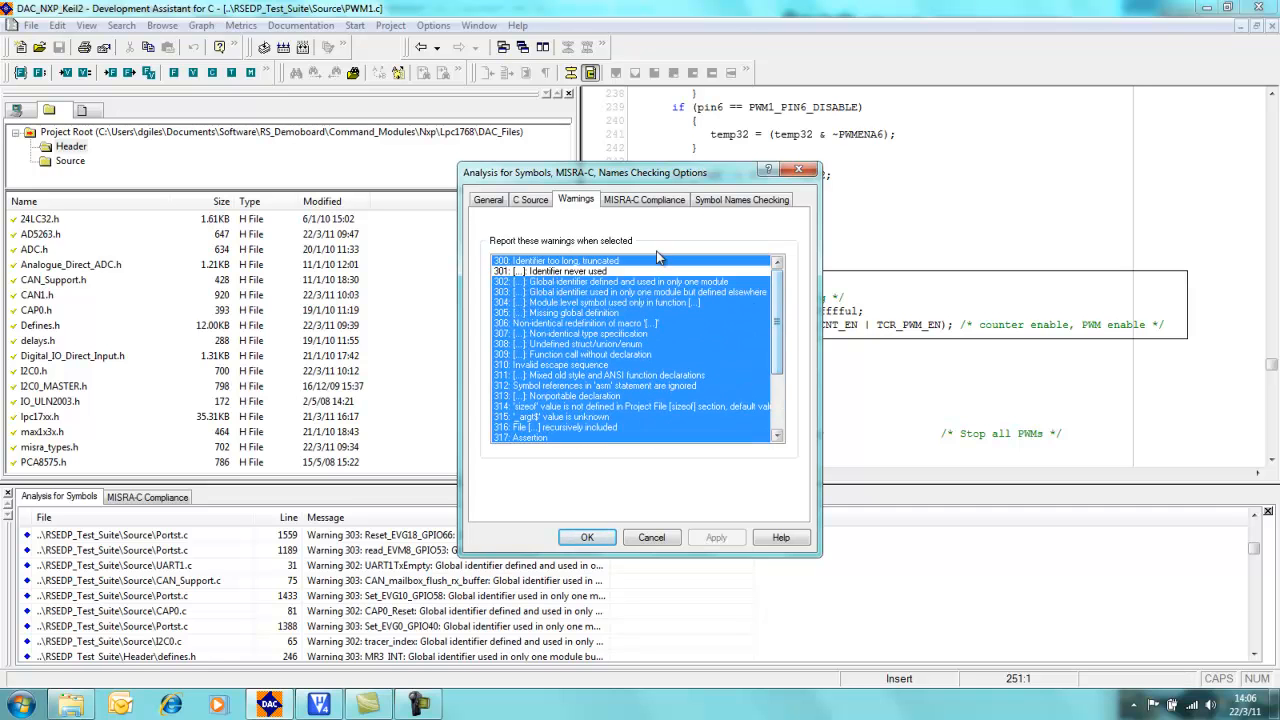
Step: Enable the MISRA-C 1998 rule set with all rules selected and apply the settings
click(643, 199)
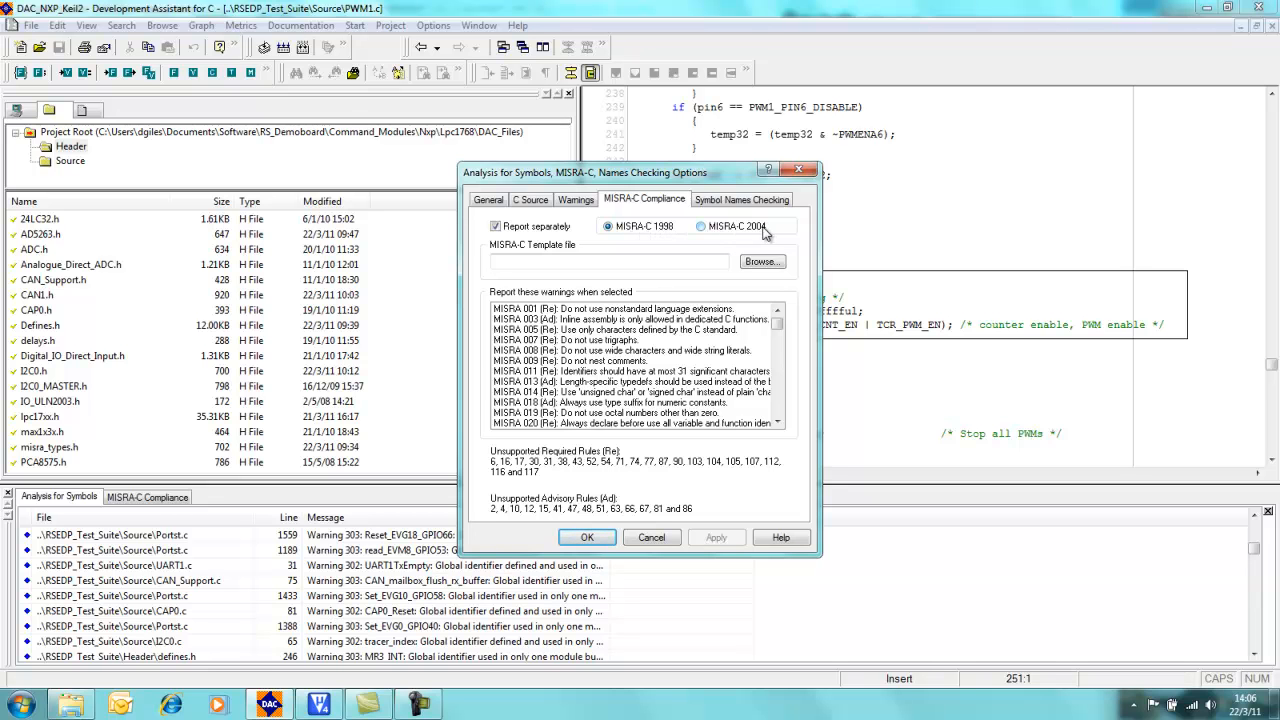
click(605, 226)
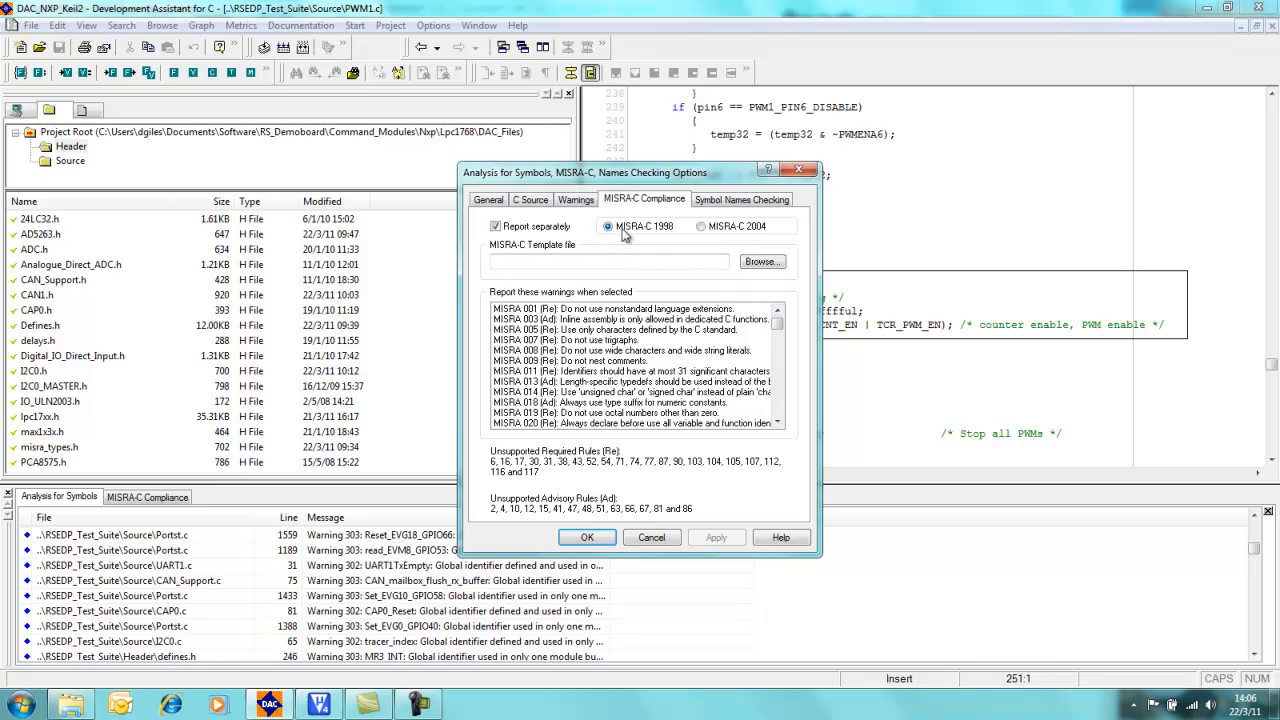
click(610, 308)
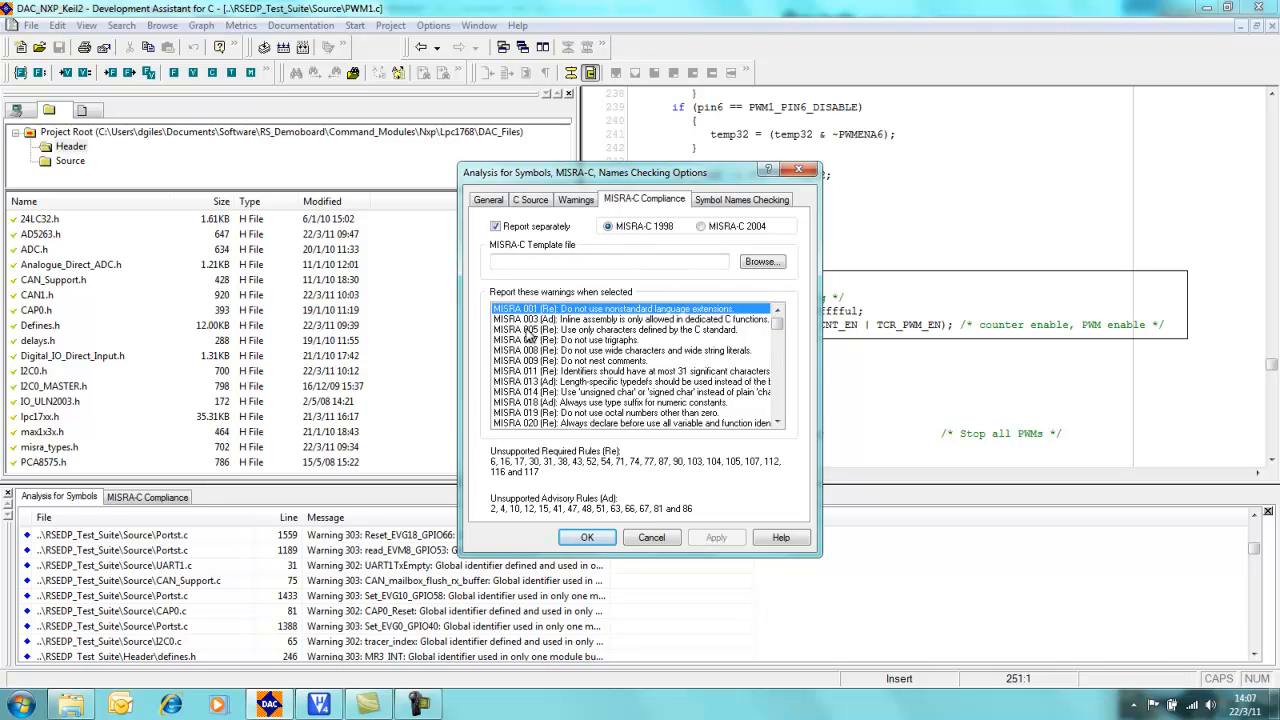
scroll(down, 3)
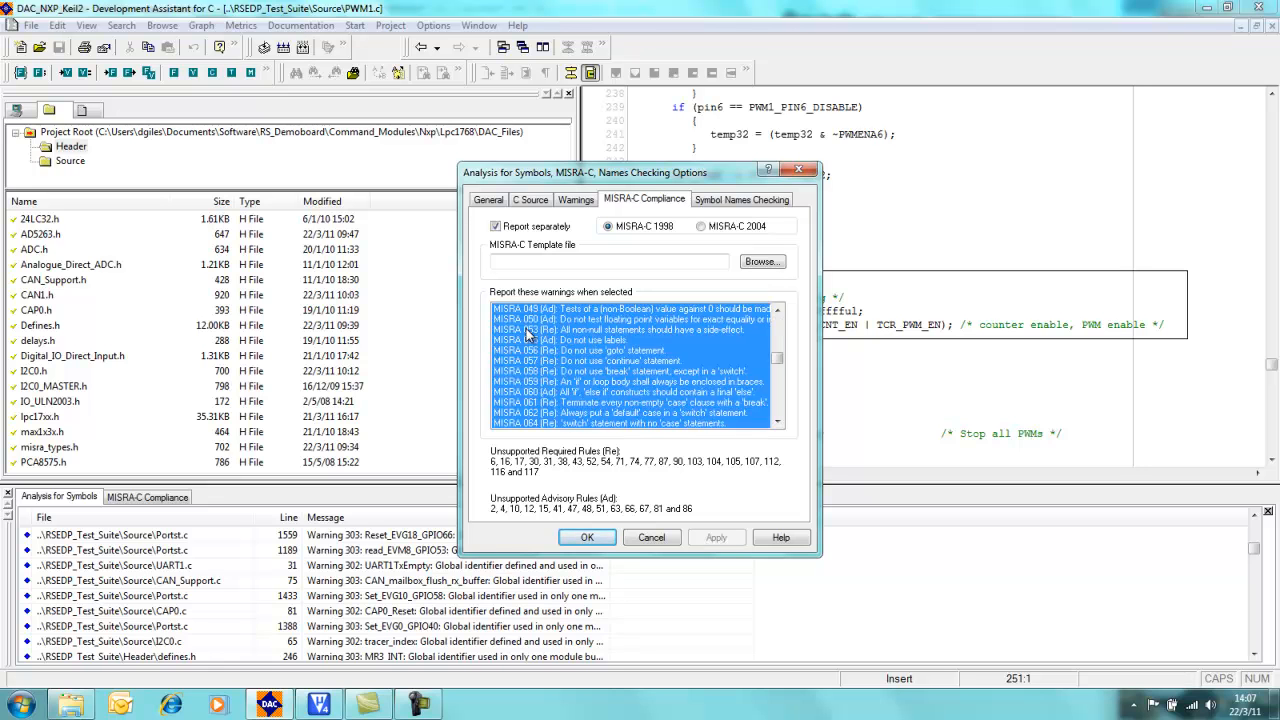
scroll(down, 3)
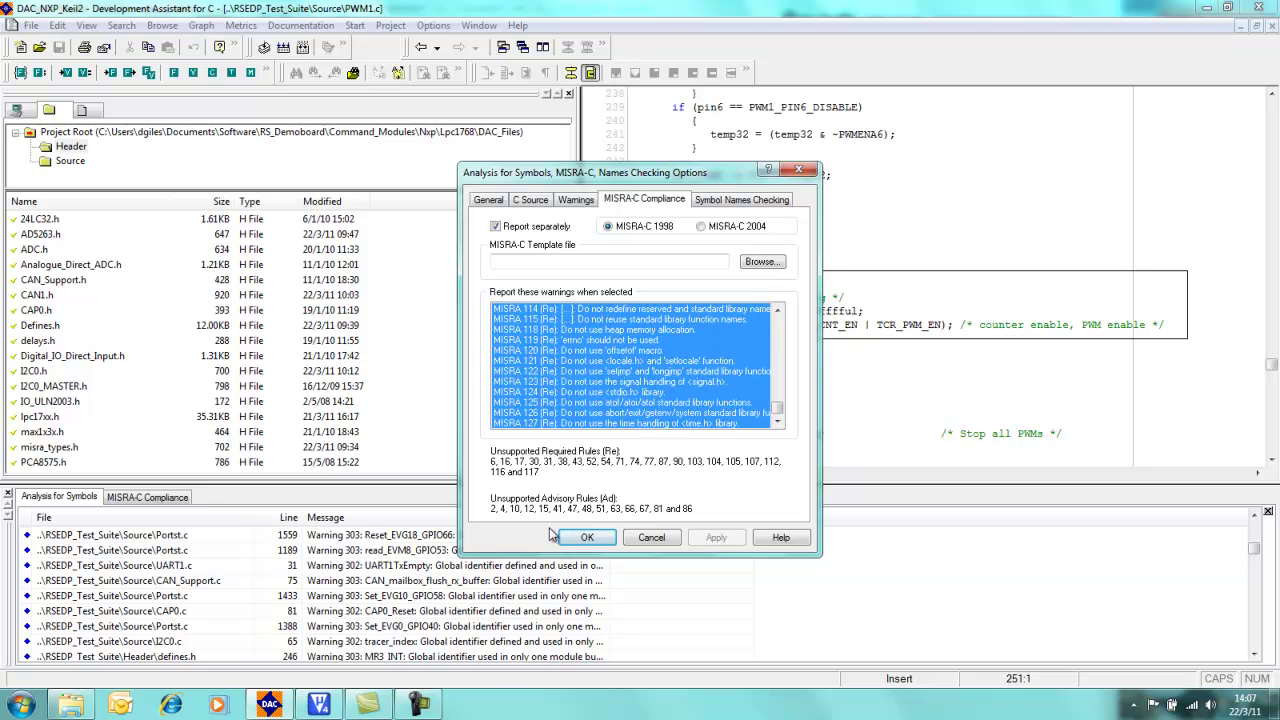
click(586, 537)
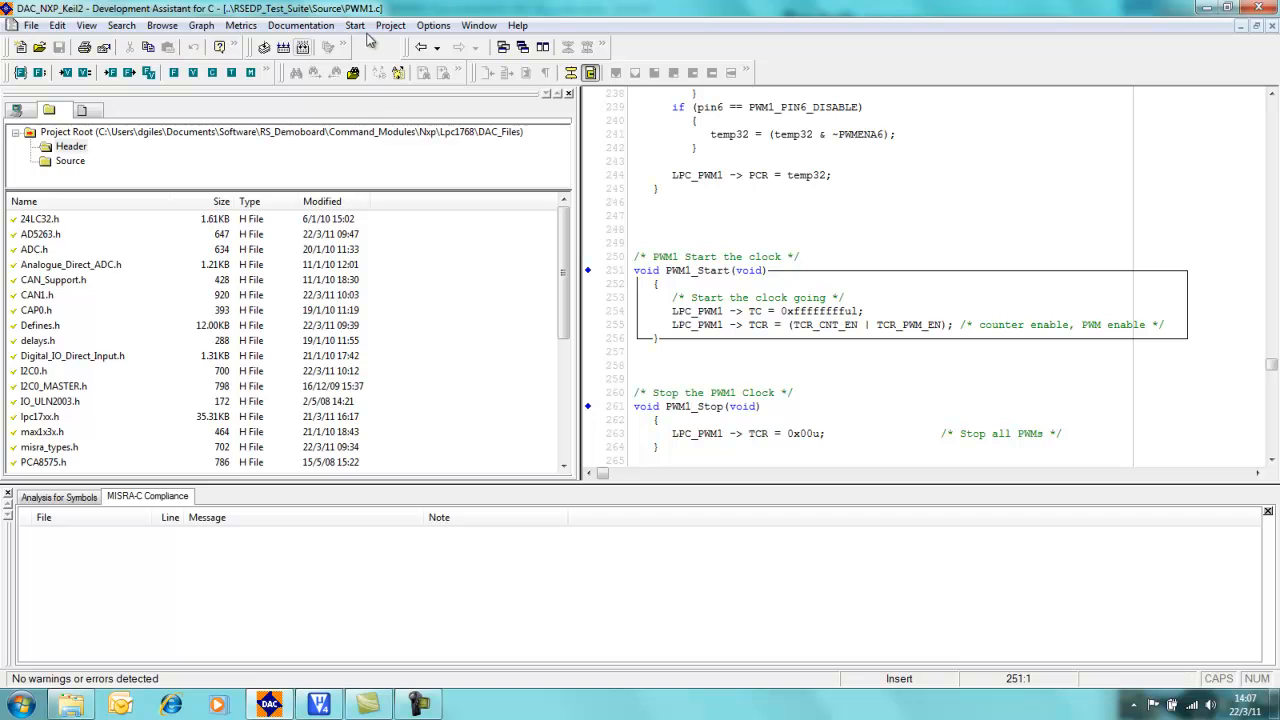
Step: Rebuild the symbol database and show the 1637 MISRA-C compliance warnings
click(355, 25)
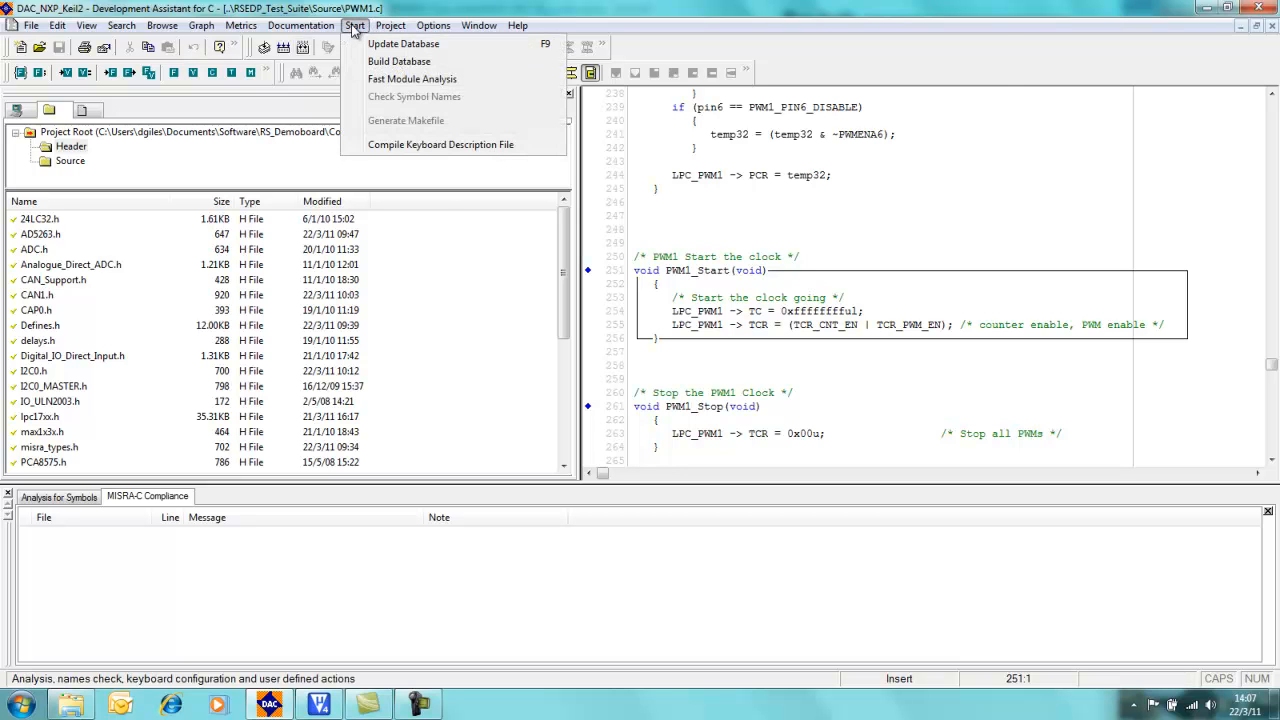
mouse_move(398, 61)
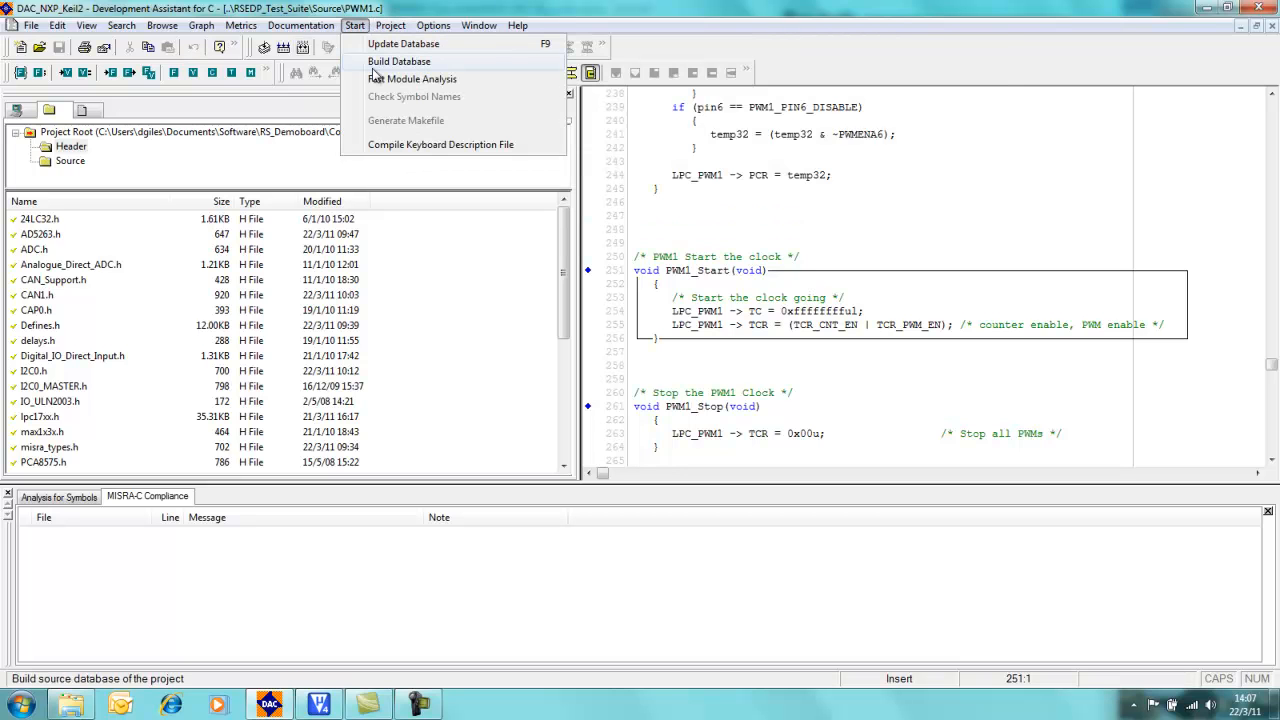
click(418, 79)
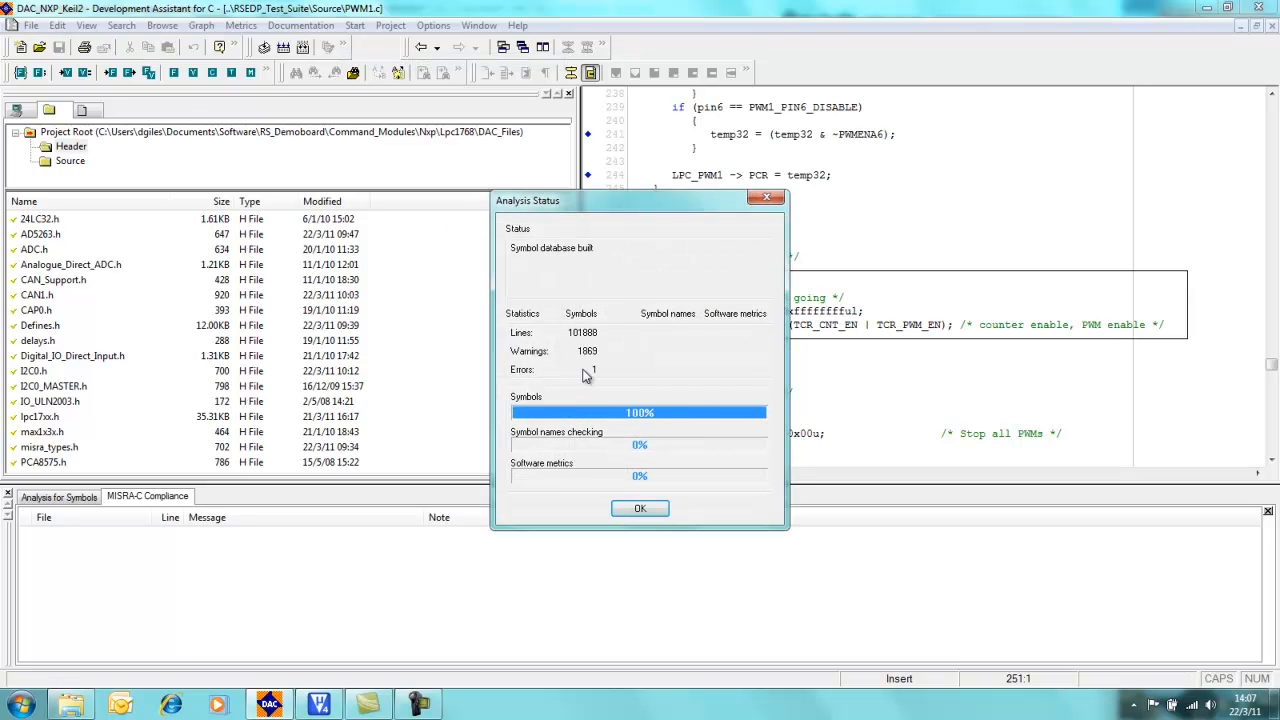
mouse_move(593, 363)
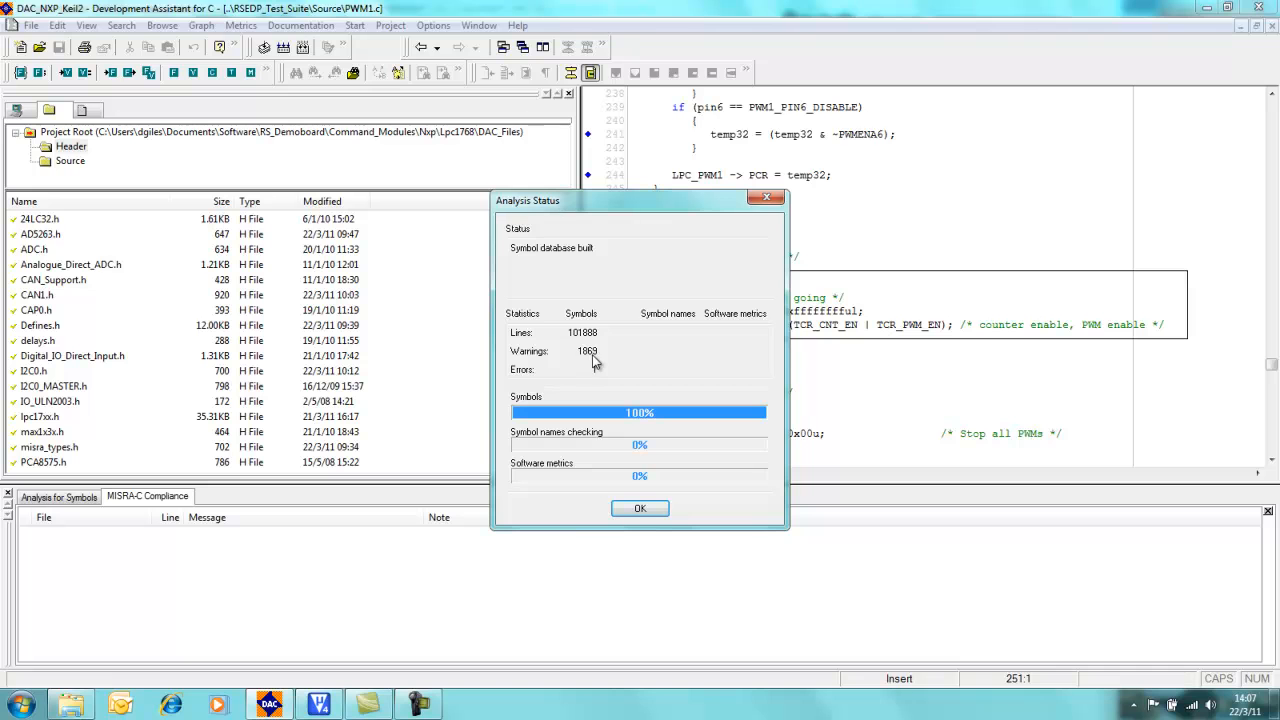
click(639, 508)
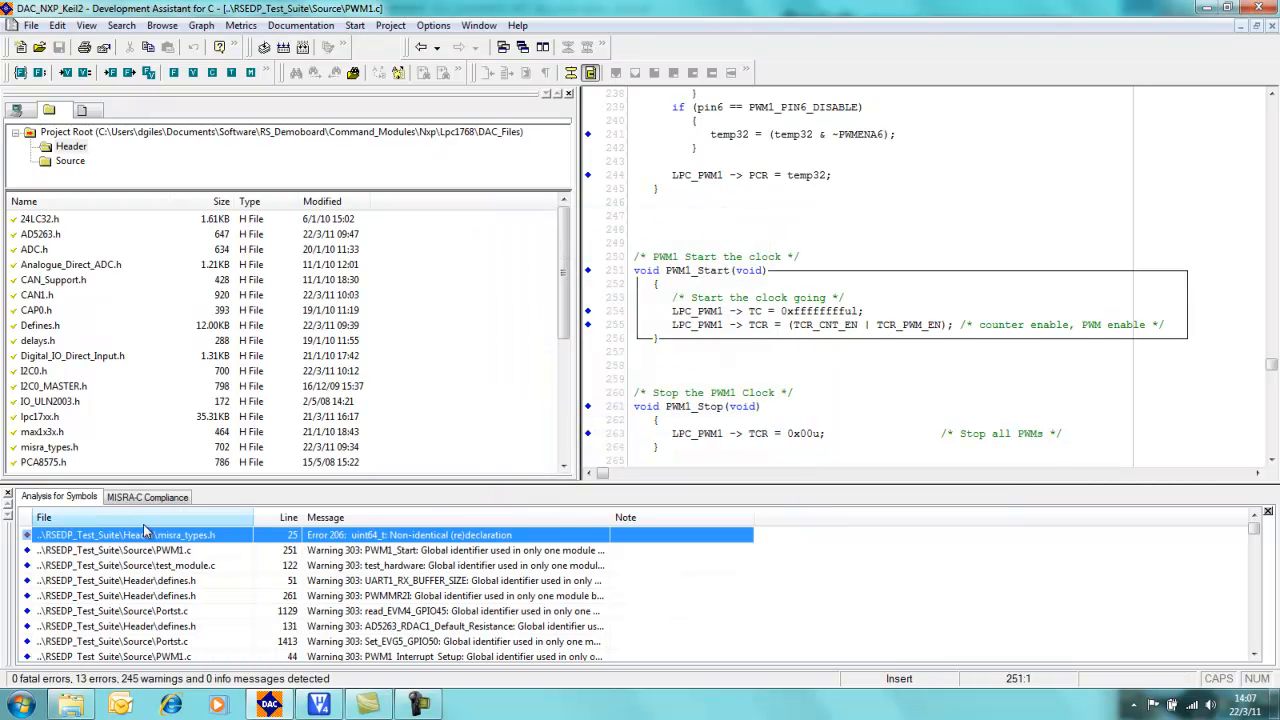
click(147, 496)
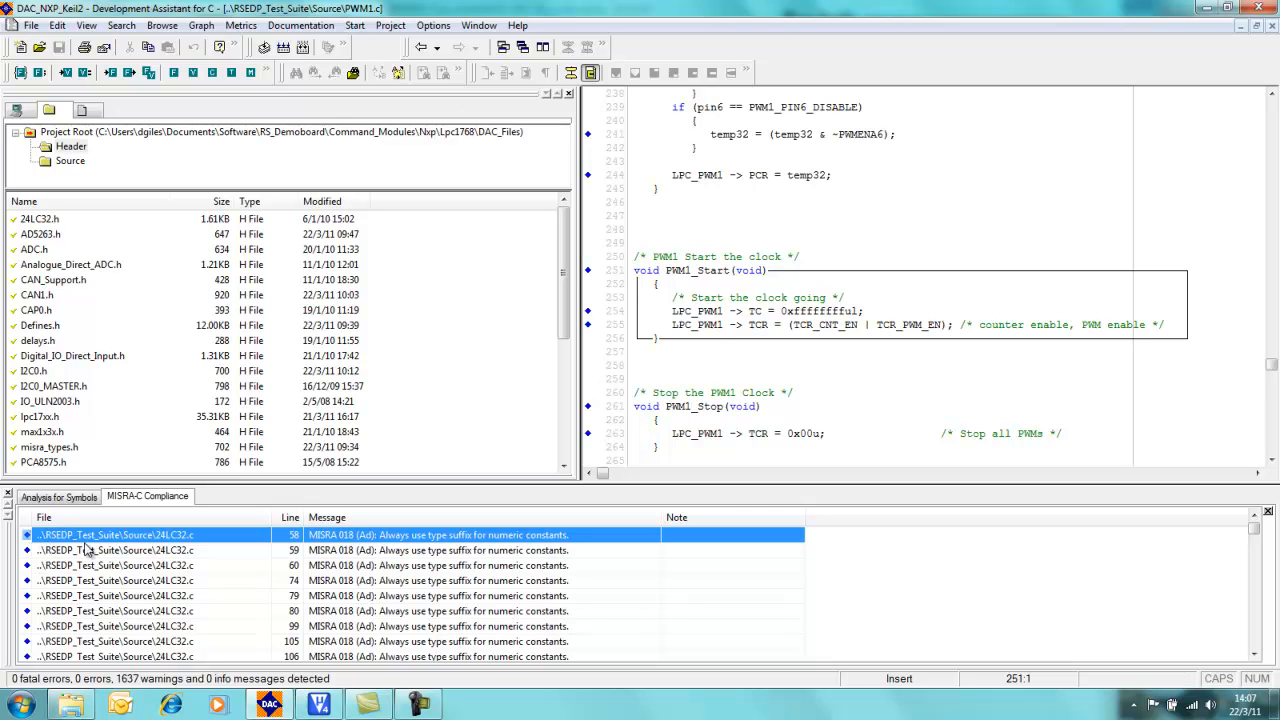
mouse_move(170, 545)
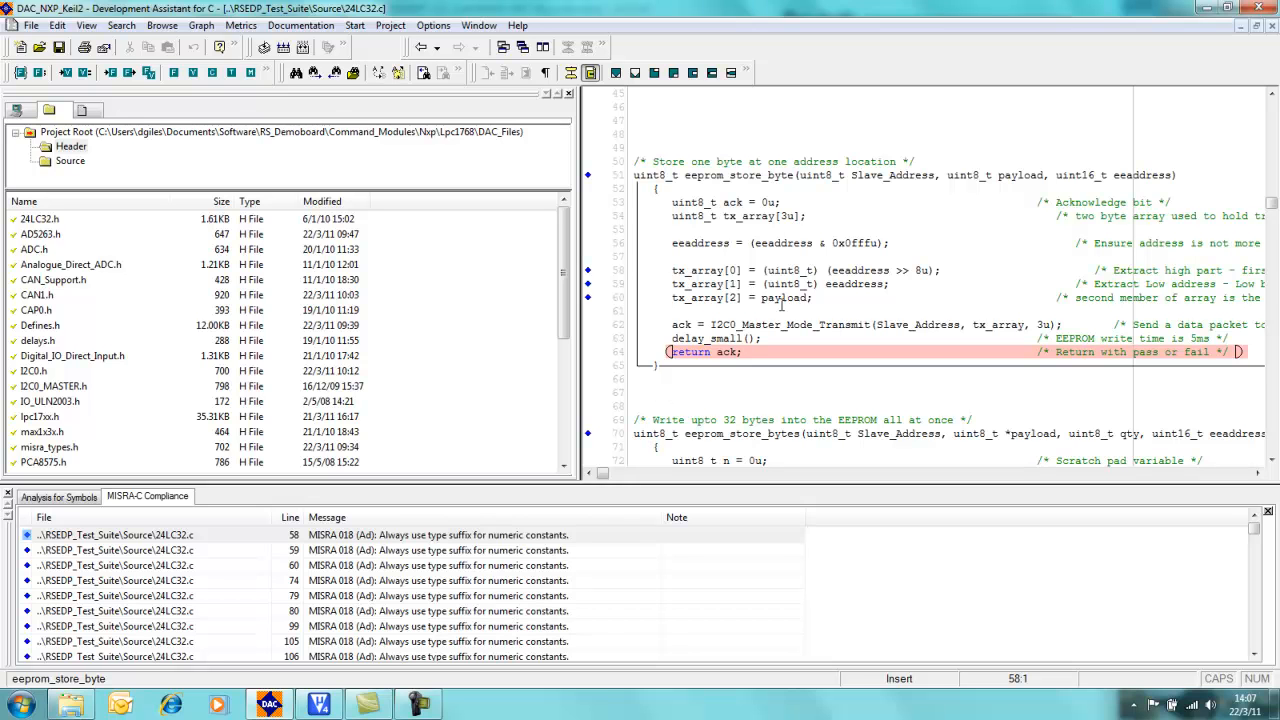
Step: Open 24LC32.c at line 58 to inspect the unsuffixed shift constant flagged by MISRA 018
click(733, 270)
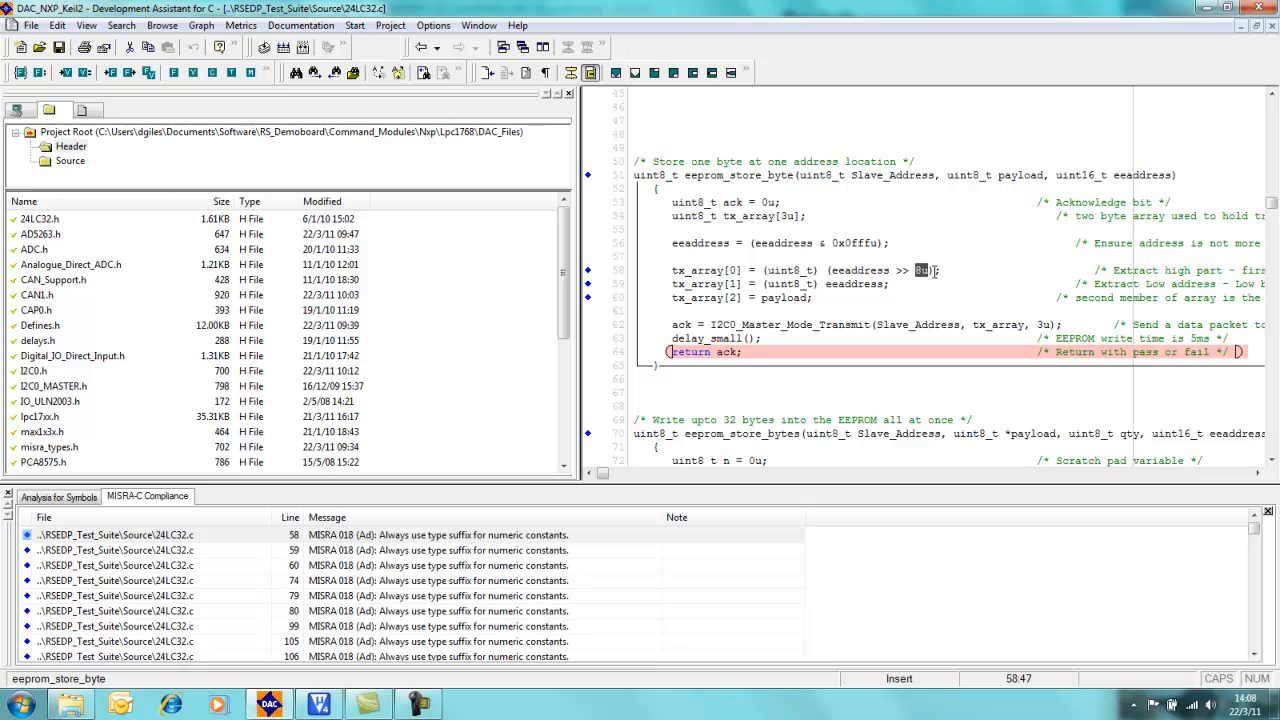
click(360, 518)
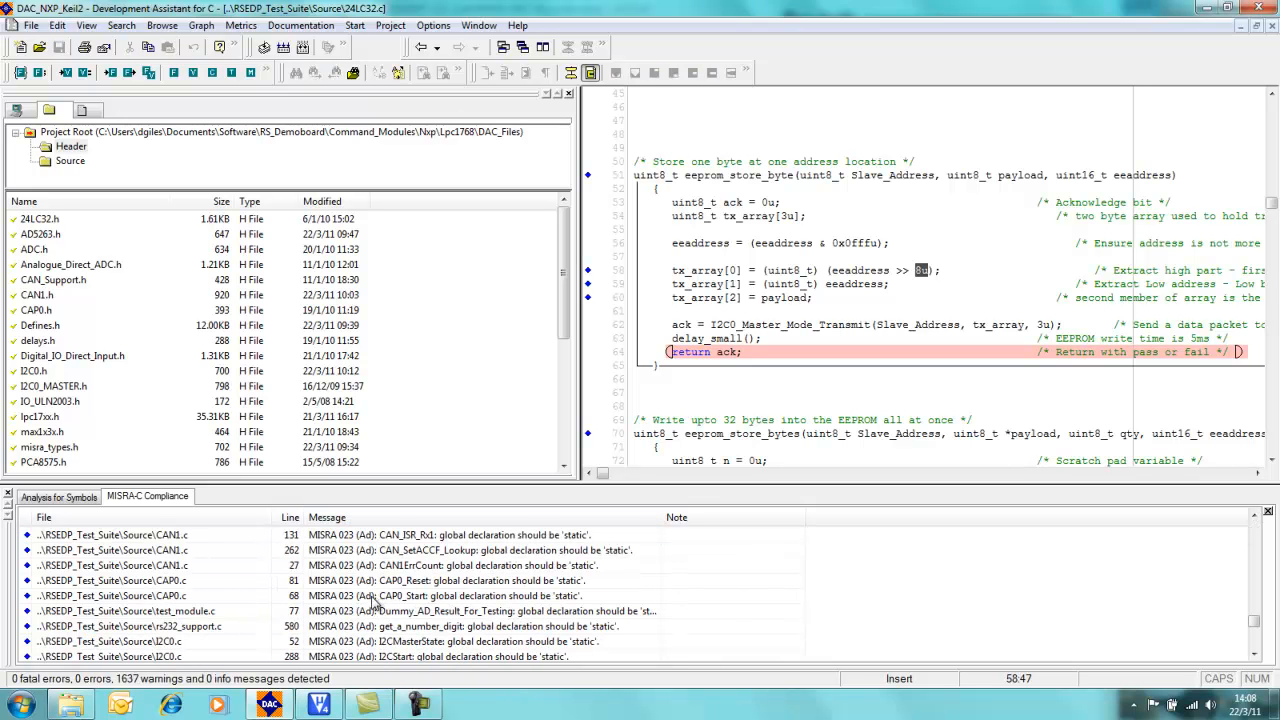
Step: Jump to ADC.c line 15 to inspect the ADC0IntDone global flagged by MISRA 023
scroll(up, 3)
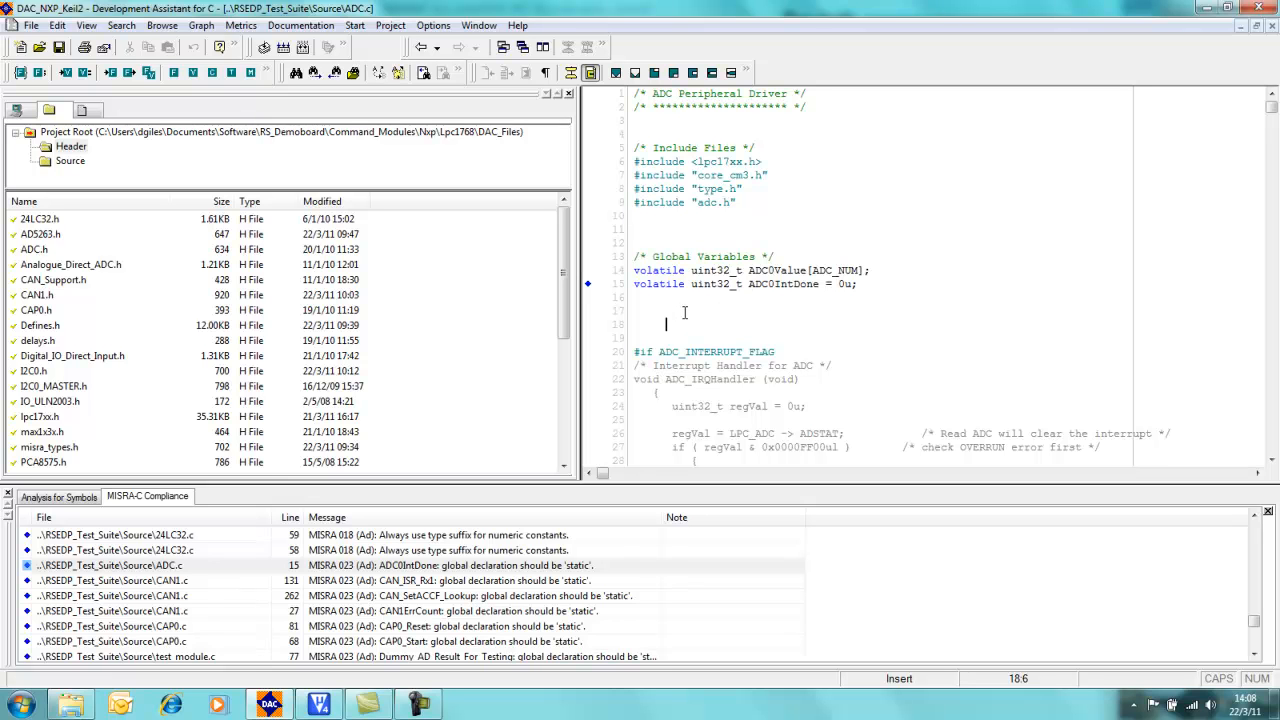
mouse_move(692, 284)
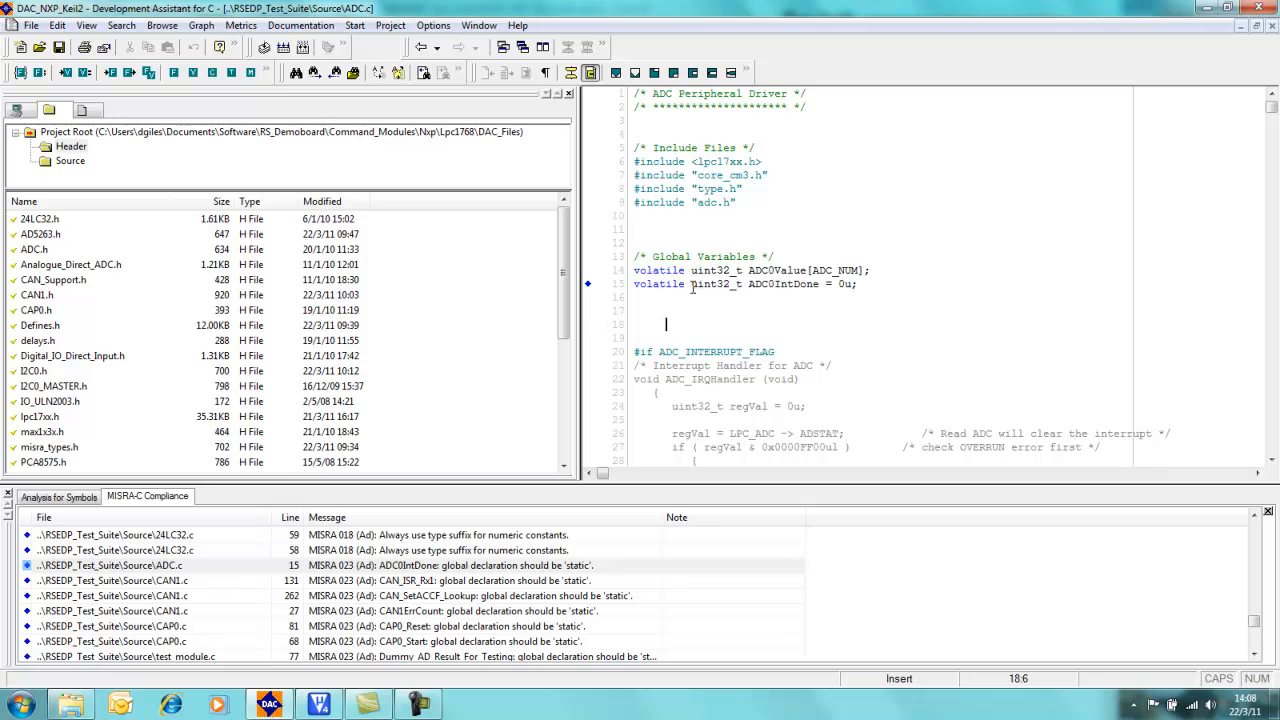
click(789, 288)
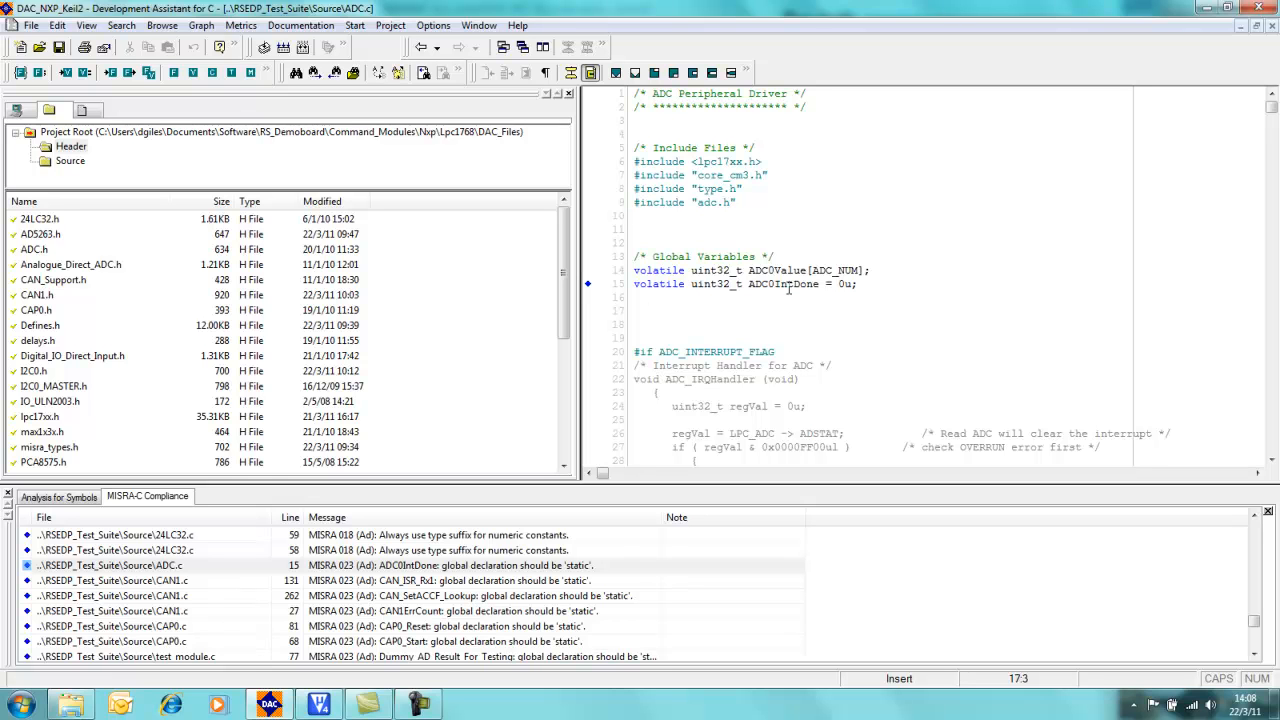
mouse_move(720, 297)
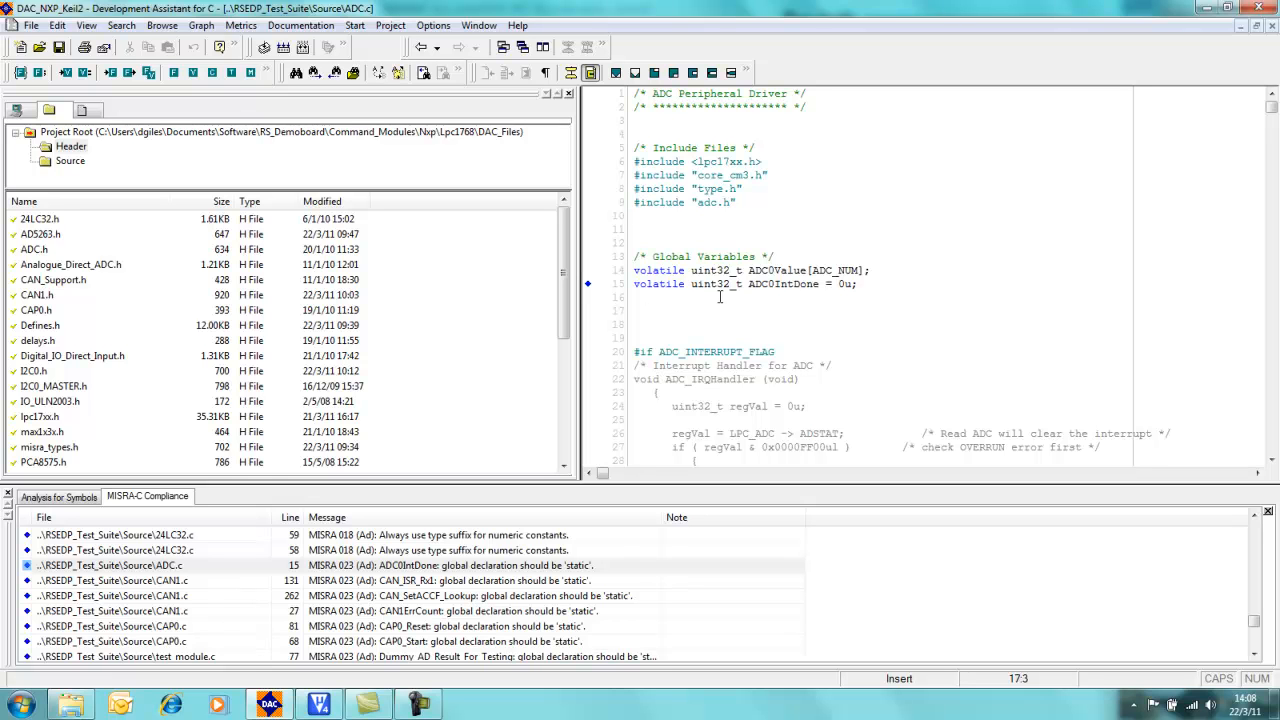